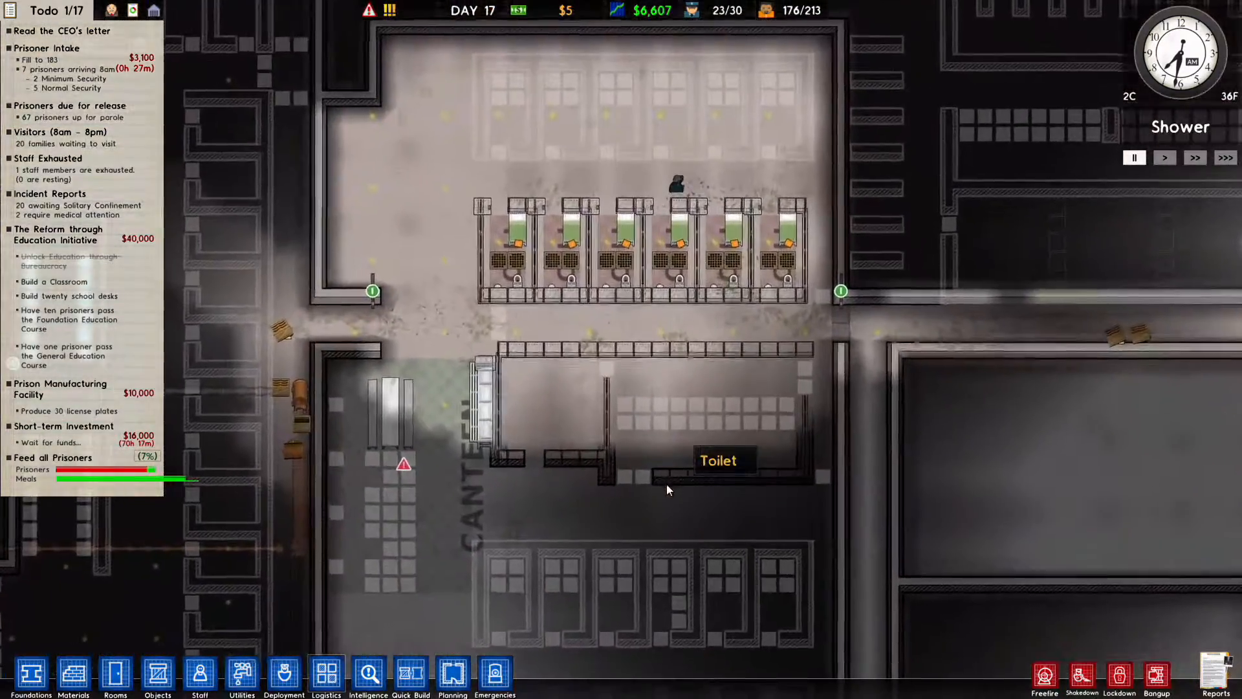
# Step: Survey the map and view the confidential informants coverage overlay, then dismiss it
pyautogui.scroll(-3)
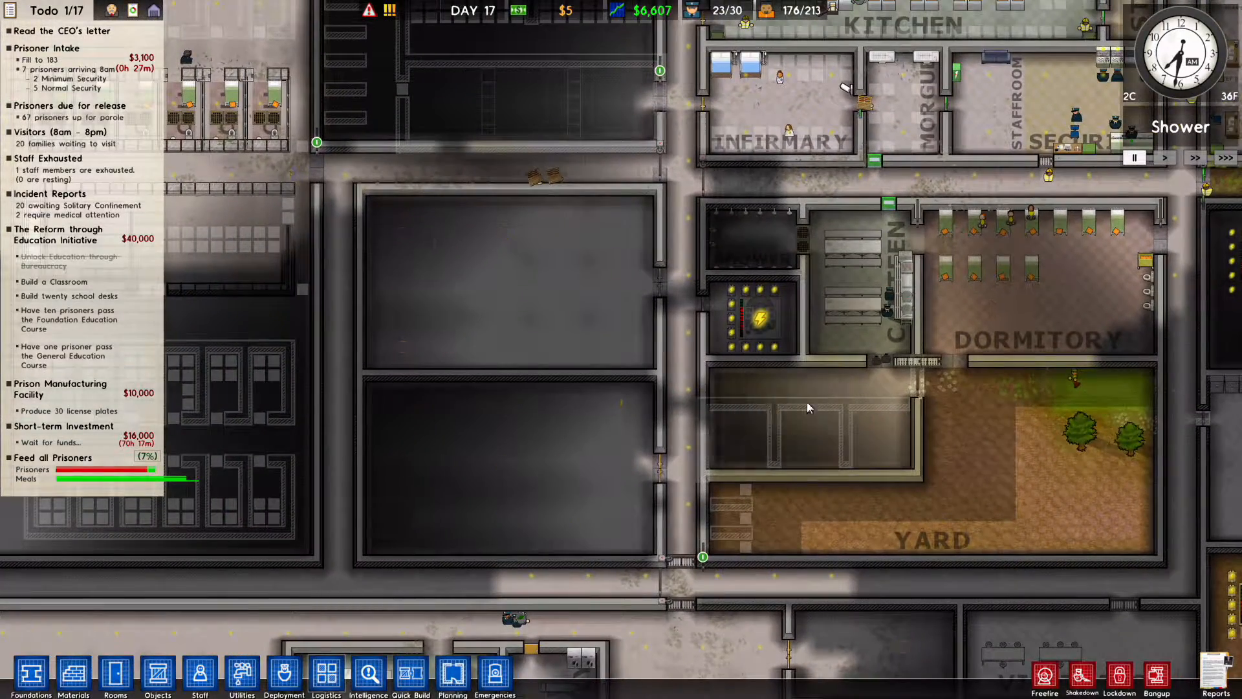
pyautogui.click(911, 258)
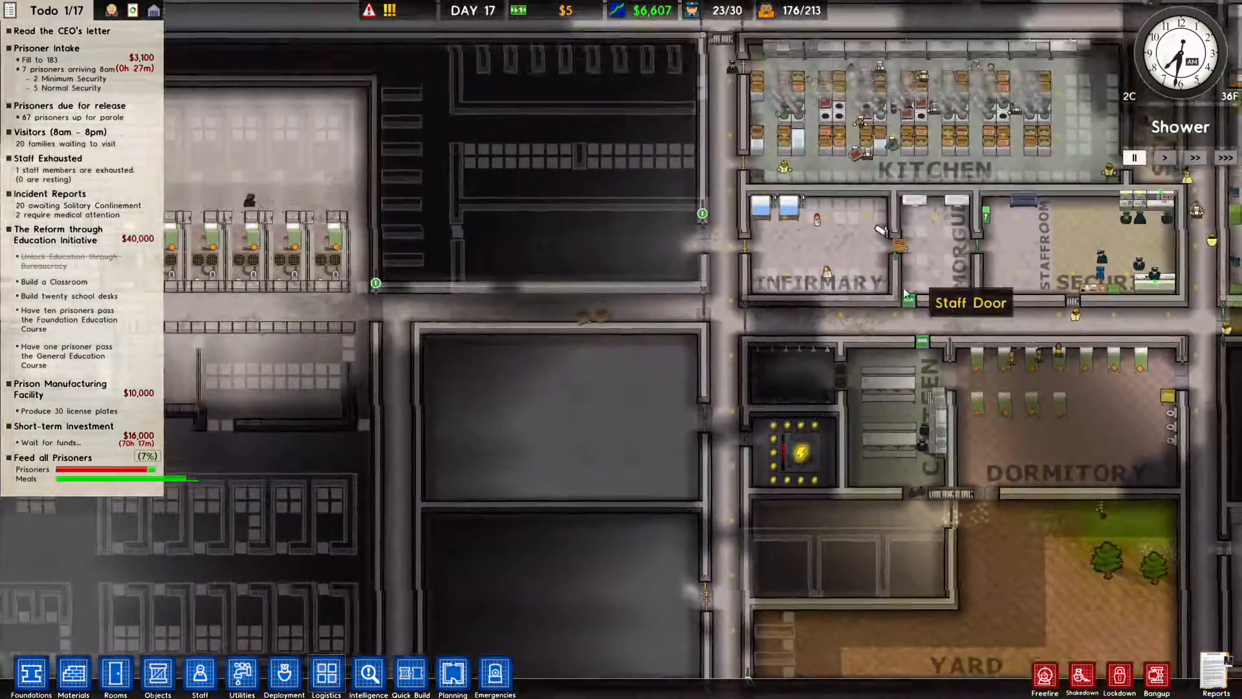
pyautogui.scroll(-3)
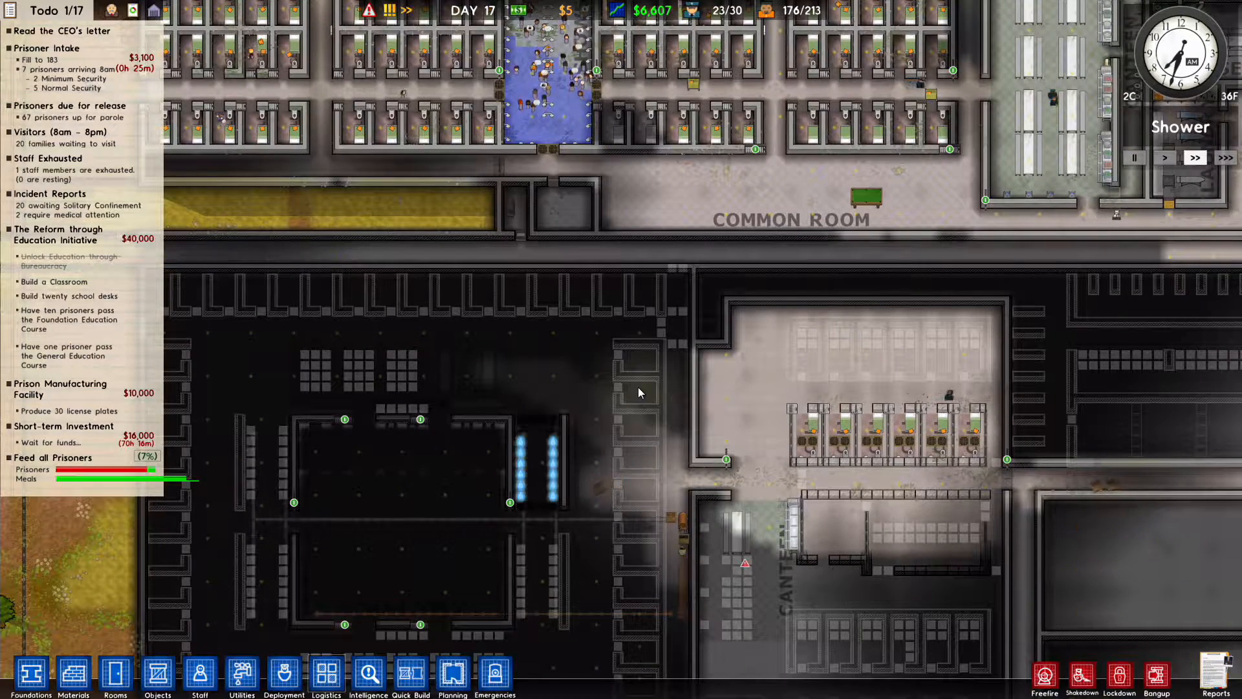
pyautogui.moveTo(617, 251)
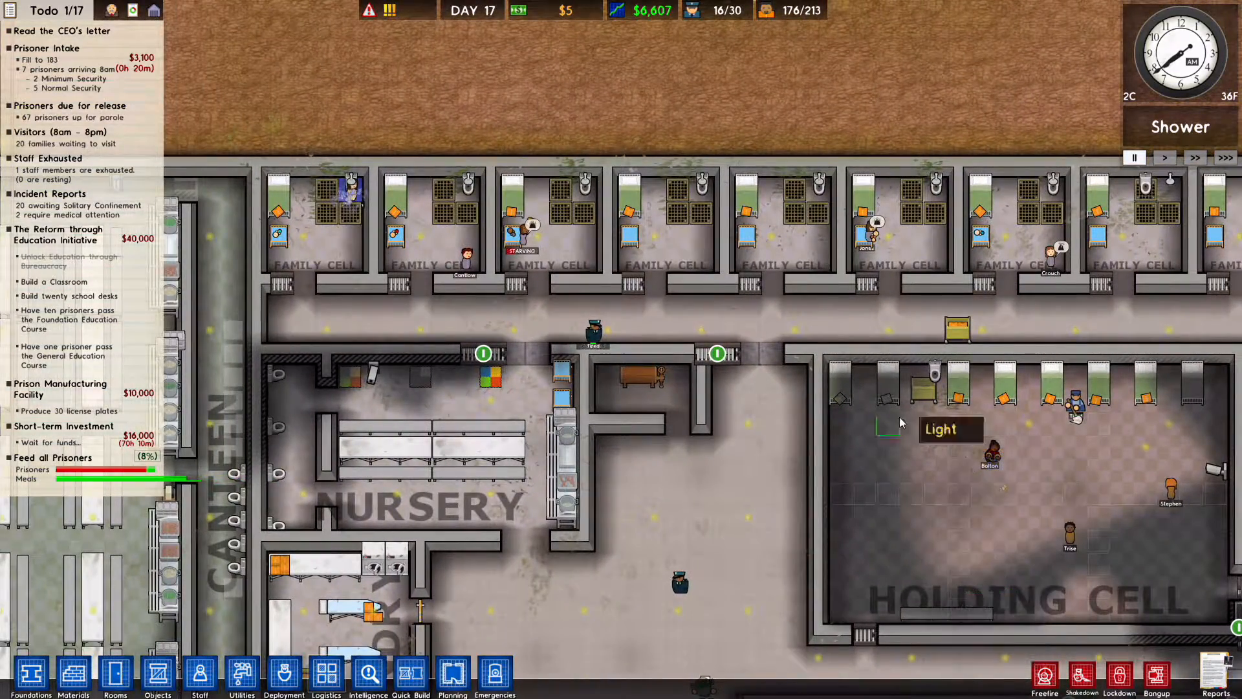
pyautogui.scroll(-3)
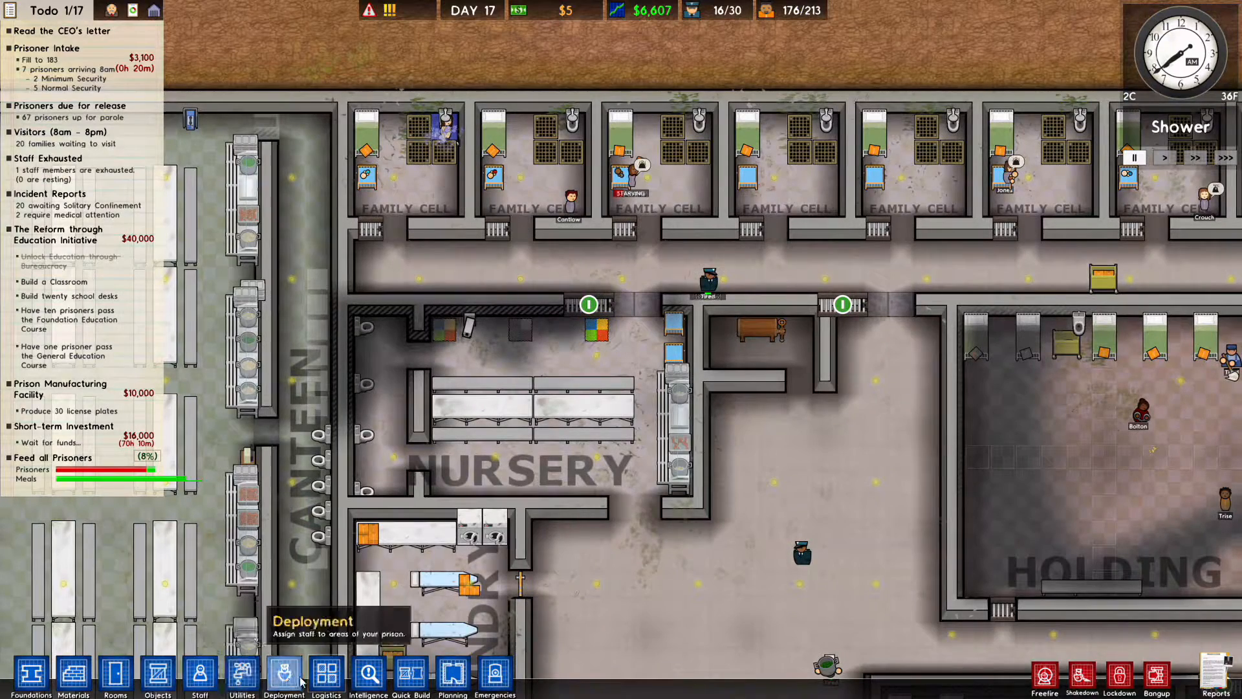
pyautogui.click(368, 678)
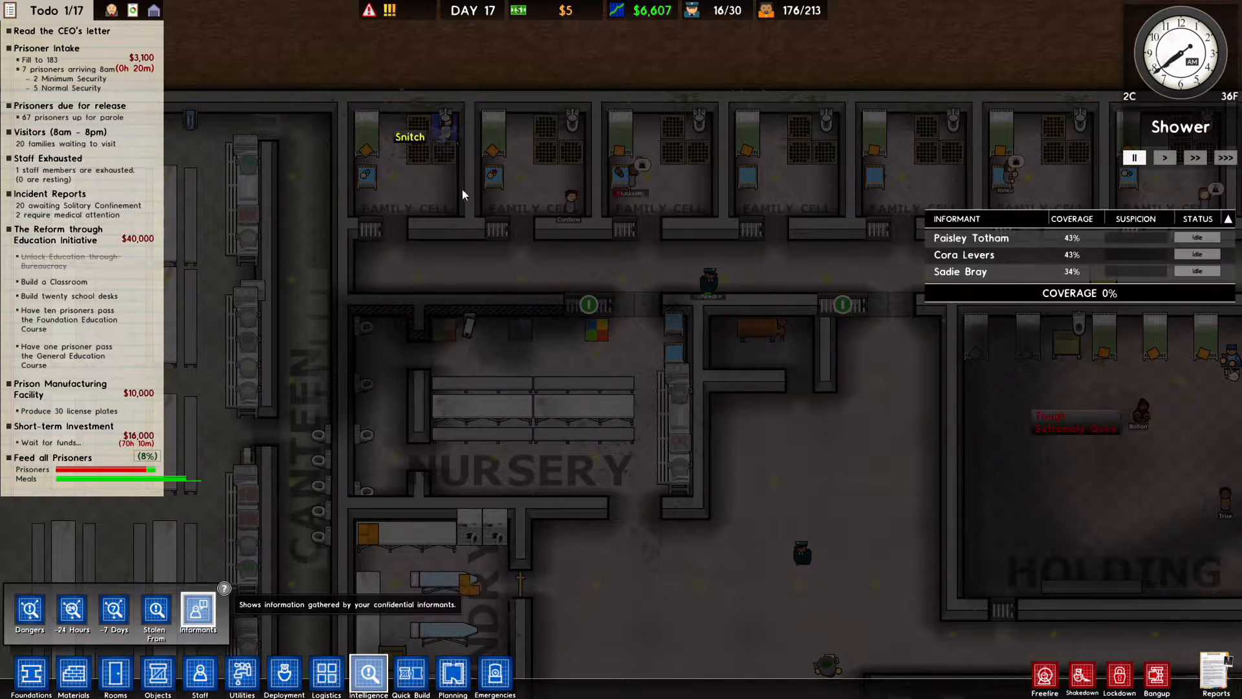
pyautogui.click(445, 123)
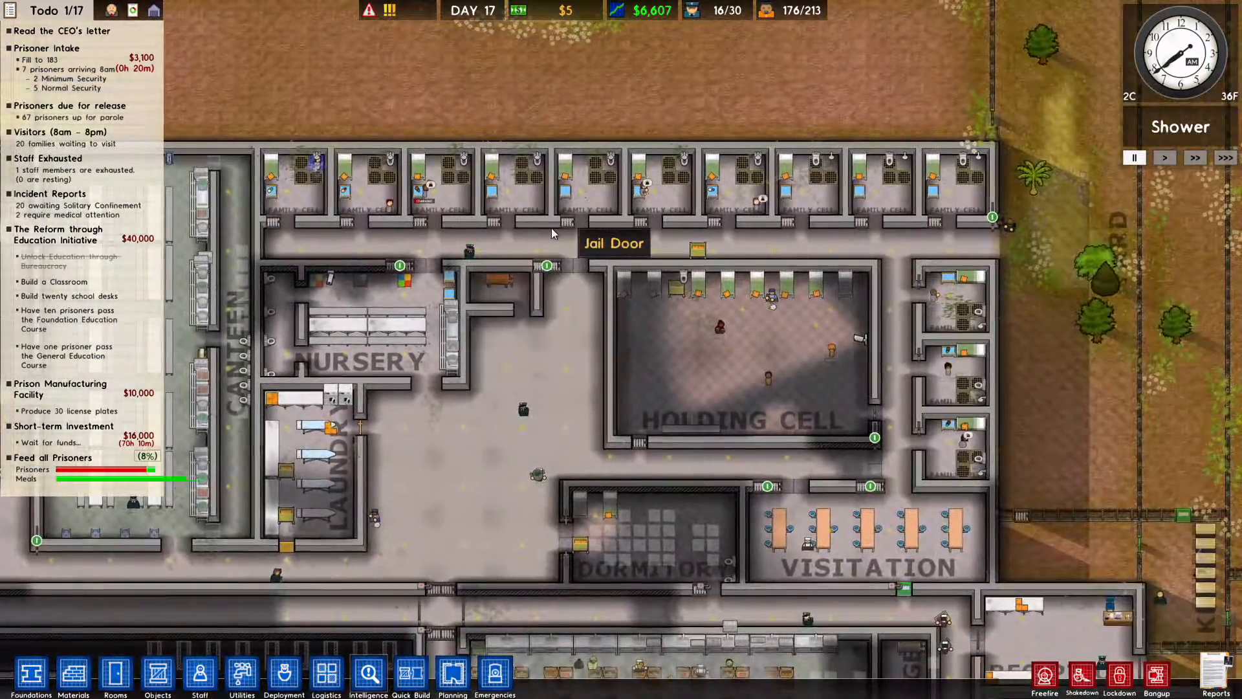
pyautogui.moveTo(915, 428)
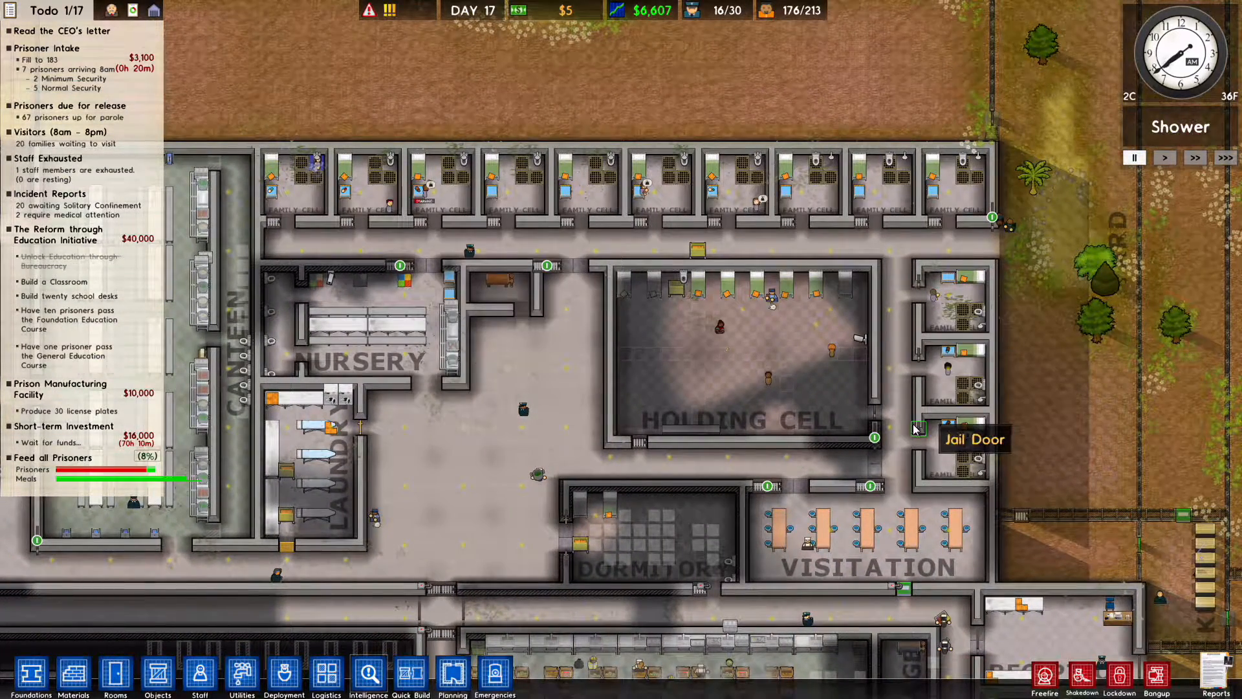
pyautogui.moveTo(396, 179)
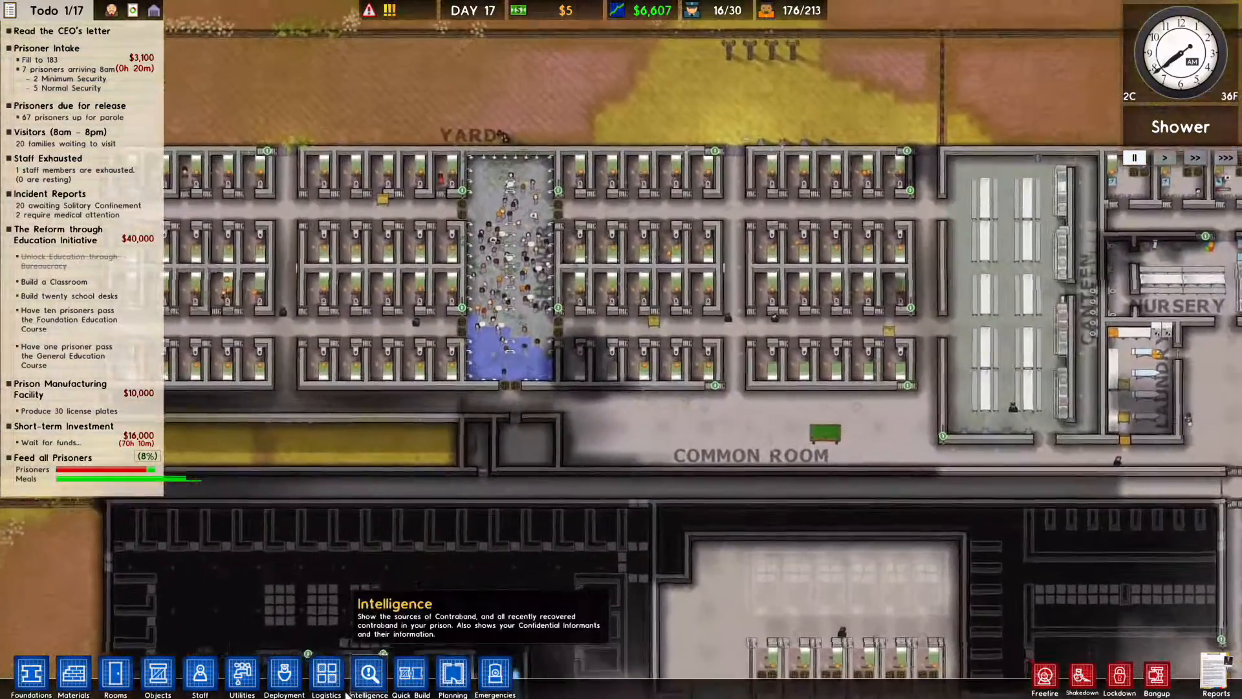
pyautogui.click(326, 674)
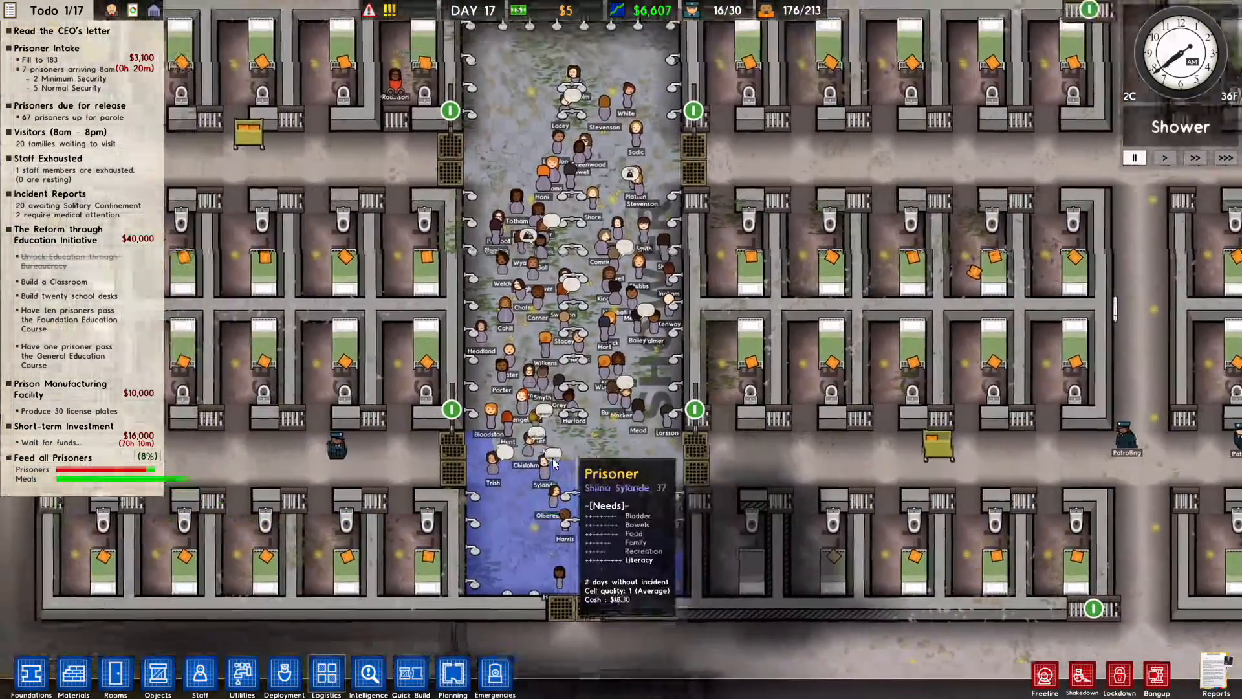
pyautogui.scroll(-3)
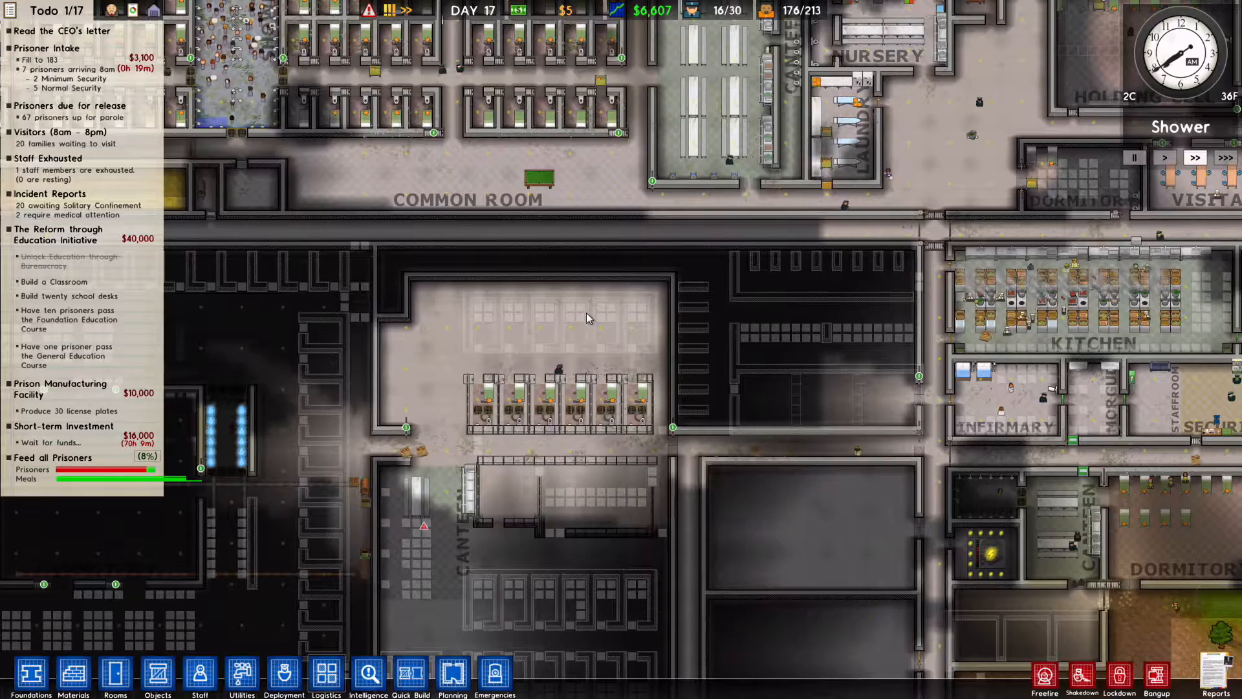
# Step: Check the prisoner roster, then raise Total Prisoners intake from 183 to 191
pyautogui.click(765, 10)
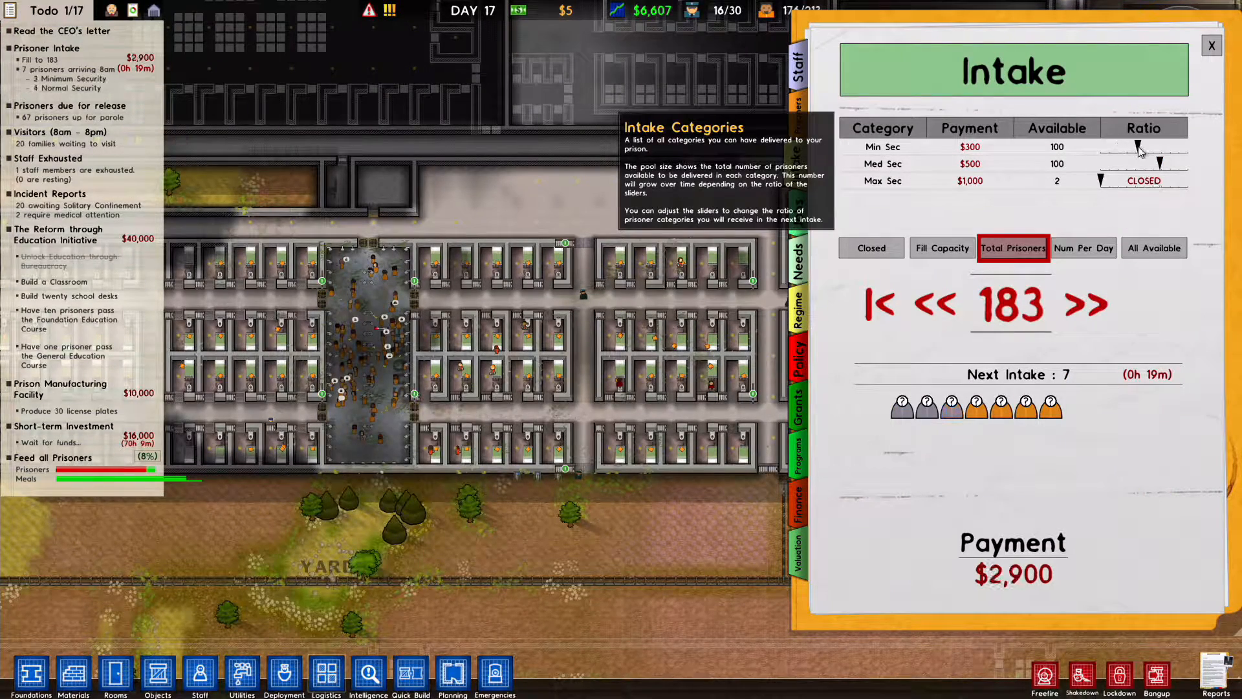
pyautogui.moveTo(765, 11)
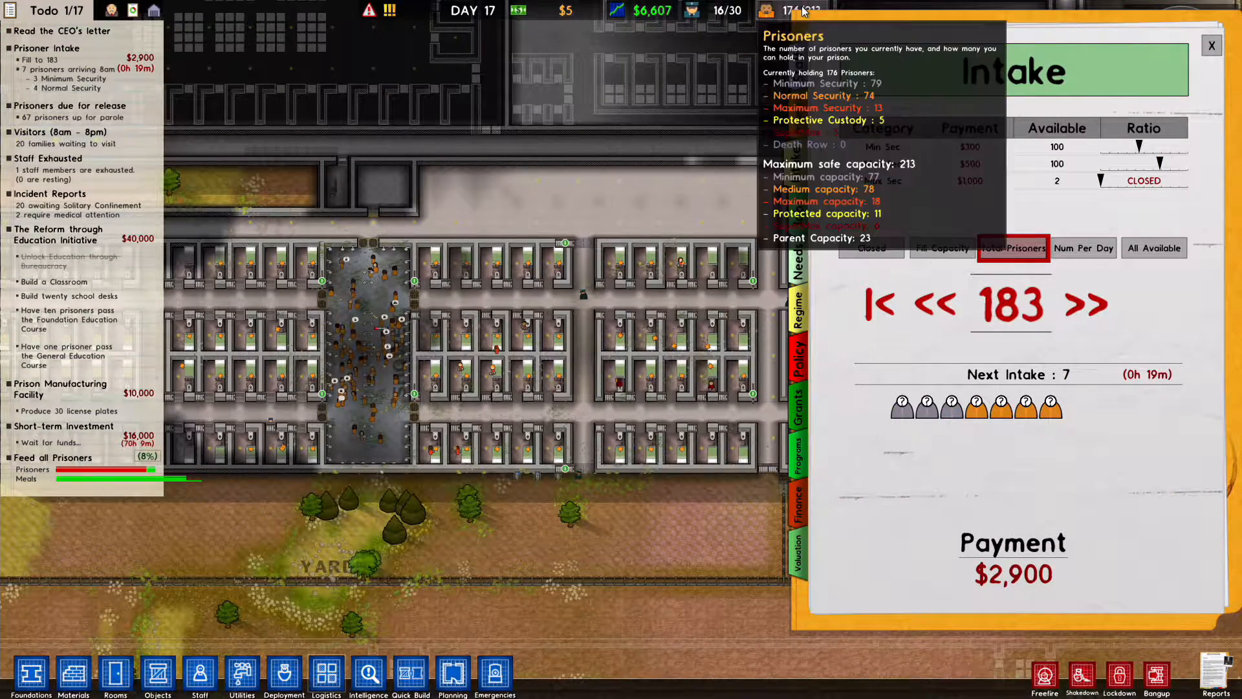
pyautogui.click(1211, 45)
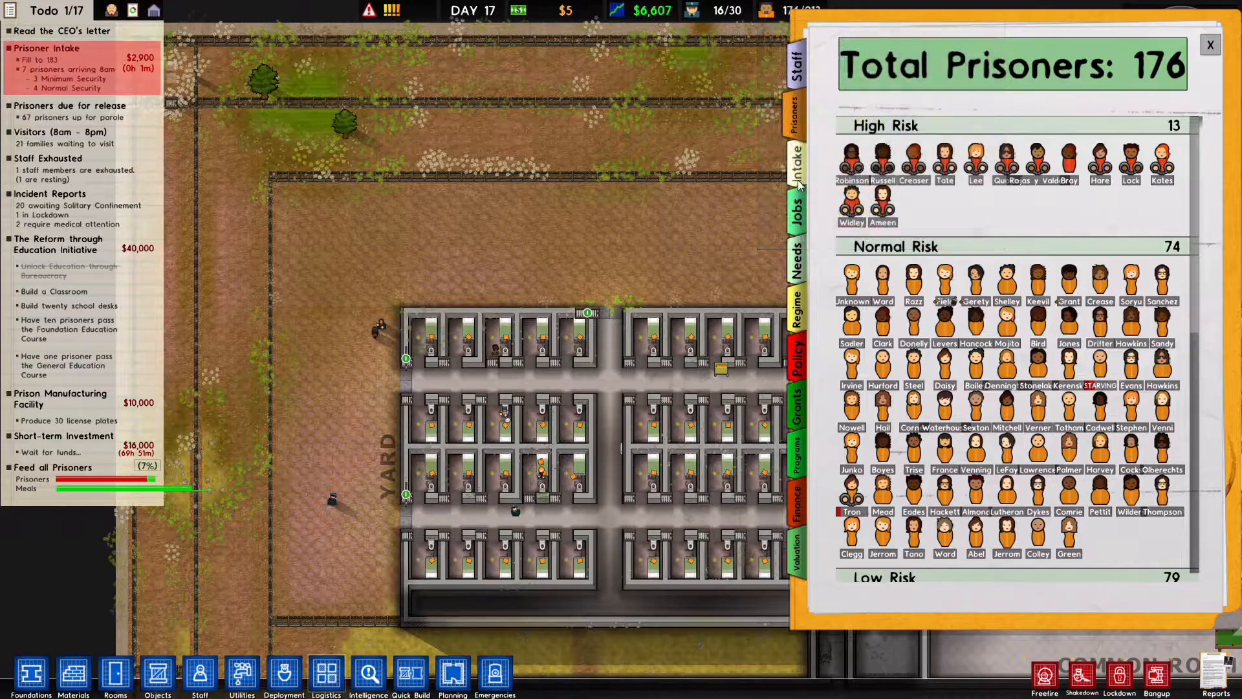
pyautogui.click(797, 166)
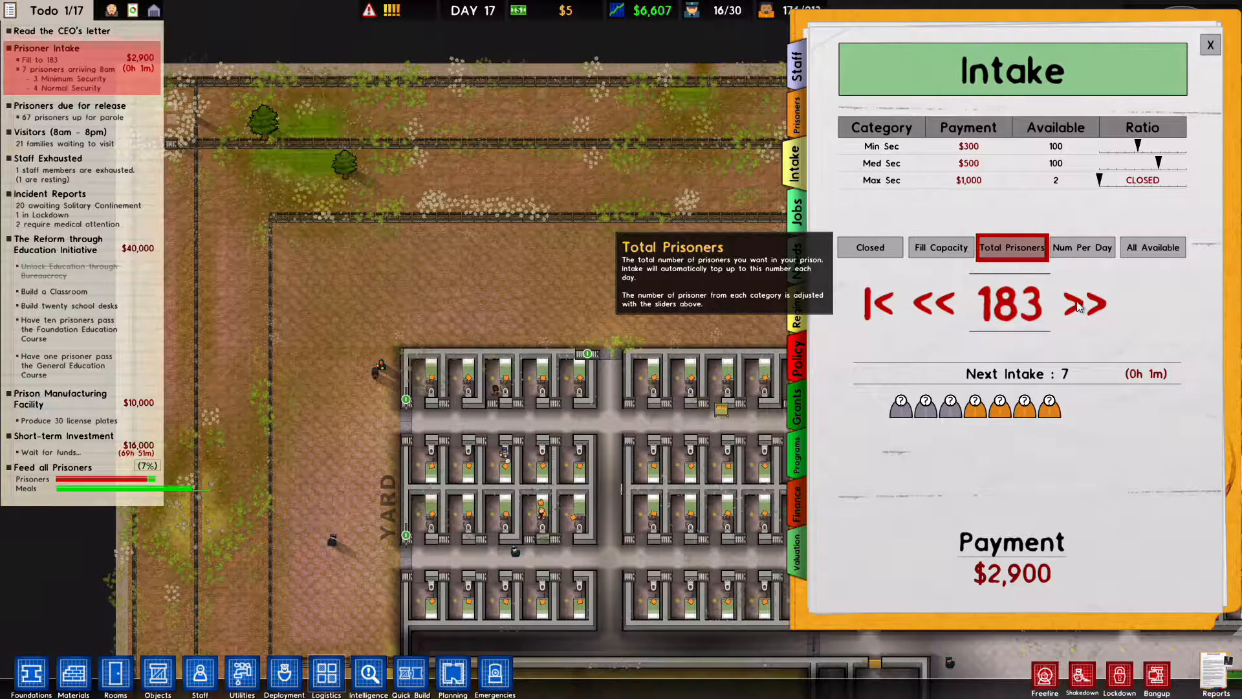
pyautogui.click(1086, 304)
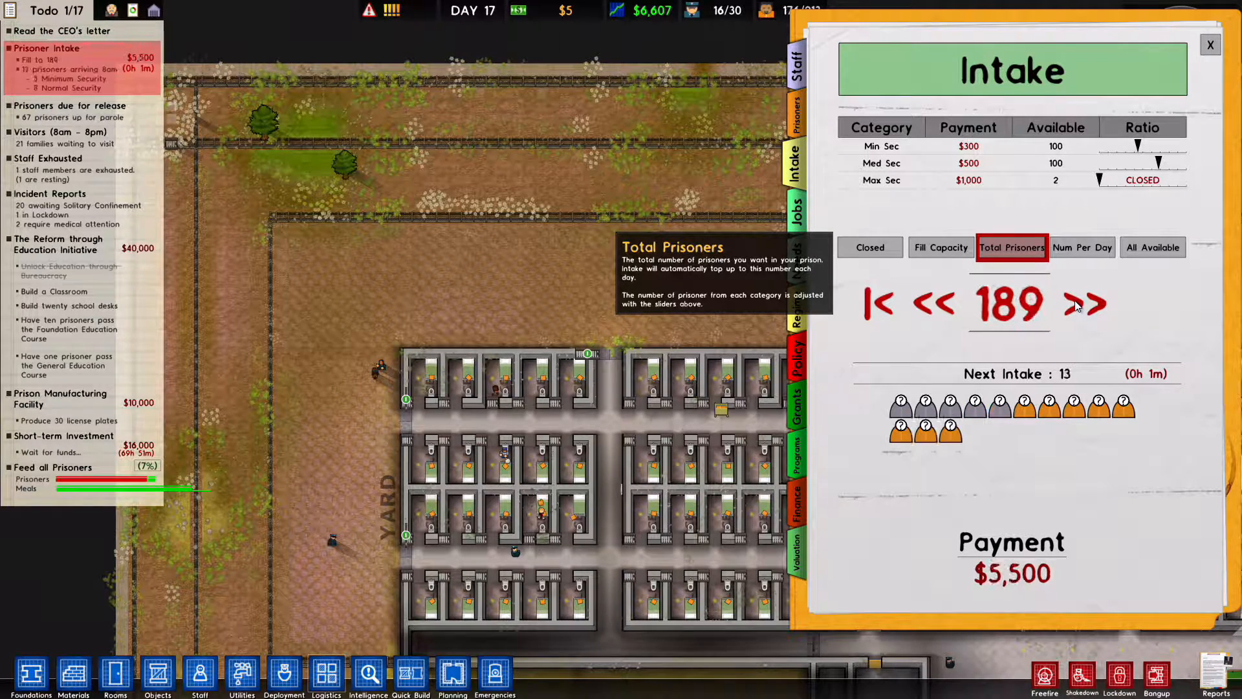
pyautogui.click(1086, 304)
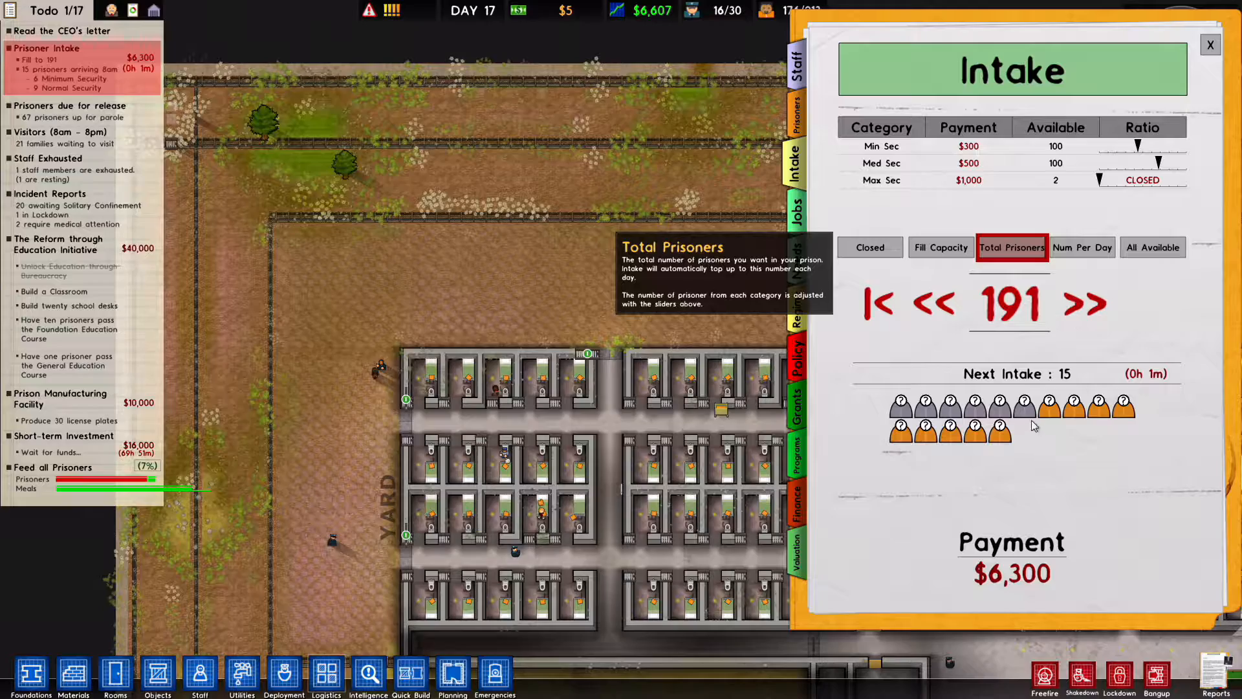
pyautogui.moveTo(805, 10)
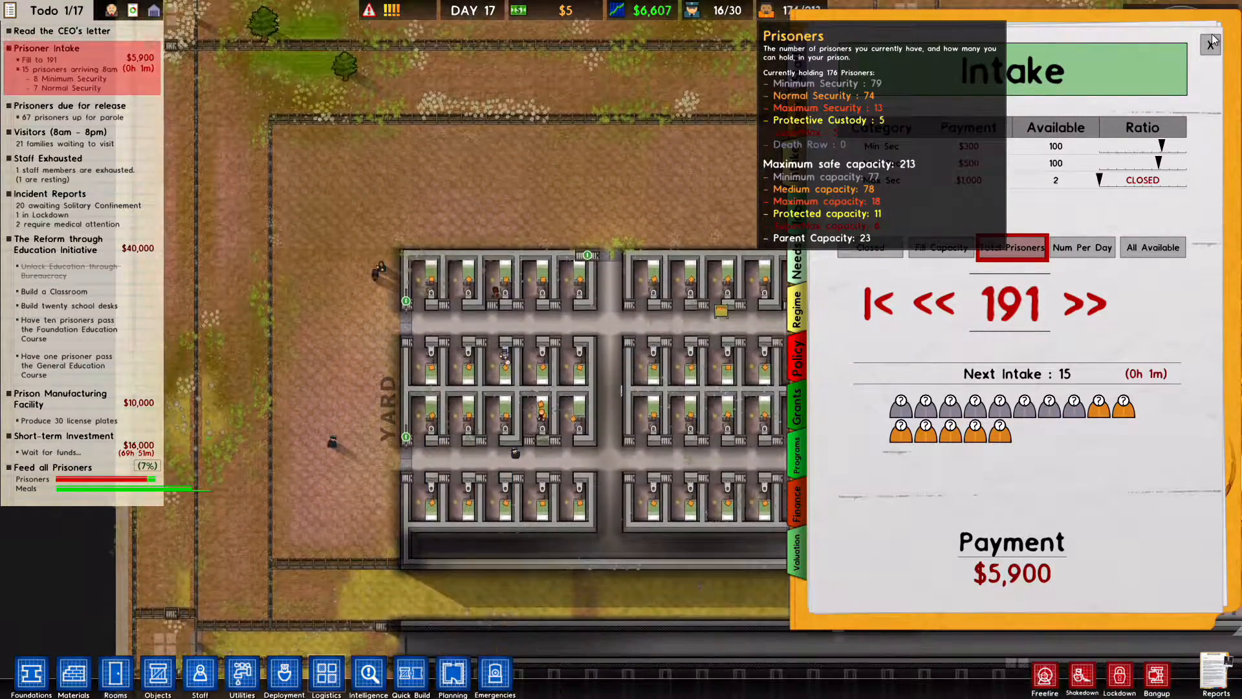
pyautogui.click(1211, 42)
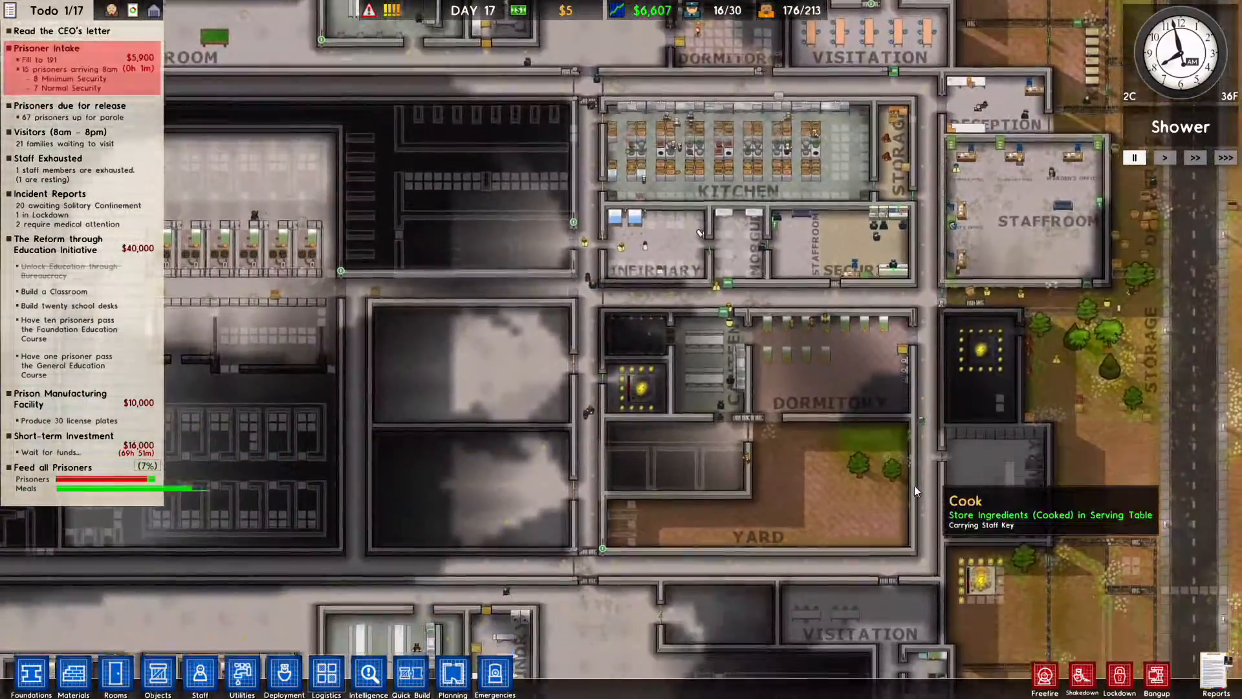
pyautogui.scroll(-3)
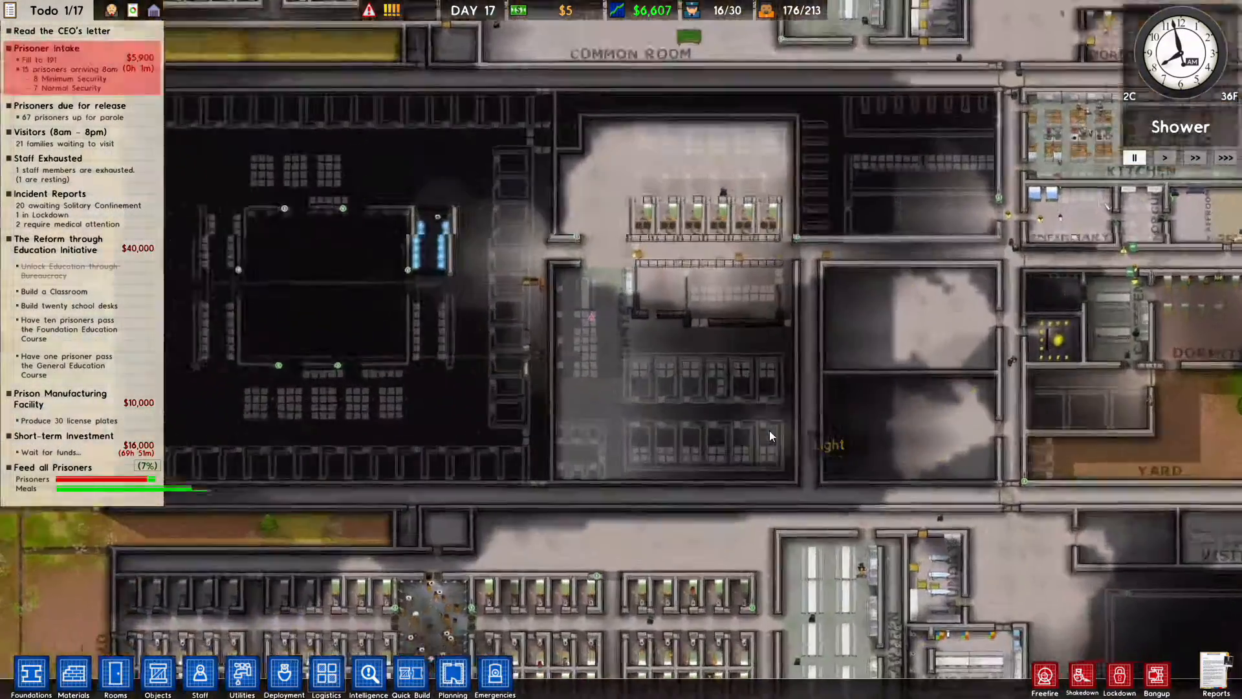
pyautogui.click(795, 10)
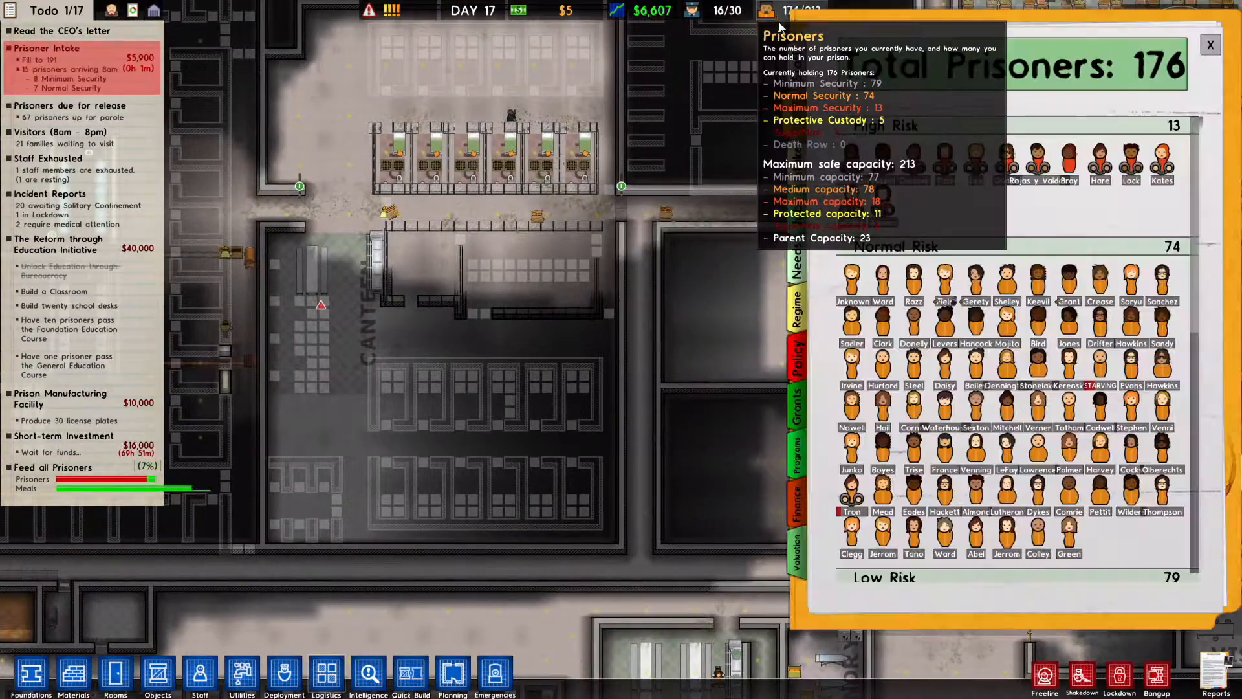
pyautogui.click(797, 159)
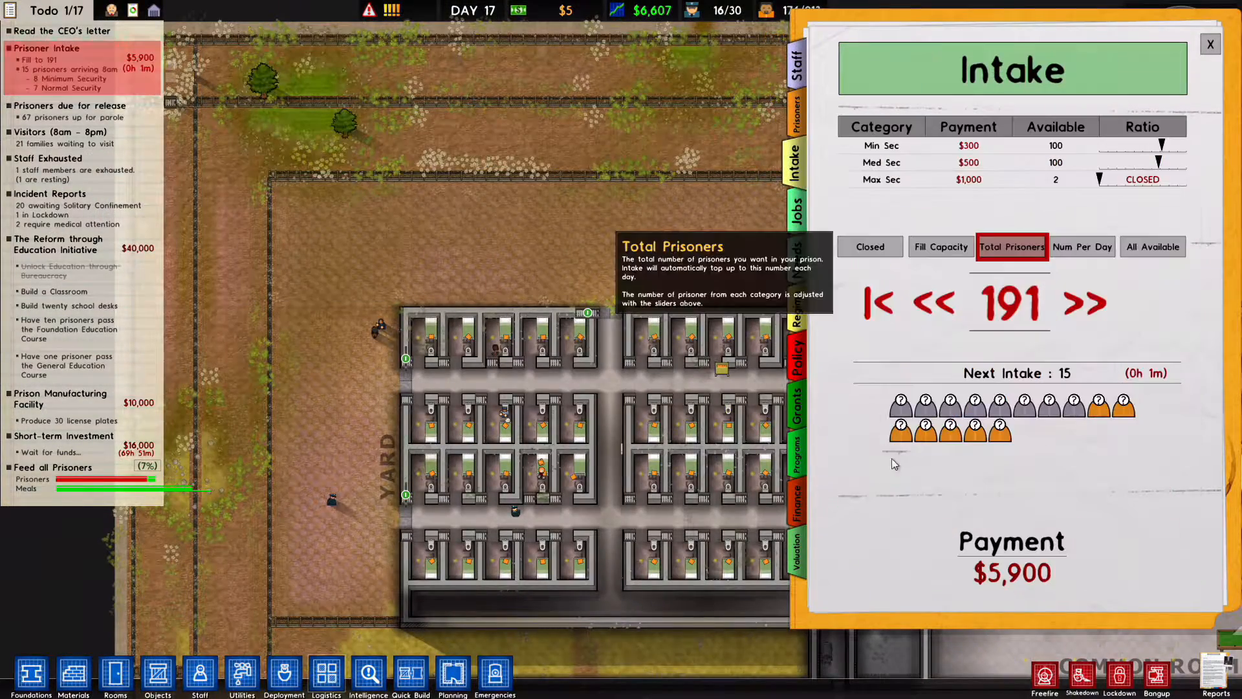
pyautogui.moveTo(1073, 187)
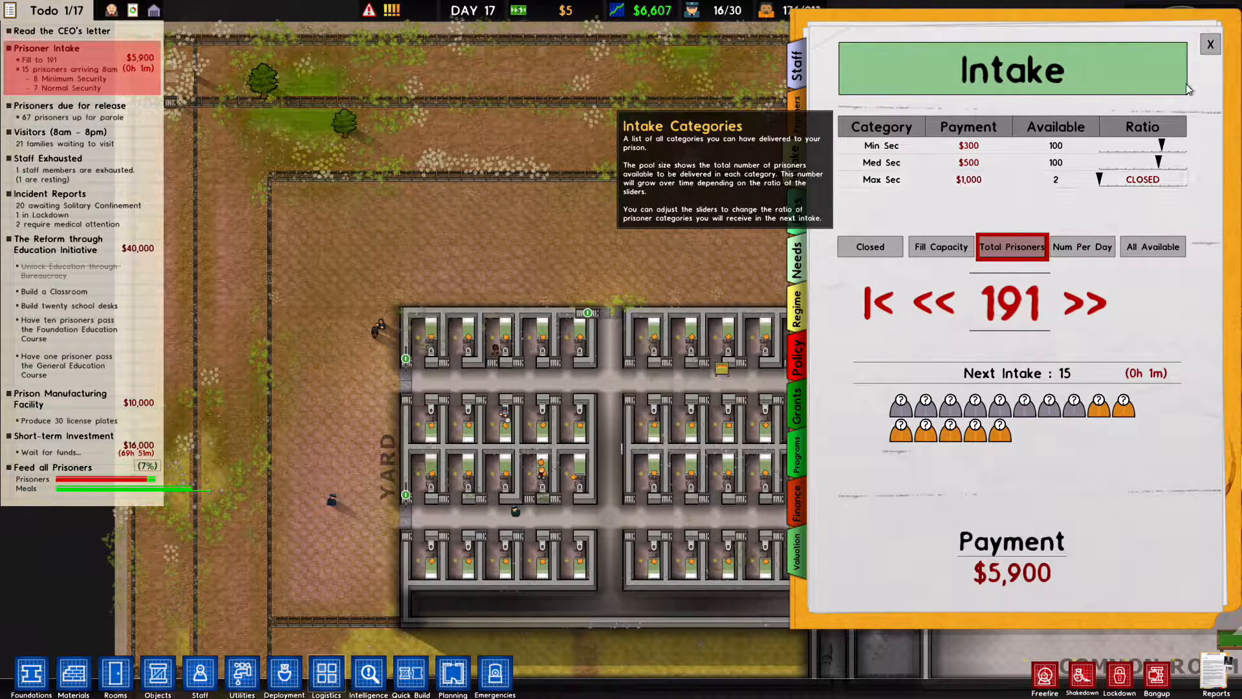
pyautogui.click(1209, 43)
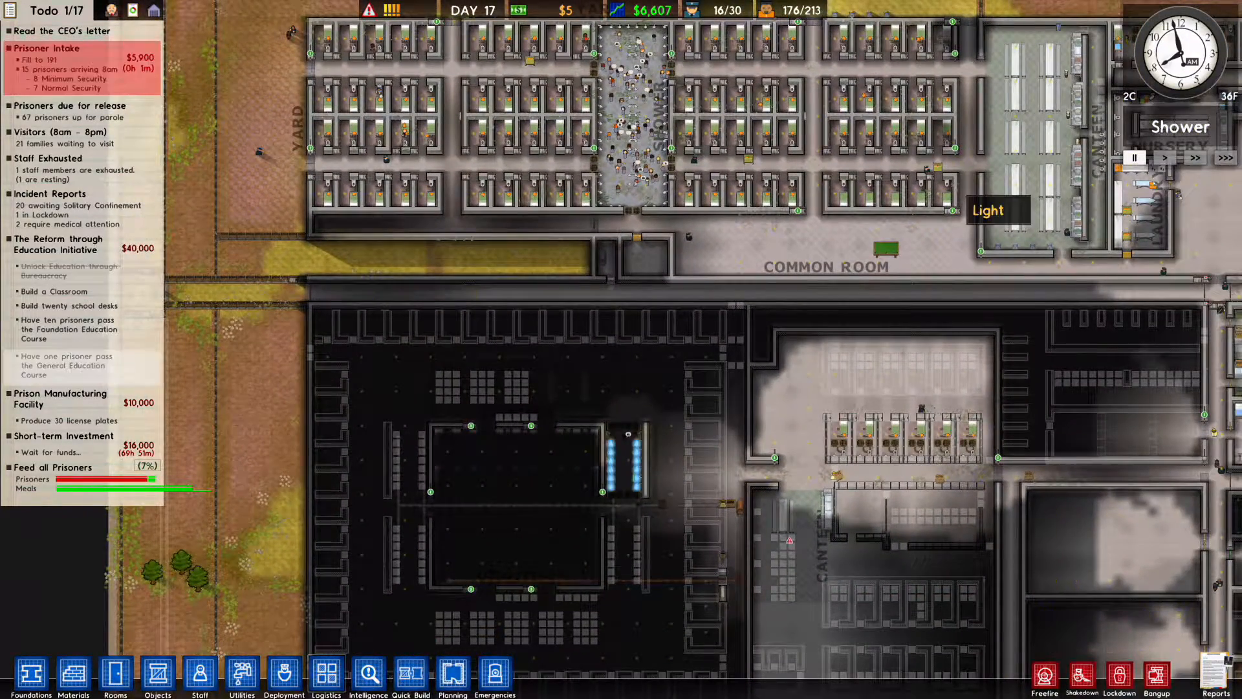
pyautogui.moveTo(60, 243)
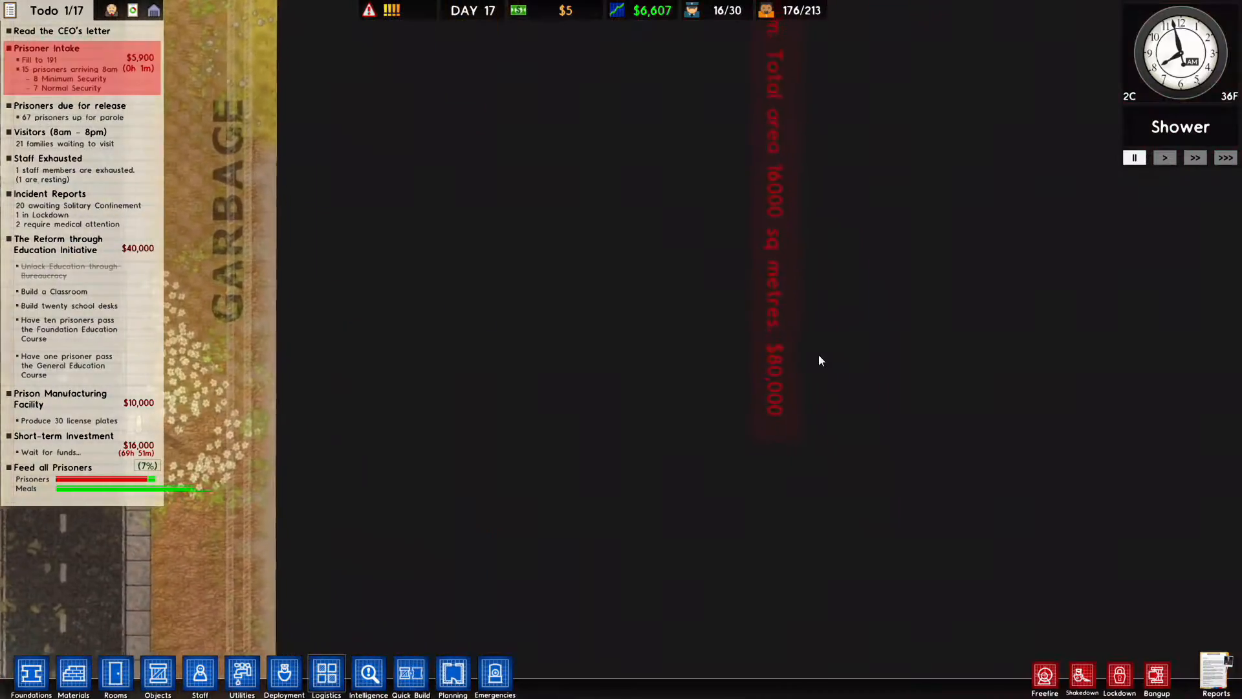
pyautogui.click(795, 412)
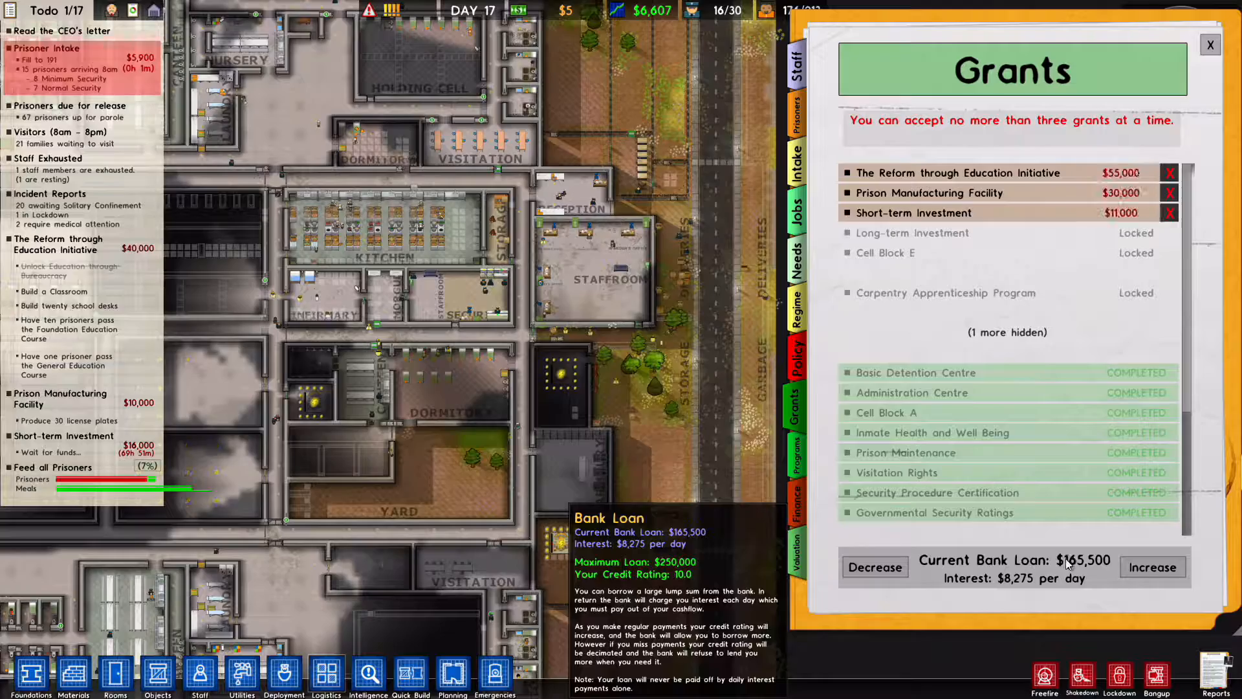
pyautogui.click(1210, 45)
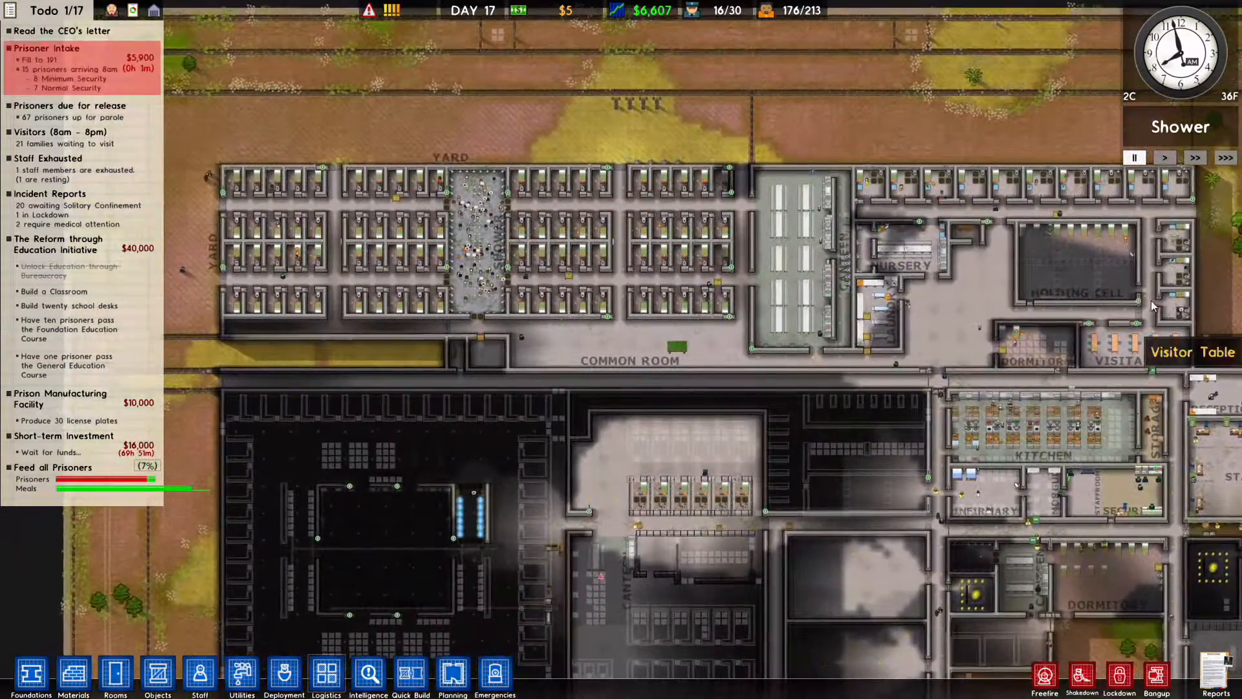
pyautogui.moveTo(625, 251)
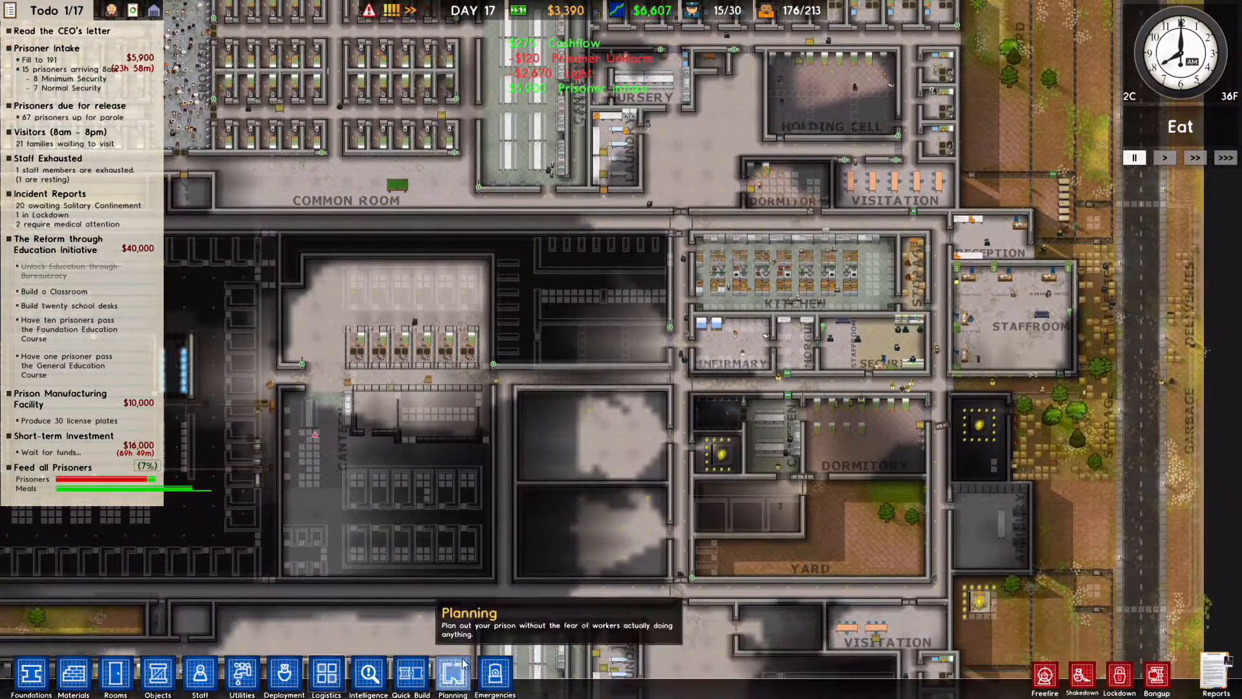
# Step: Show Stolen From and Informants intelligence, then view the arriving prisoner truck
pyautogui.click(367, 675)
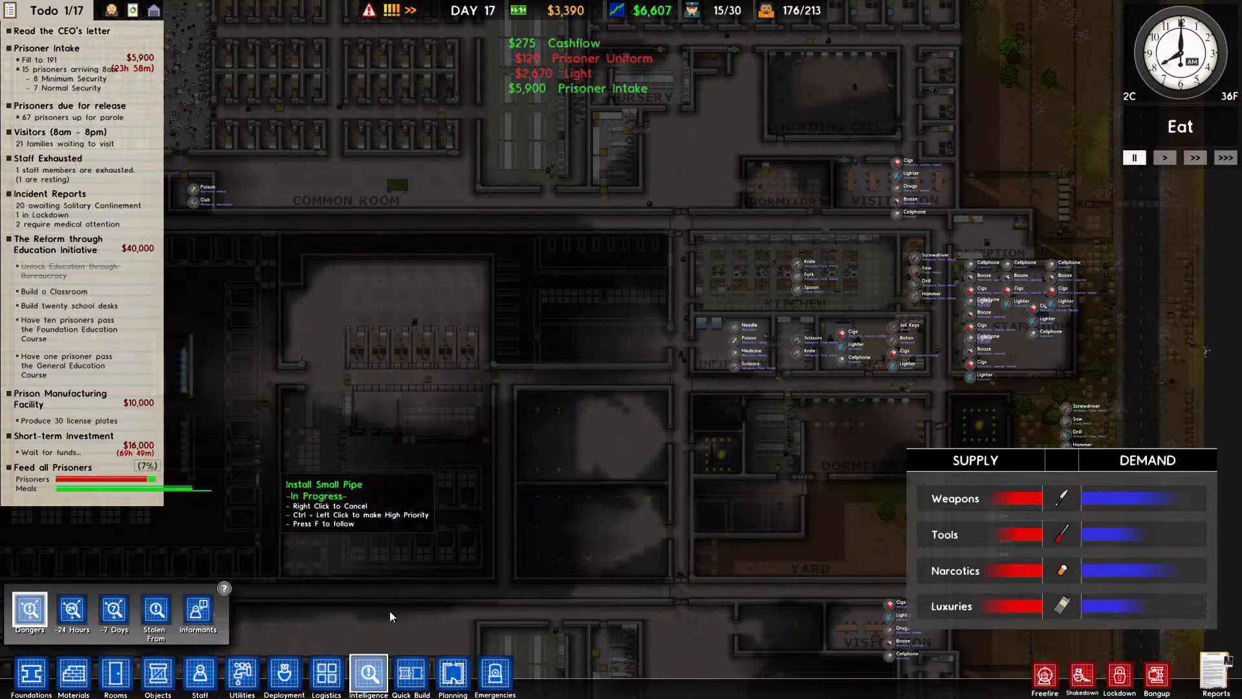
pyautogui.click(198, 617)
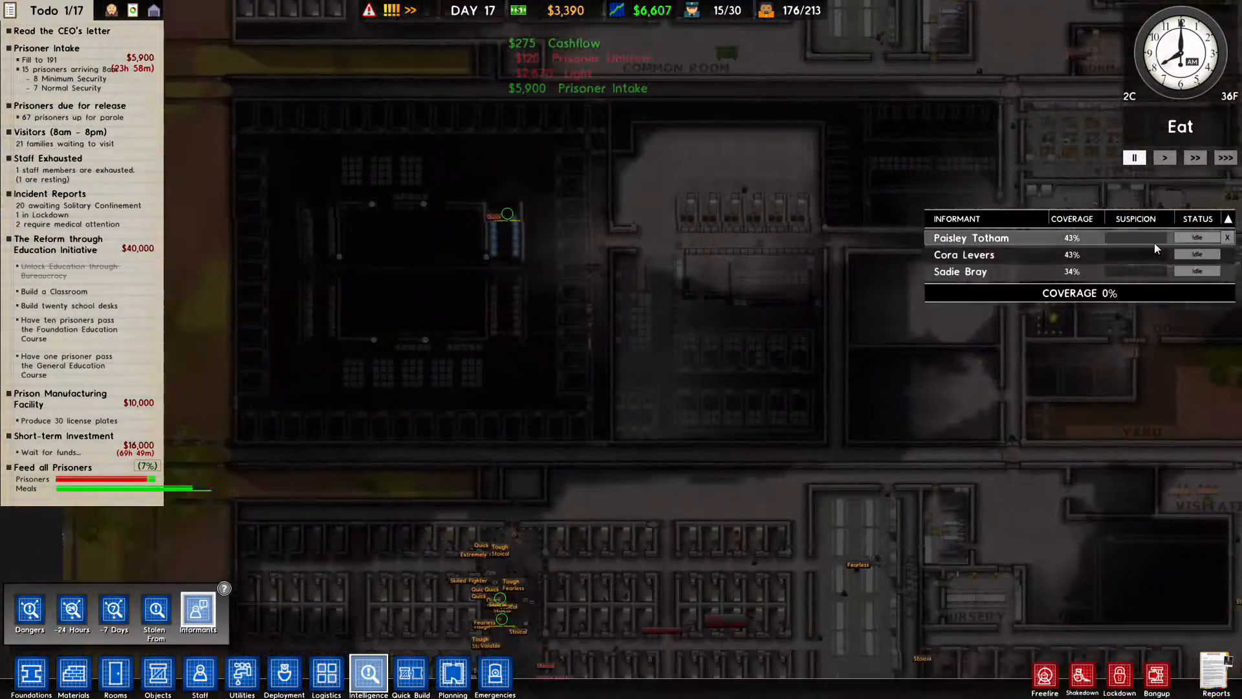
pyautogui.click(1196, 255)
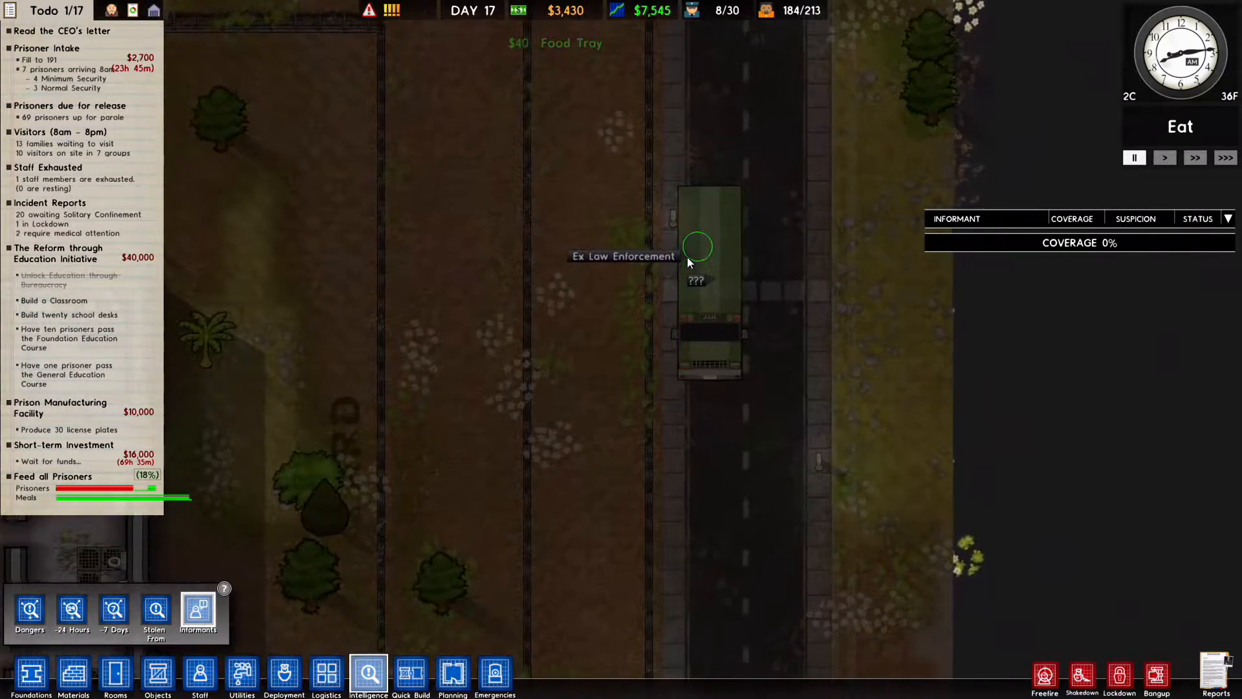
# Step: Open the arriving ex-law-enforcement prisoner's rapsheet, read it, and close it
pyautogui.rightClick(697, 246)
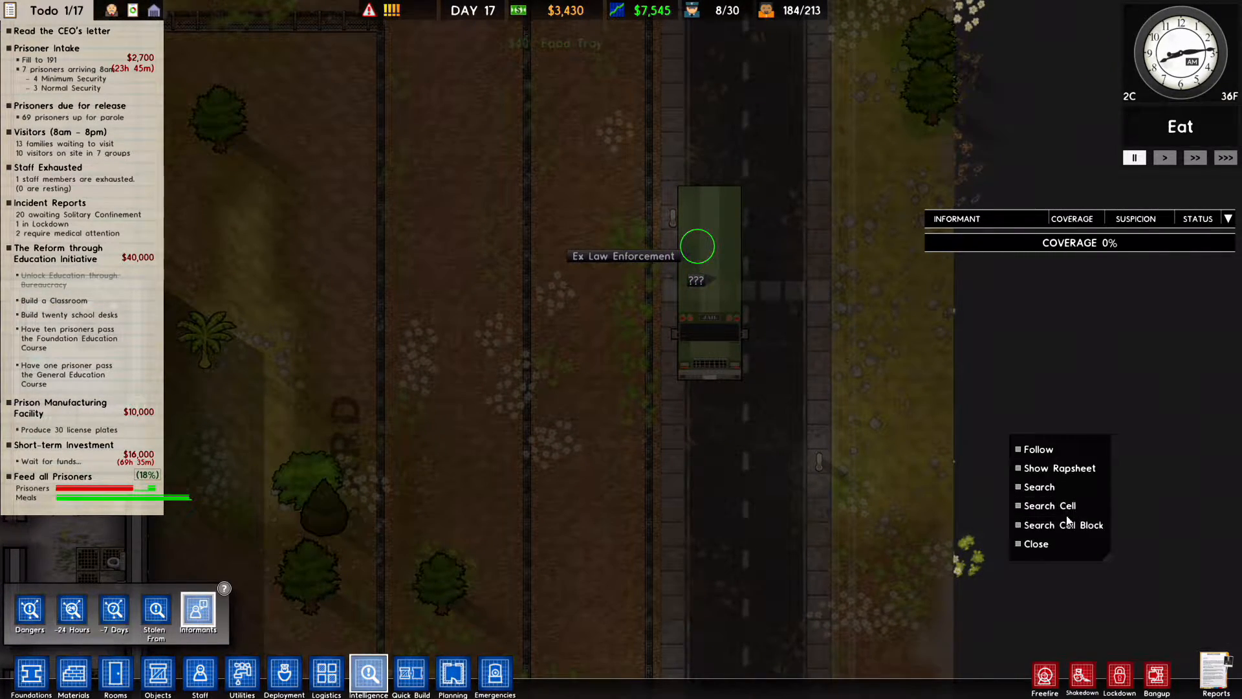
pyautogui.click(1059, 468)
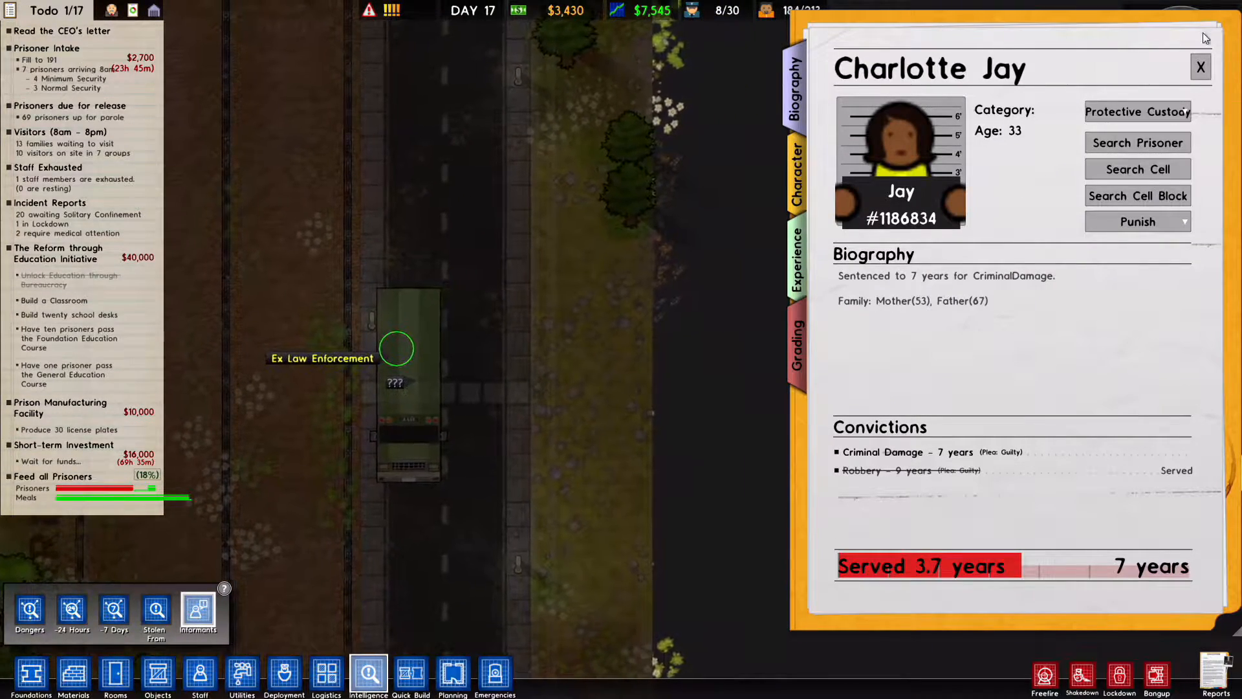
pyautogui.click(1199, 67)
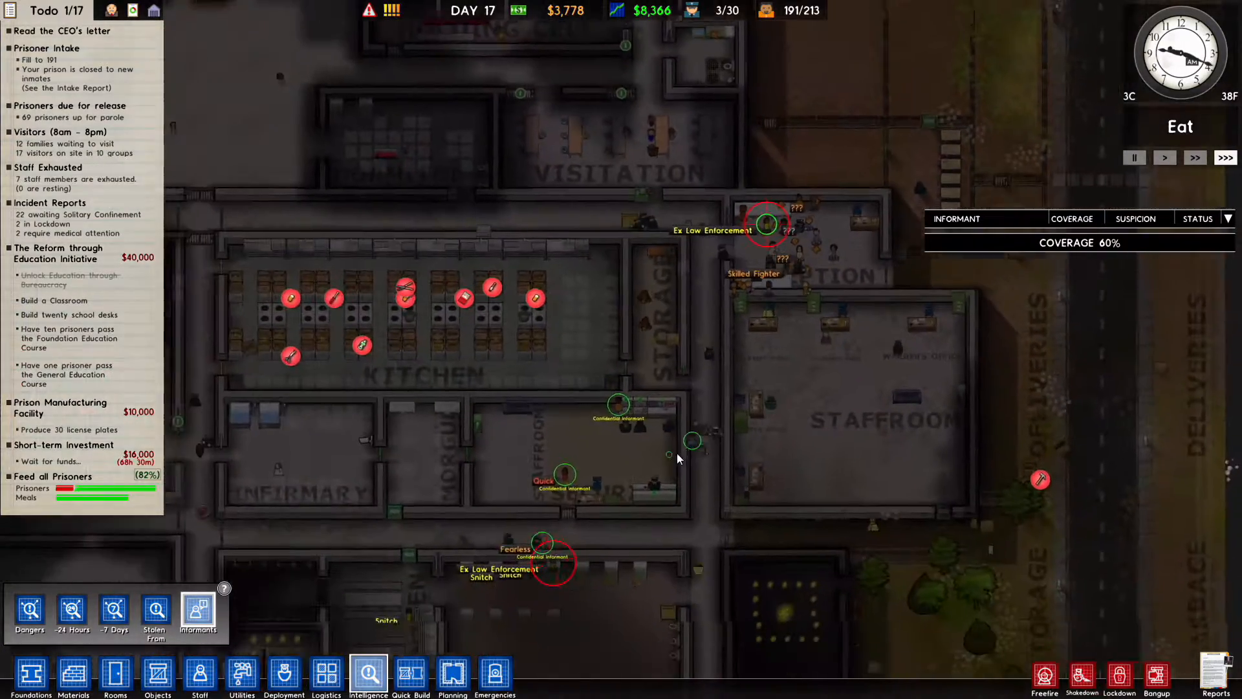
# Step: Scroll around the Informants overlay while coverage climbs to 76%
pyautogui.scroll(3)
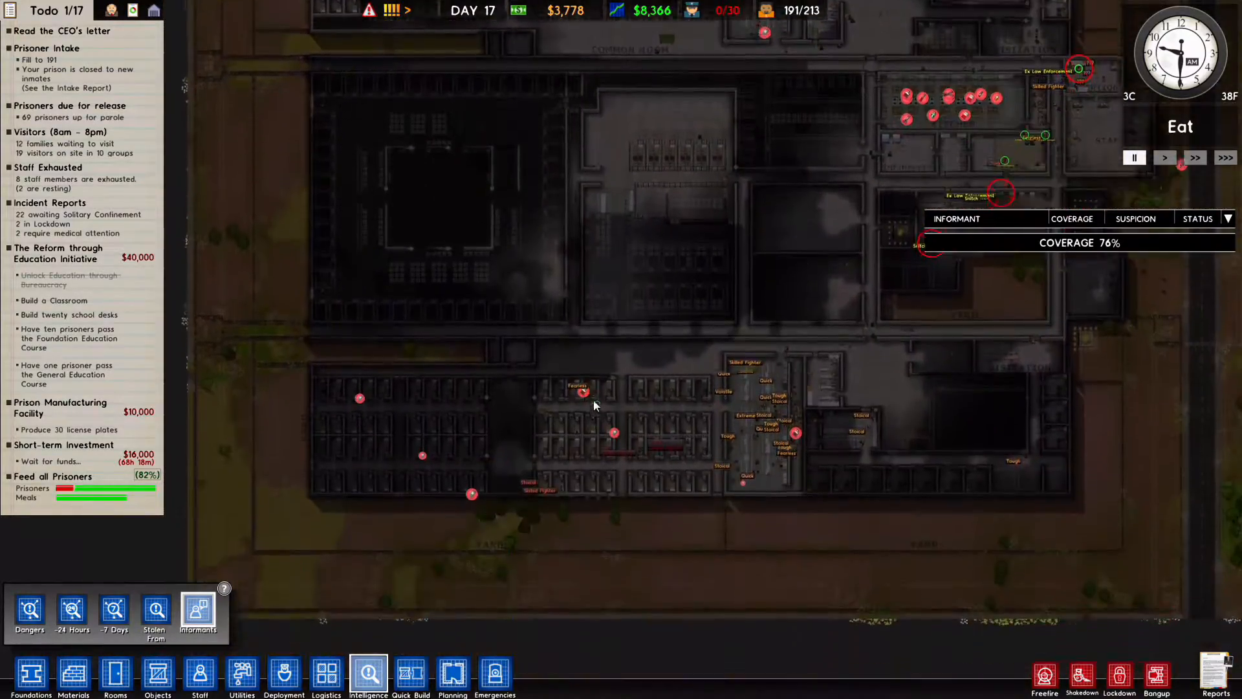
pyautogui.scroll(-3)
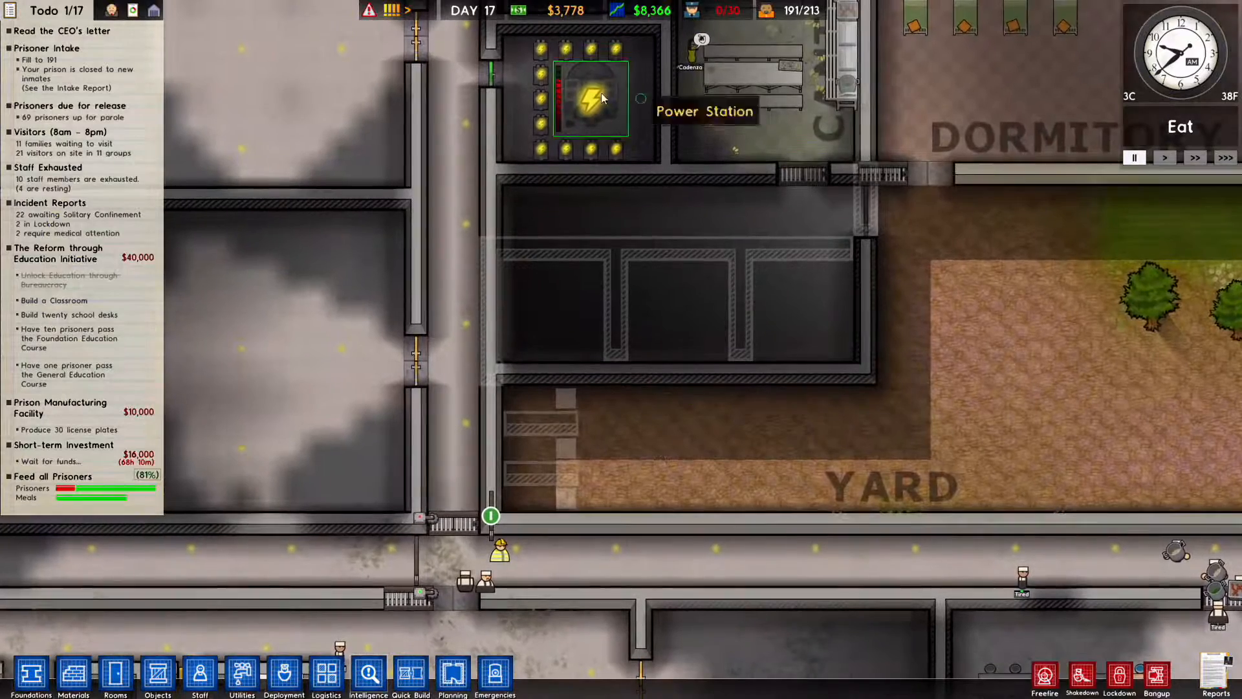
# Step: Lay a 3 by 5 m concrete building by the yard and place a bed
pyautogui.click(115, 673)
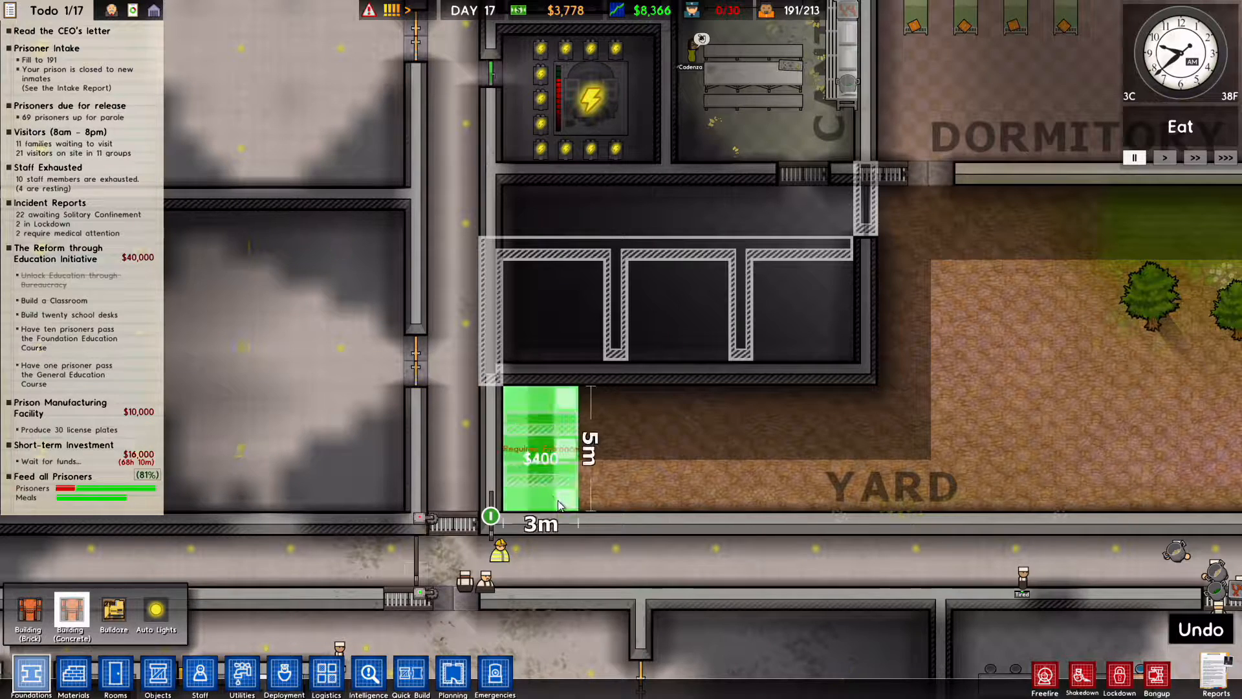
pyautogui.click(156, 673)
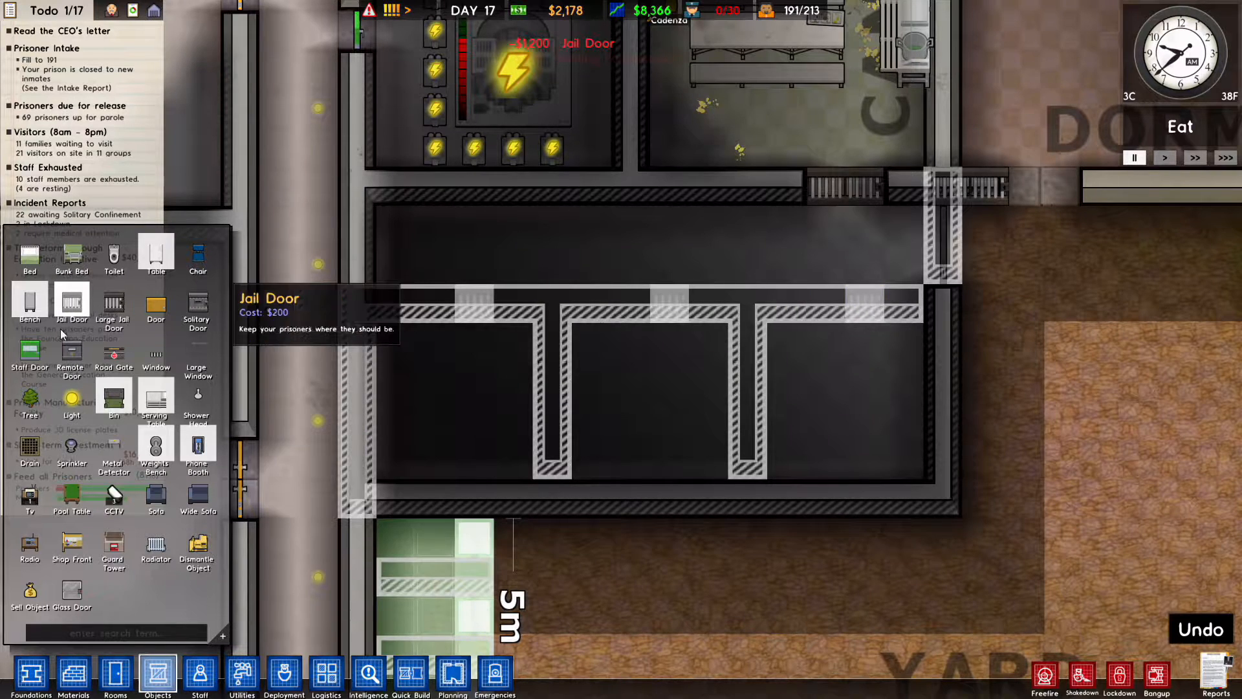
pyautogui.click(903, 352)
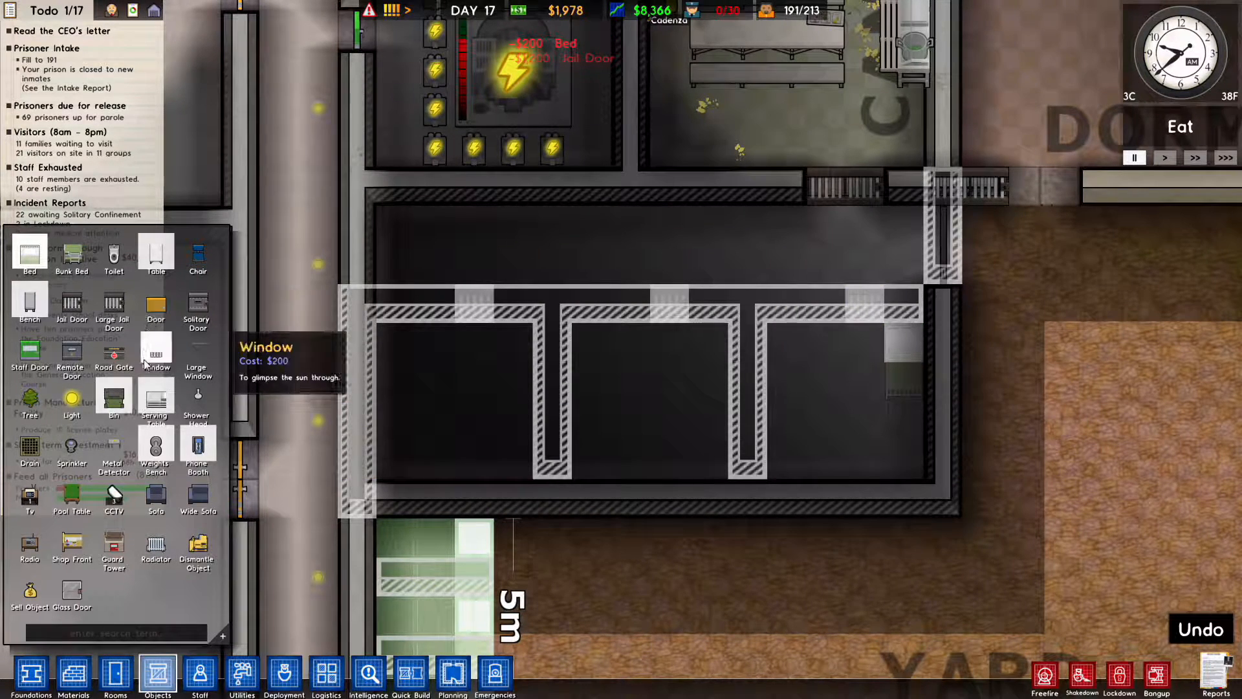
pyautogui.moveTo(197, 255)
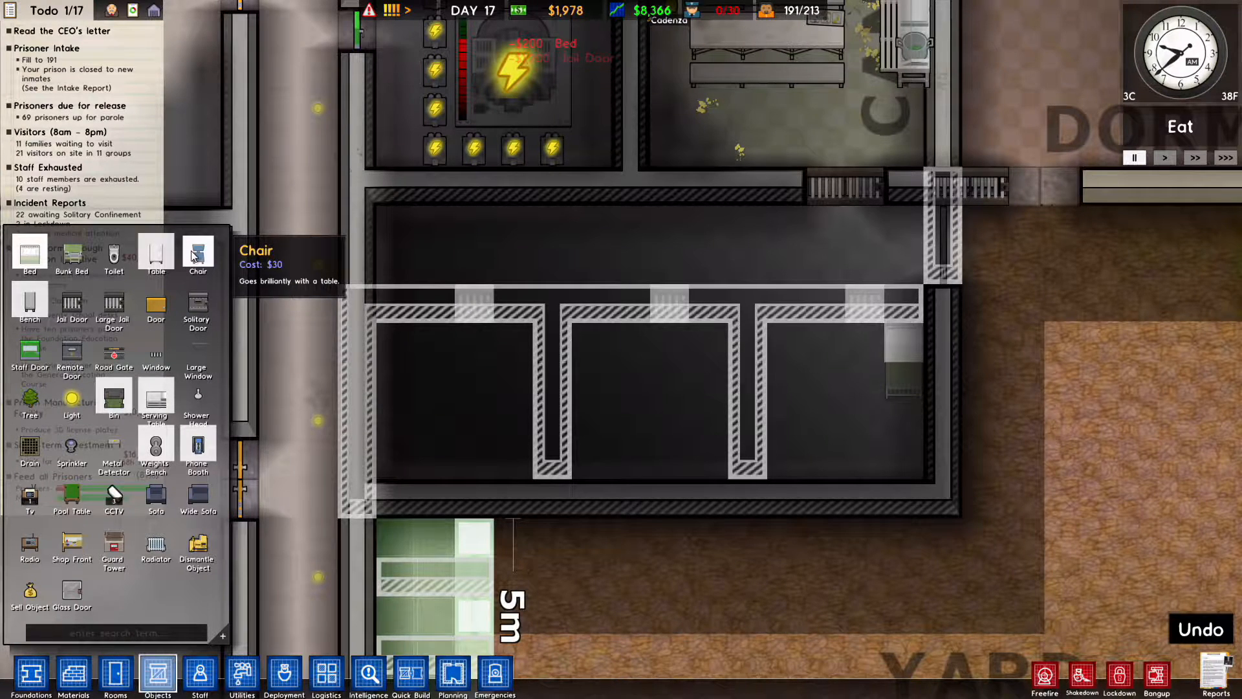
pyautogui.moveTo(197, 495)
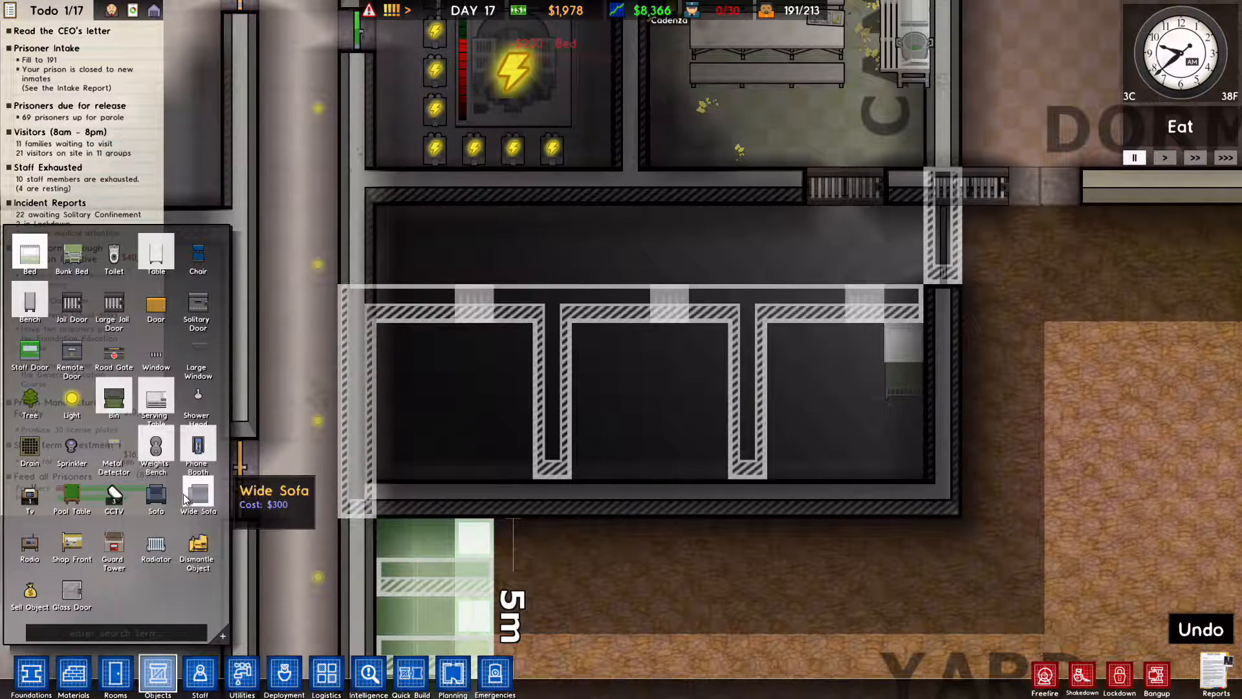
pyautogui.moveTo(197, 452)
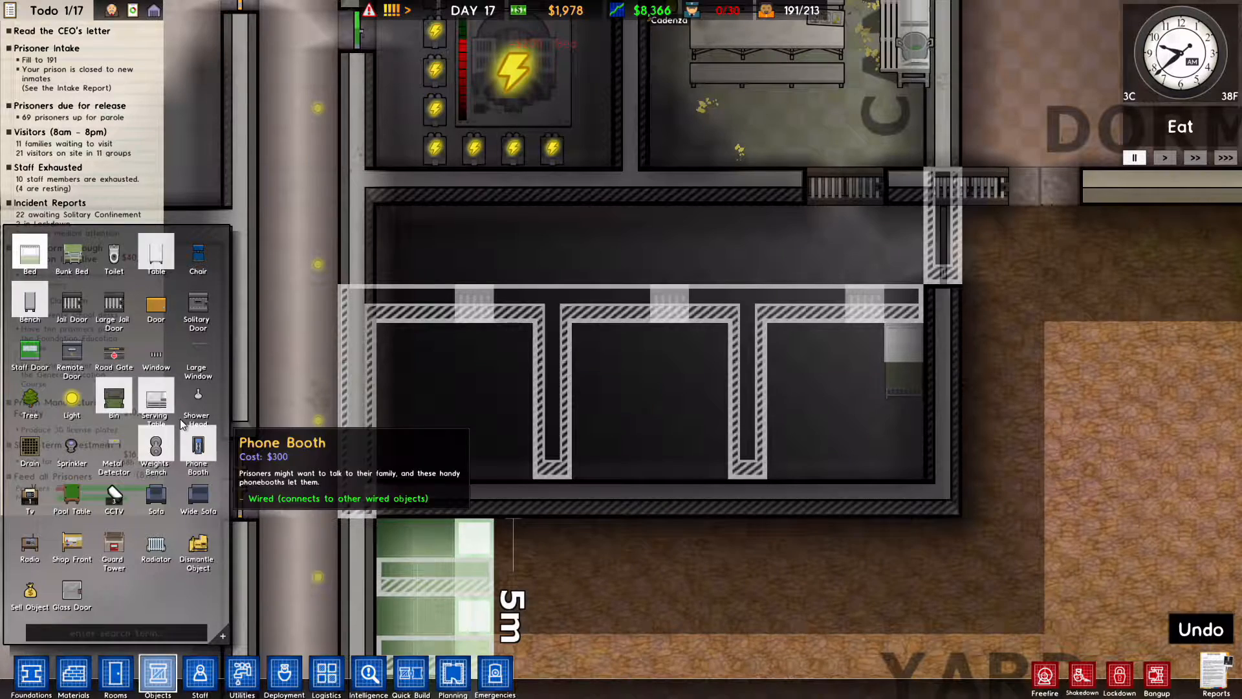
# Step: Zone the new block as a Family Cell and add drains inside
pyautogui.click(115, 674)
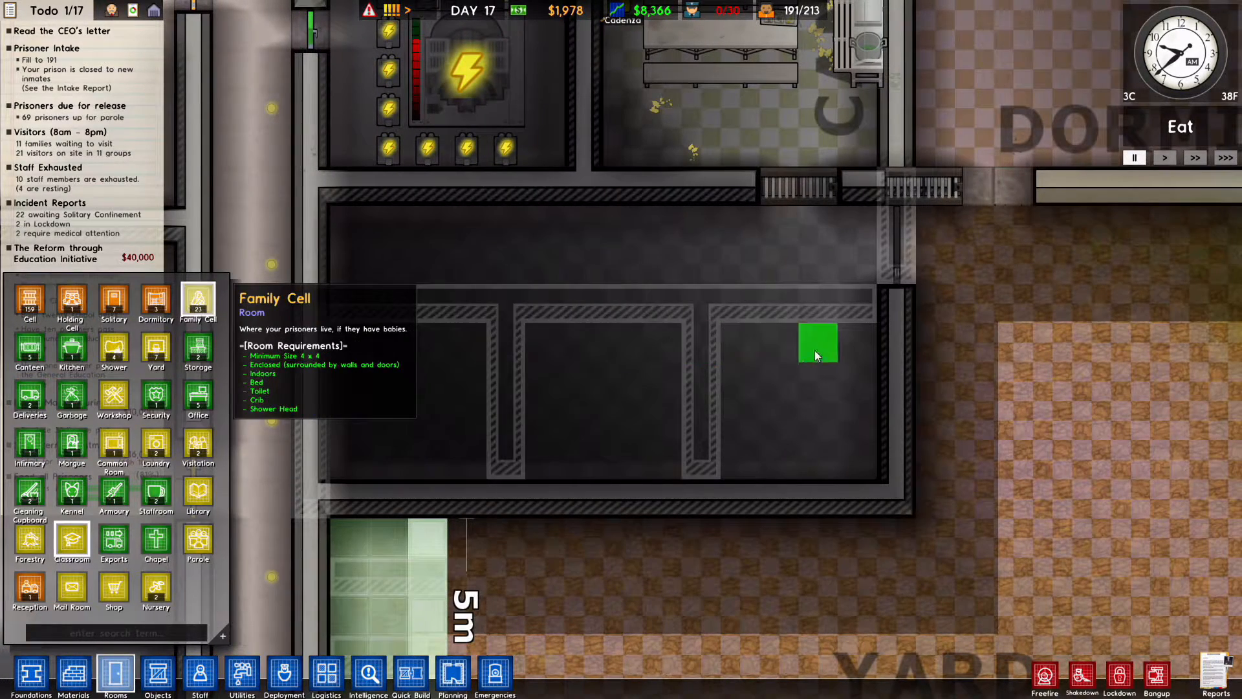
pyautogui.click(156, 673)
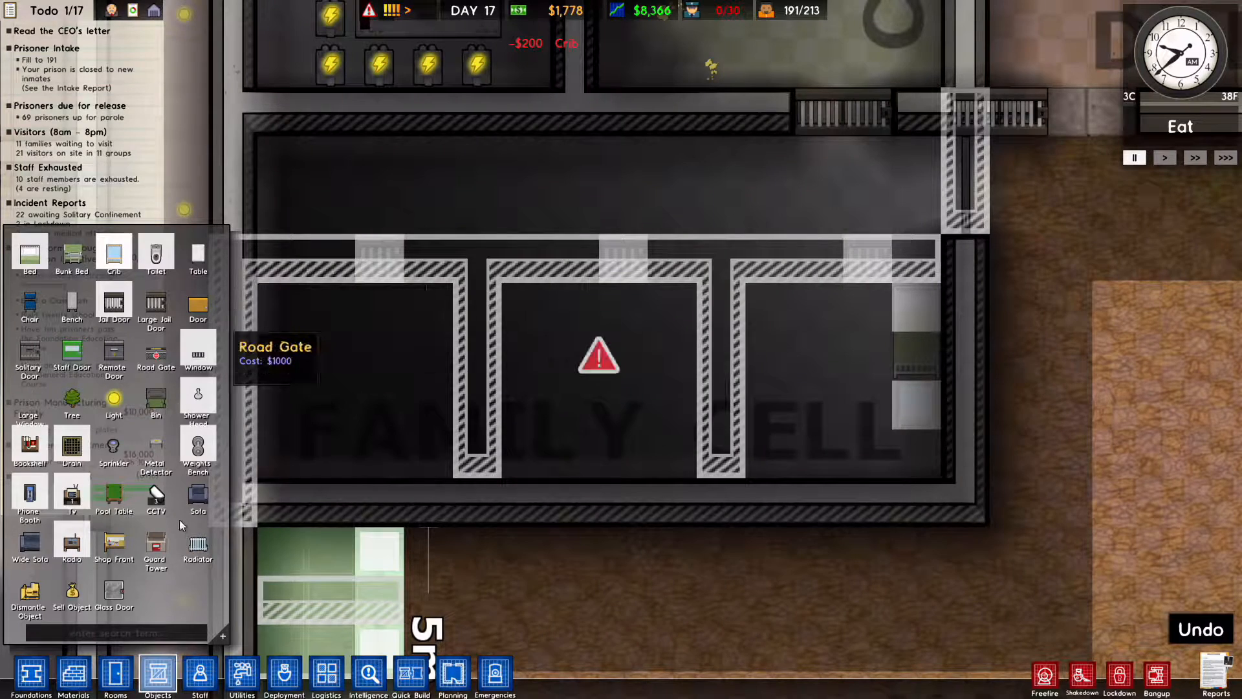
pyautogui.moveTo(179, 678)
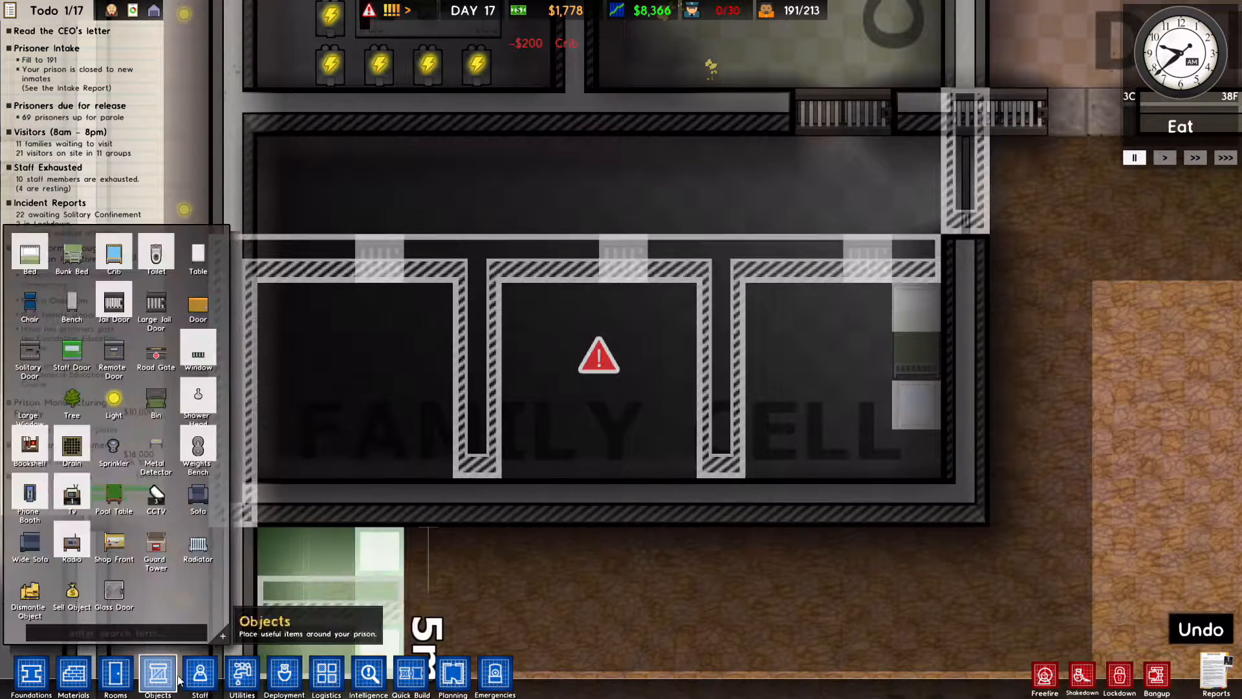
pyautogui.moveTo(752, 447)
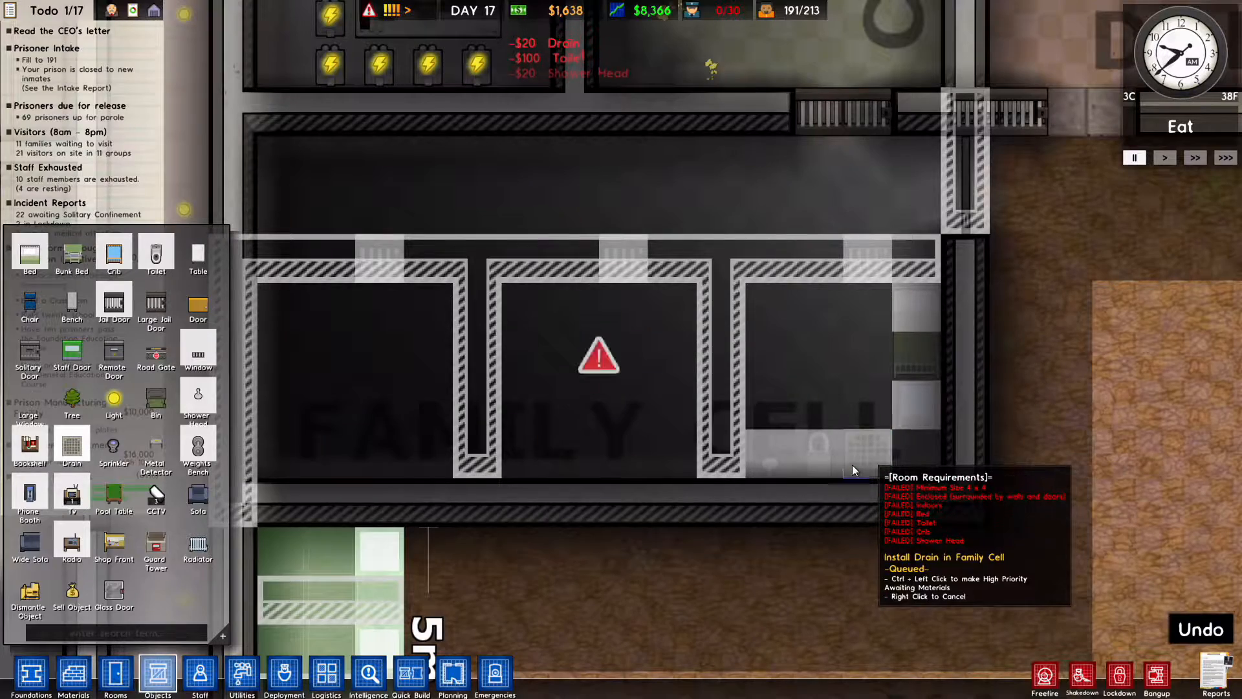
pyautogui.click(671, 404)
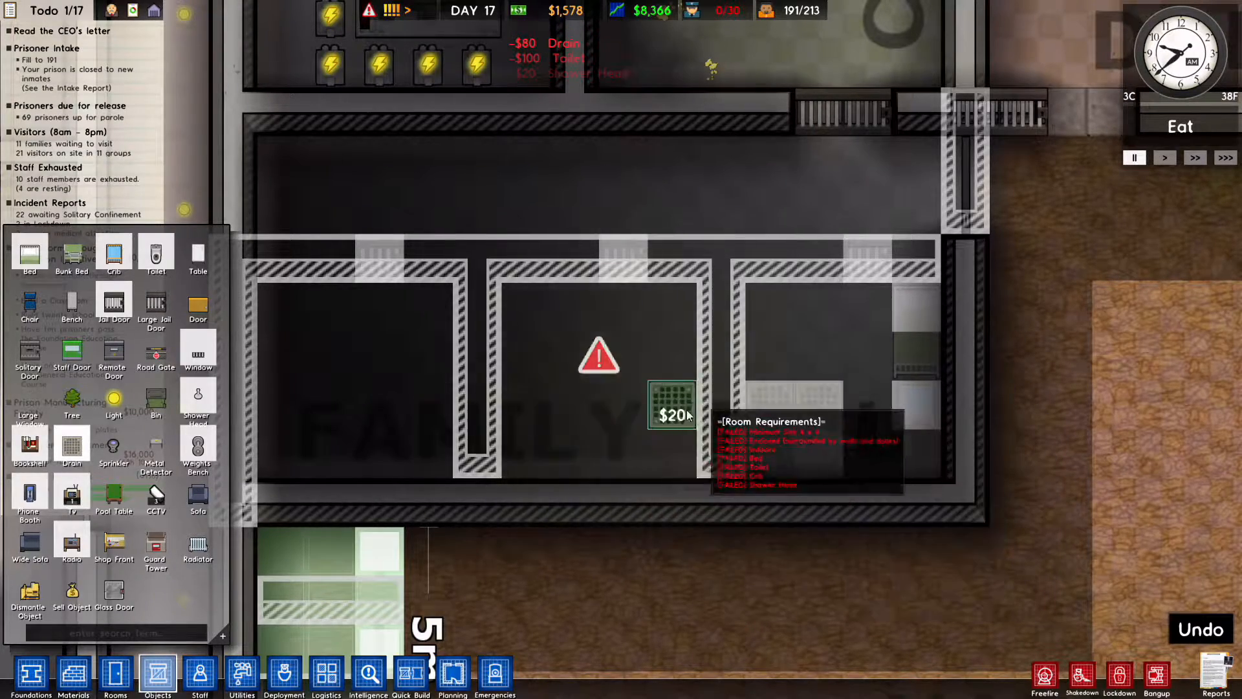
pyautogui.click(73, 677)
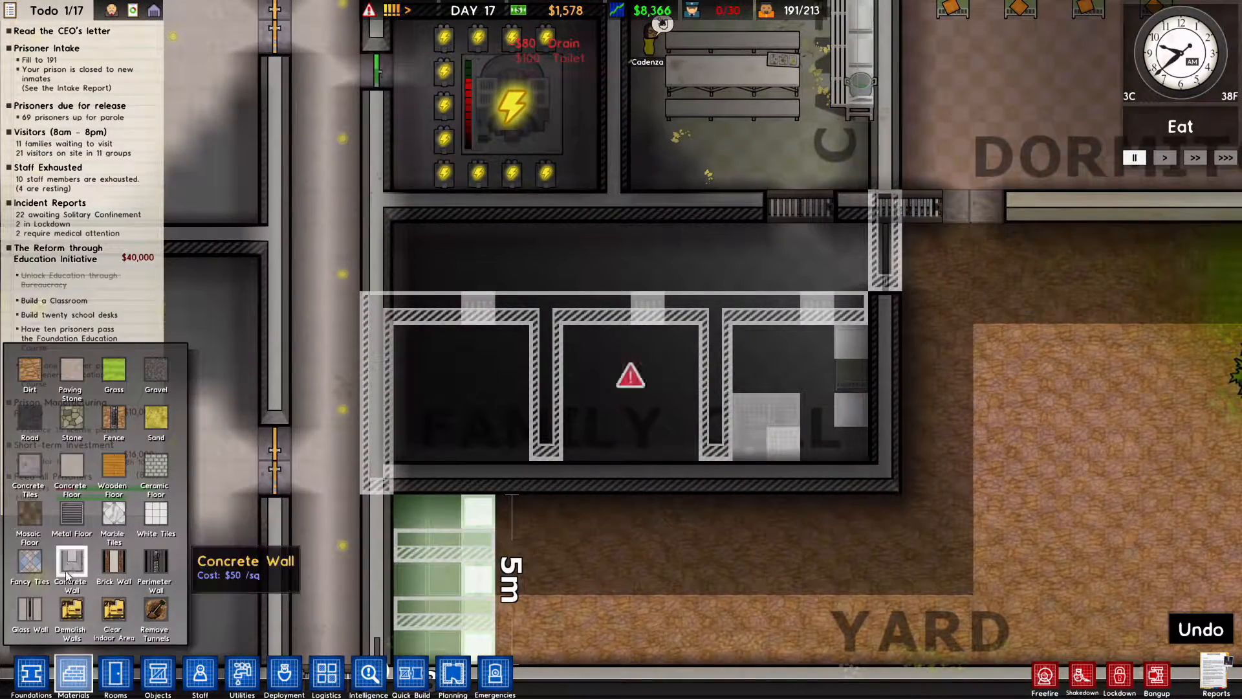
# Step: Pick concrete walls, then lay electrical cable linking the block to the power network
pyautogui.click(714, 310)
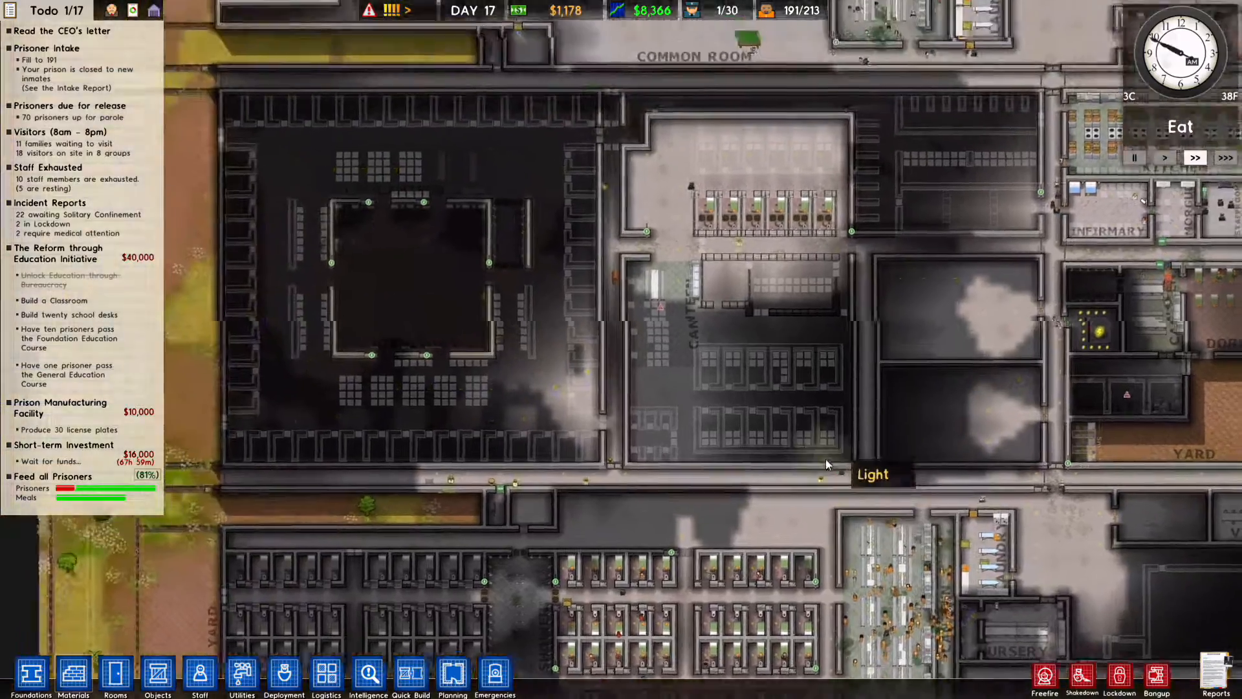
pyautogui.click(240, 674)
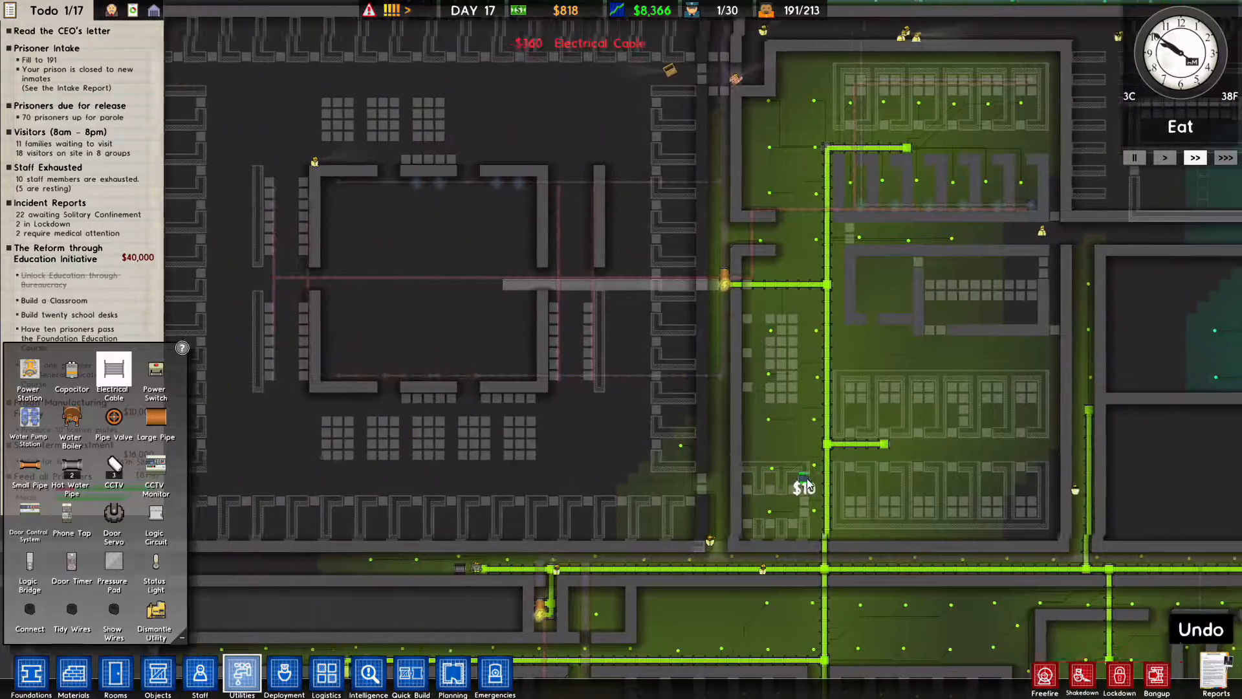
pyautogui.scroll(-3)
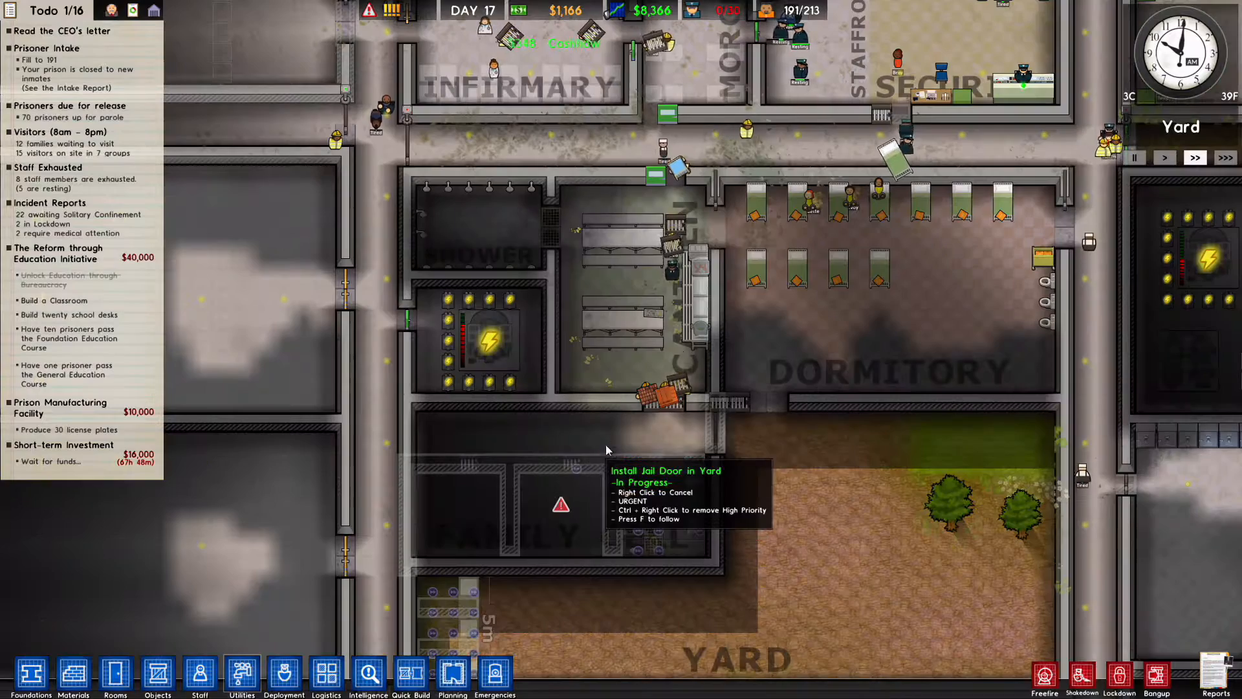
# Step: Bring up the dormitory large jail door's Lock open option, then open the deployment map
pyautogui.rightClick(701, 403)
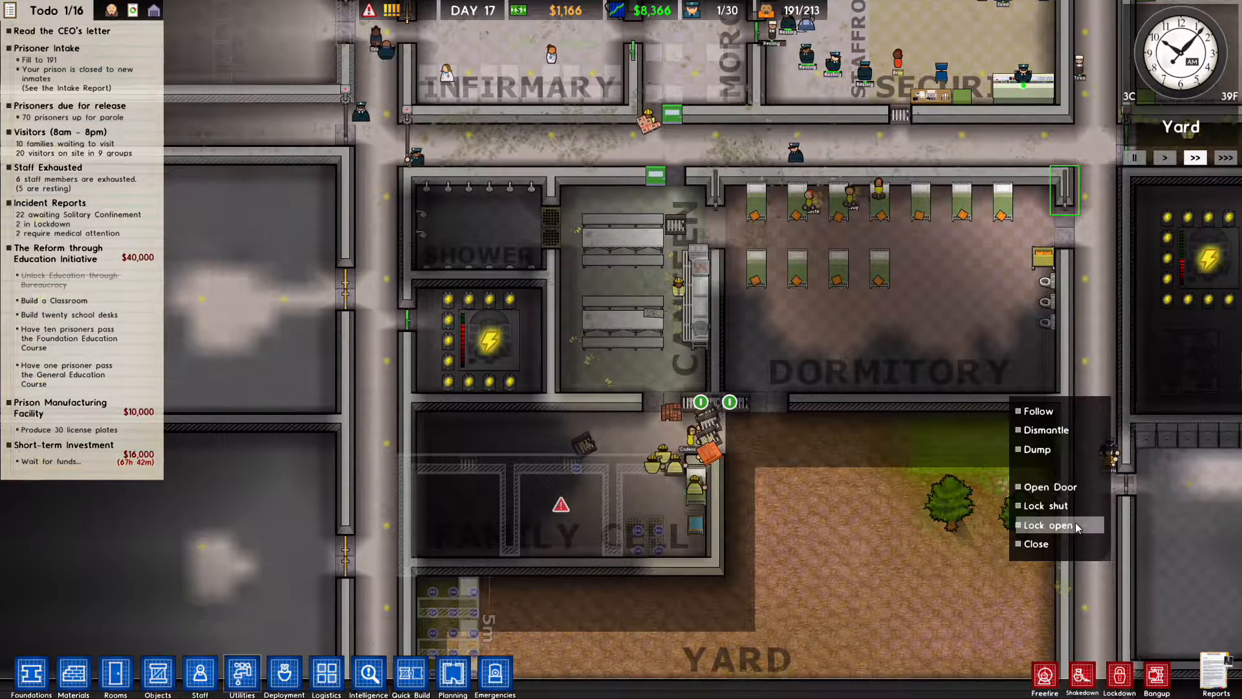
pyautogui.moveTo(1046, 506)
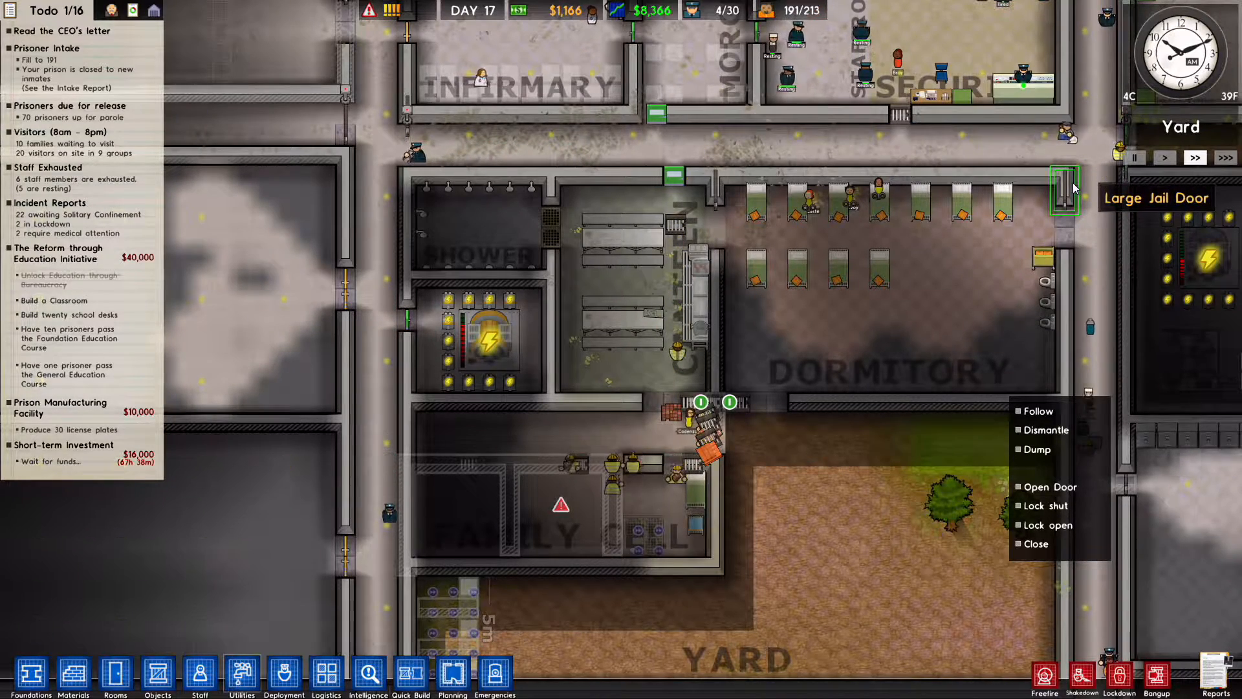
pyautogui.moveTo(1022, 318)
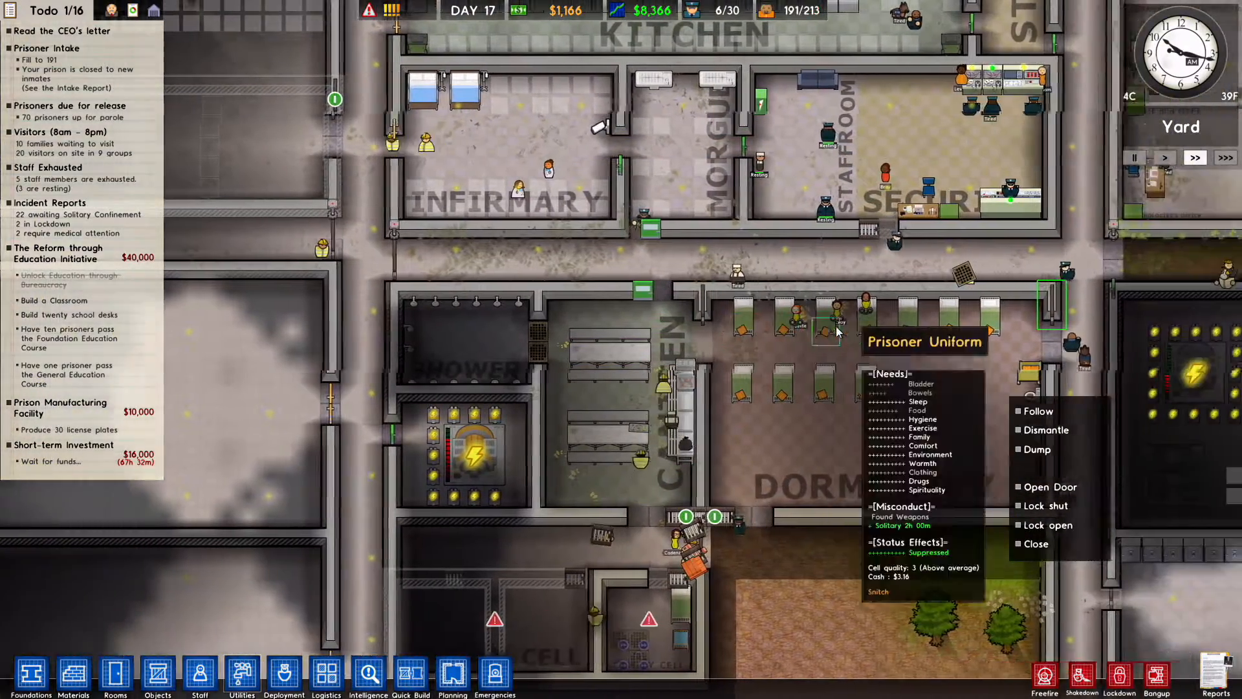
pyautogui.click(284, 674)
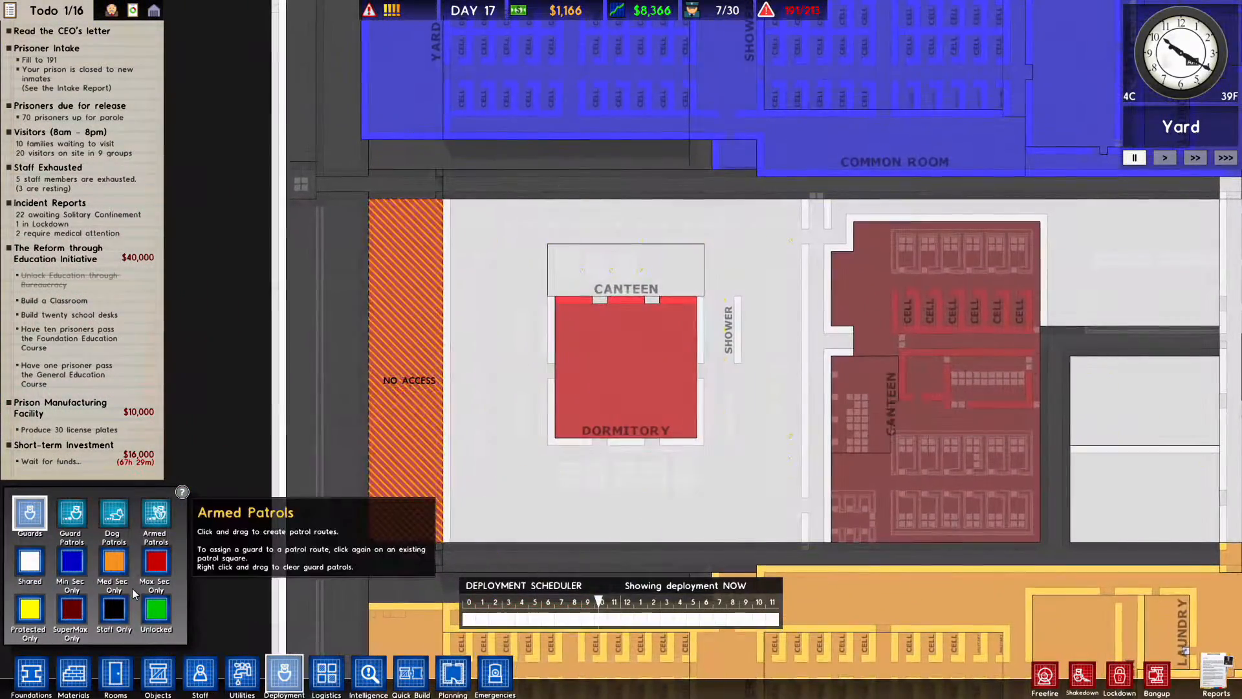
# Step: Place drains by the family cell showers and inspect a prisoner waiting in reception
pyautogui.click(156, 562)
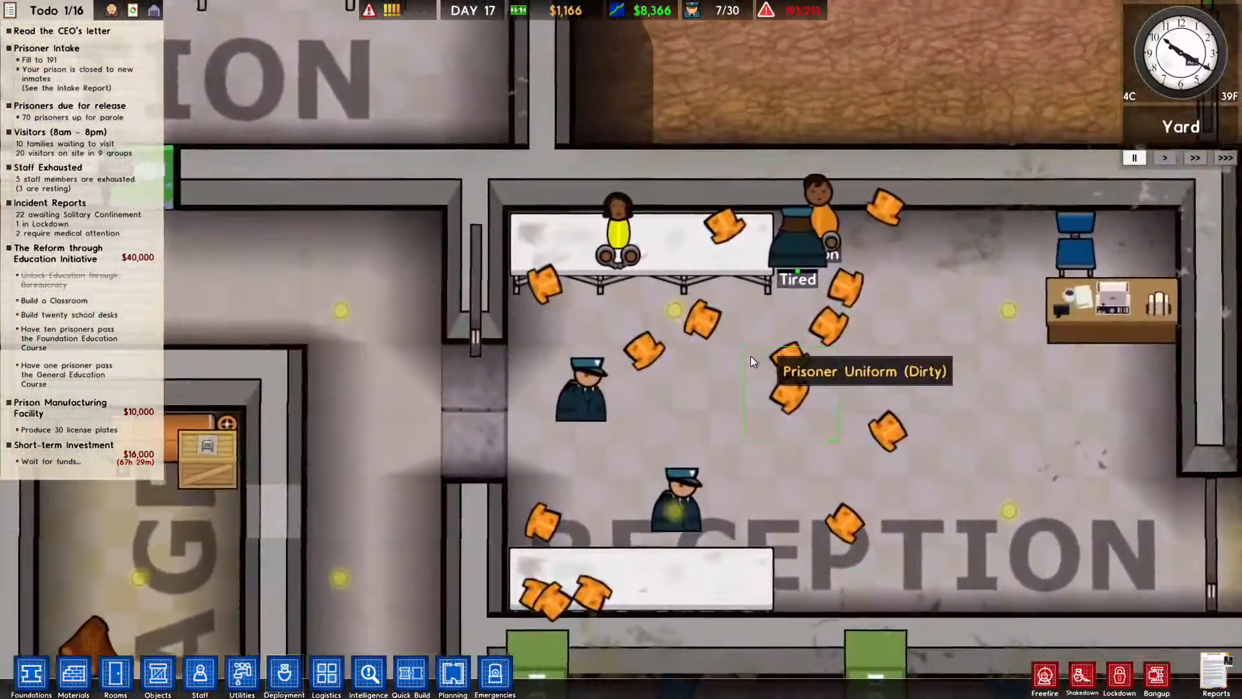
pyautogui.click(816, 198)
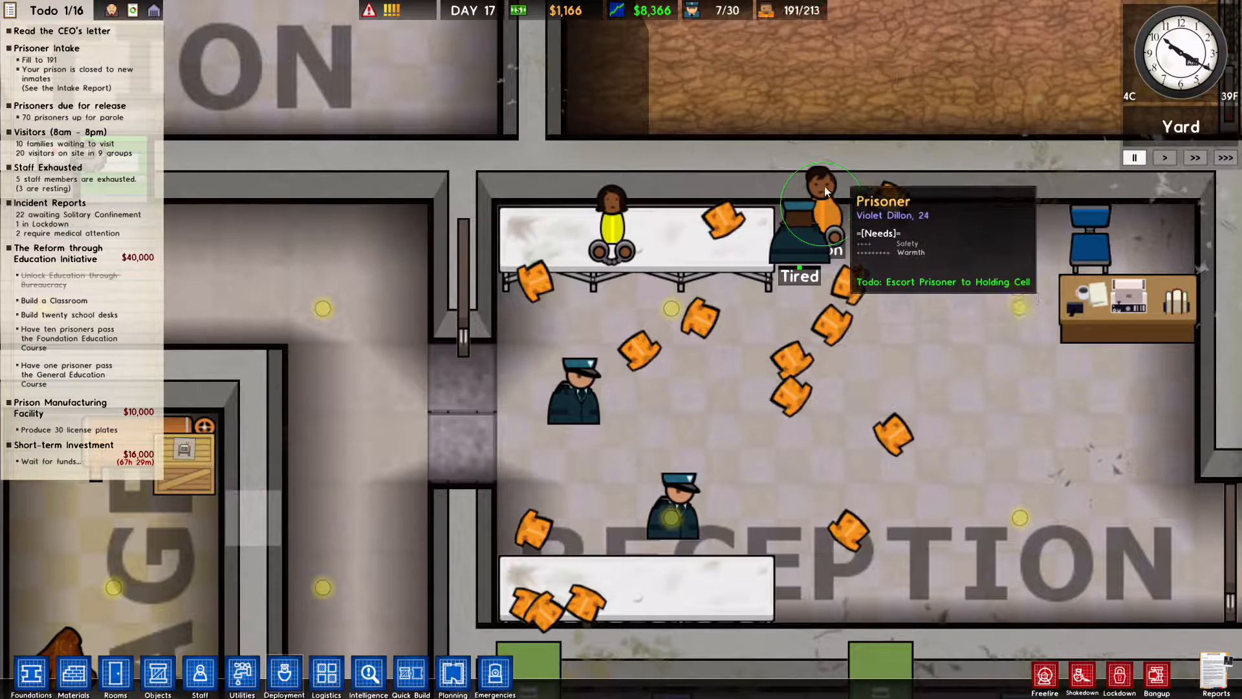
pyautogui.click(610, 225)
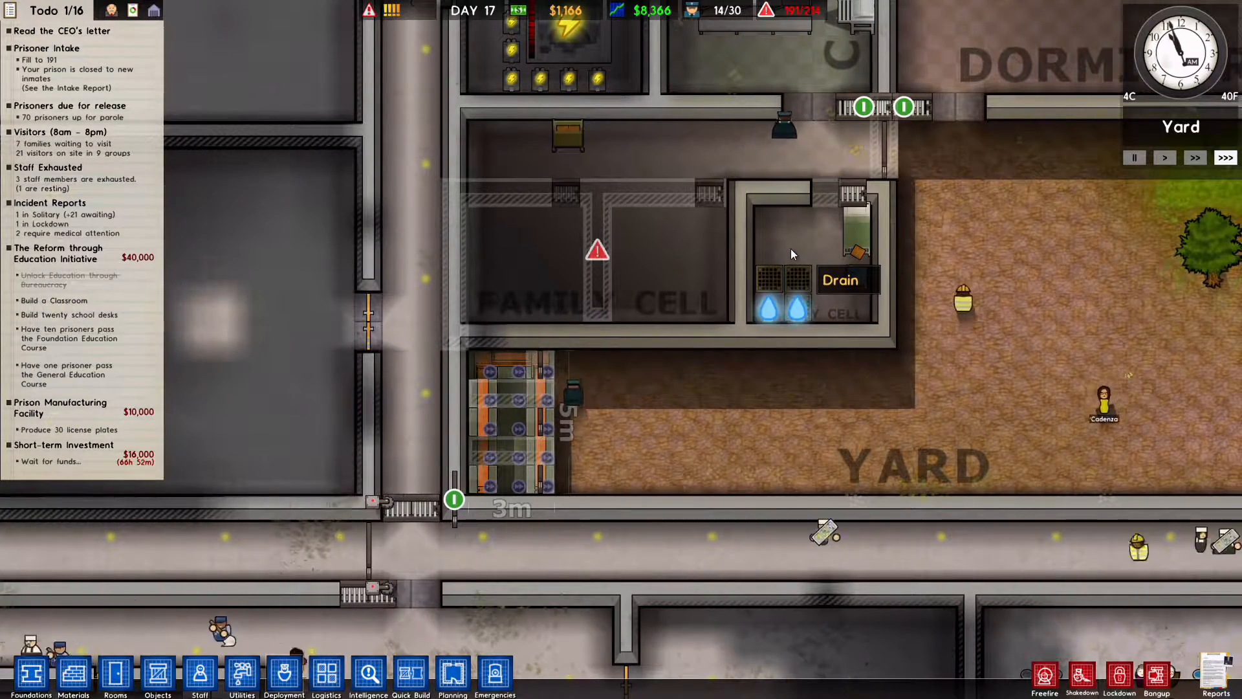
# Step: Lay hot water and small pipes from the mains to the family cell showers
pyautogui.click(240, 674)
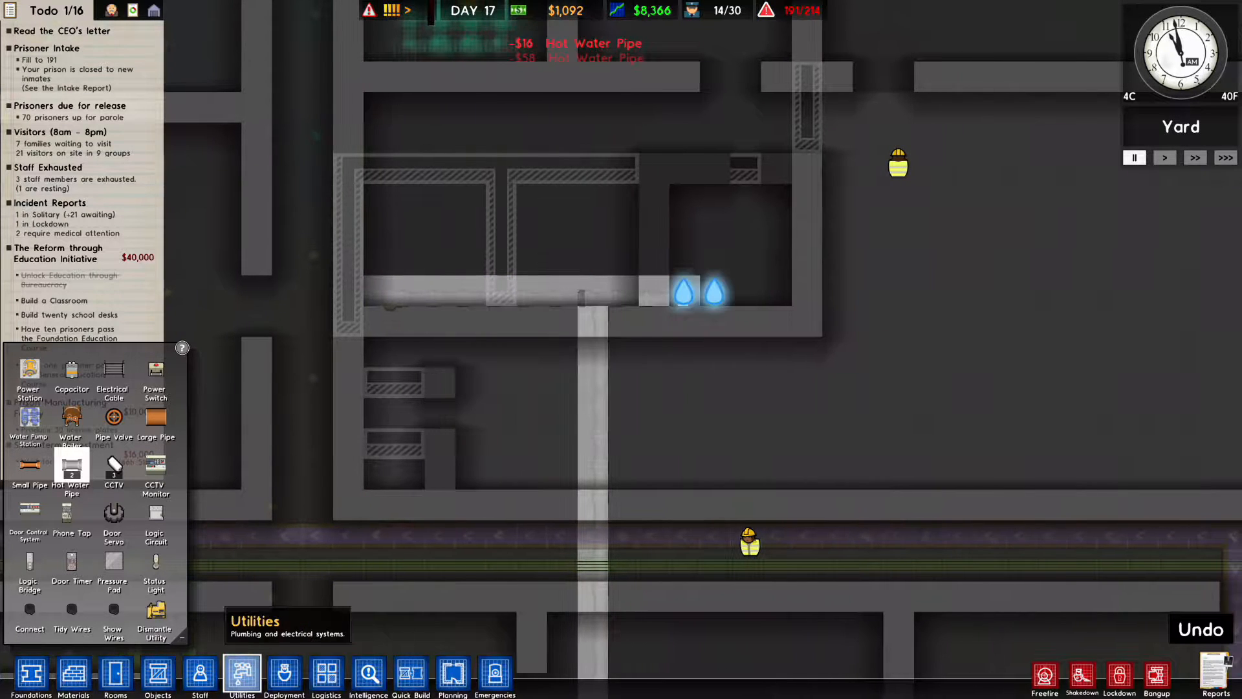
pyautogui.moveTo(155, 417)
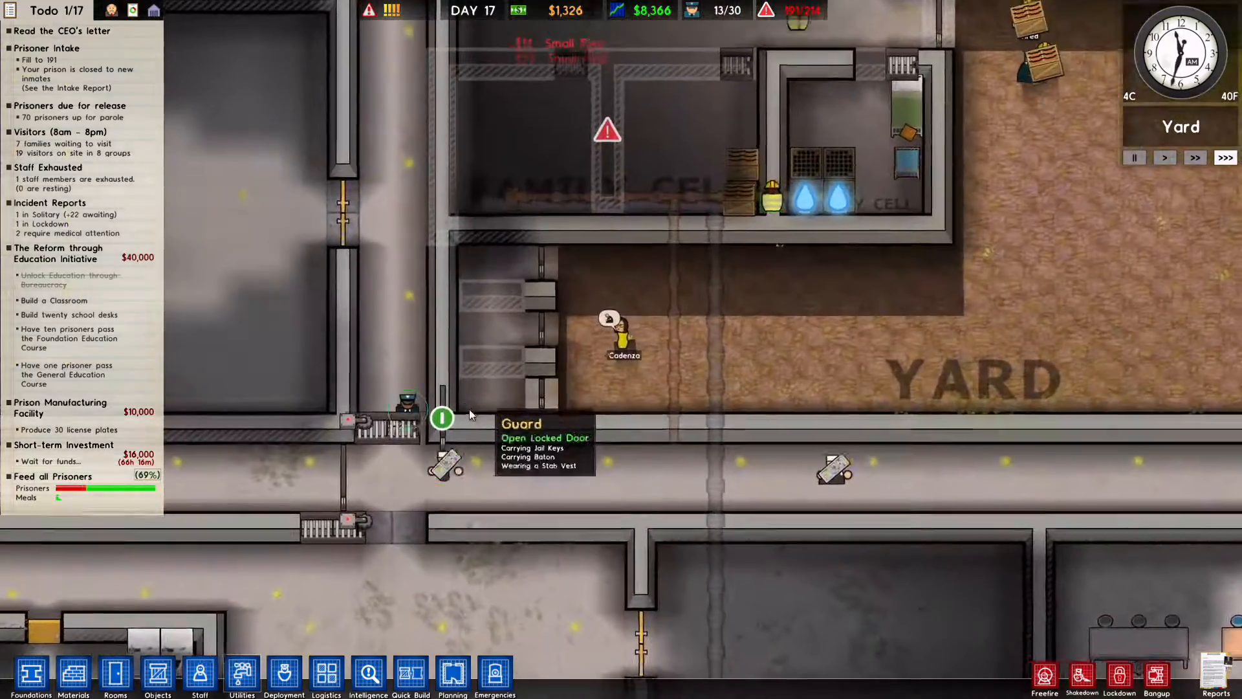
# Step: Build a $200 concrete wall around the solitary cells beside the yard
pyautogui.click(75, 672)
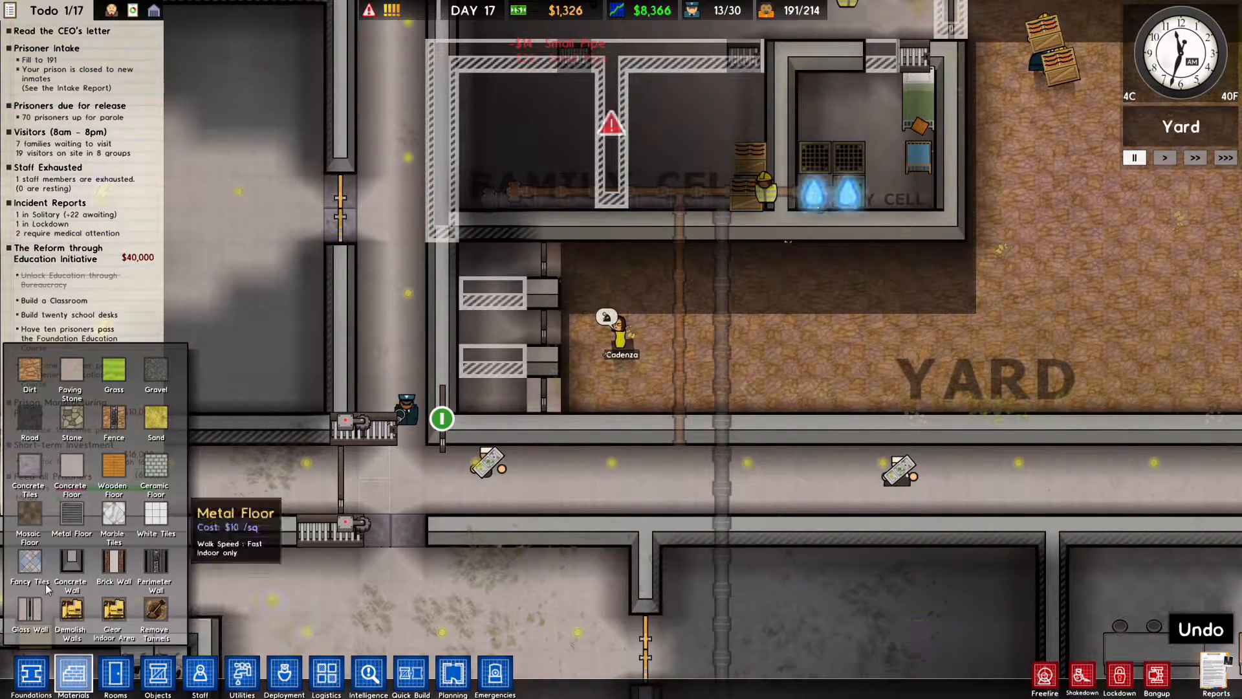
pyautogui.click(114, 673)
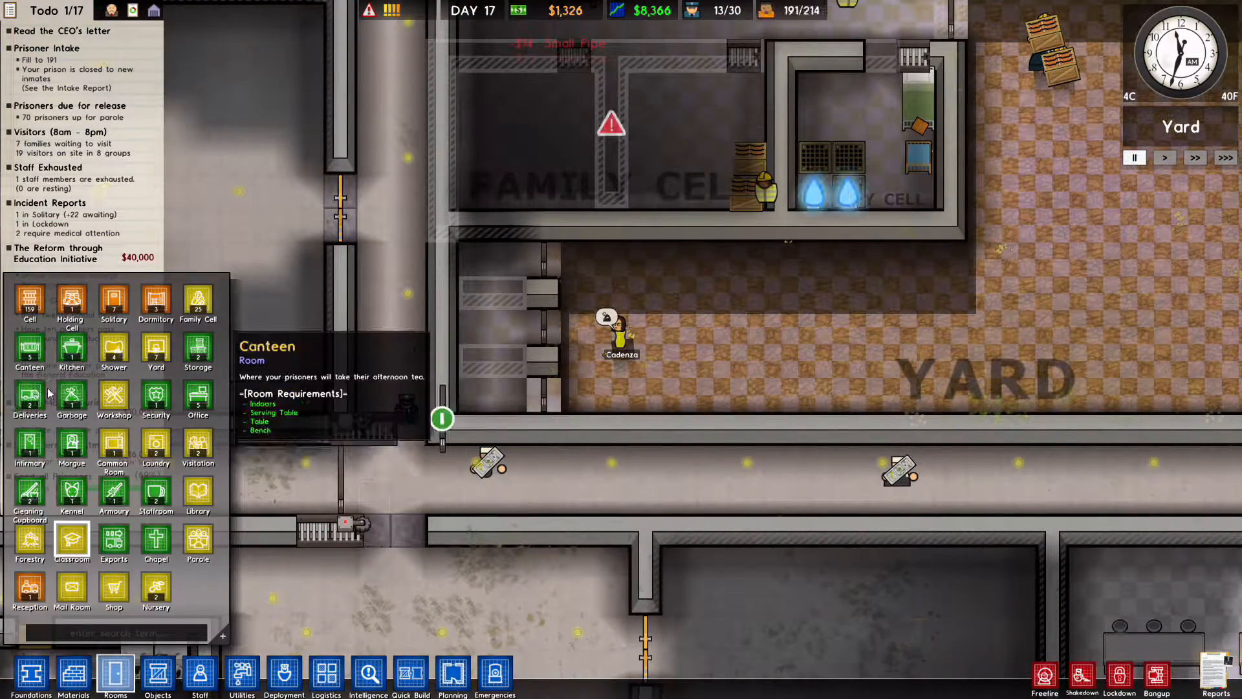
pyautogui.moveTo(113, 400)
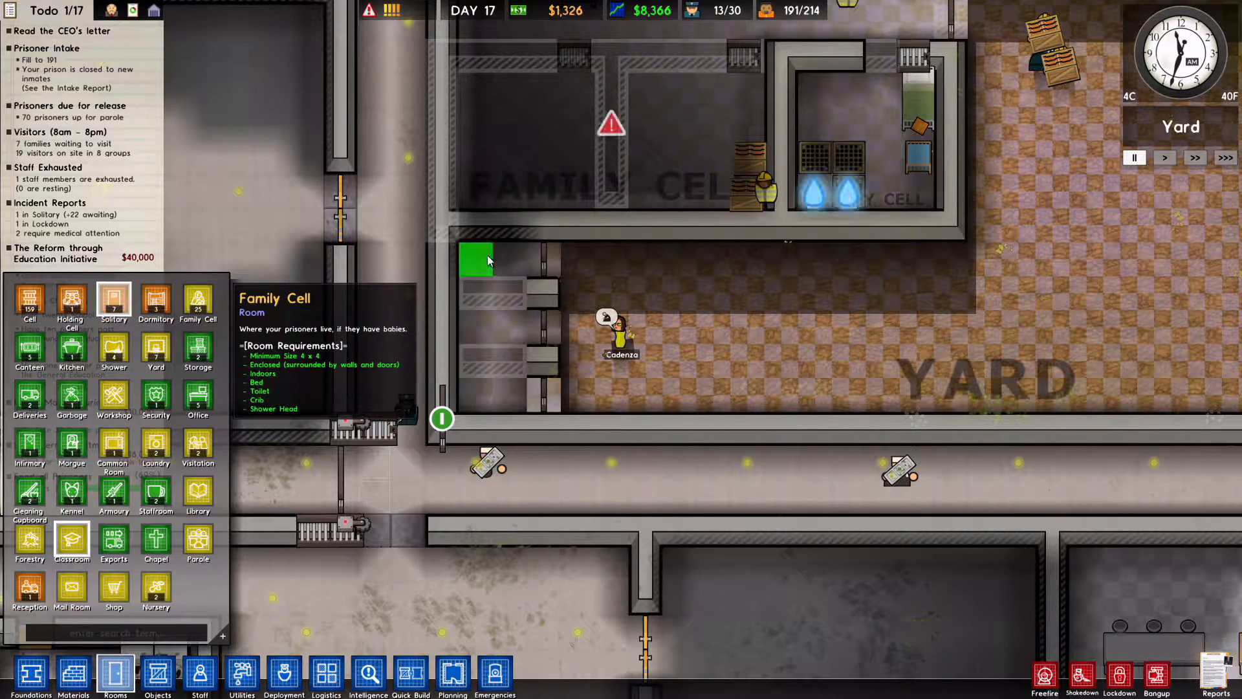
pyautogui.moveTo(156, 590)
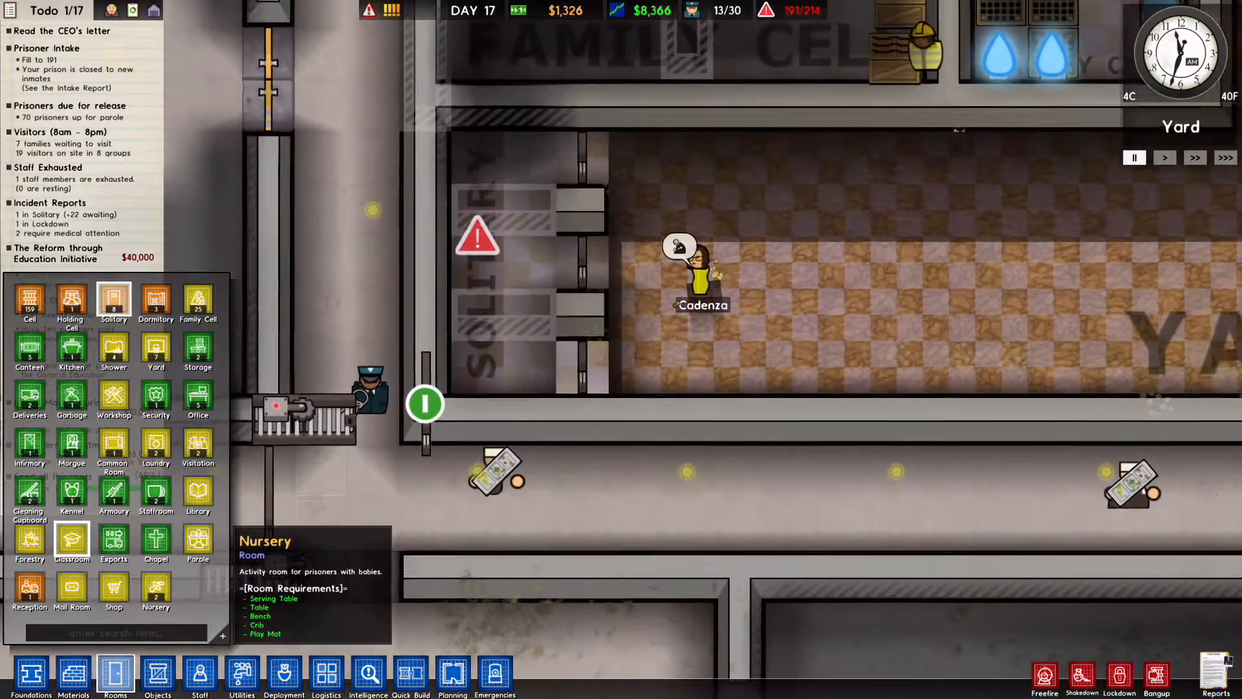
pyautogui.click(73, 673)
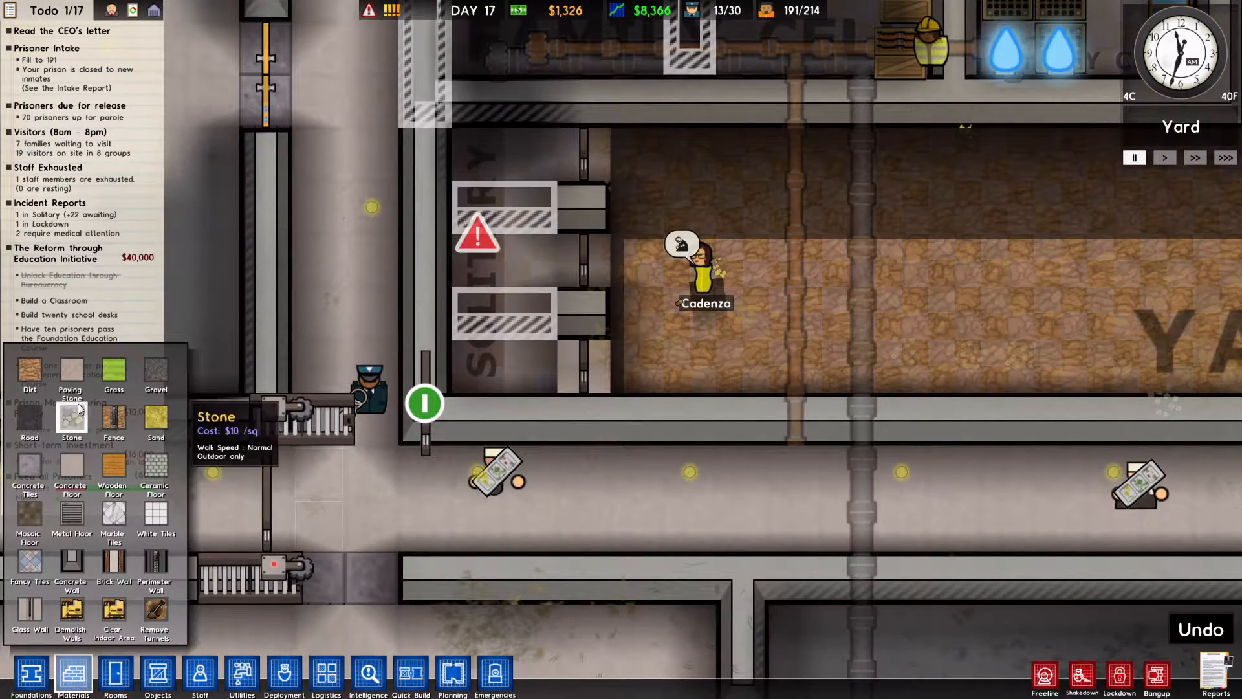
pyautogui.click(71, 564)
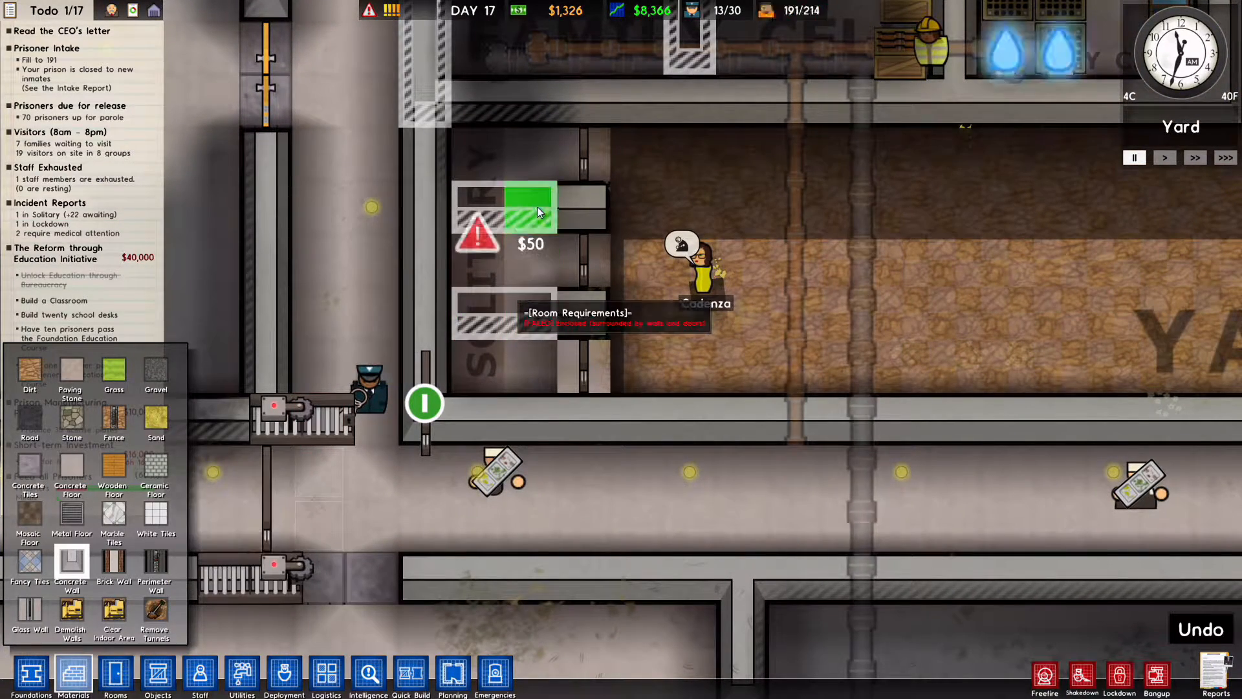
pyautogui.click(529, 208)
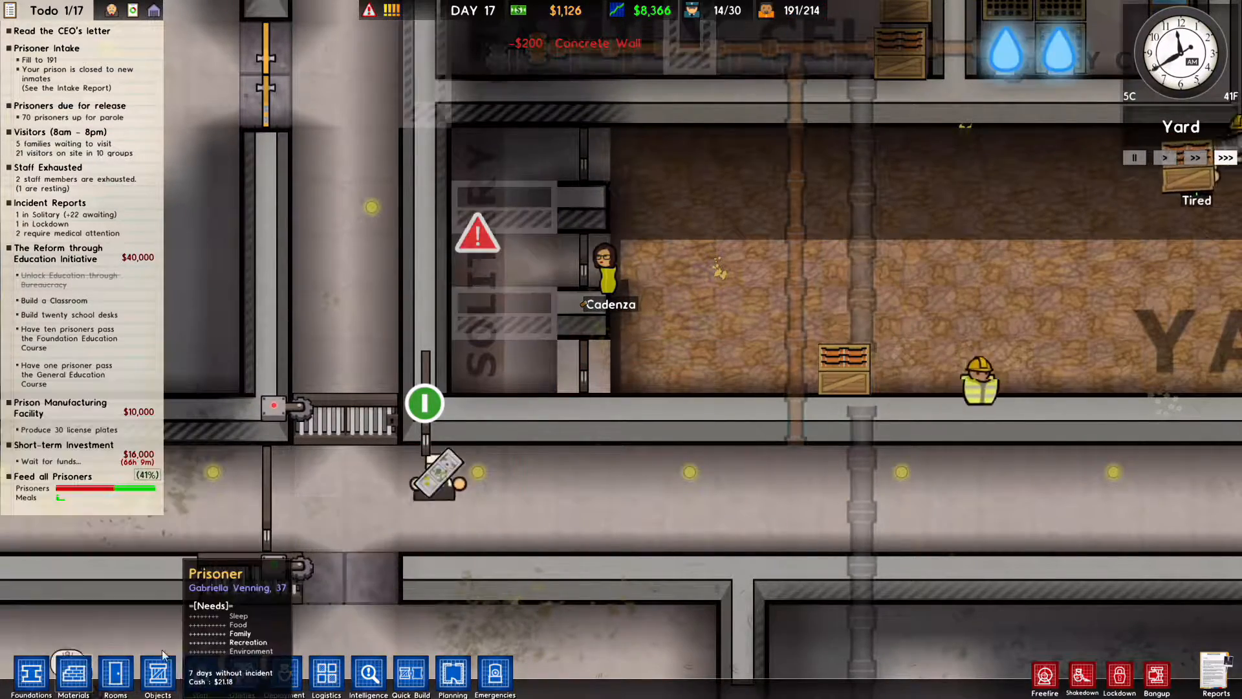
pyautogui.click(283, 673)
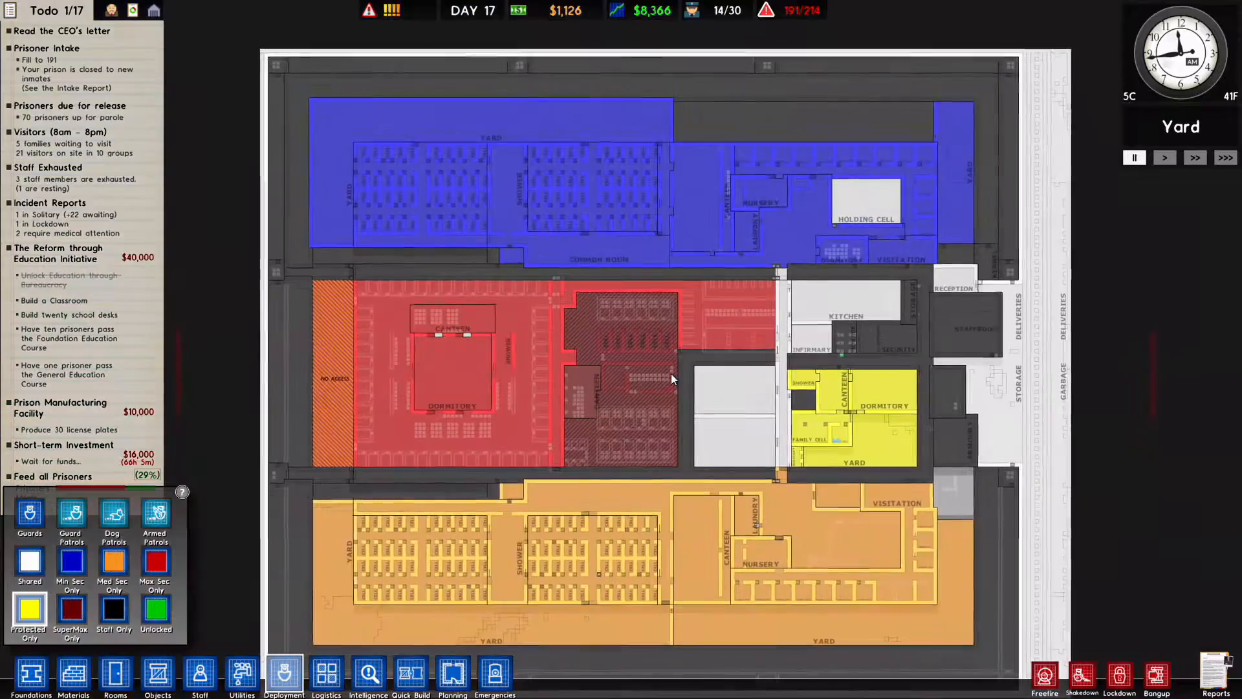
# Step: Review the holding cell area as a Min Sec Only zone on the deployment map
pyautogui.scroll(3)
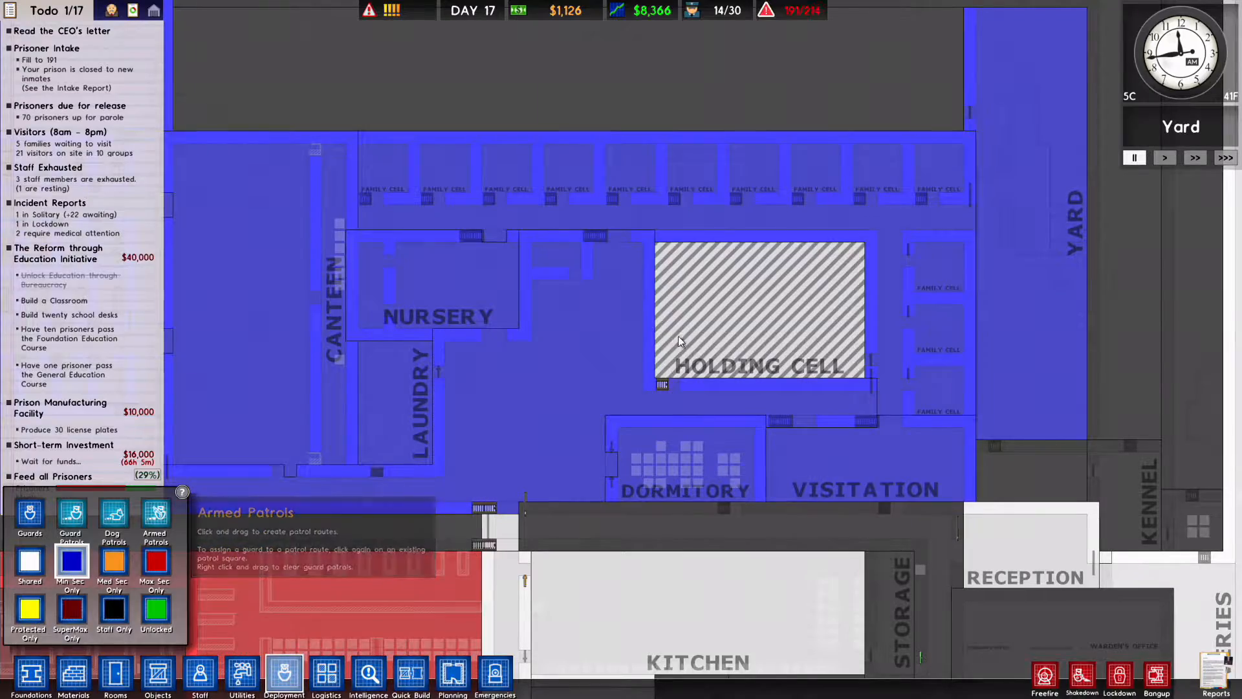
pyautogui.click(157, 674)
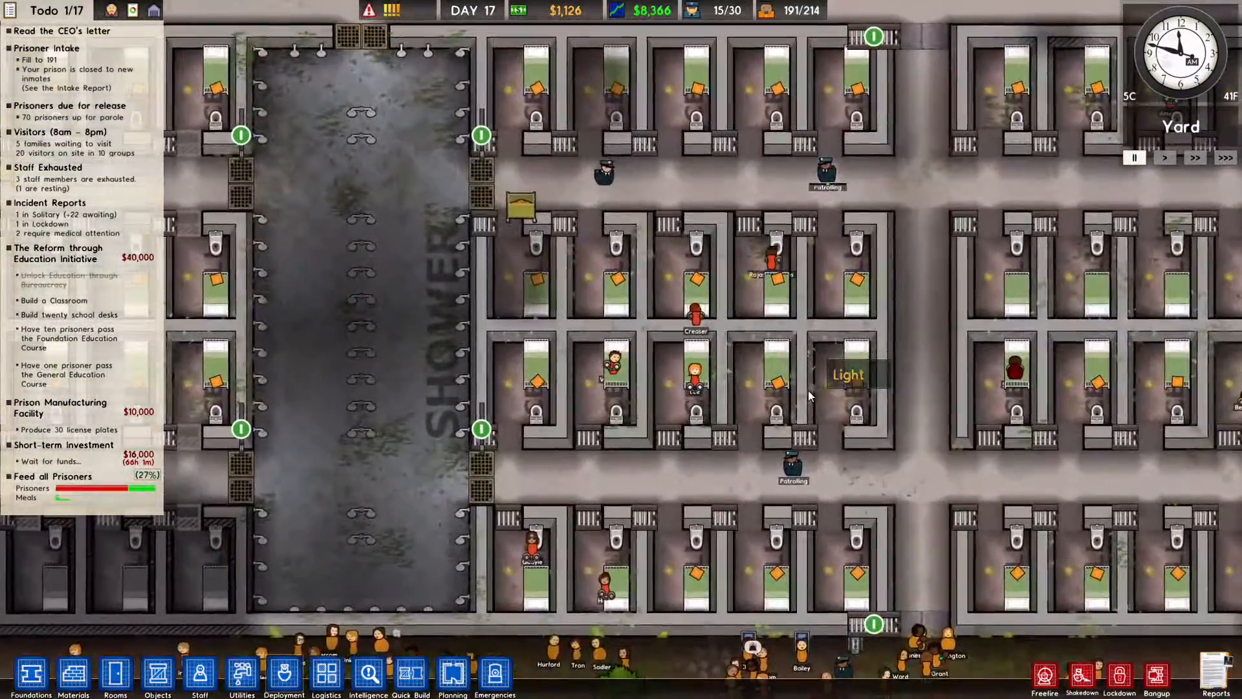
pyautogui.click(772, 261)
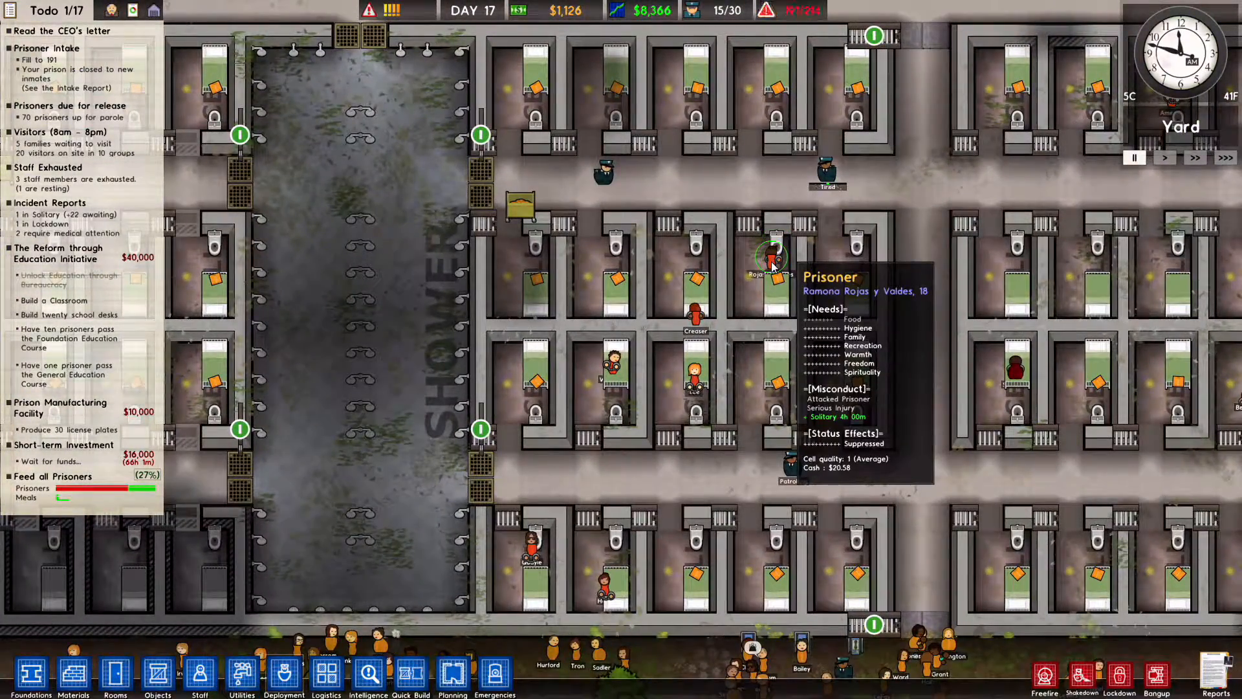
pyautogui.click(610, 361)
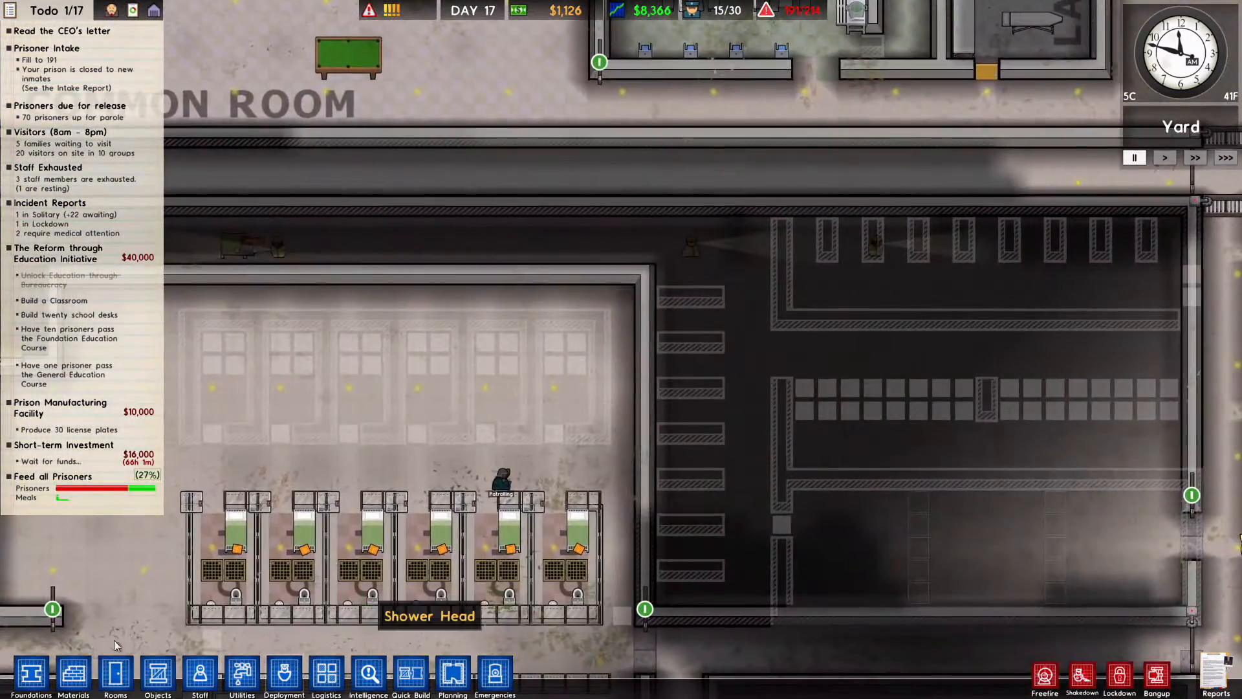
# Step: Outline small rooms beside the common room with concrete walls and place jail doors in them
pyautogui.click(73, 673)
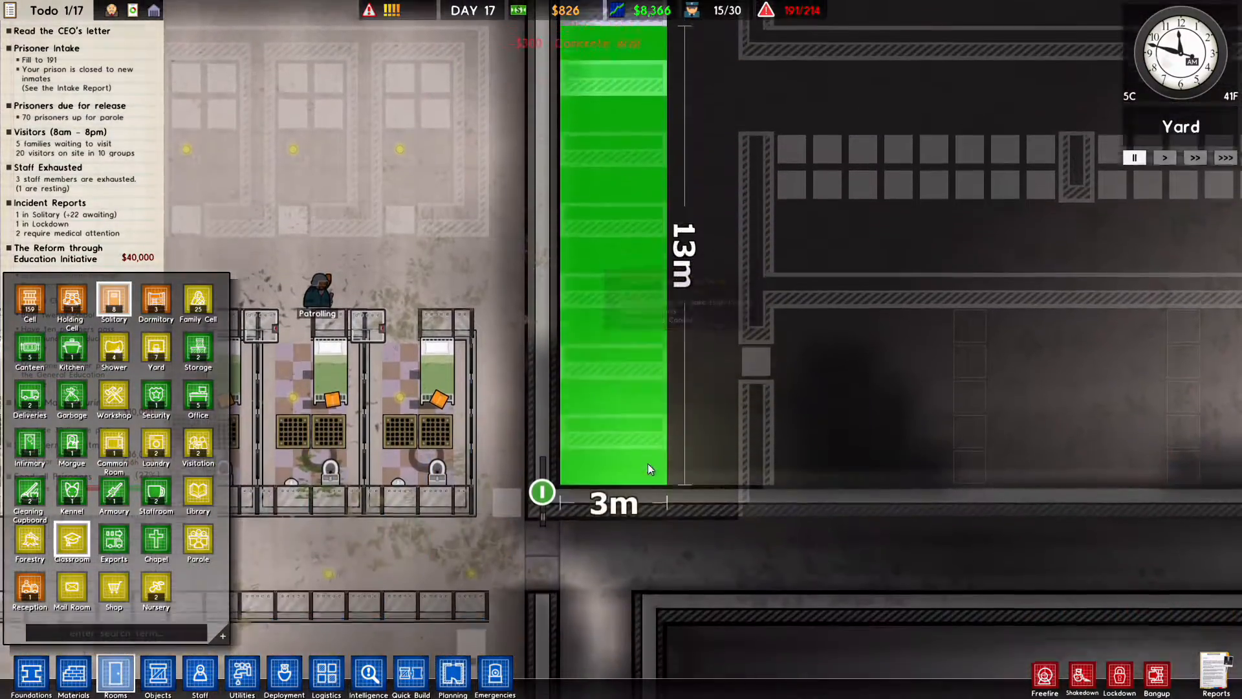
pyautogui.moveTo(197, 542)
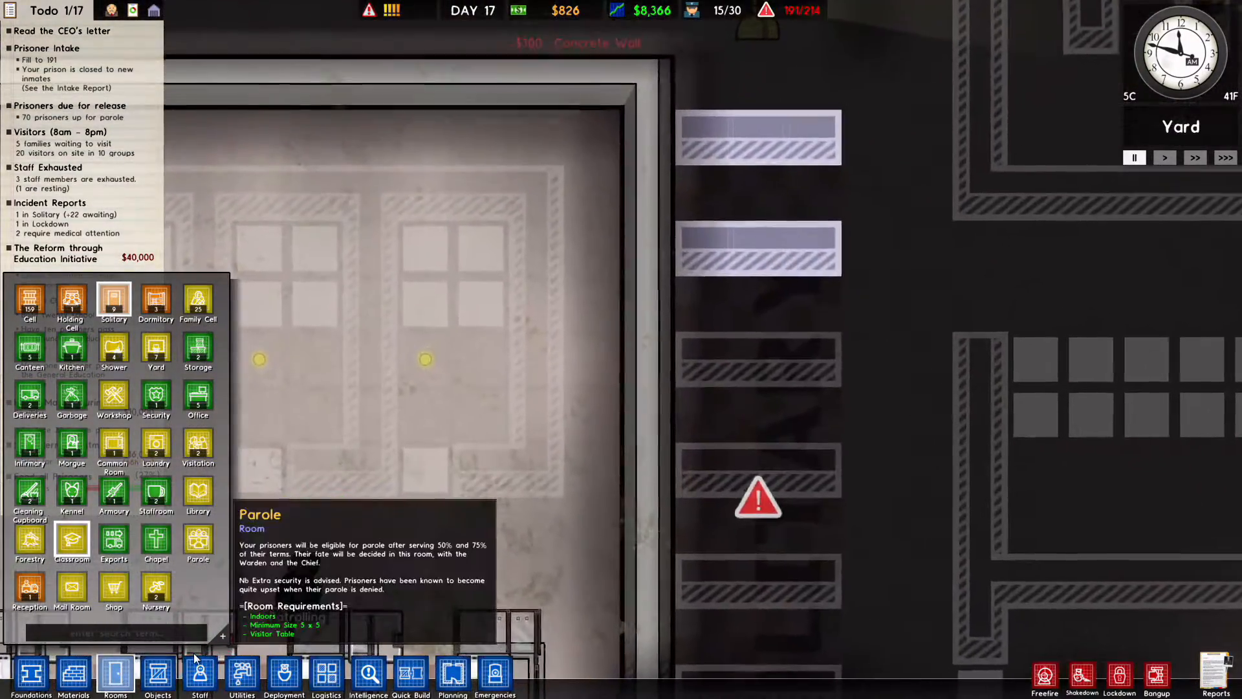
pyautogui.click(156, 673)
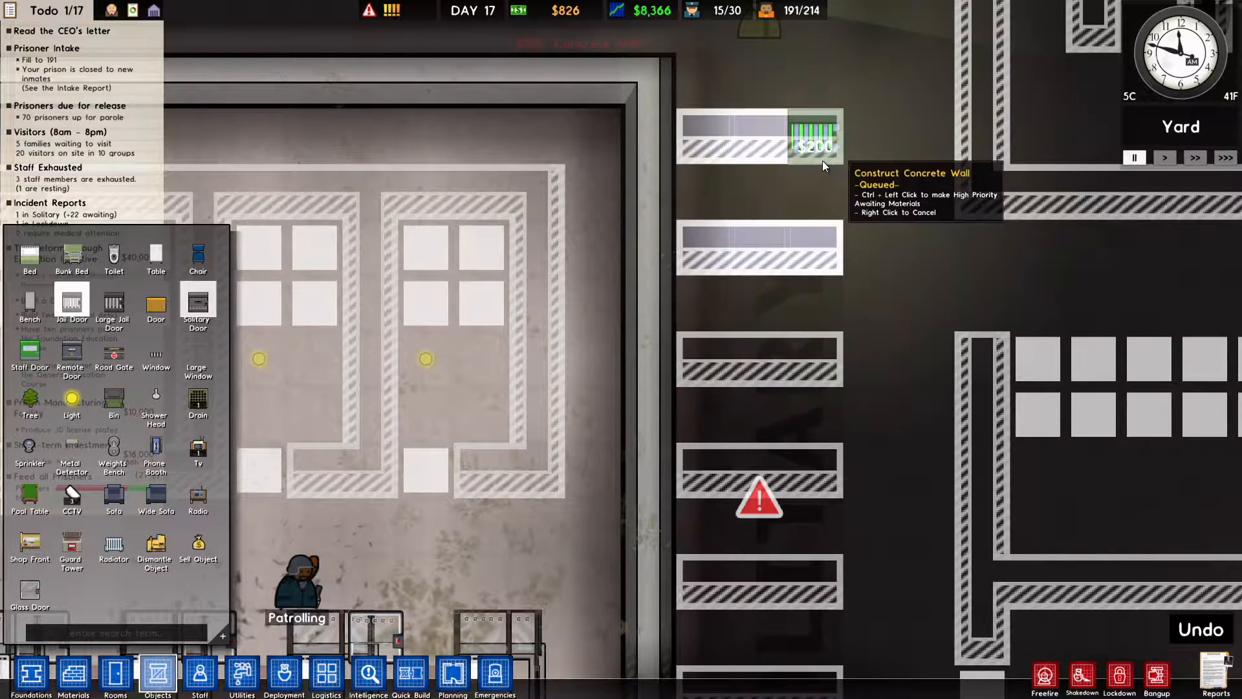
pyautogui.click(808, 424)
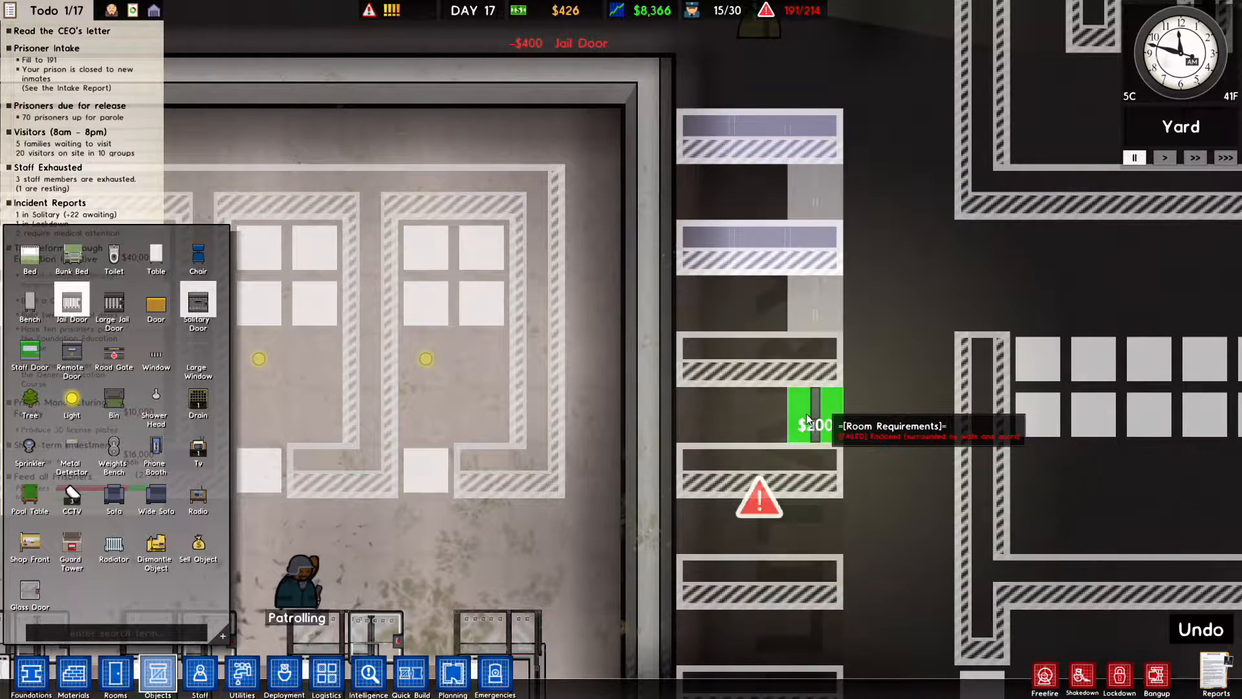
pyautogui.click(73, 671)
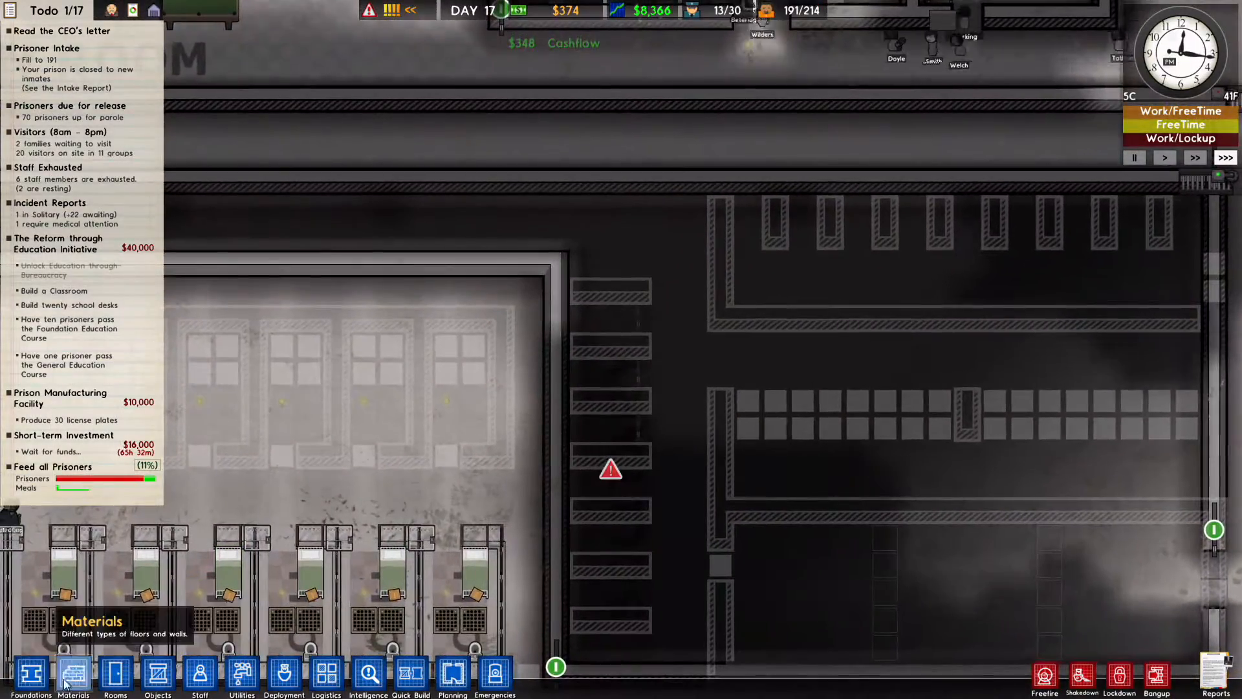
# Step: Increase the bank loan by $25,000 in Grants/Finance, raising funds to $25,024
pyautogui.click(73, 673)
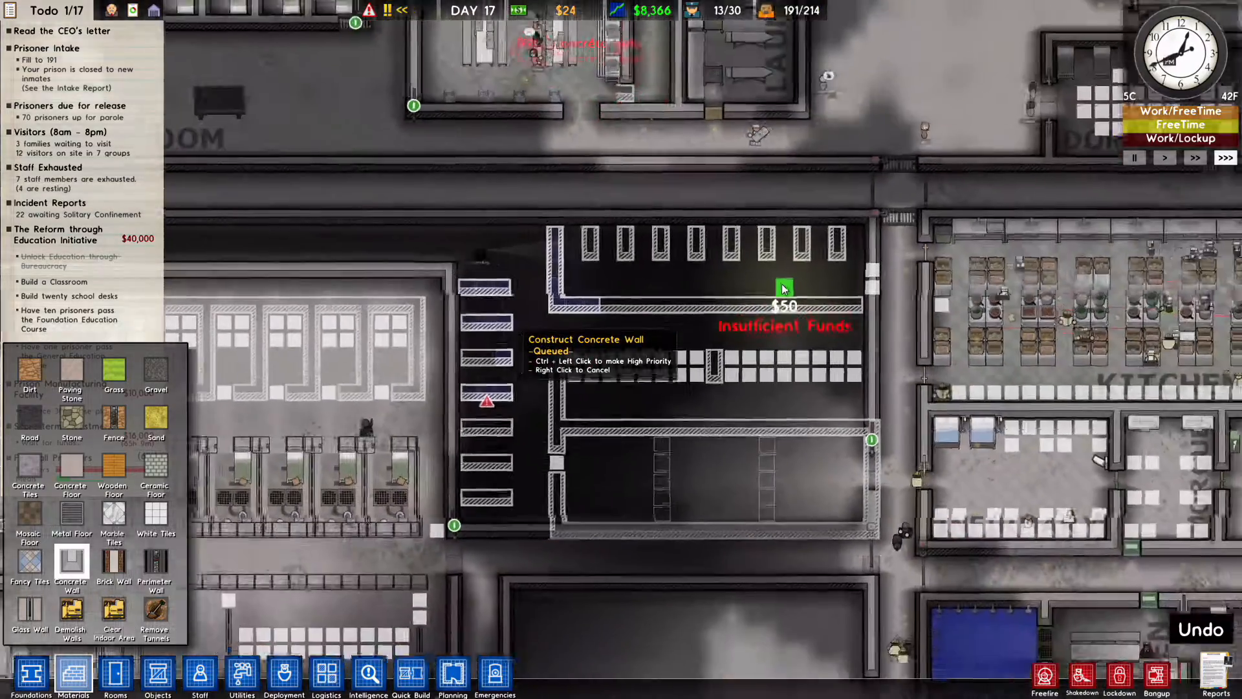
pyautogui.click(797, 416)
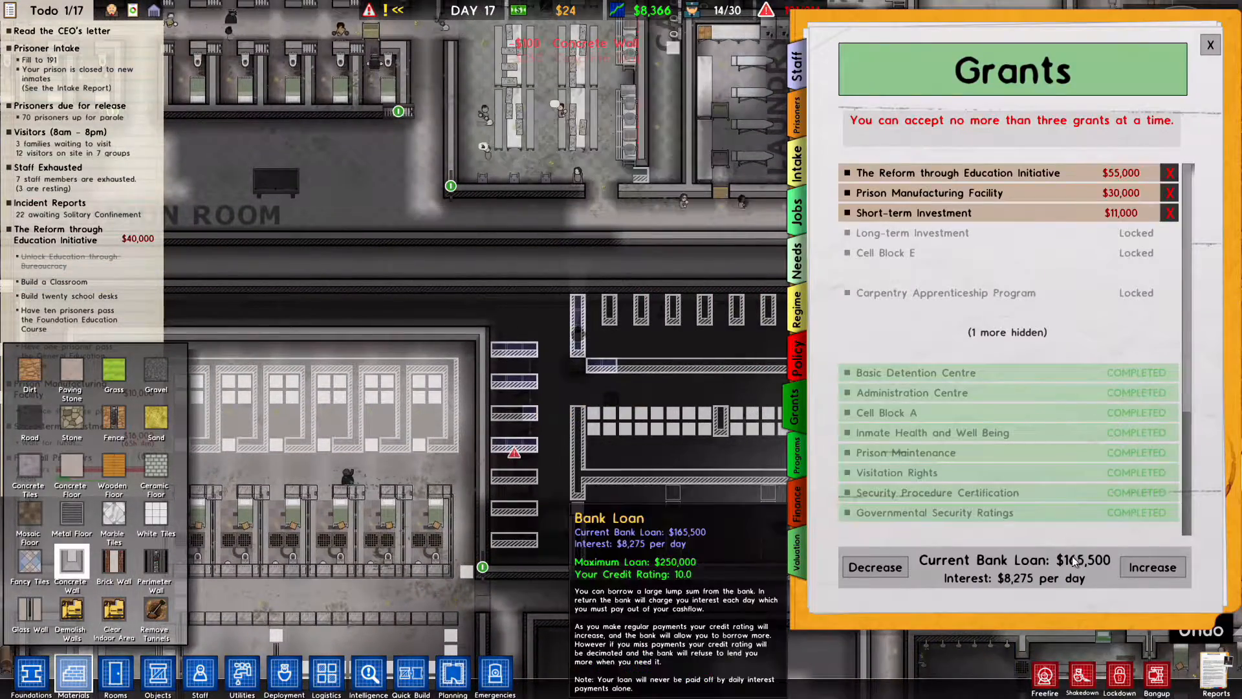
pyautogui.click(1151, 567)
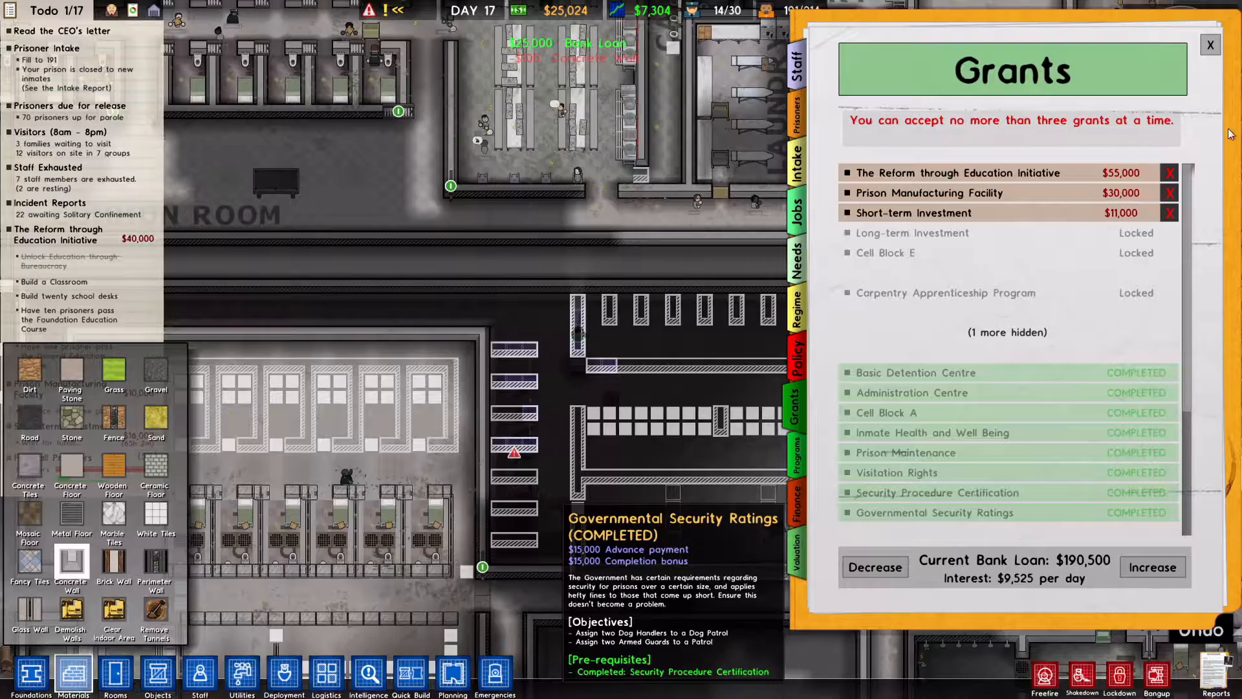
pyautogui.click(1210, 44)
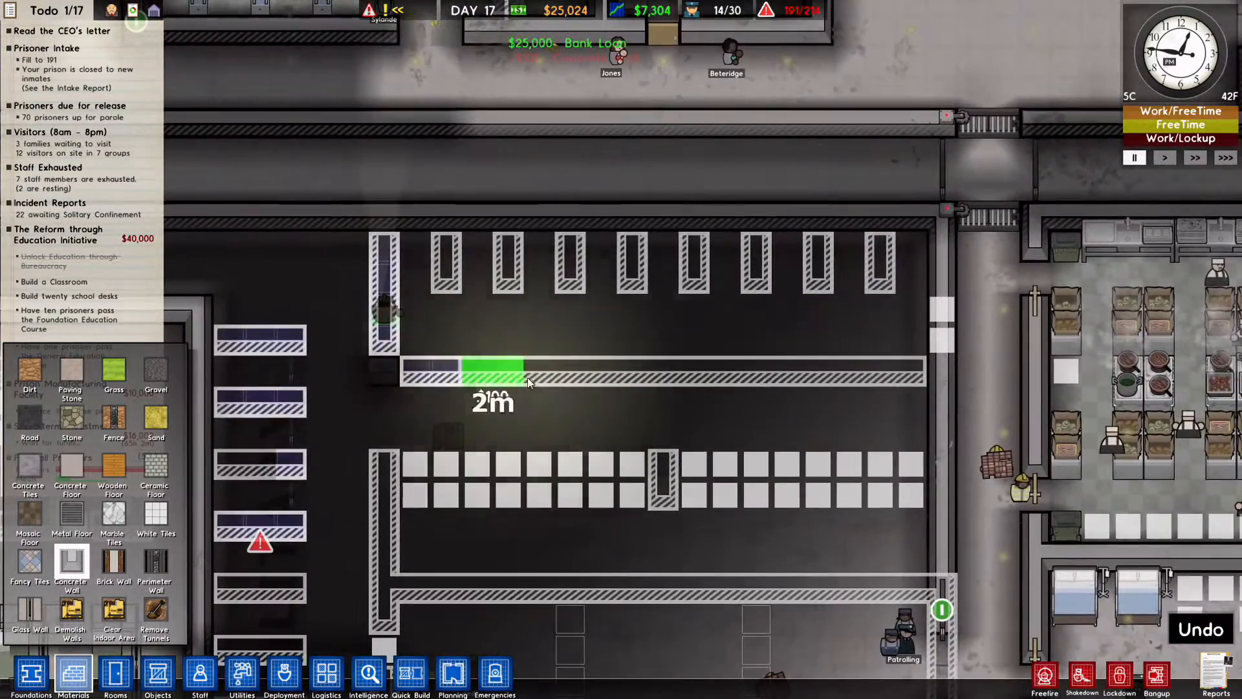
# Step: Run concrete walls across the empty block and add a large jail door to the lower room
pyautogui.click(156, 674)
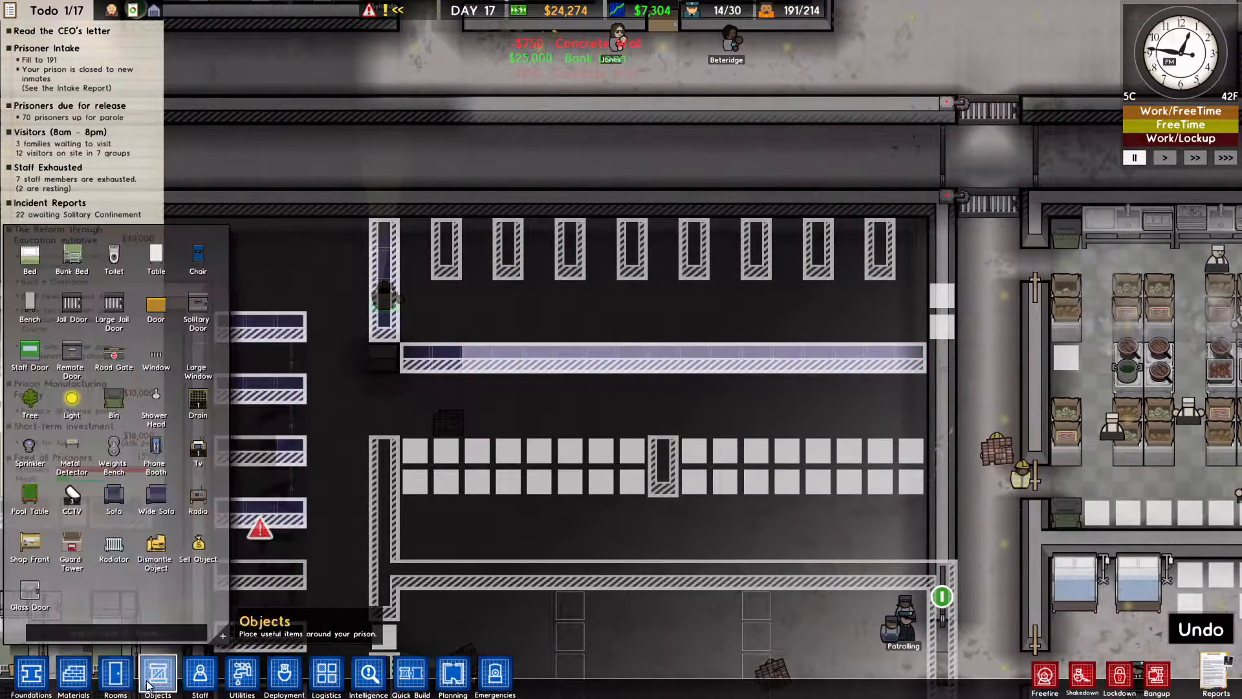
pyautogui.click(941, 301)
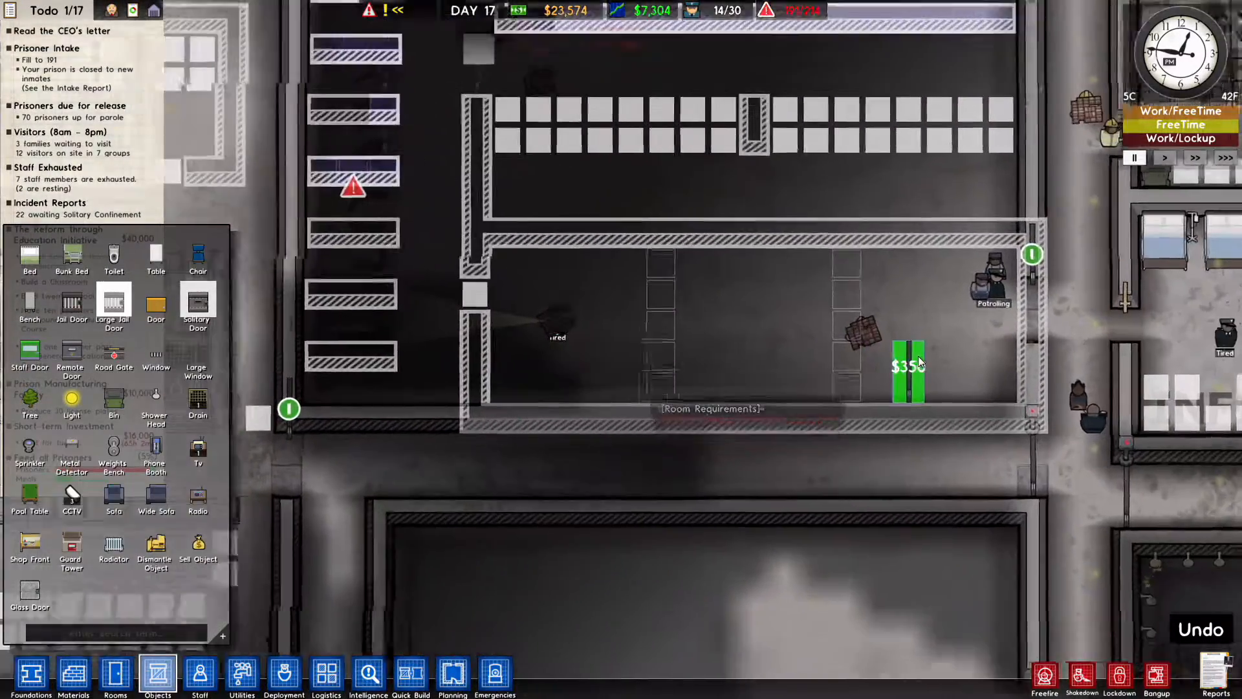
pyautogui.click(73, 675)
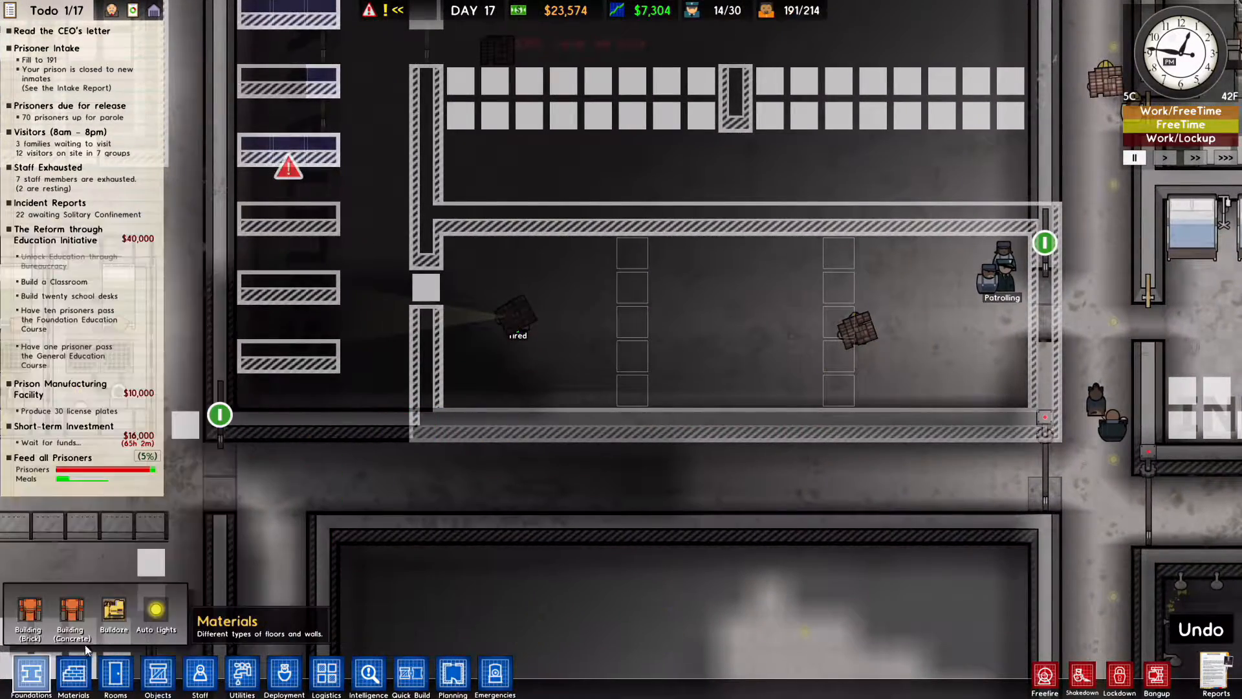
pyautogui.click(74, 678)
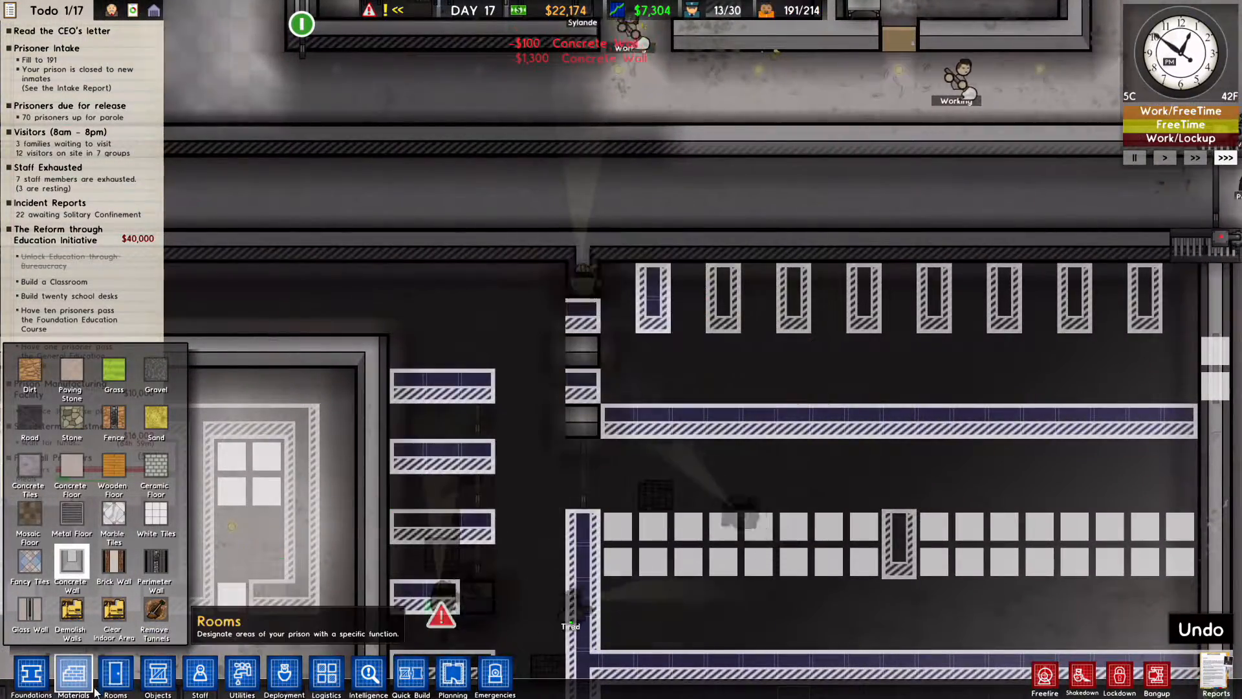
pyautogui.click(115, 674)
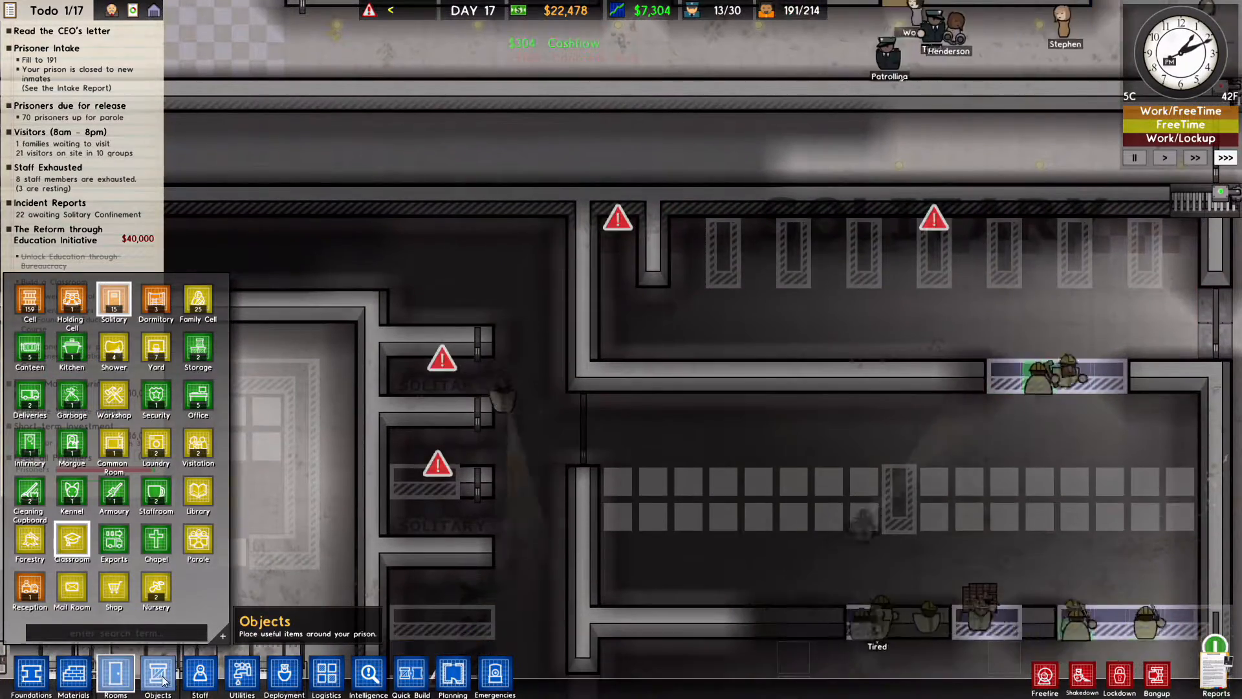
# Step: Close the solitary cell fronts with concrete wall and queue a jail door on each opening
pyautogui.click(73, 673)
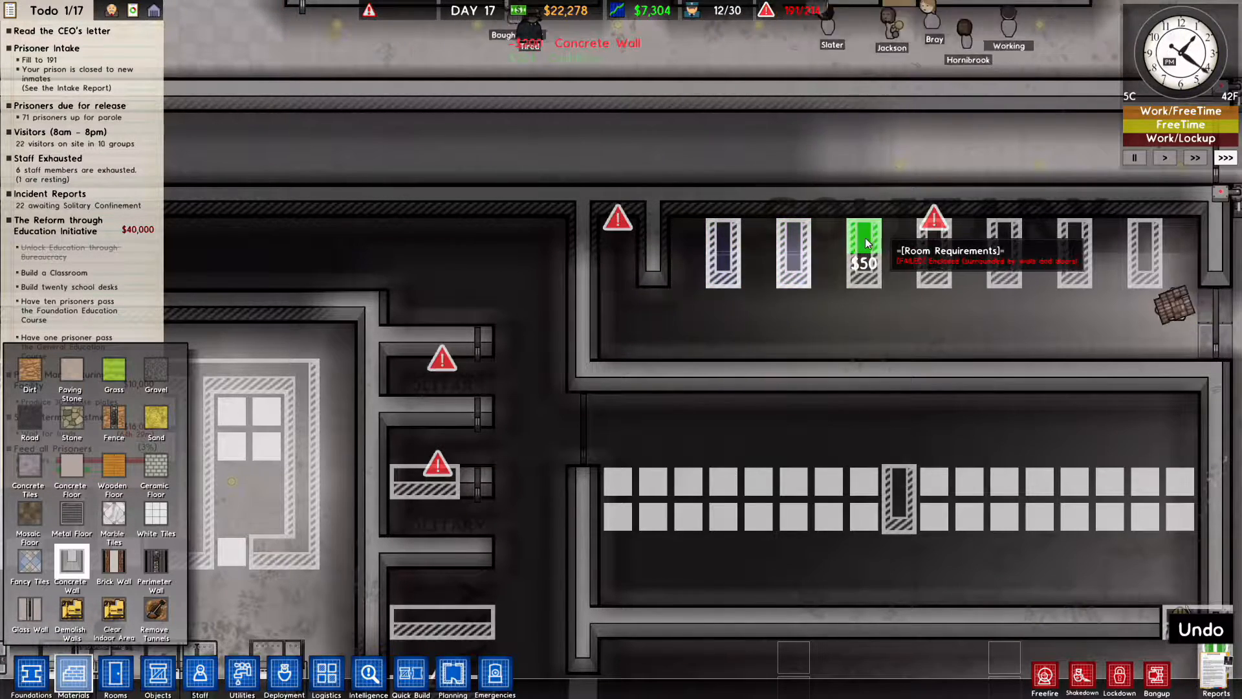
pyautogui.click(862, 238)
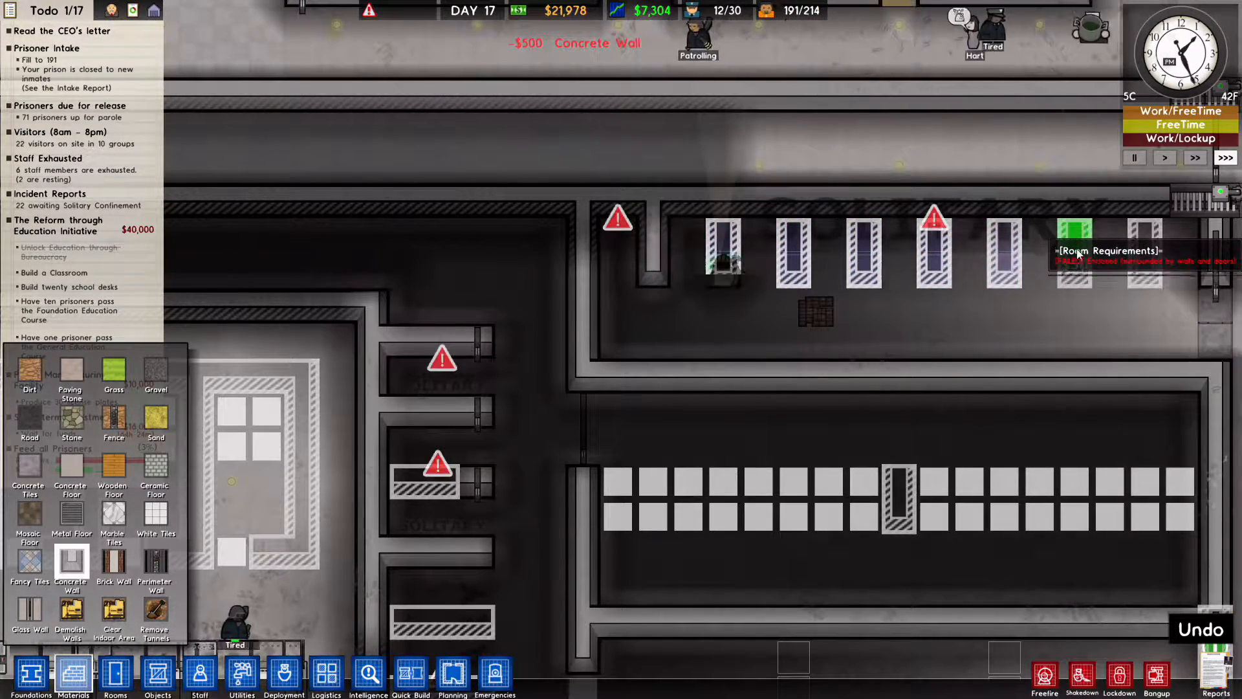
pyautogui.moveTo(155, 518)
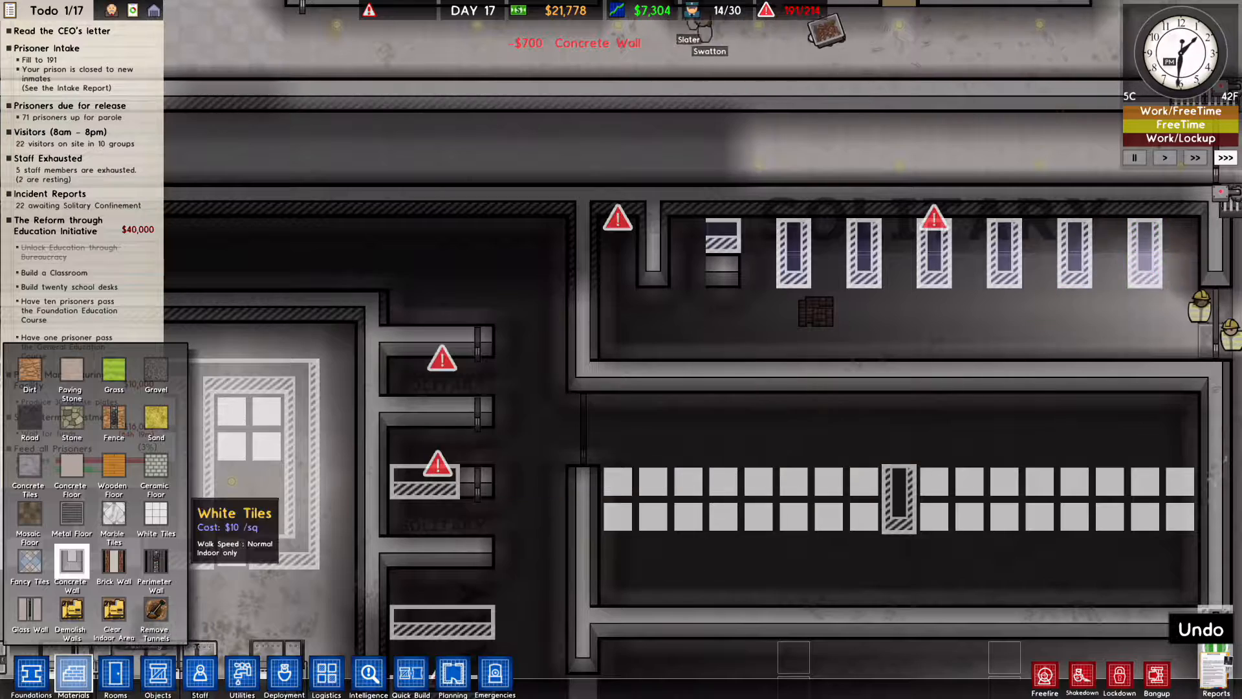
pyautogui.click(157, 674)
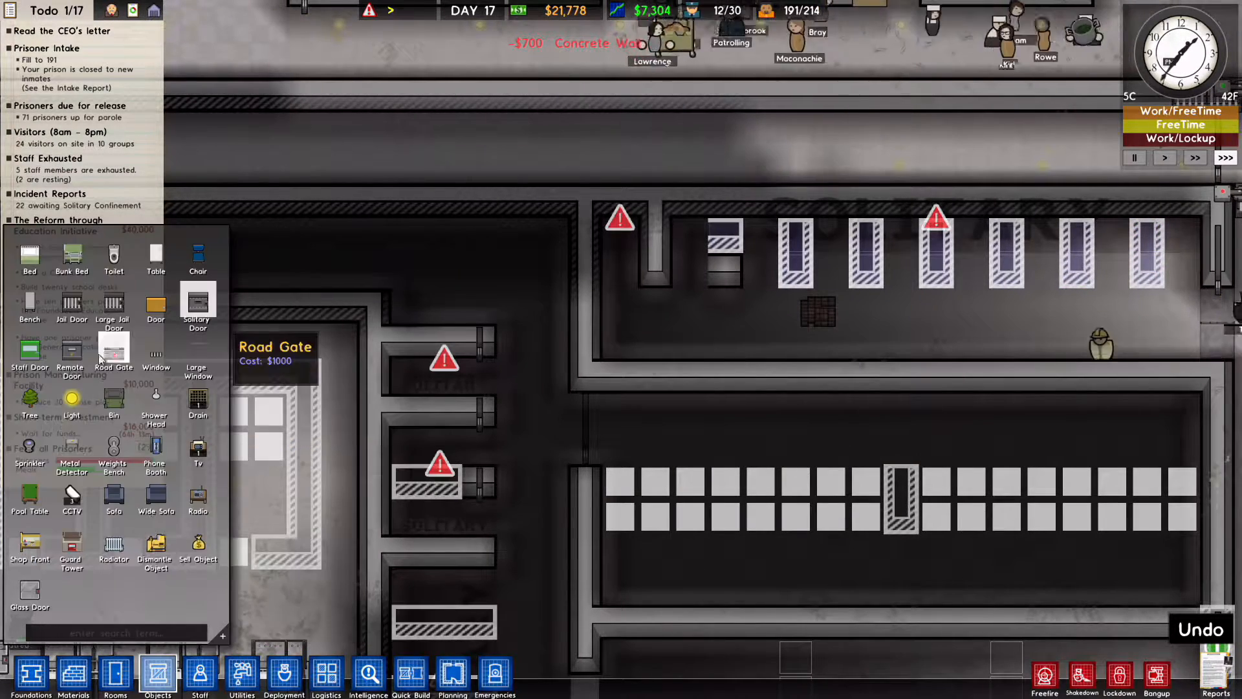
pyautogui.click(756, 261)
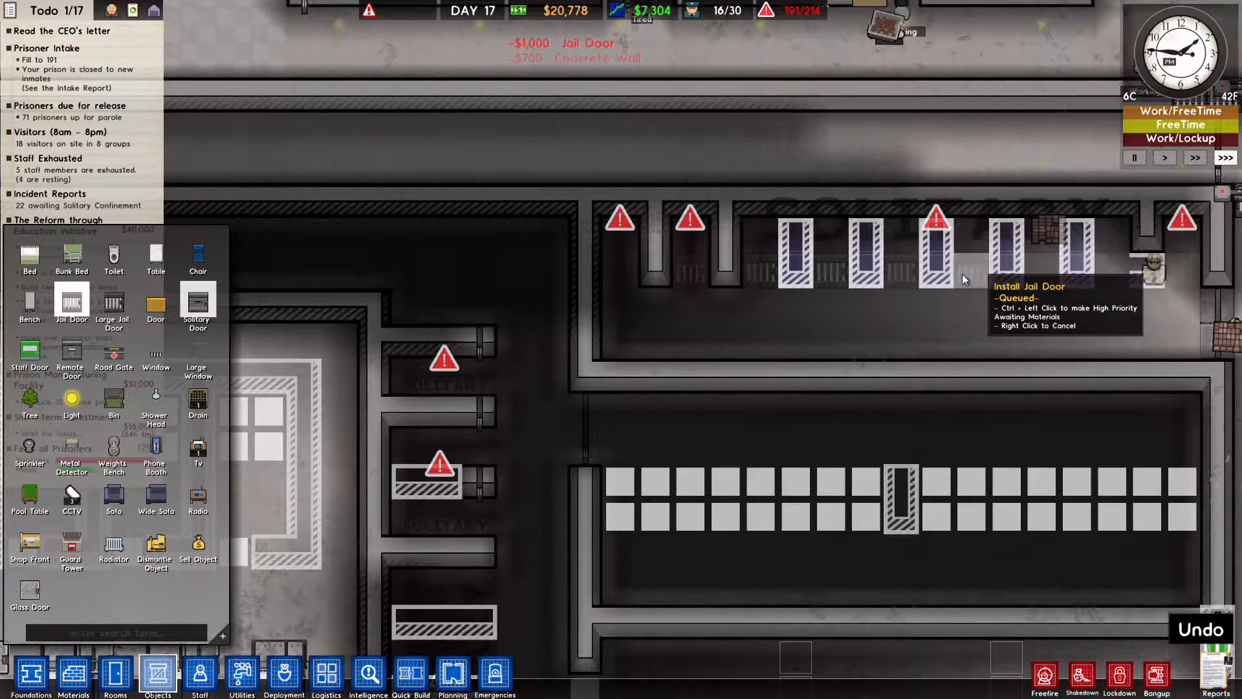
pyautogui.moveTo(1006, 282)
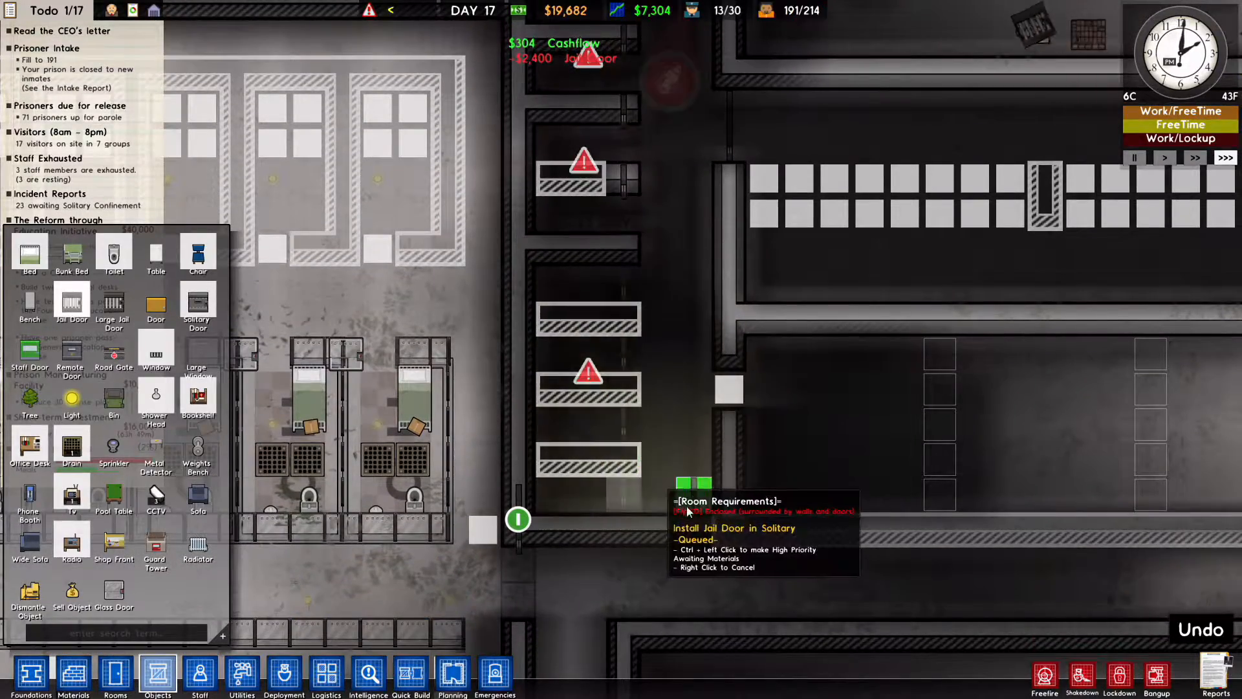
pyautogui.click(73, 673)
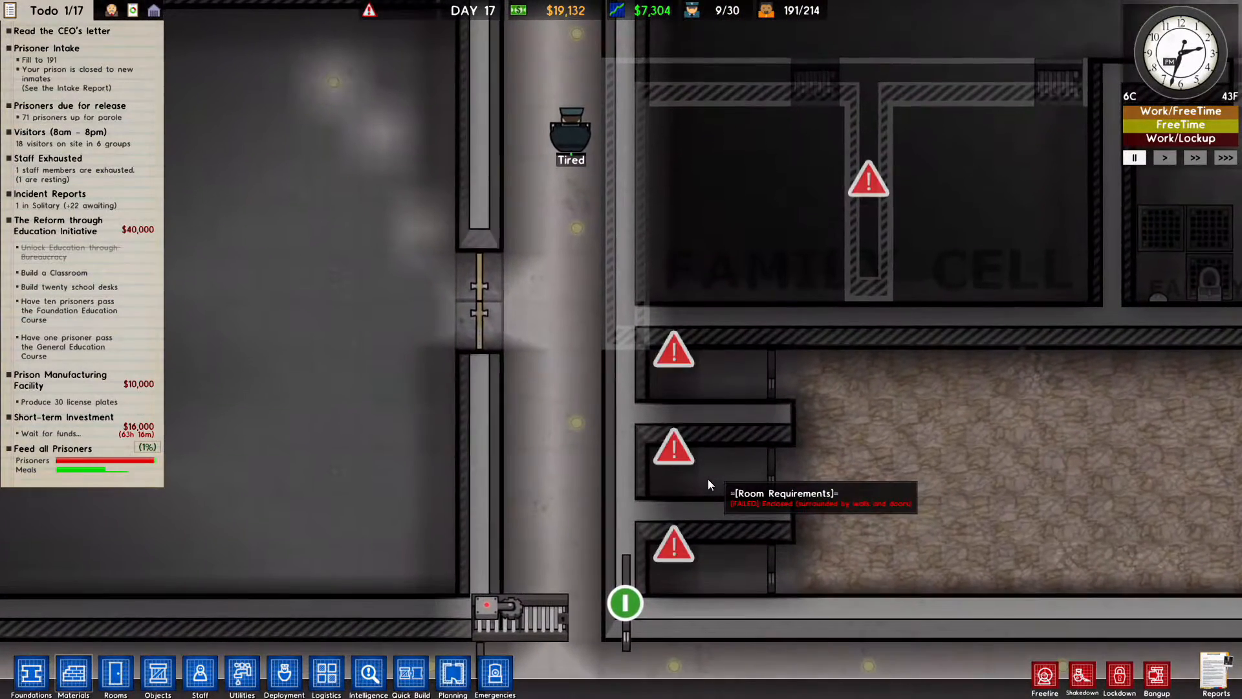
# Step: Mark the new cell area as Solitary and queue two $200 jail doors on the cells
pyautogui.click(115, 673)
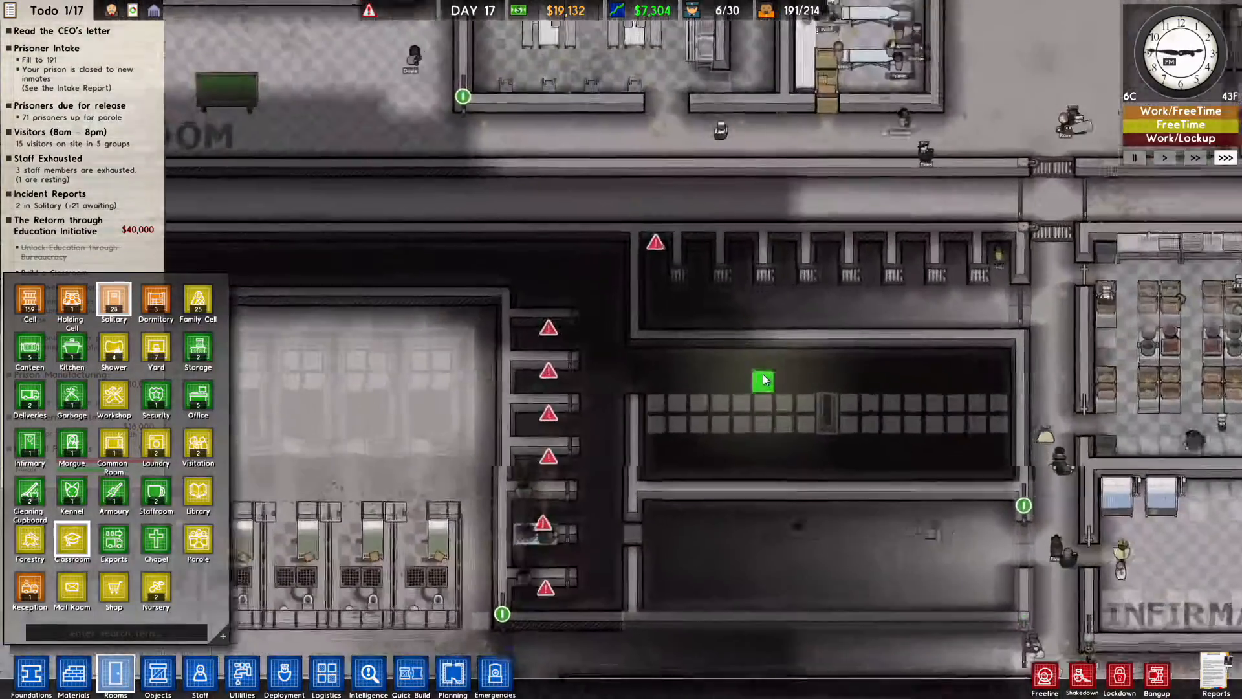
pyautogui.click(156, 672)
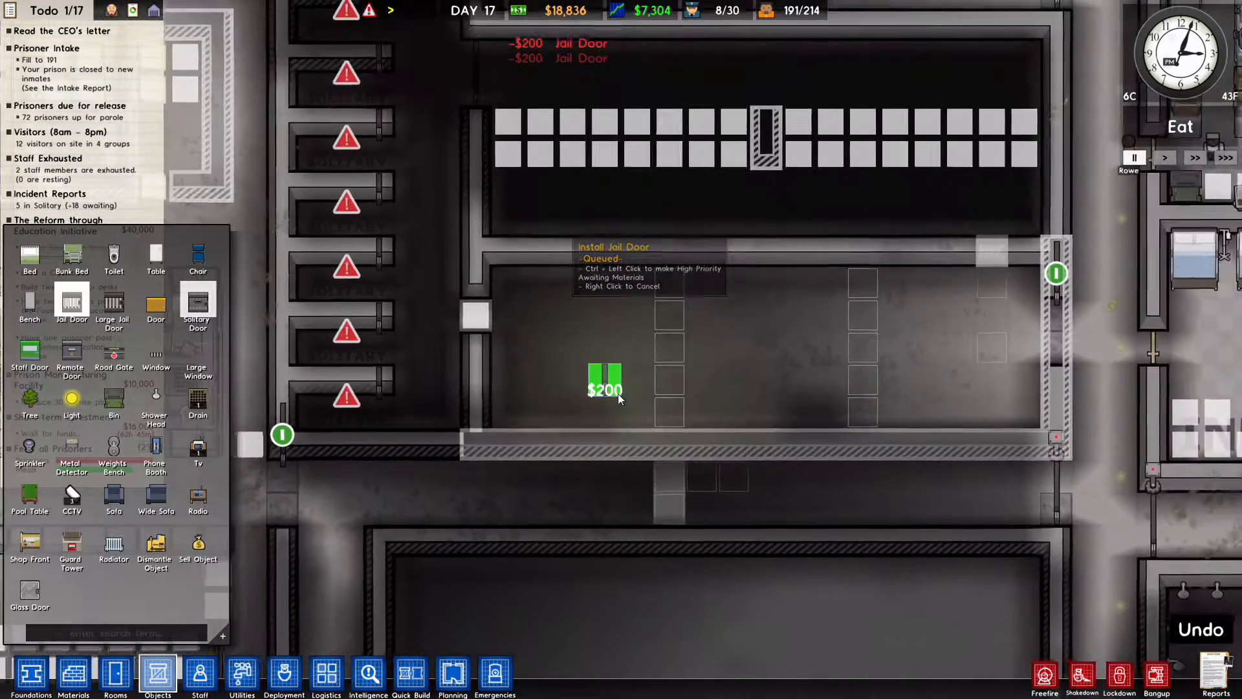
pyautogui.click(452, 673)
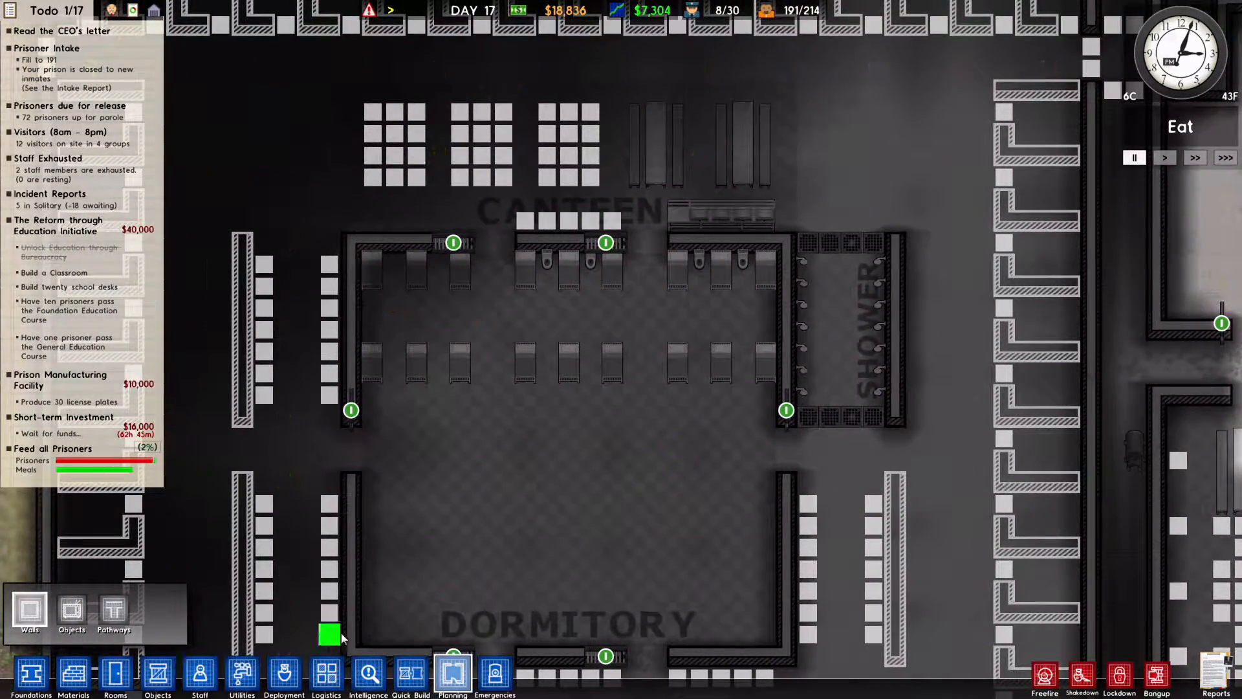
# Step: Plan a wall tile beside the dormitory
pyautogui.click(240, 673)
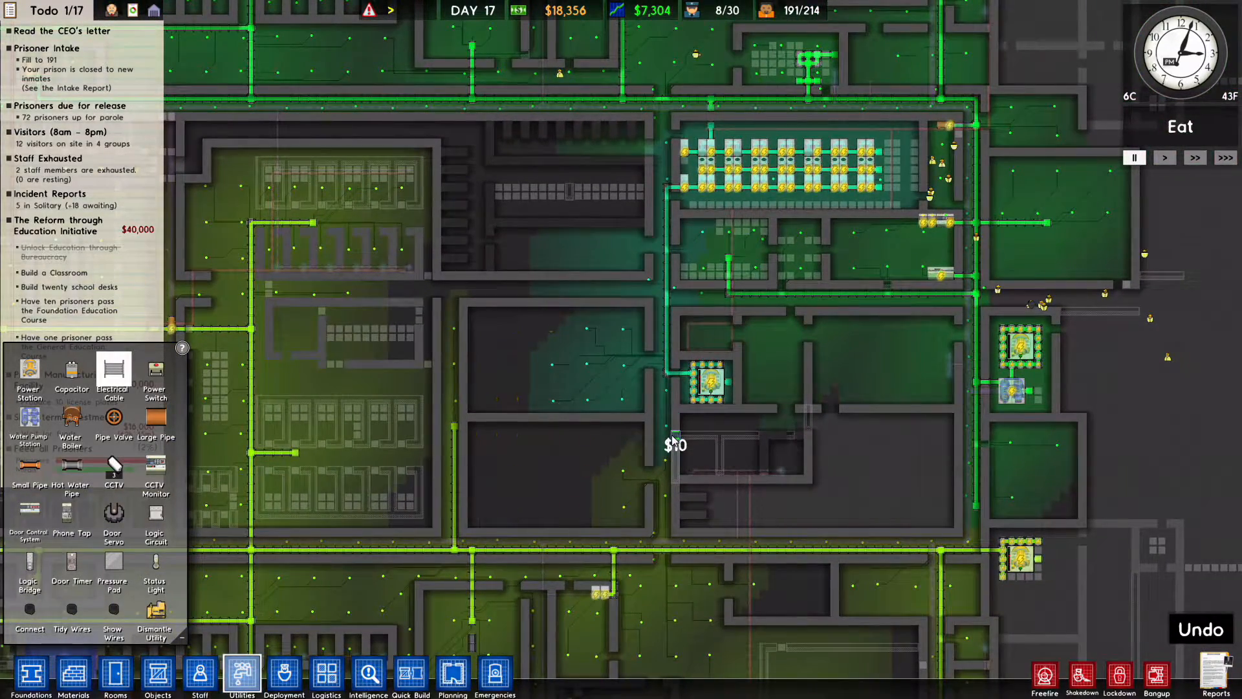
pyautogui.moveTo(971, 450)
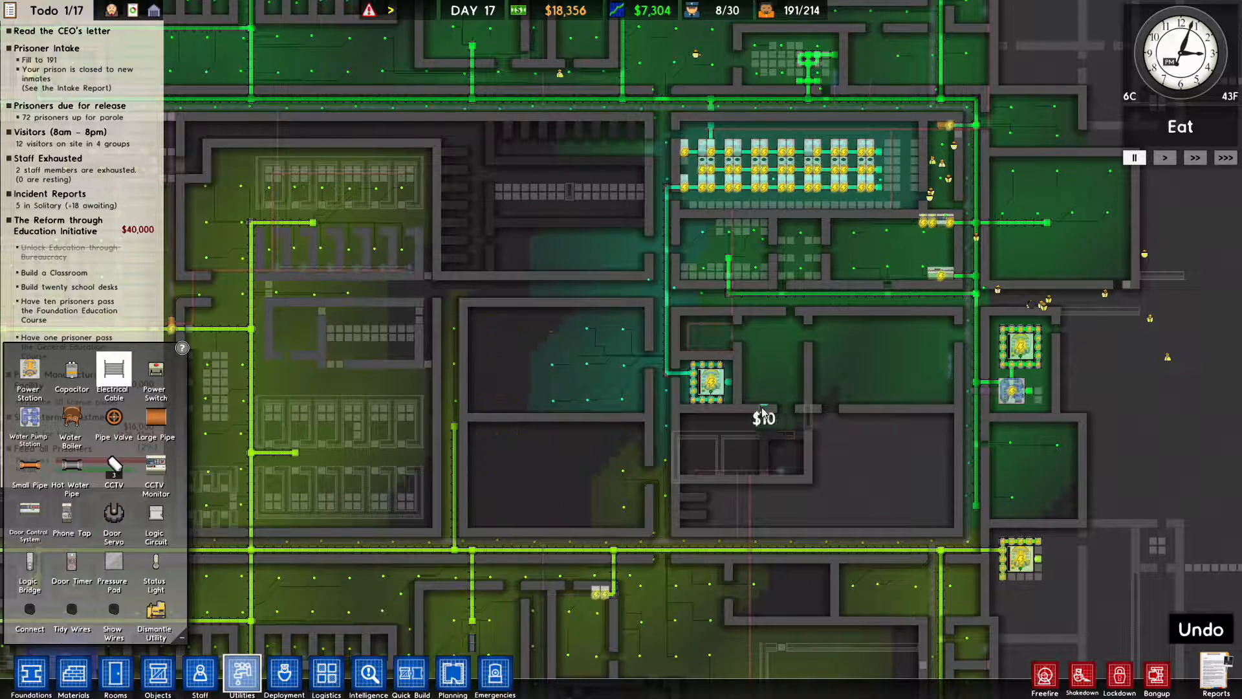
pyautogui.moveTo(242, 677)
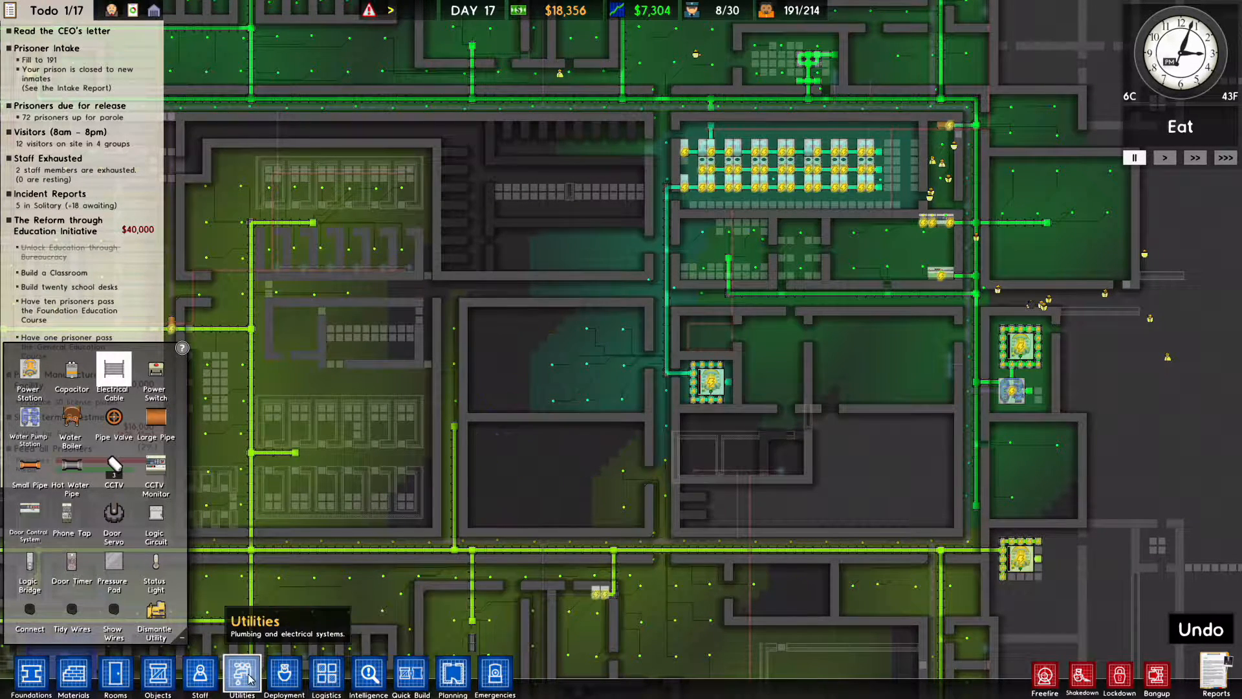
# Step: Close the electrical overlay to return to the normal map near the showers
pyautogui.click(241, 678)
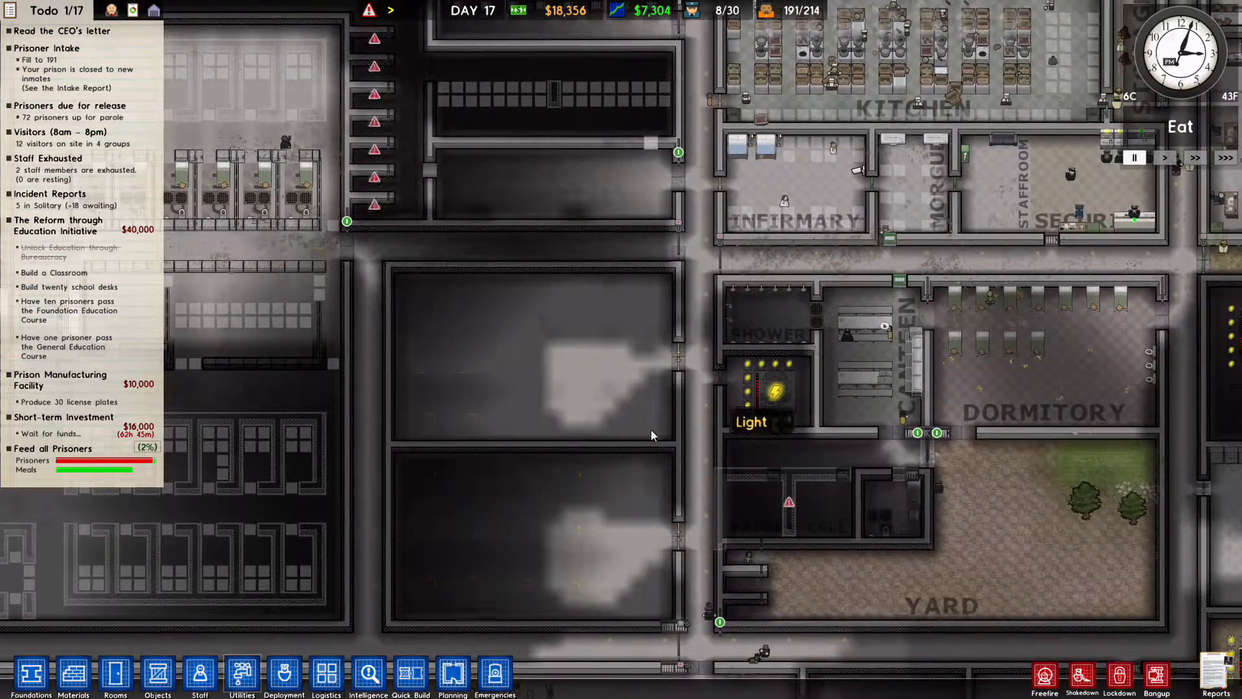
pyautogui.moveTo(641, 437)
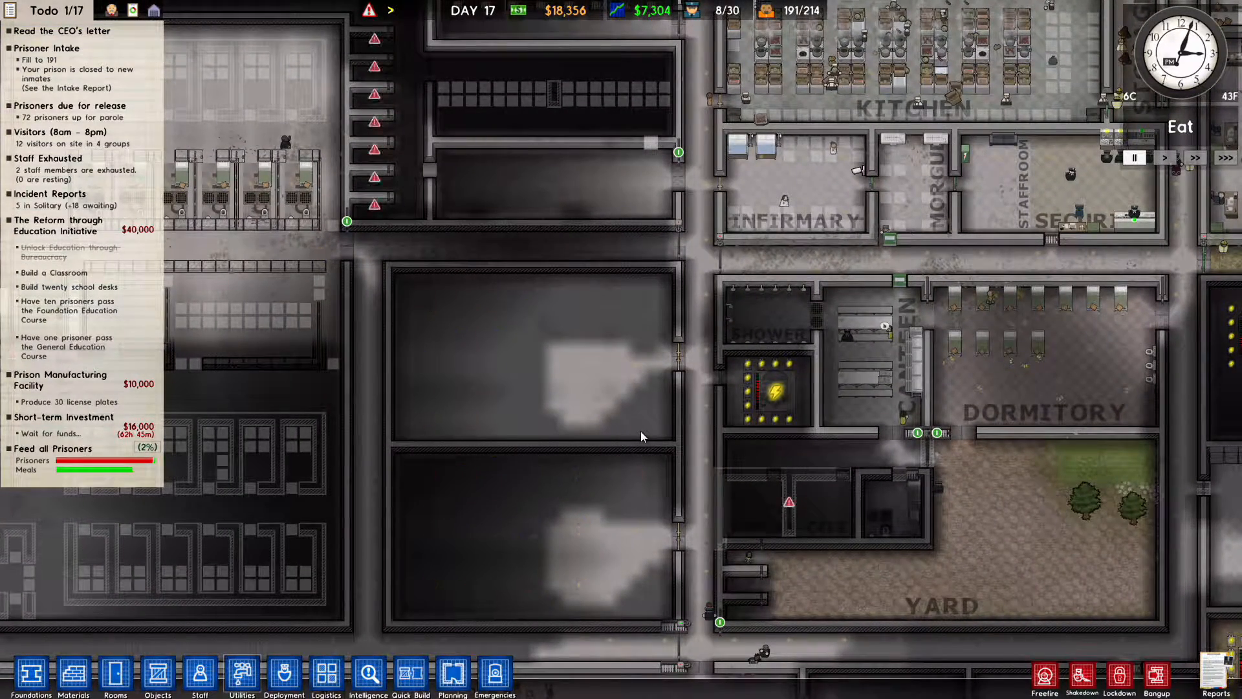
pyautogui.moveTo(523, 413)
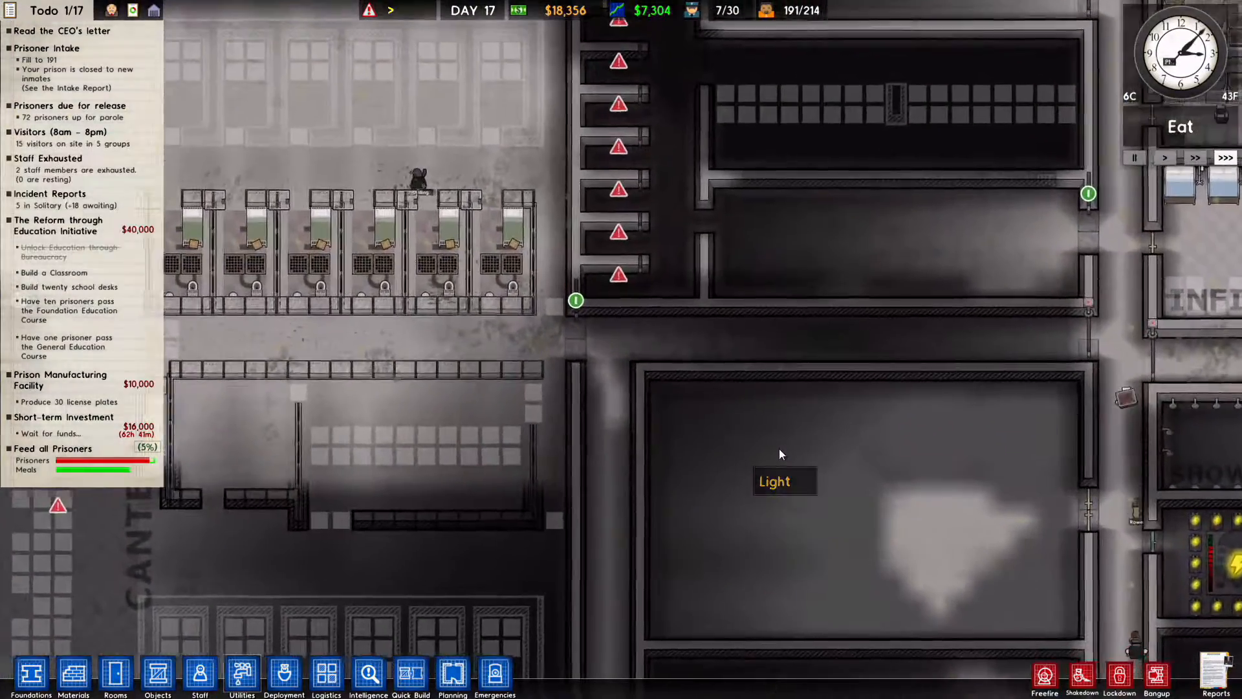
# Step: Place a $700 large jail door in the dormitory perimeter wall
pyautogui.scroll(-3)
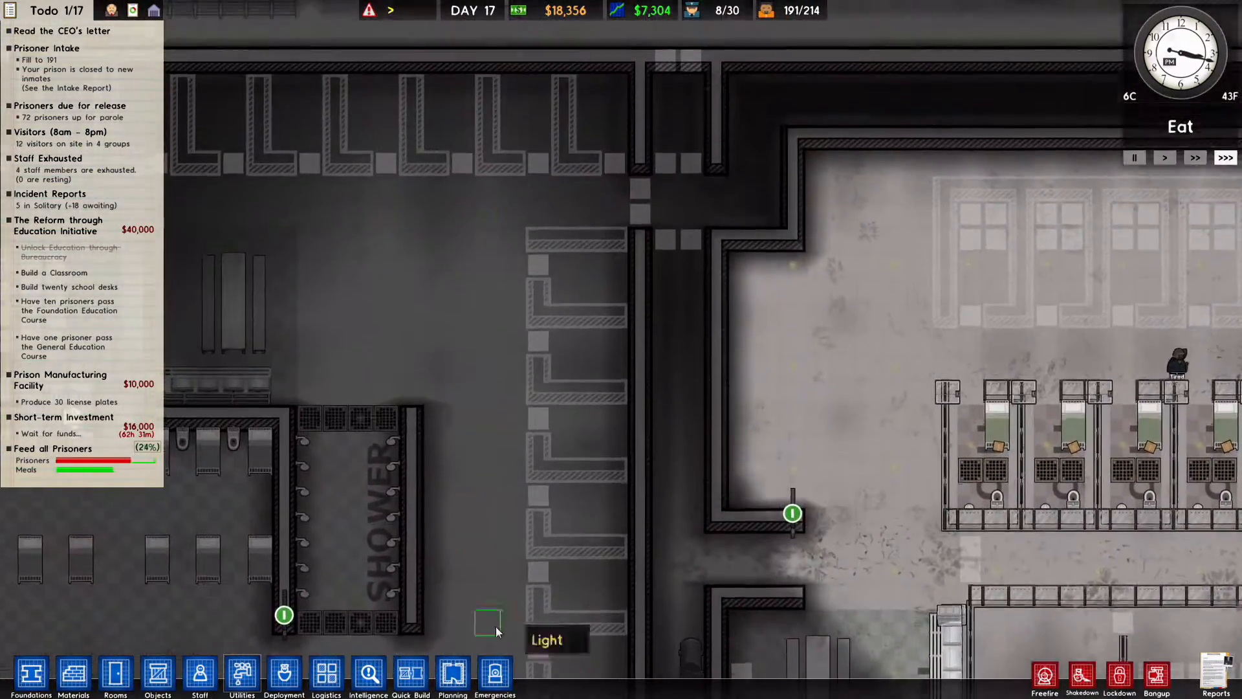
pyautogui.click(157, 674)
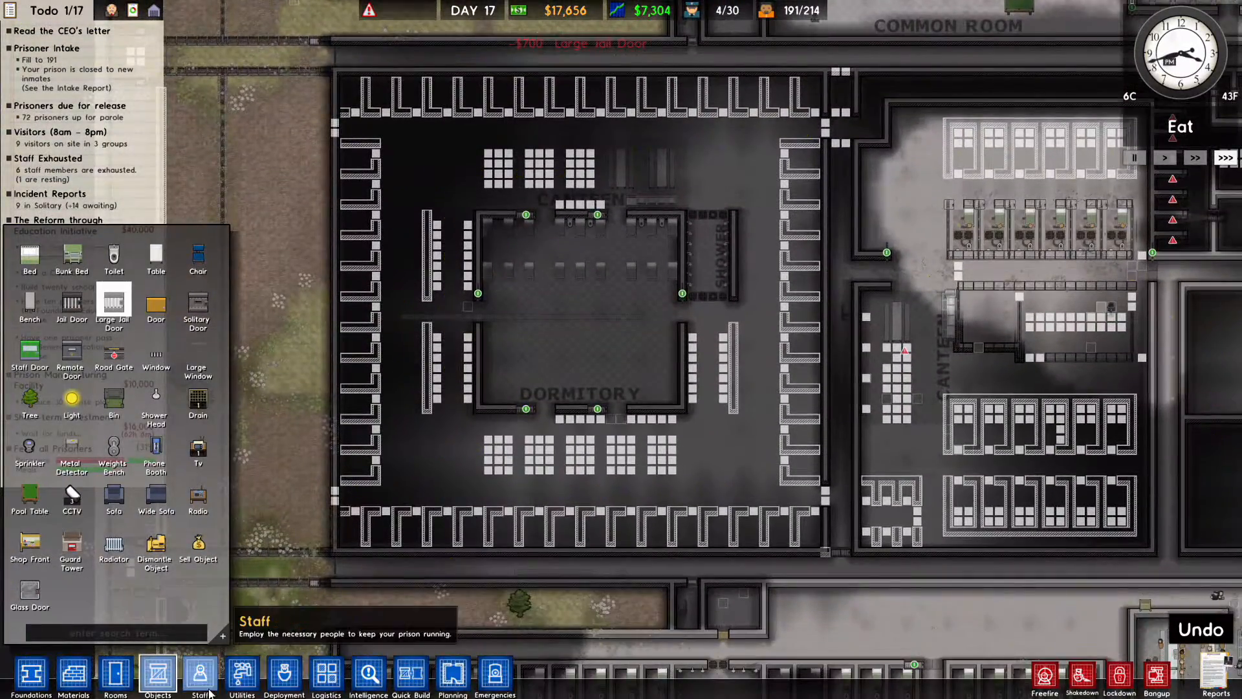
pyautogui.click(283, 673)
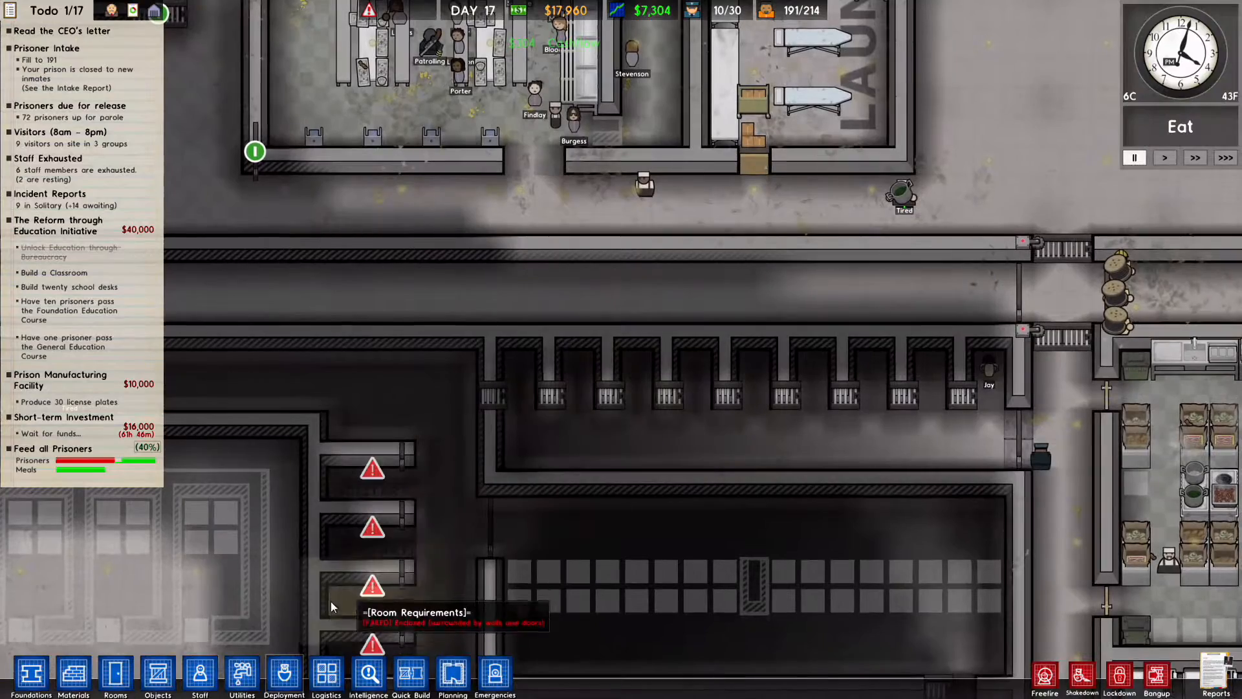
# Step: Check guard deployment and hire a guard with body armour, leaving funds at $11,360
pyautogui.click(284, 673)
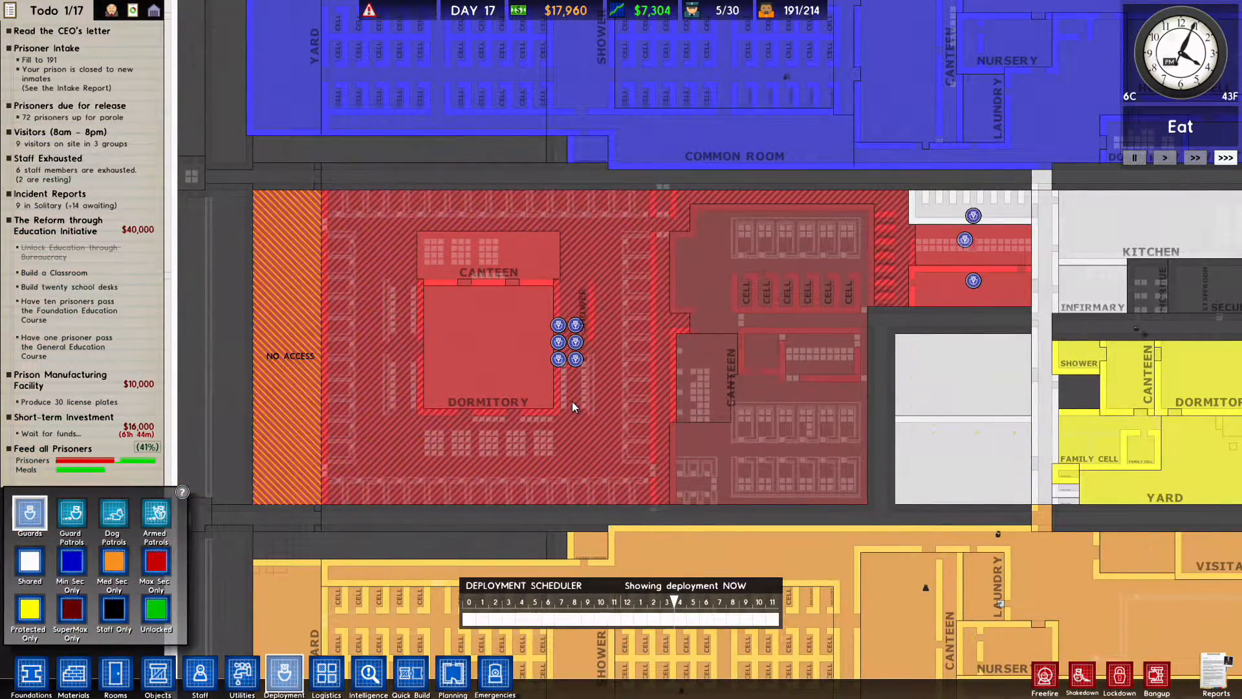
pyautogui.click(201, 678)
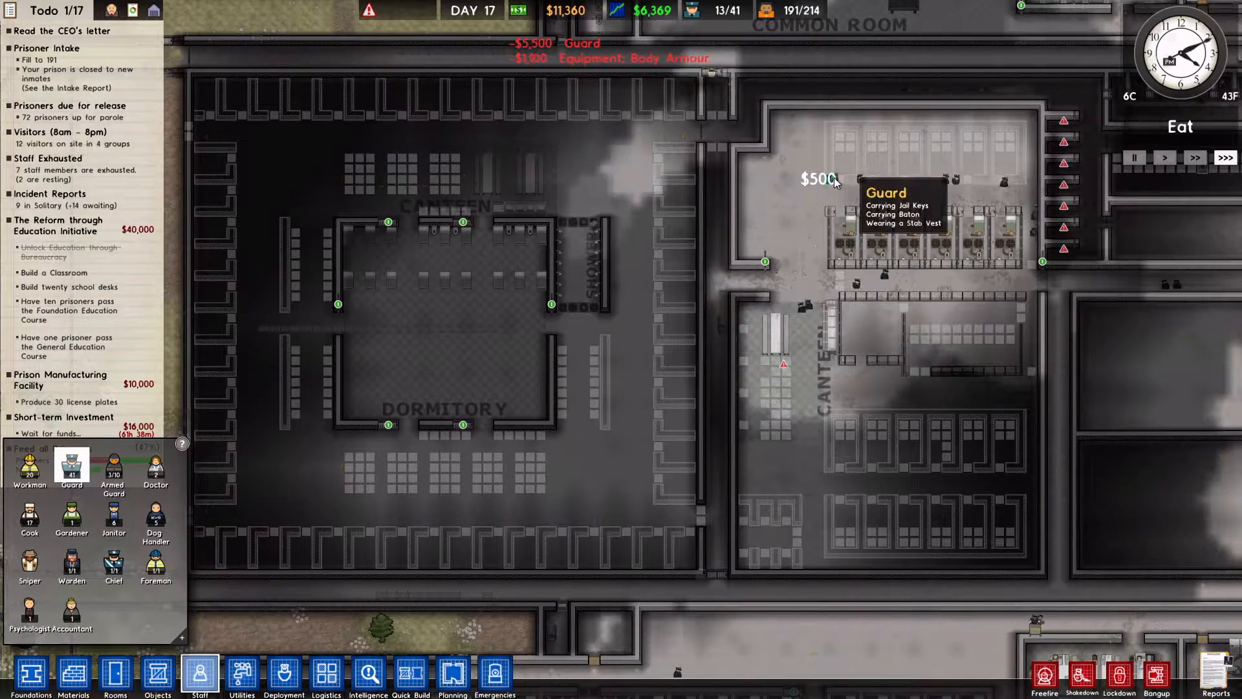
pyautogui.moveTo(367, 674)
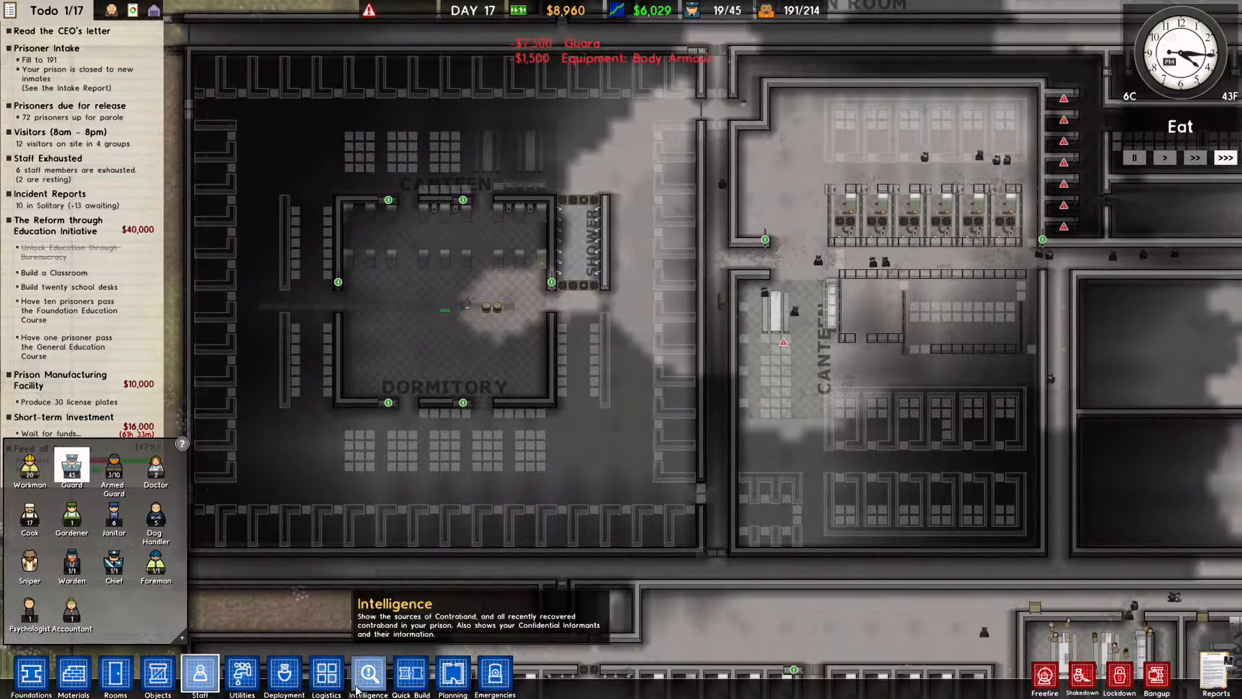
# Step: Open the guard deployment map after hiring guards up to 19 staff
pyautogui.click(283, 674)
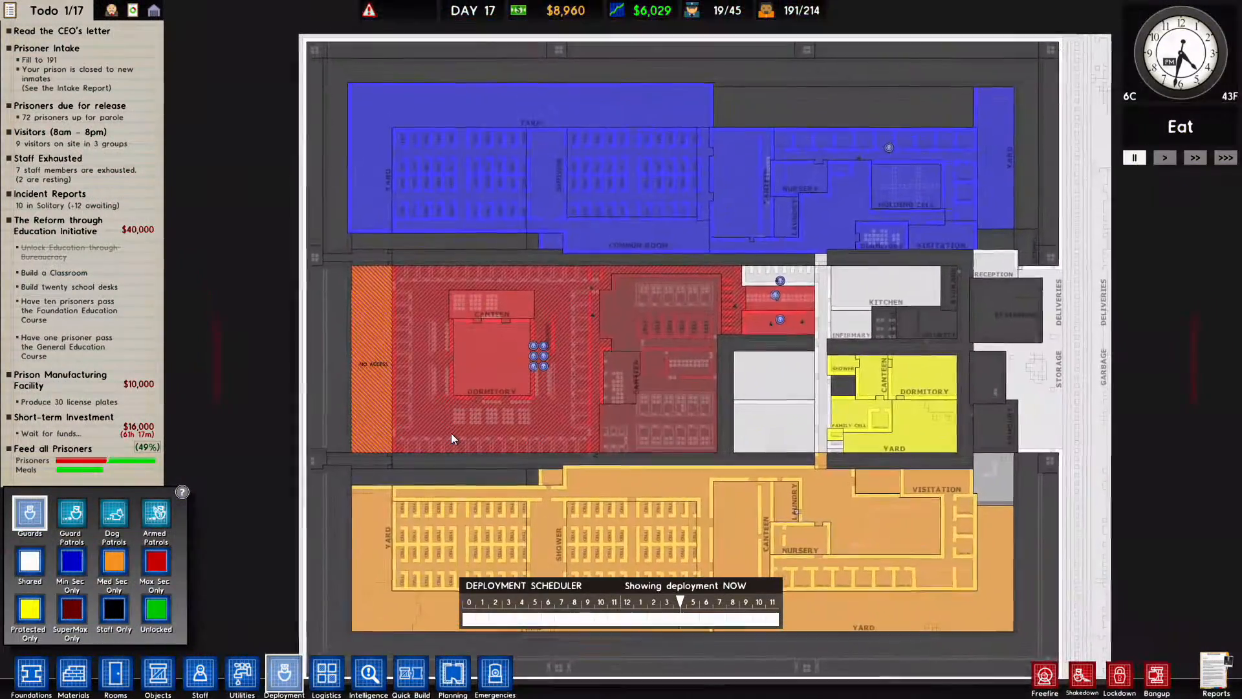
# Step: Plot a 36m armed patrol route above the canteen, then close Deployment
pyautogui.click(71, 512)
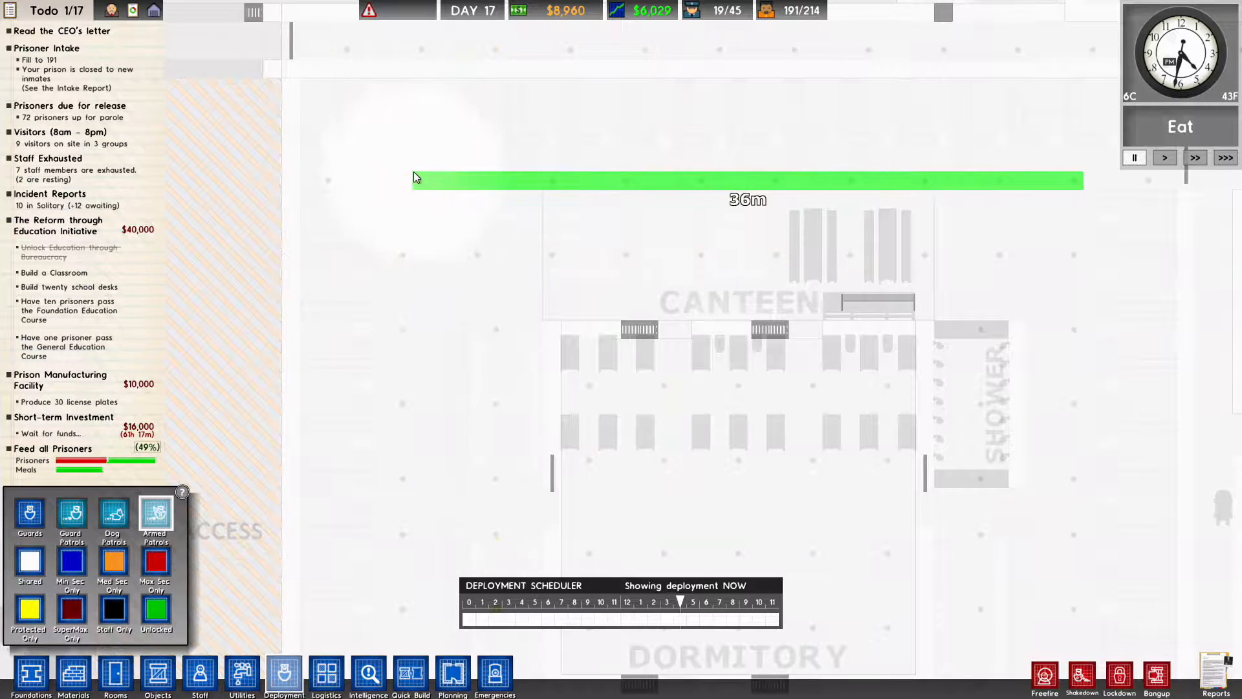
pyautogui.scroll(-3)
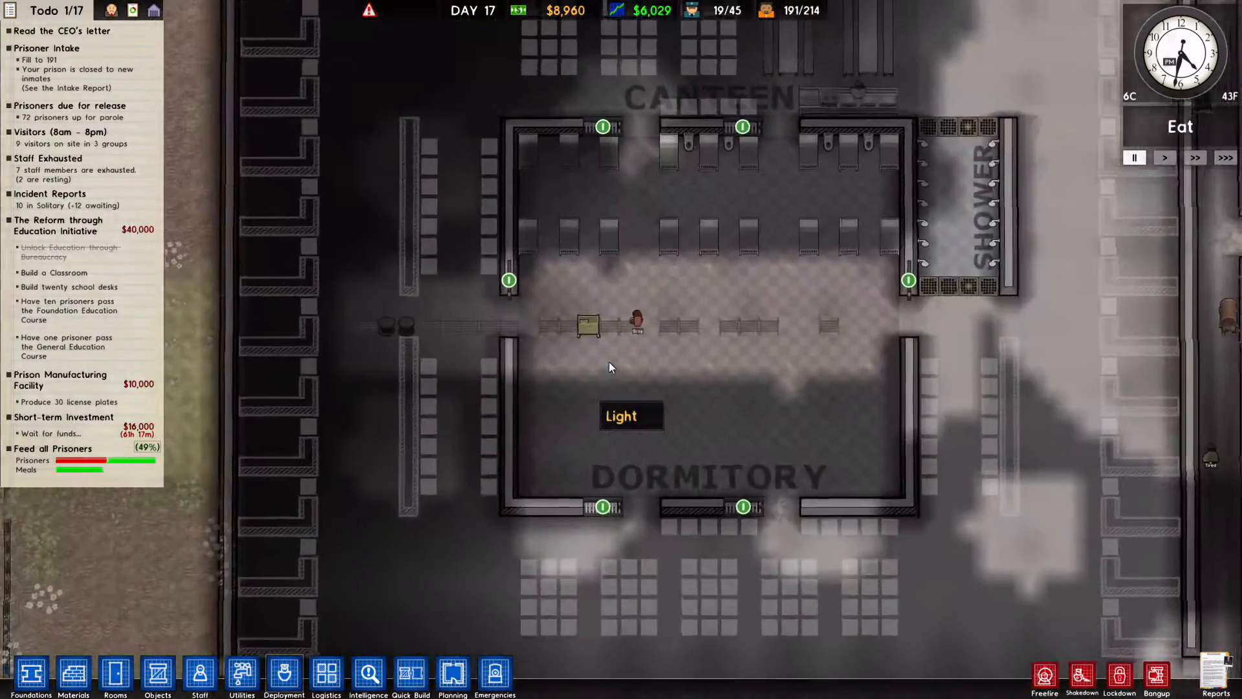
pyautogui.scroll(-3)
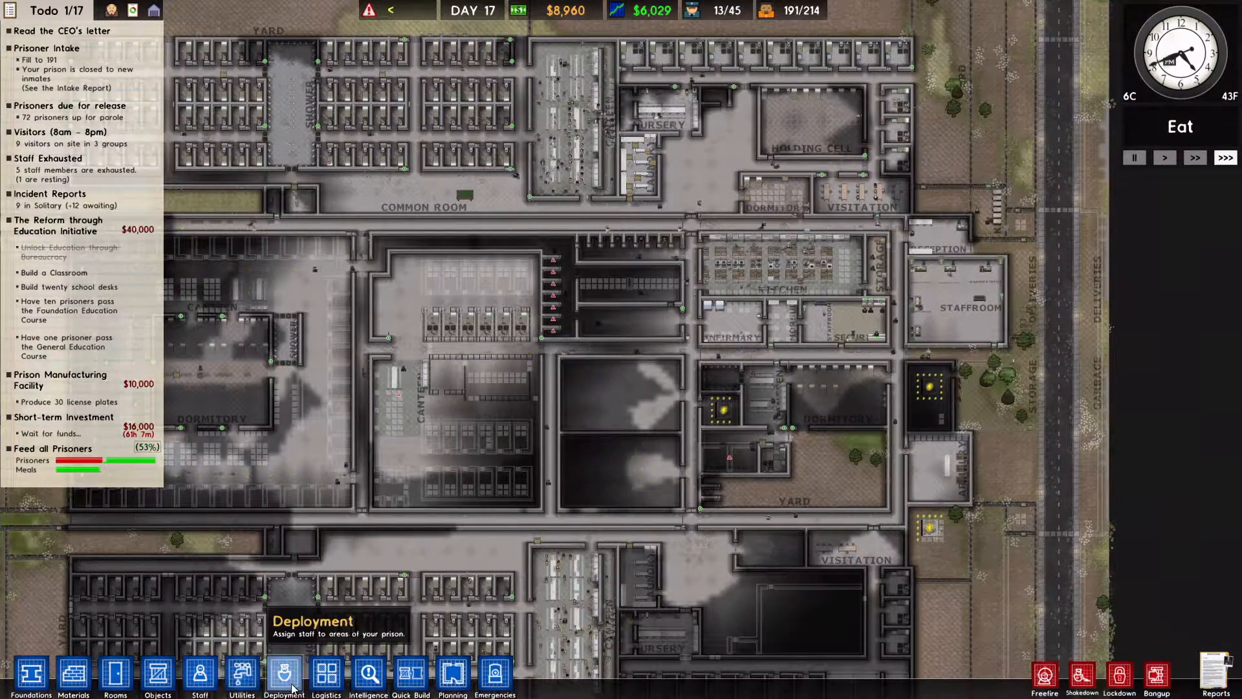
# Step: Read the canteen's Room Requirements tooltip to see which requirements it fails
pyautogui.click(200, 674)
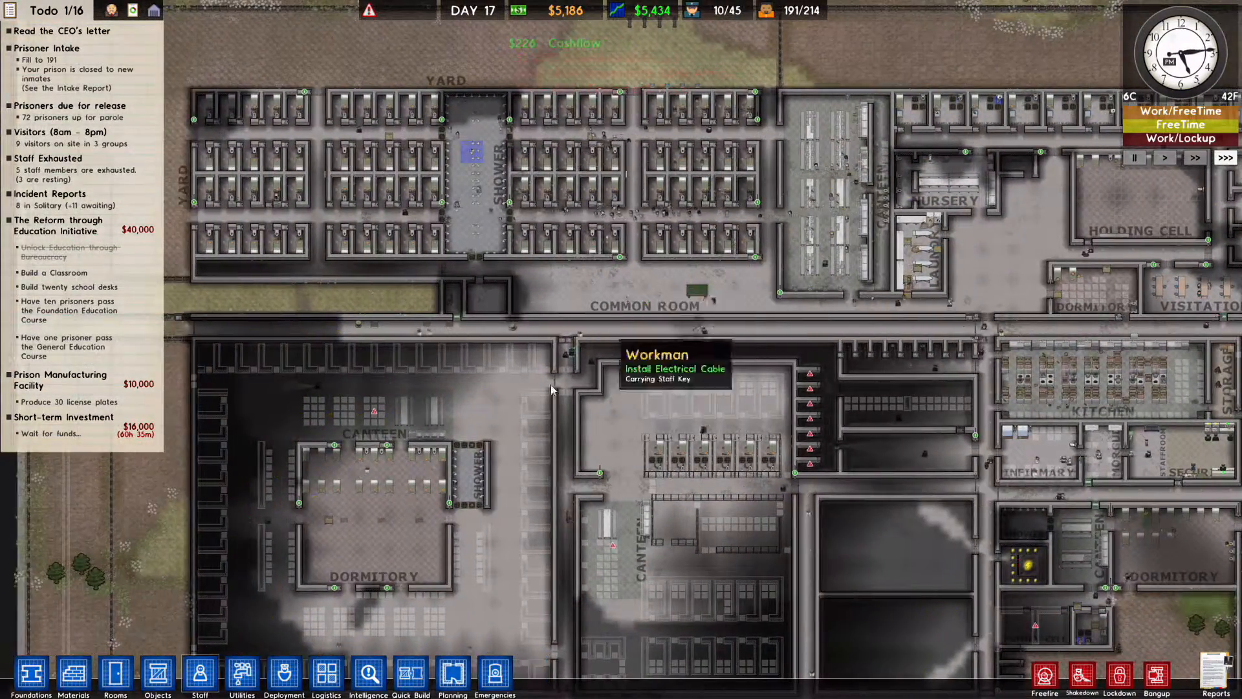
pyautogui.scroll(-3)
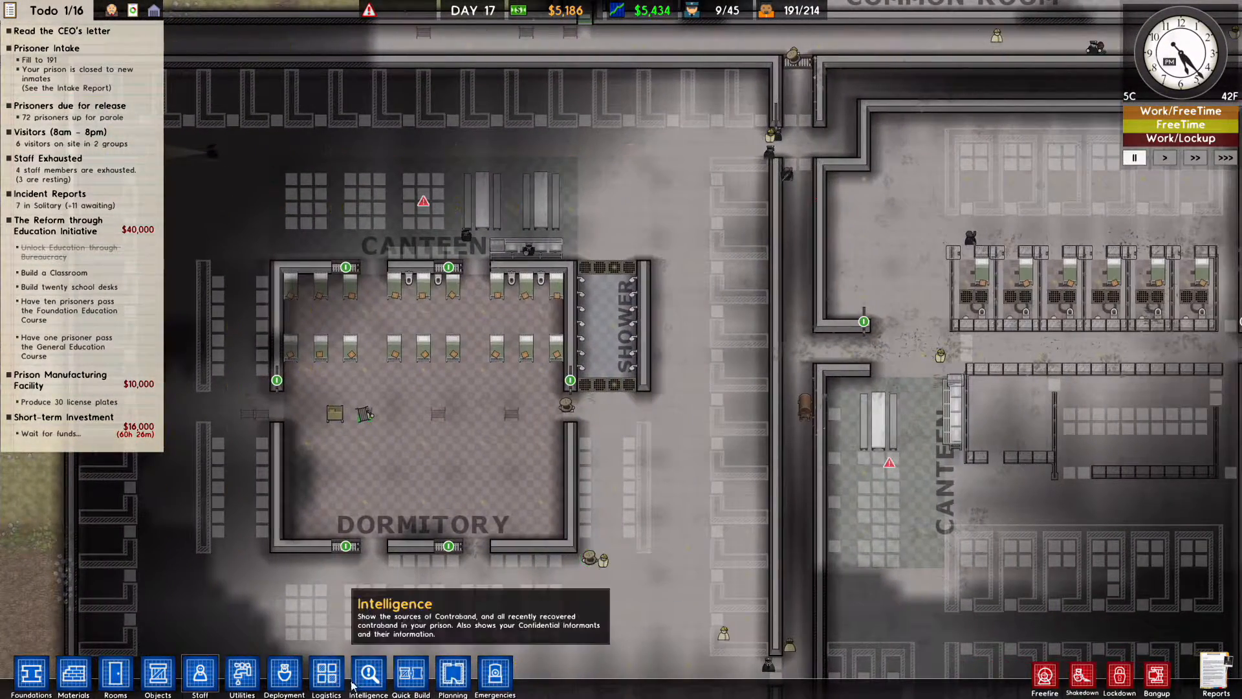
pyautogui.moveTo(82, 443)
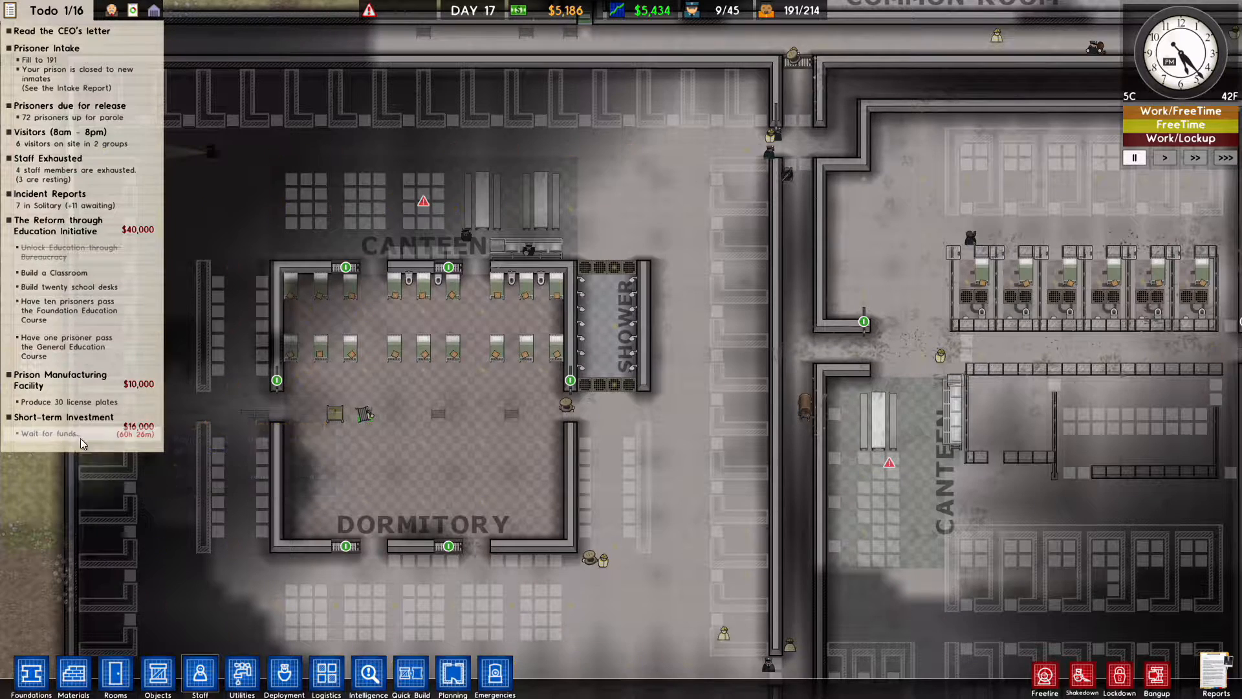
pyautogui.moveTo(71, 402)
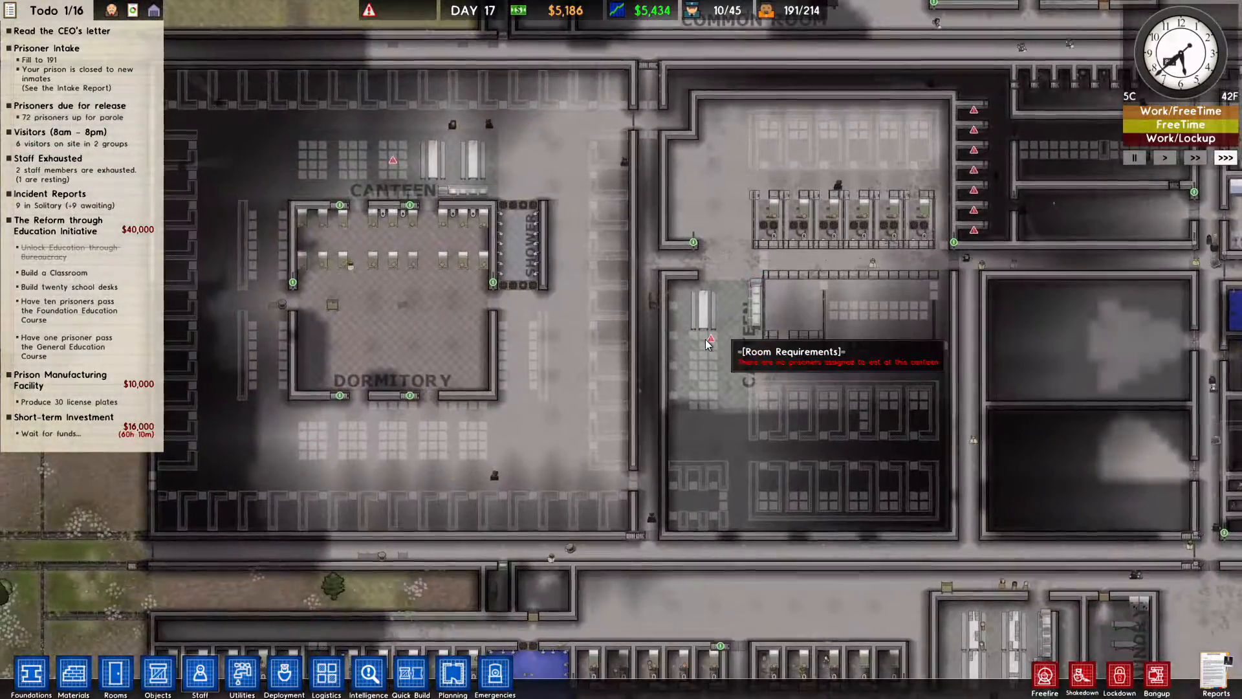
# Step: Inspect armed patrol routes and the deployment scheduler, then pan back to the canteen
pyautogui.click(283, 675)
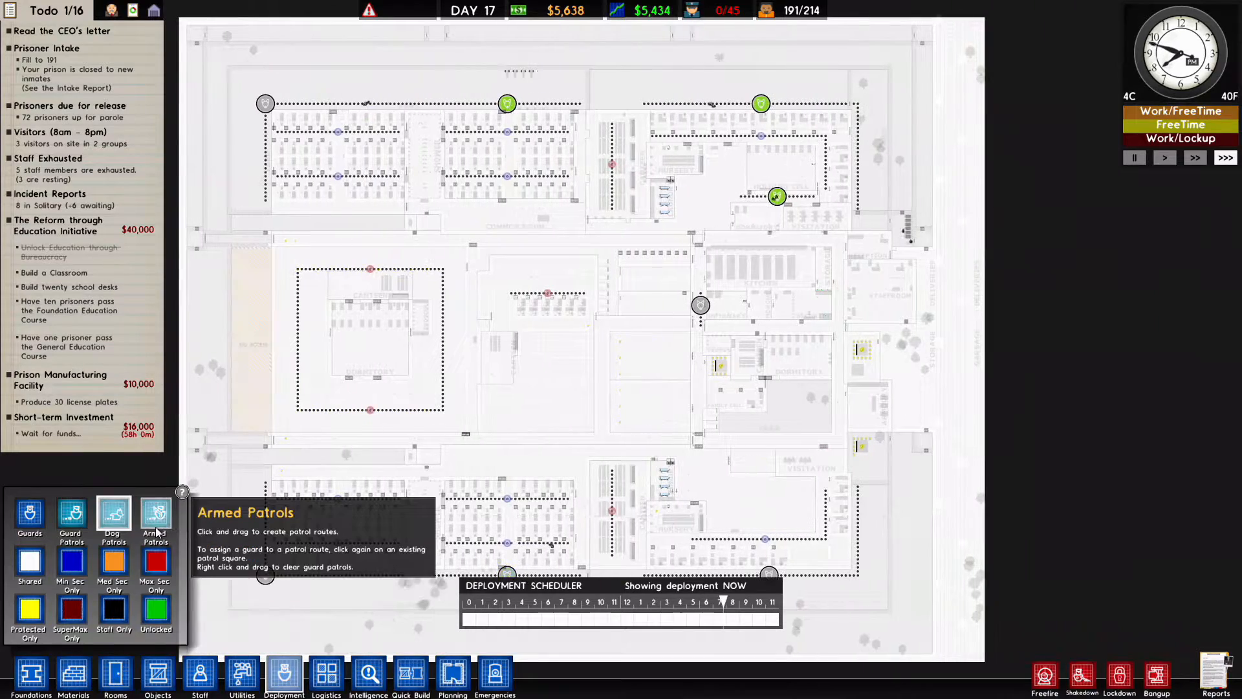
pyautogui.click(156, 518)
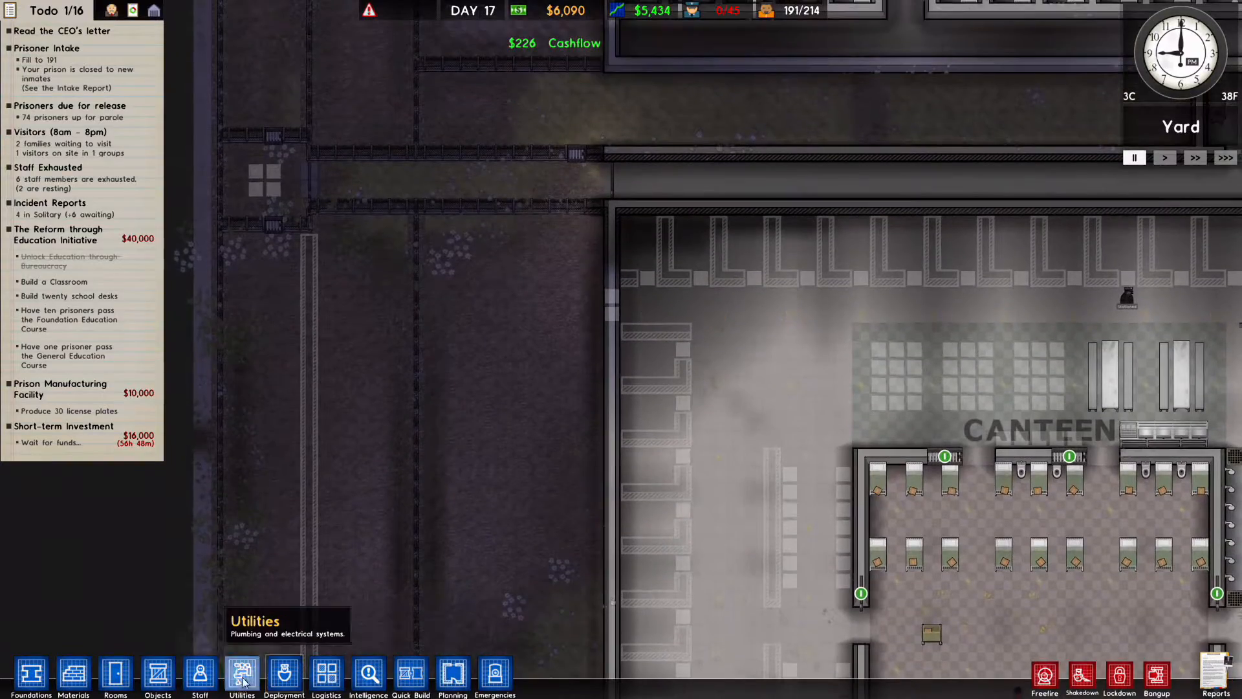
# Step: Place doors in the dormitory and canteen wall openings, bringing funds to $5,100
pyautogui.click(157, 676)
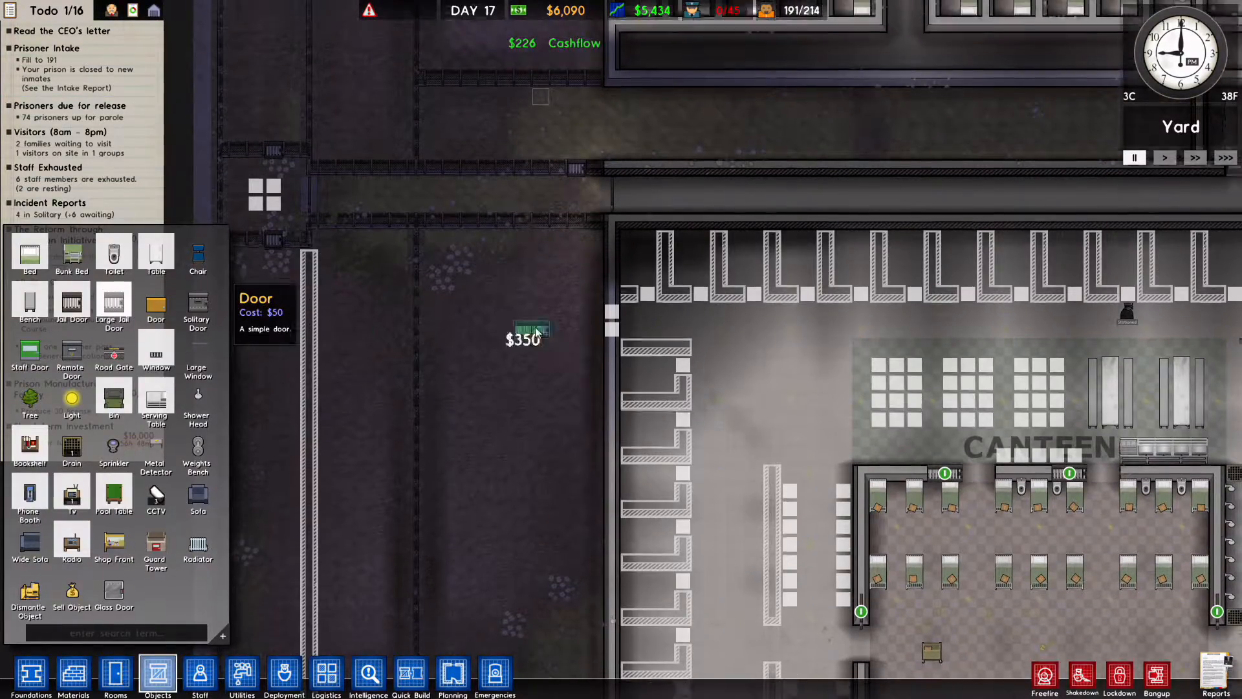
pyautogui.click(733, 463)
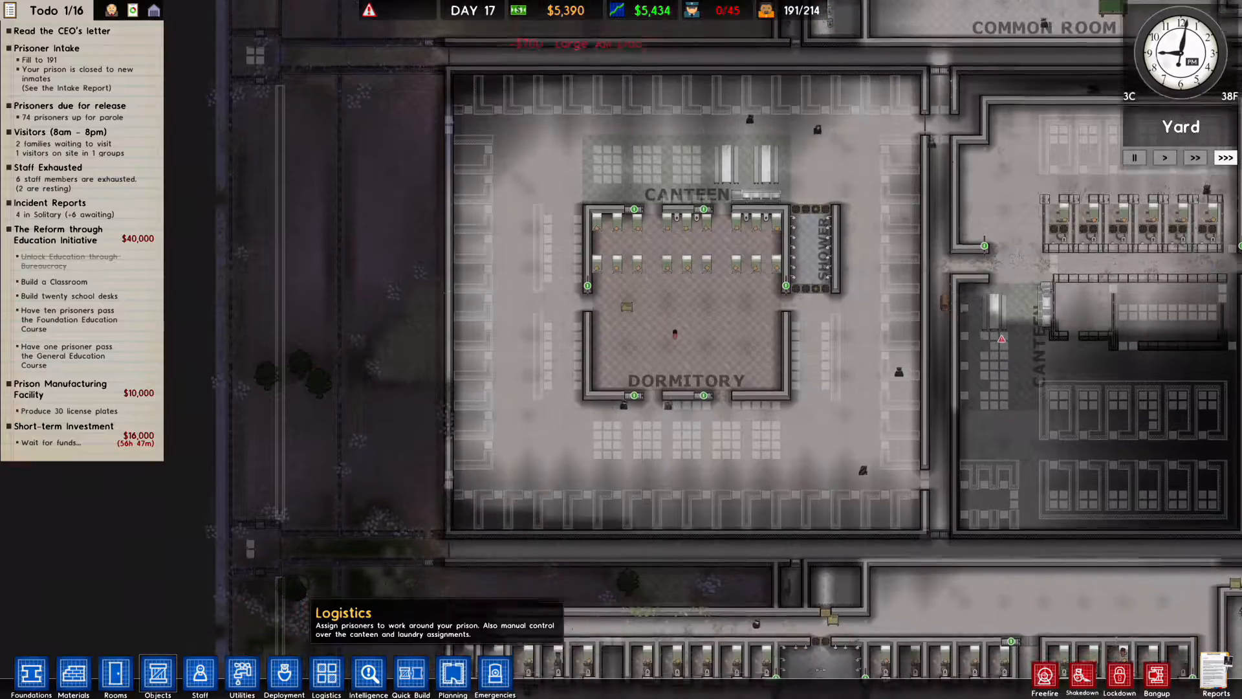
pyautogui.click(156, 673)
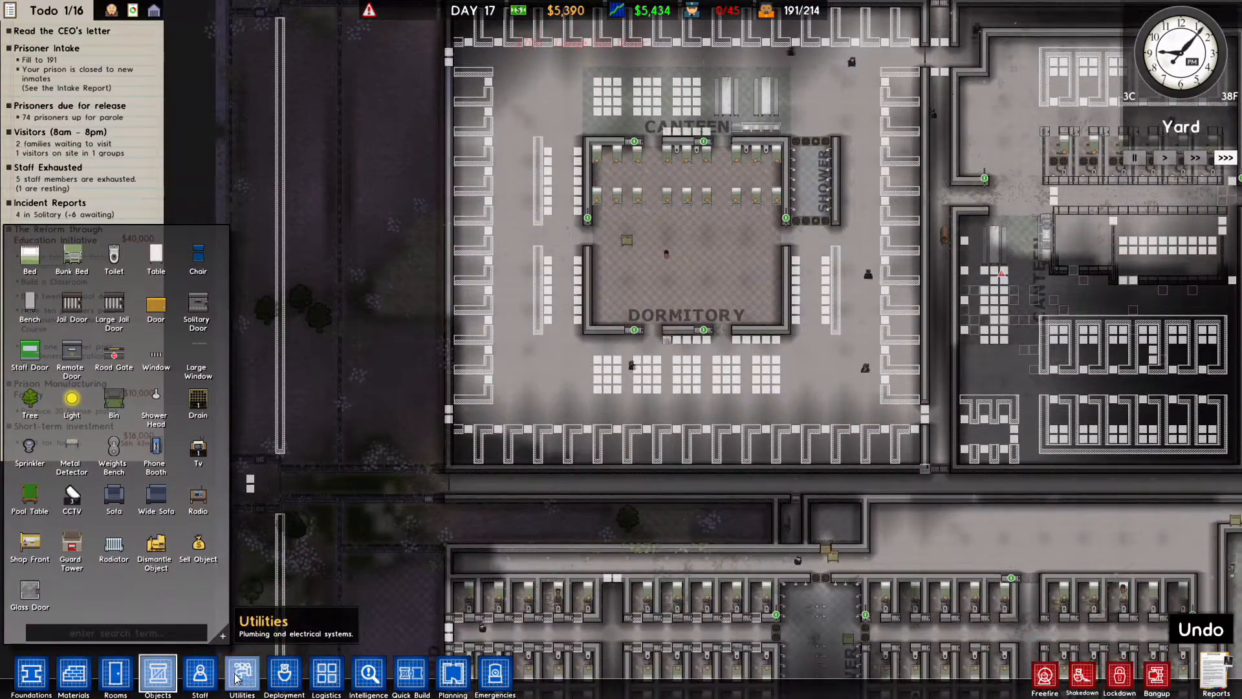
pyautogui.click(241, 673)
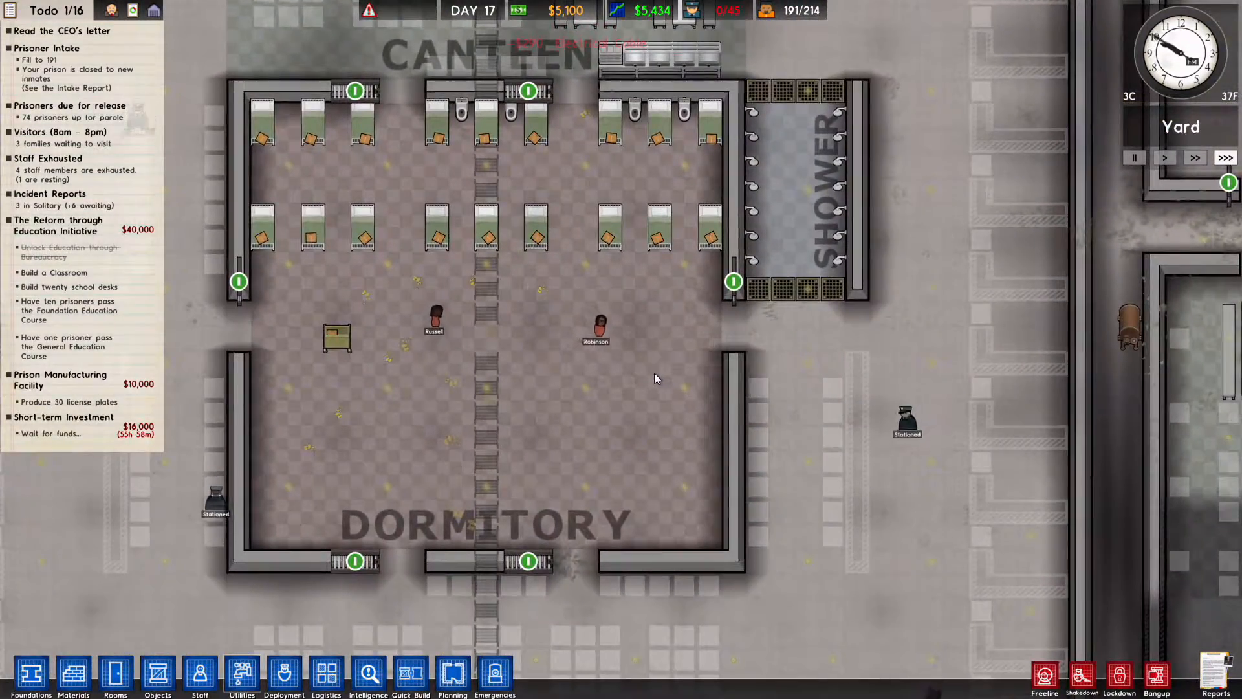
# Step: Install a light in the Family Cell, then bring up the Planning deployment overlay
pyautogui.scroll(-3)
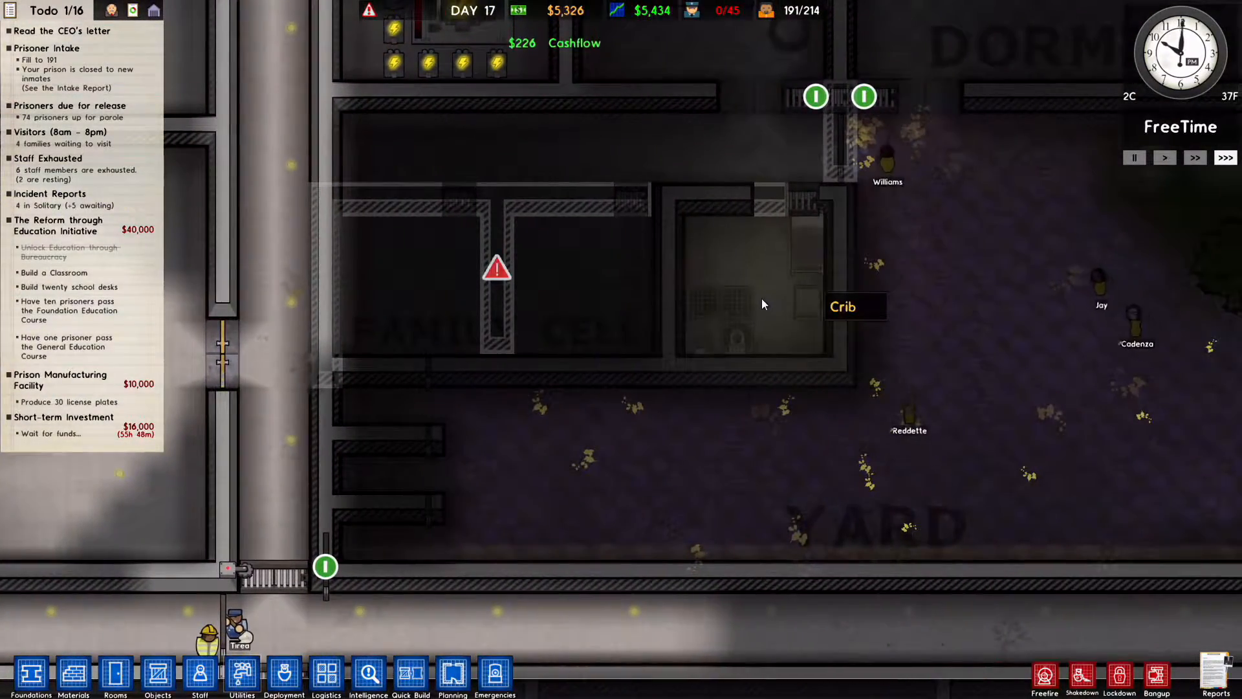
pyautogui.scroll(-3)
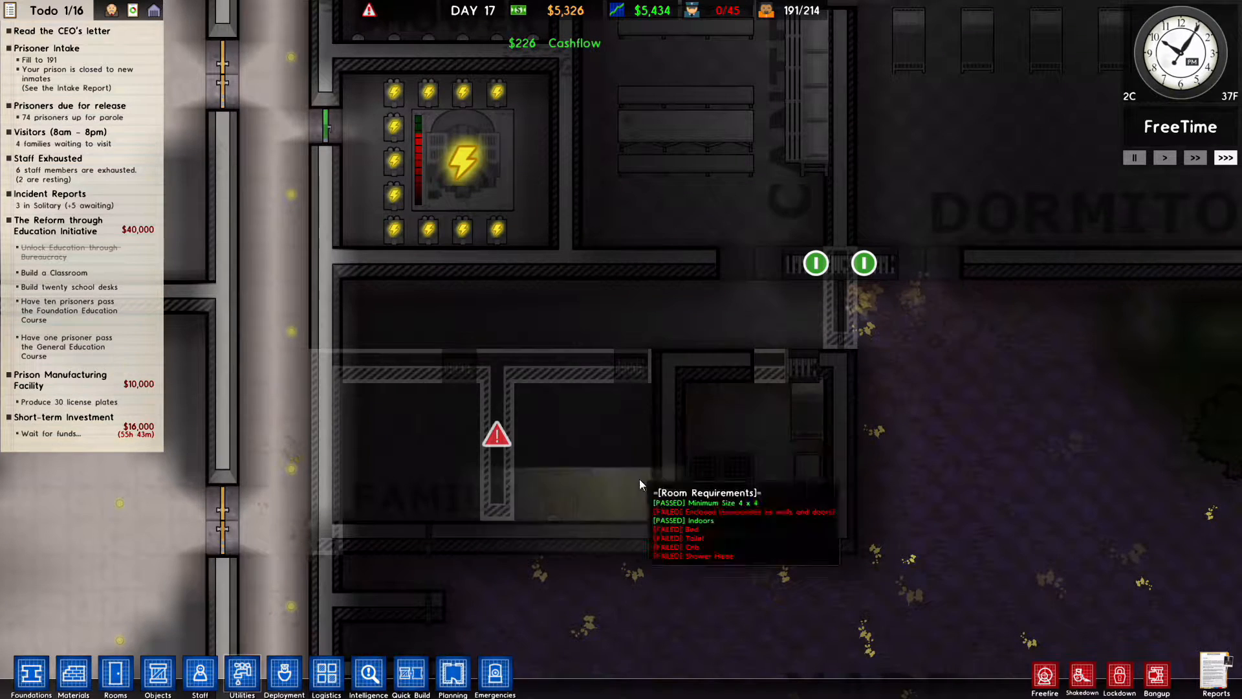
pyautogui.click(157, 674)
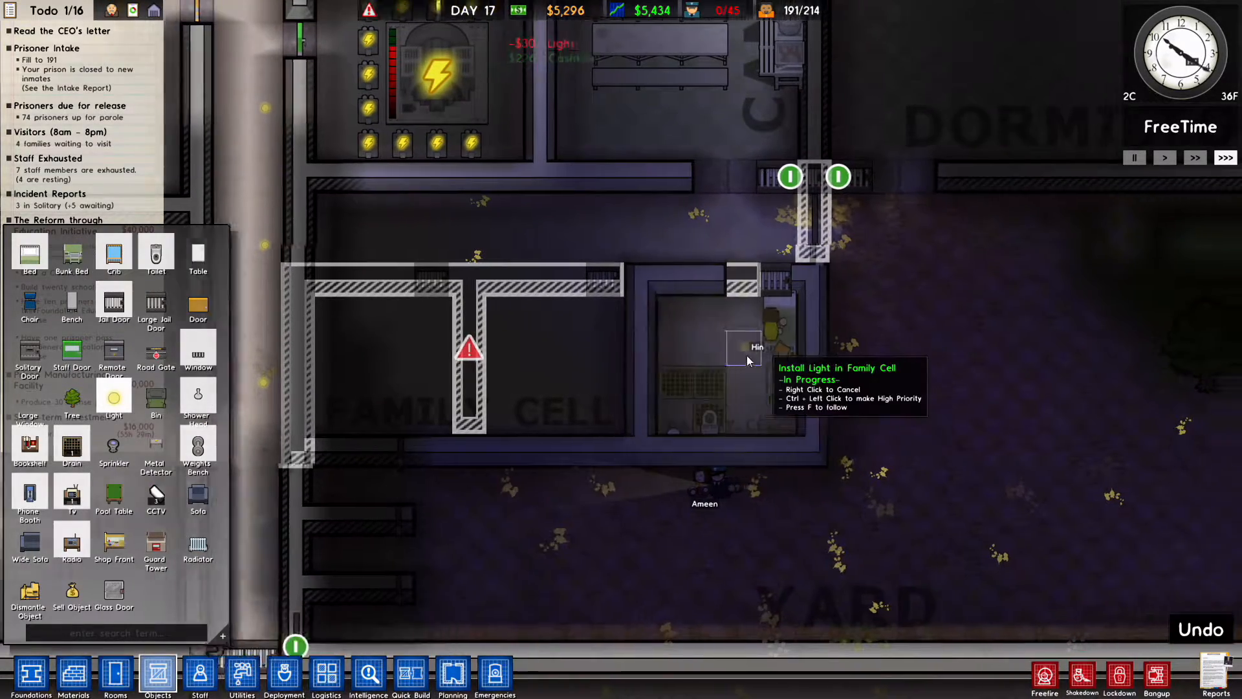
pyautogui.click(452, 674)
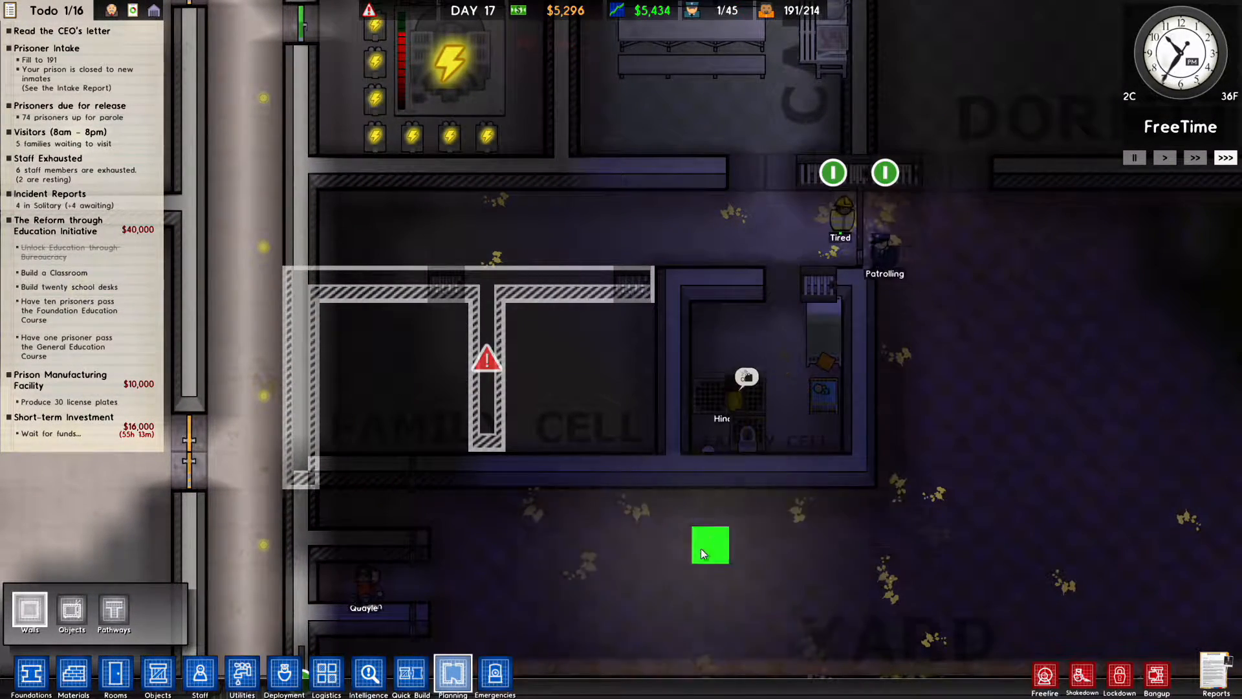
pyautogui.click(283, 674)
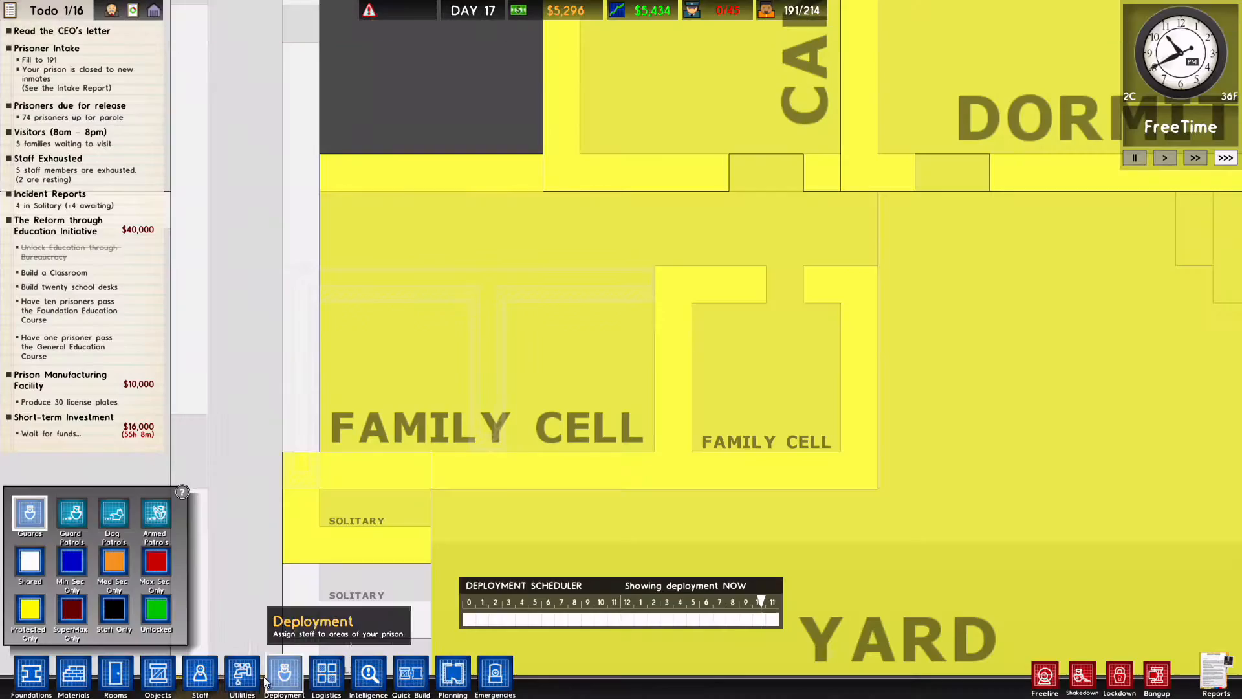
# Step: Close Deployment and position a $5,000 Power Station from Utilities below the existing one
pyautogui.click(241, 674)
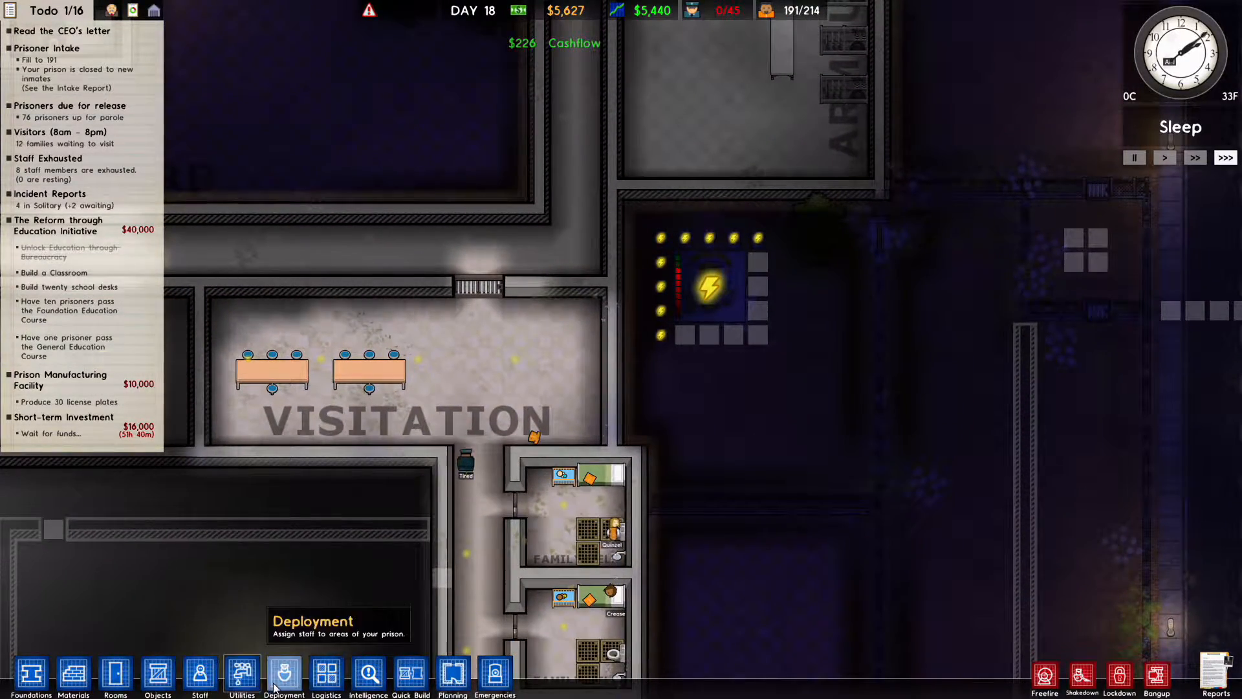
pyautogui.click(241, 674)
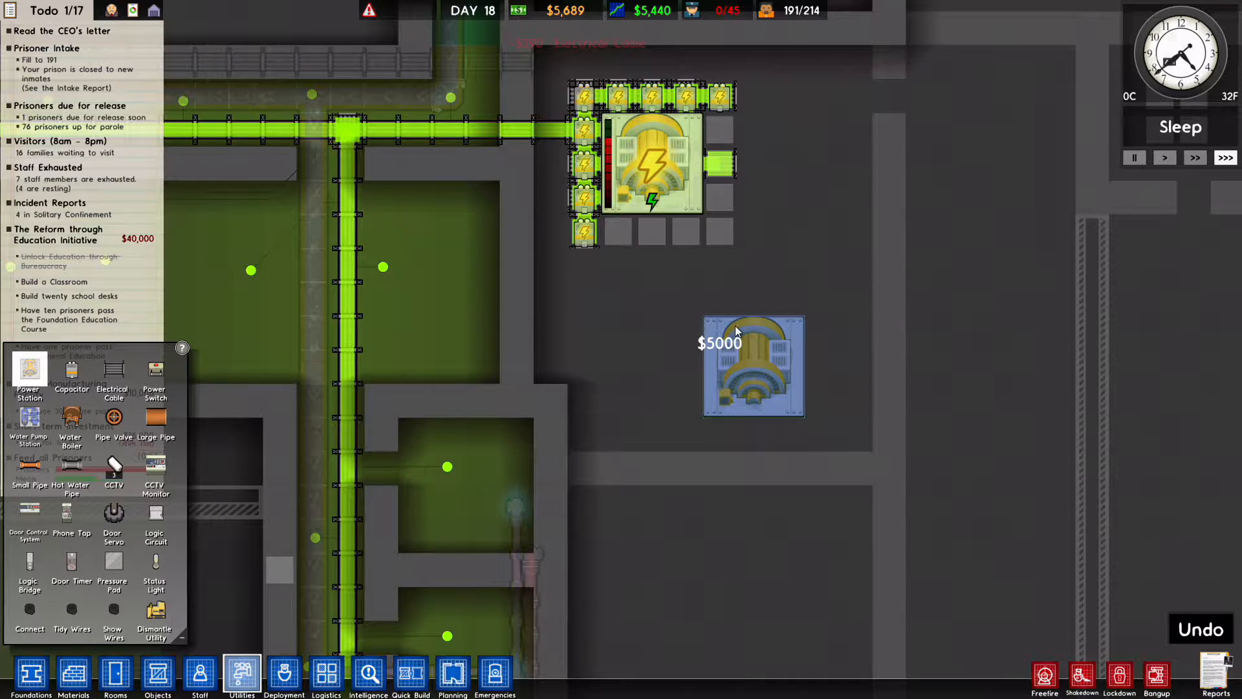
# Step: Place the second power station below the first and begin laying electrical cable
pyautogui.click(752, 364)
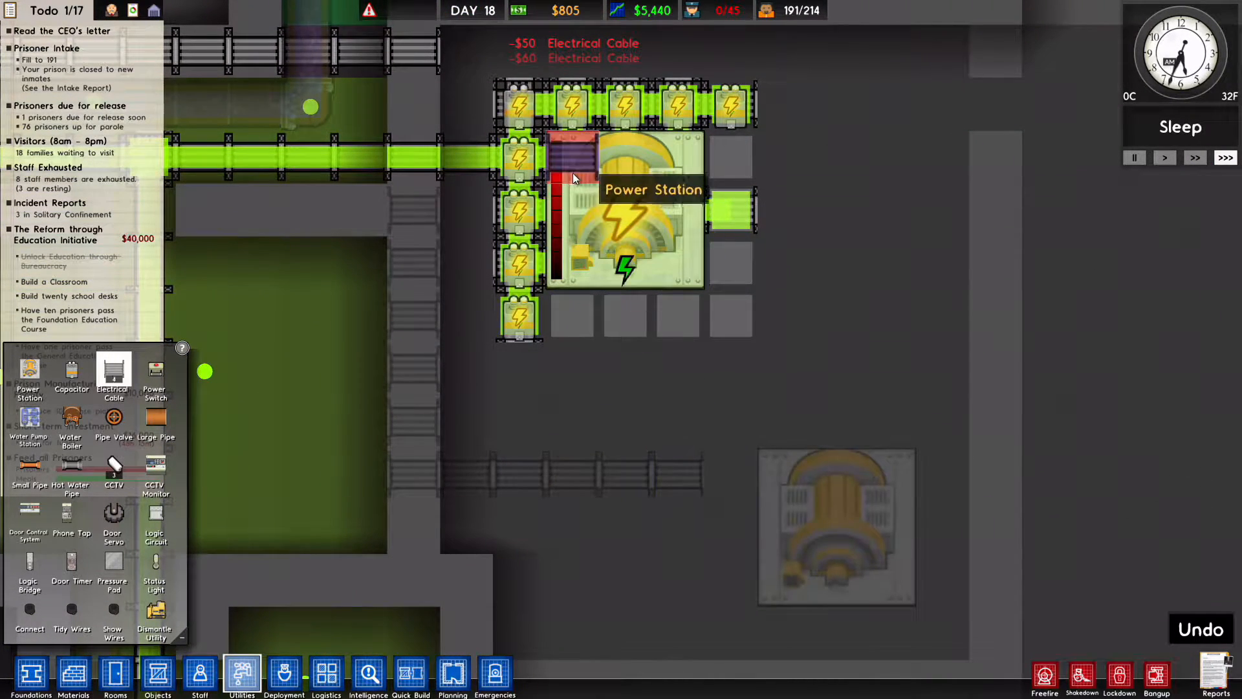
pyautogui.moveTo(578, 283)
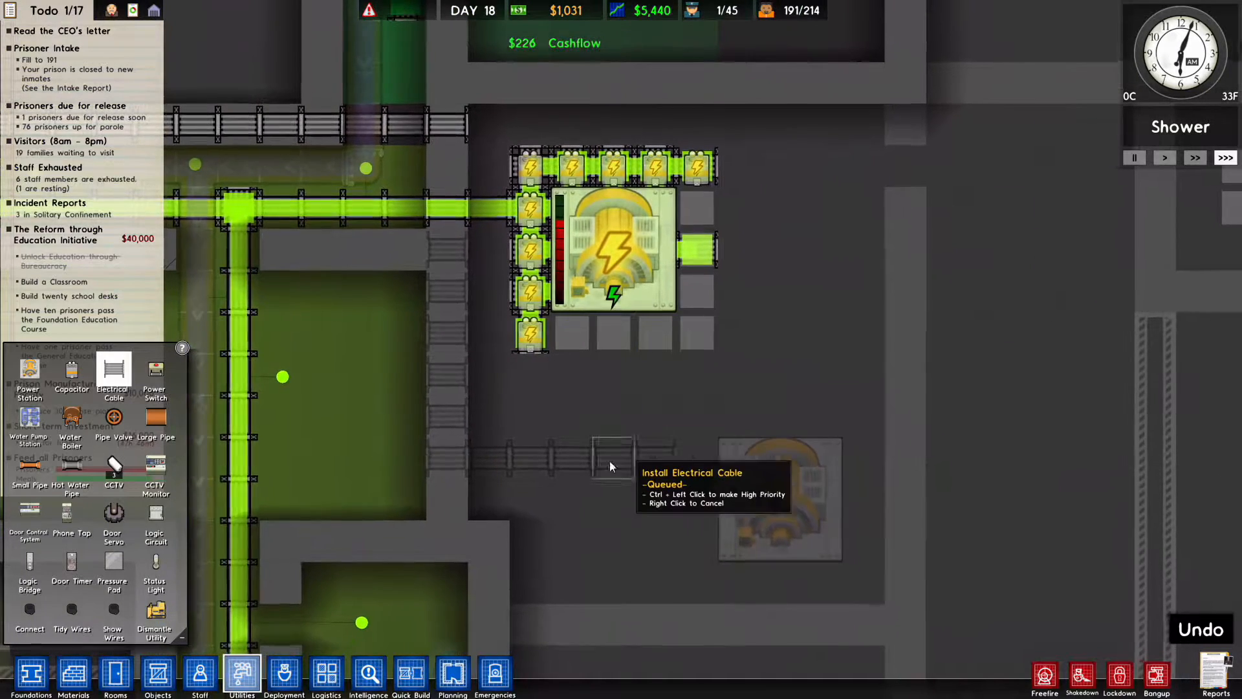
pyautogui.moveTo(71, 368)
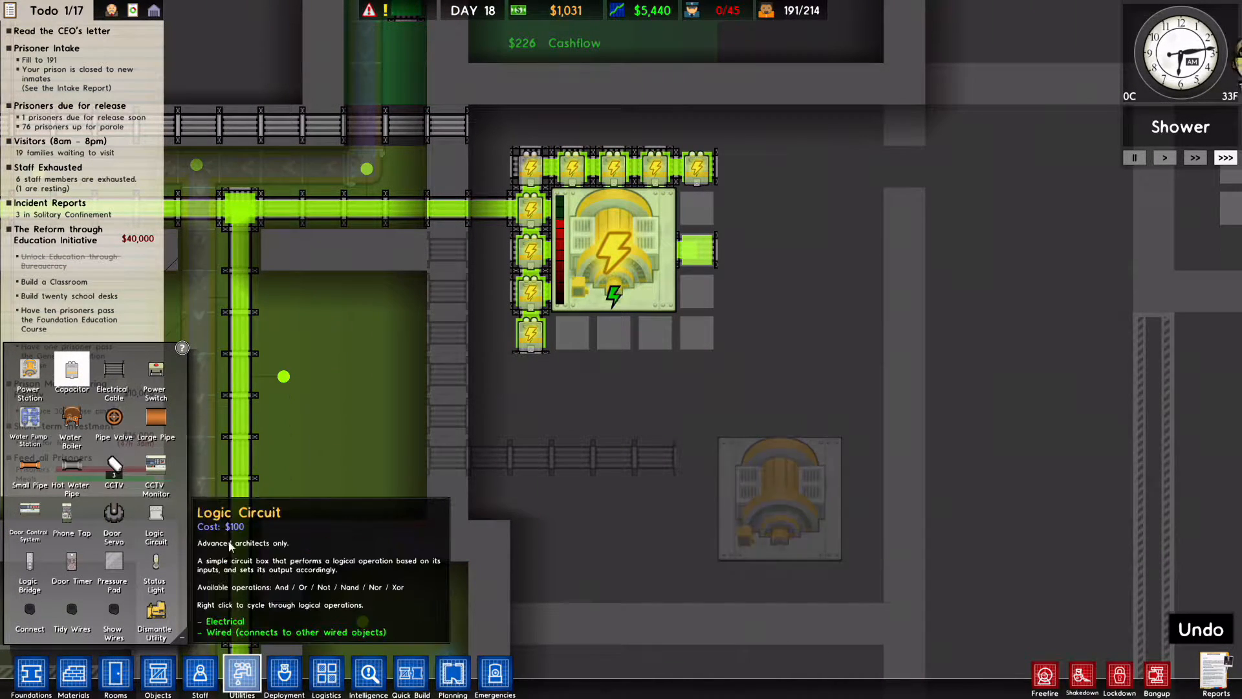
# Step: Raise Total Prisoners intake to 192, scheduling one $300 minimum-security arrival
pyautogui.click(698, 586)
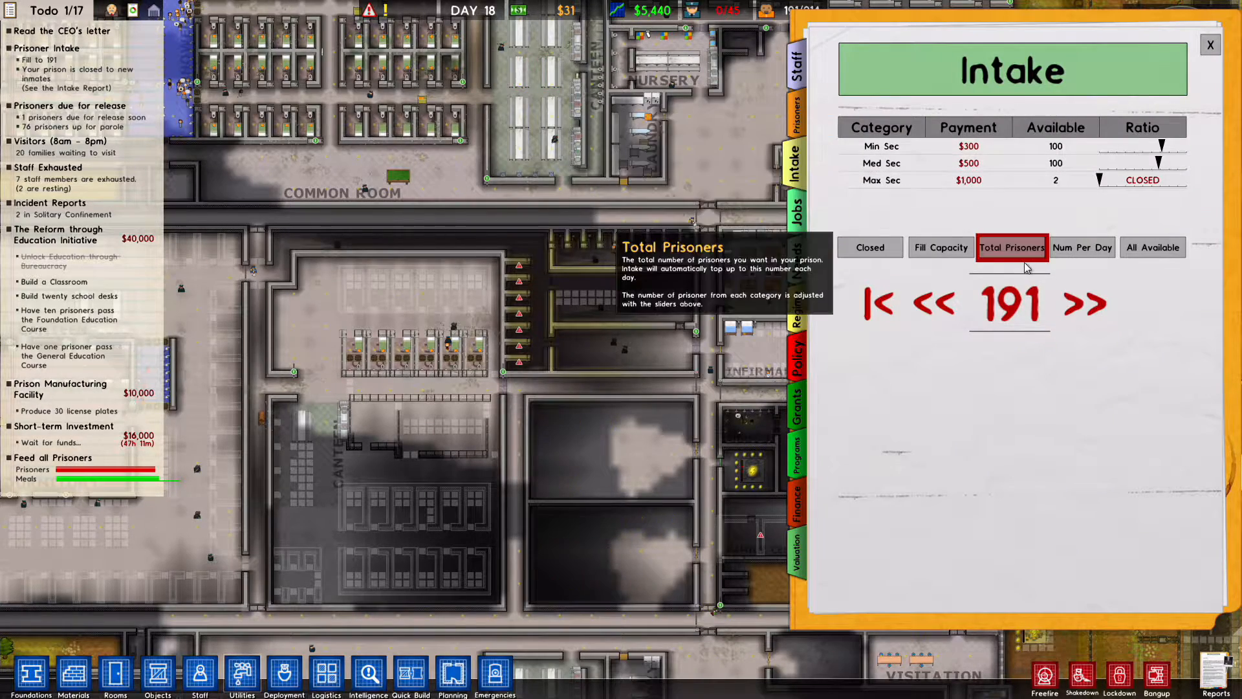
pyautogui.click(1210, 43)
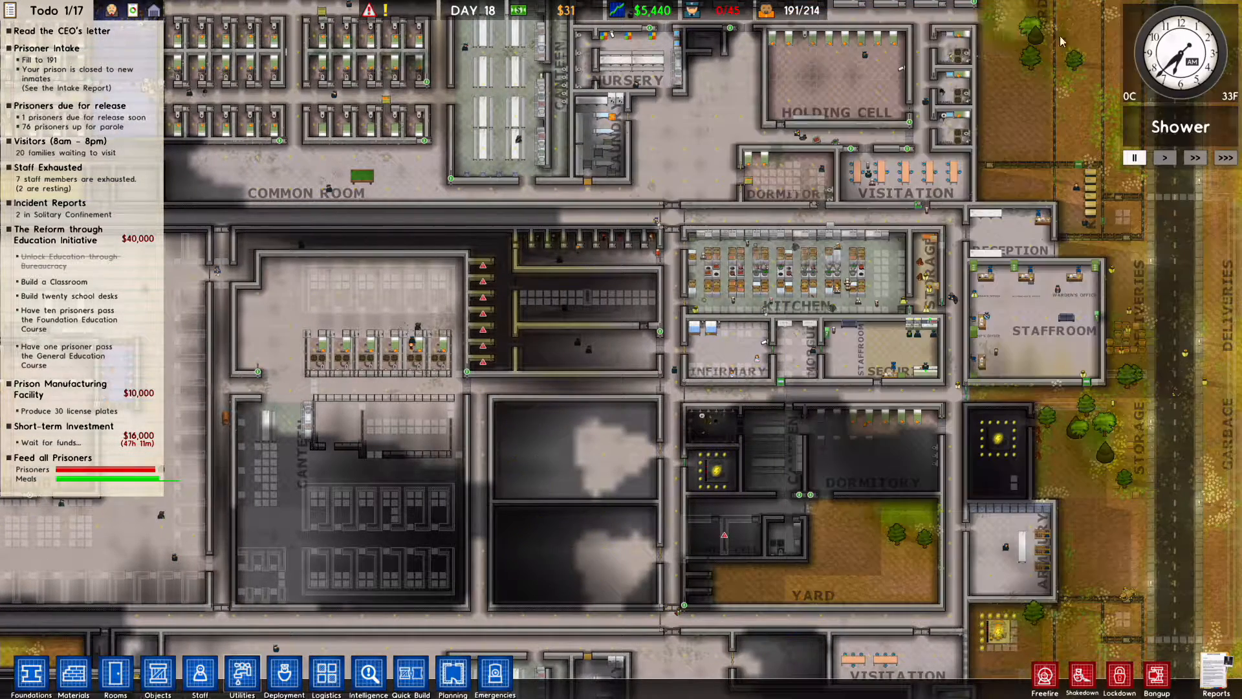
pyautogui.moveTo(784, 11)
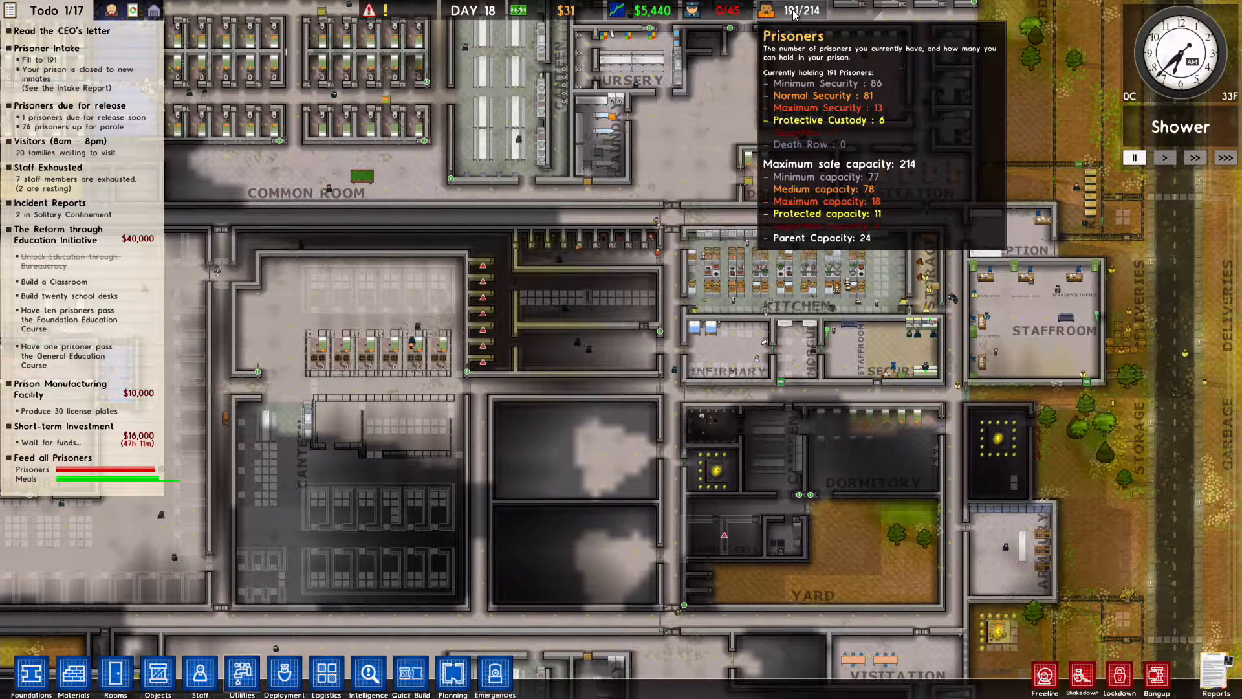
pyautogui.click(792, 10)
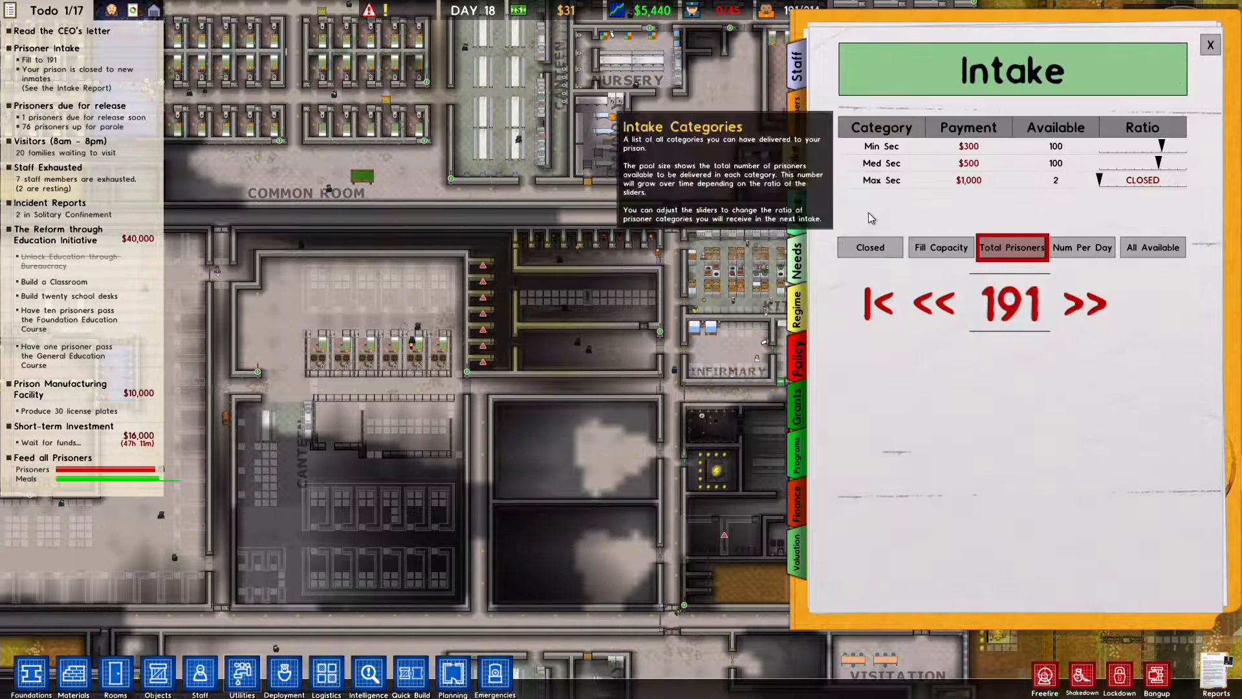
pyautogui.moveTo(1069, 152)
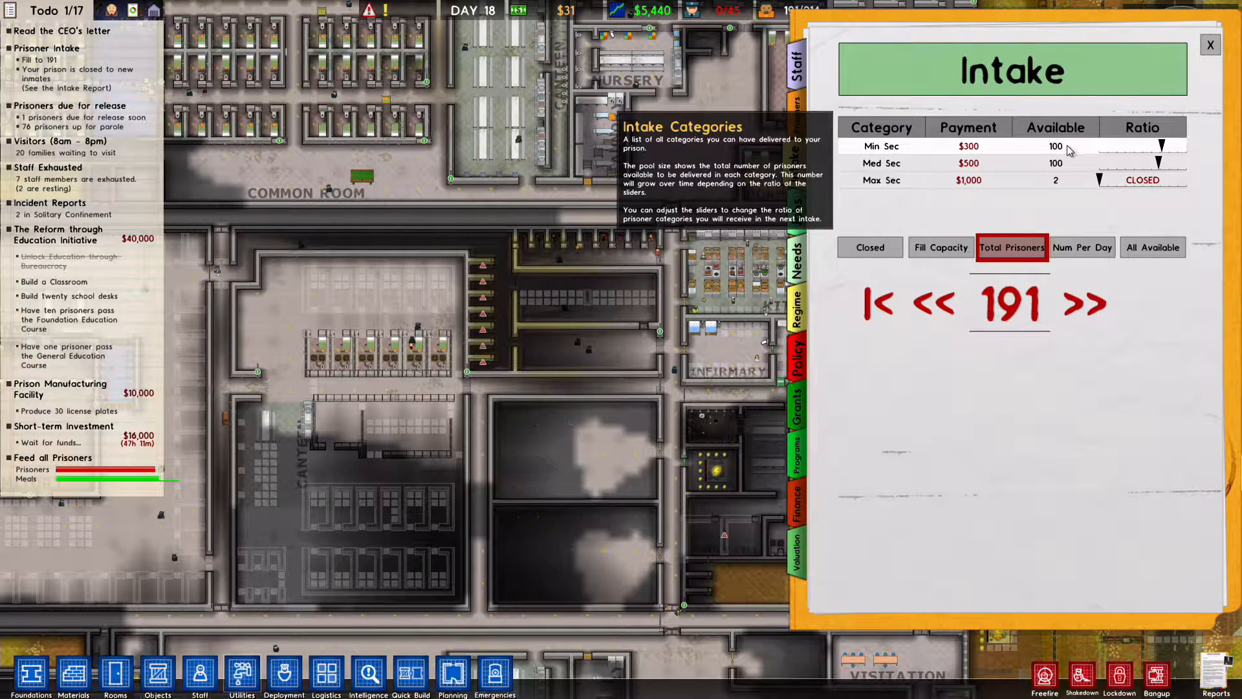
pyautogui.moveTo(1048, 289)
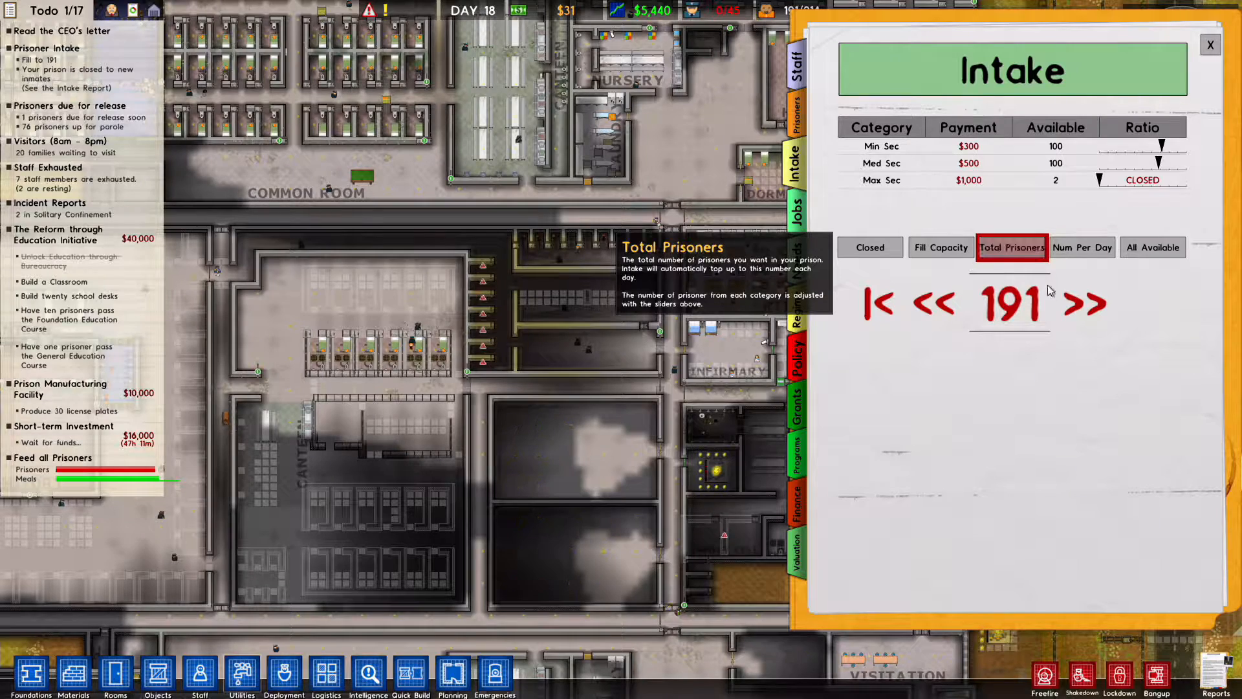
pyautogui.click(1083, 304)
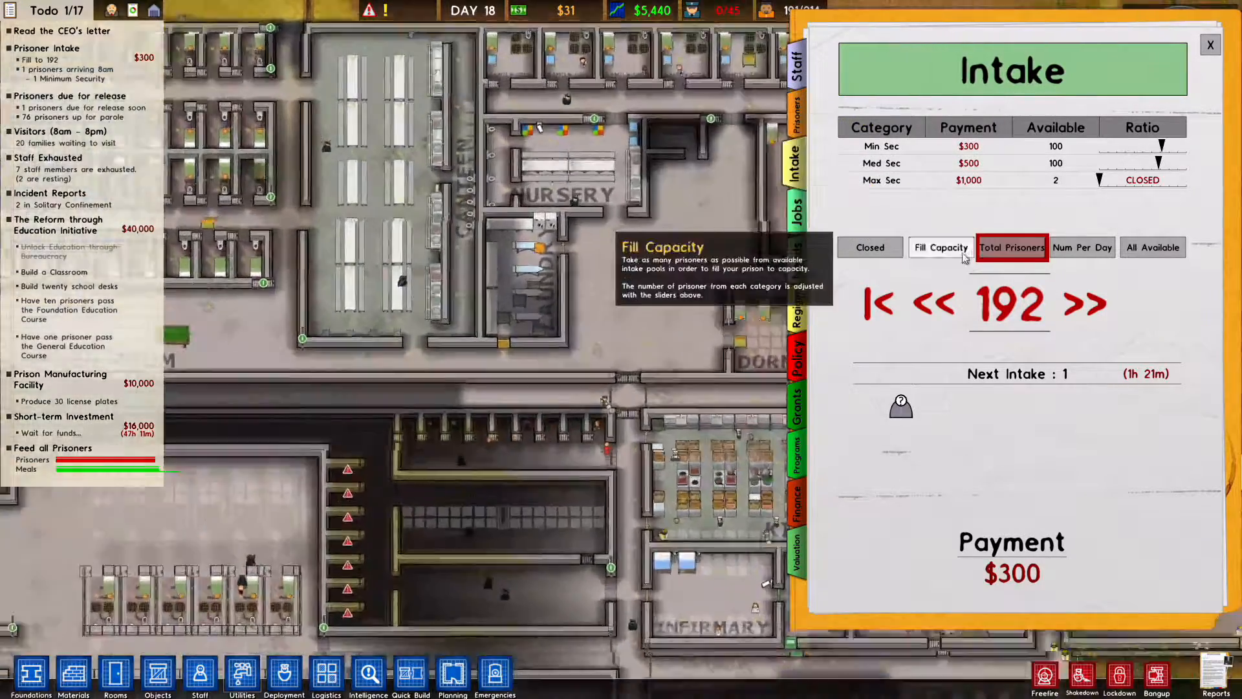
pyautogui.click(1209, 45)
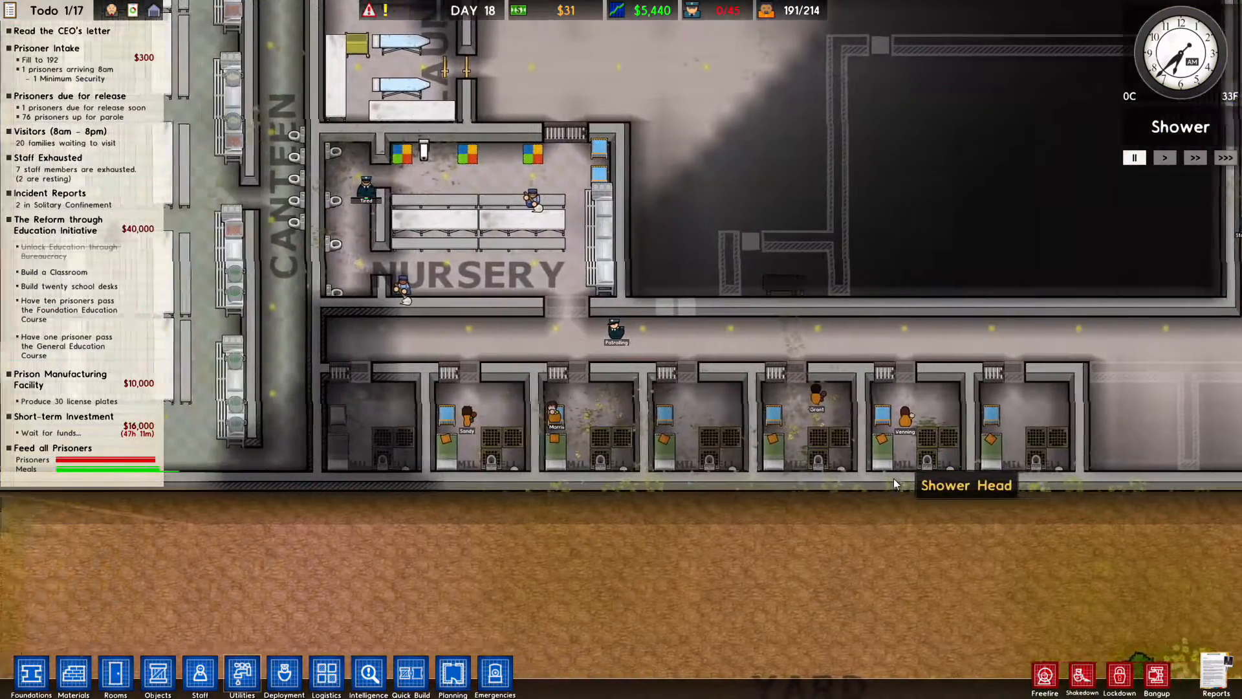
pyautogui.moveTo(750, 455)
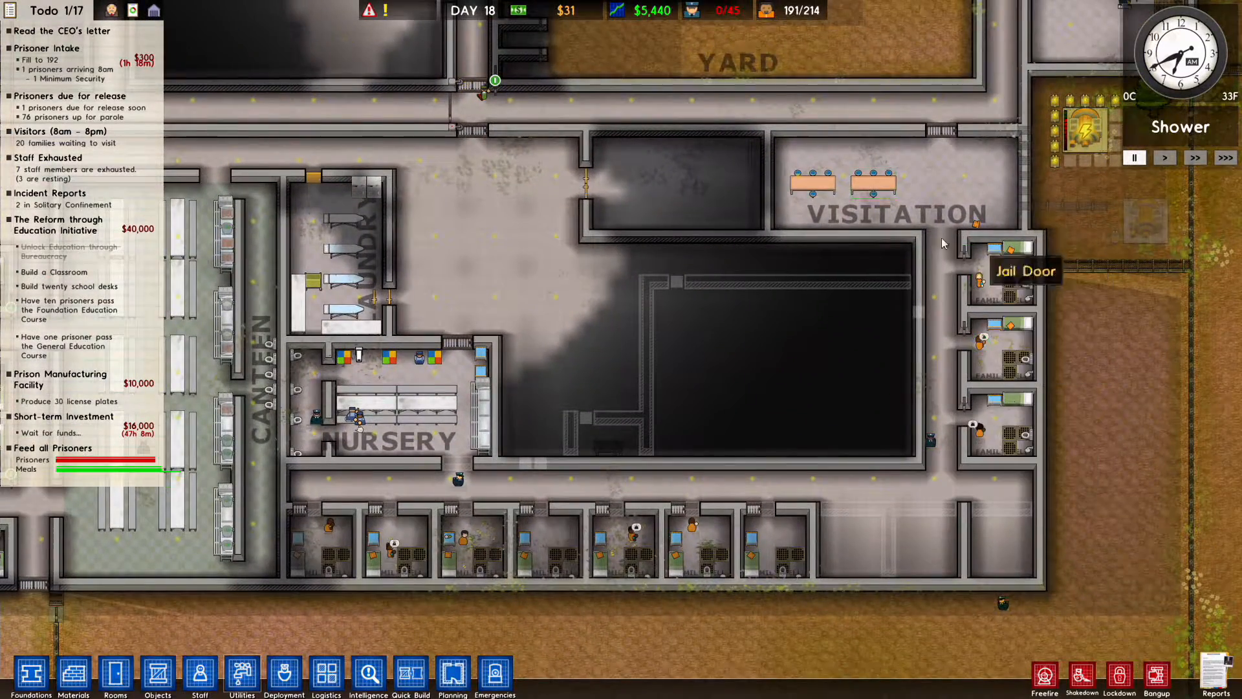
# Step: Reopen the Intake report confirming the 192 target, with 191 of 214 places filled
pyautogui.click(790, 10)
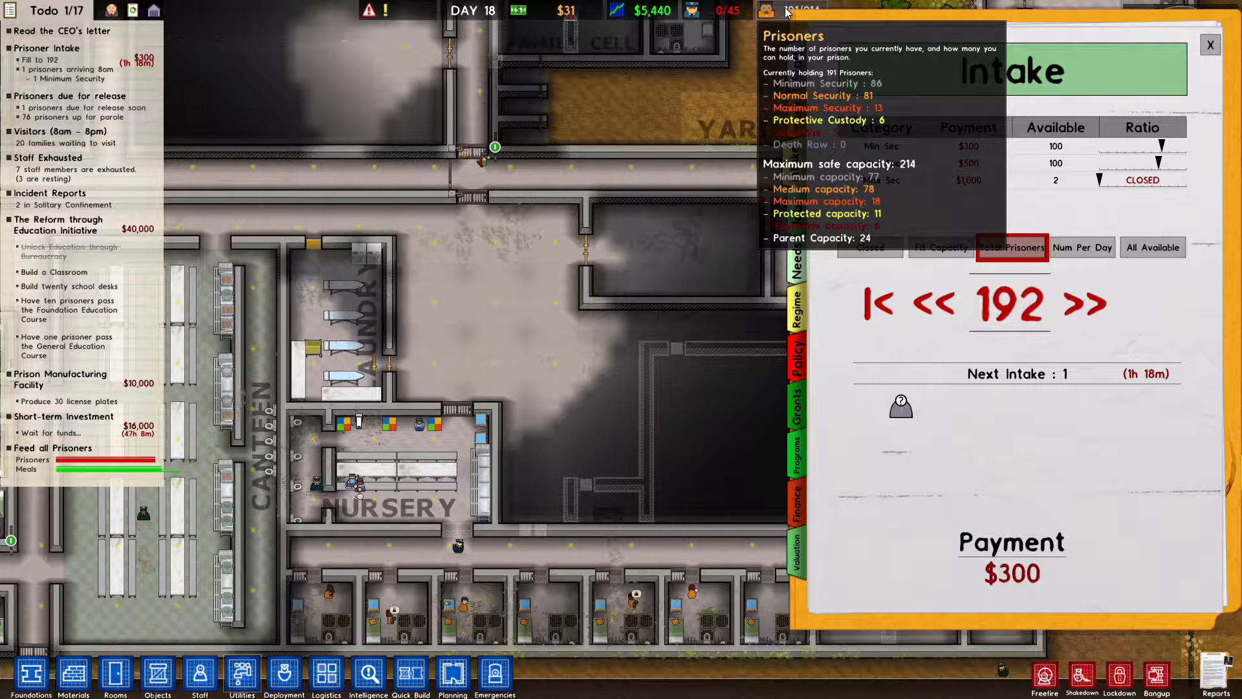
# Step: Raise the prisoner intake target from 192 to 200 and close the Intake report
pyautogui.click(1084, 305)
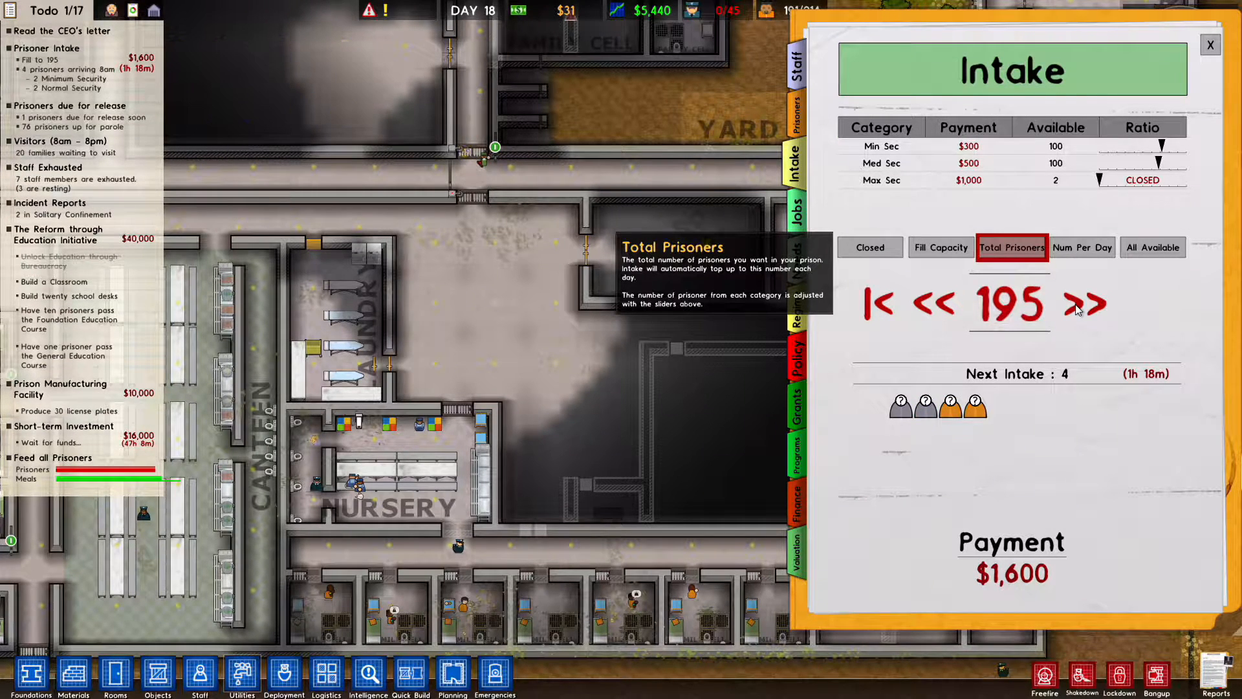
pyautogui.click(1087, 304)
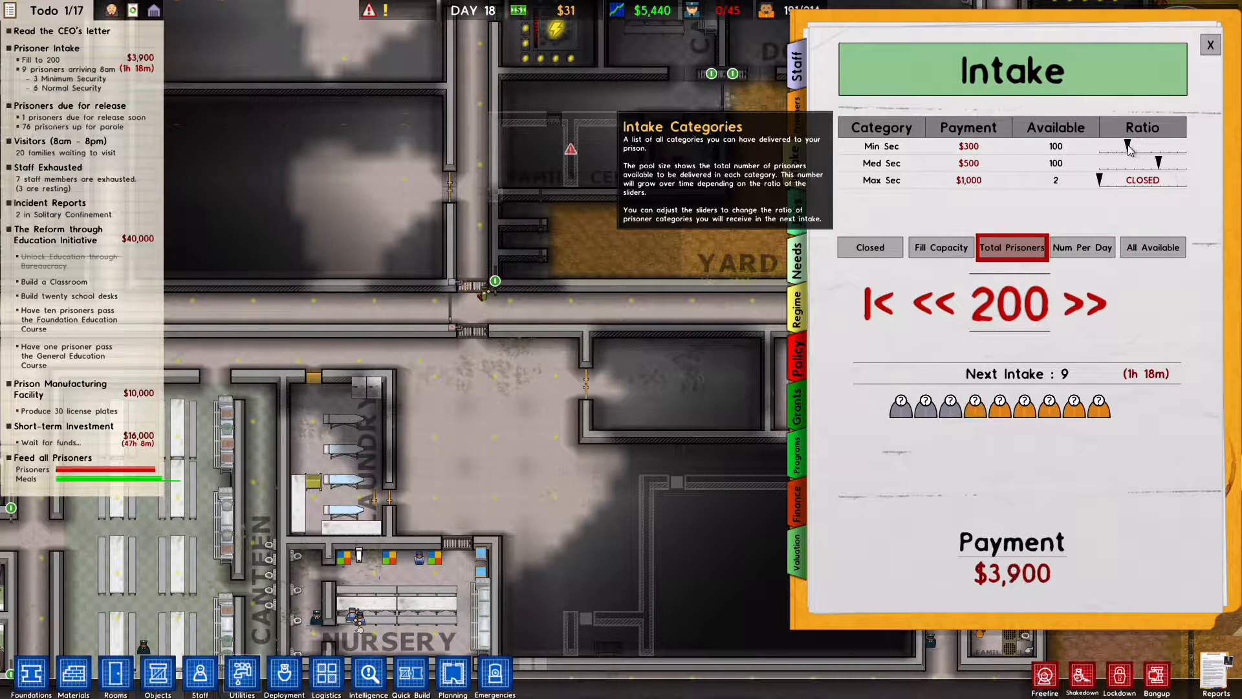
pyautogui.moveTo(769, 10)
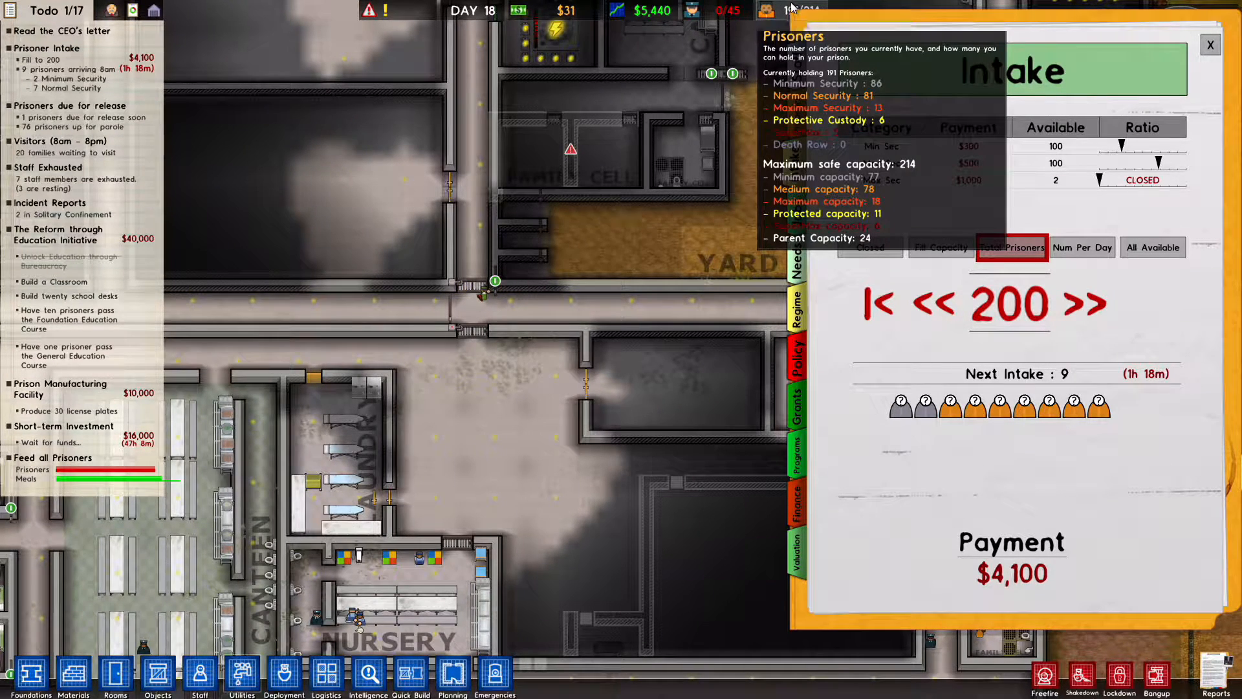
pyautogui.click(1211, 45)
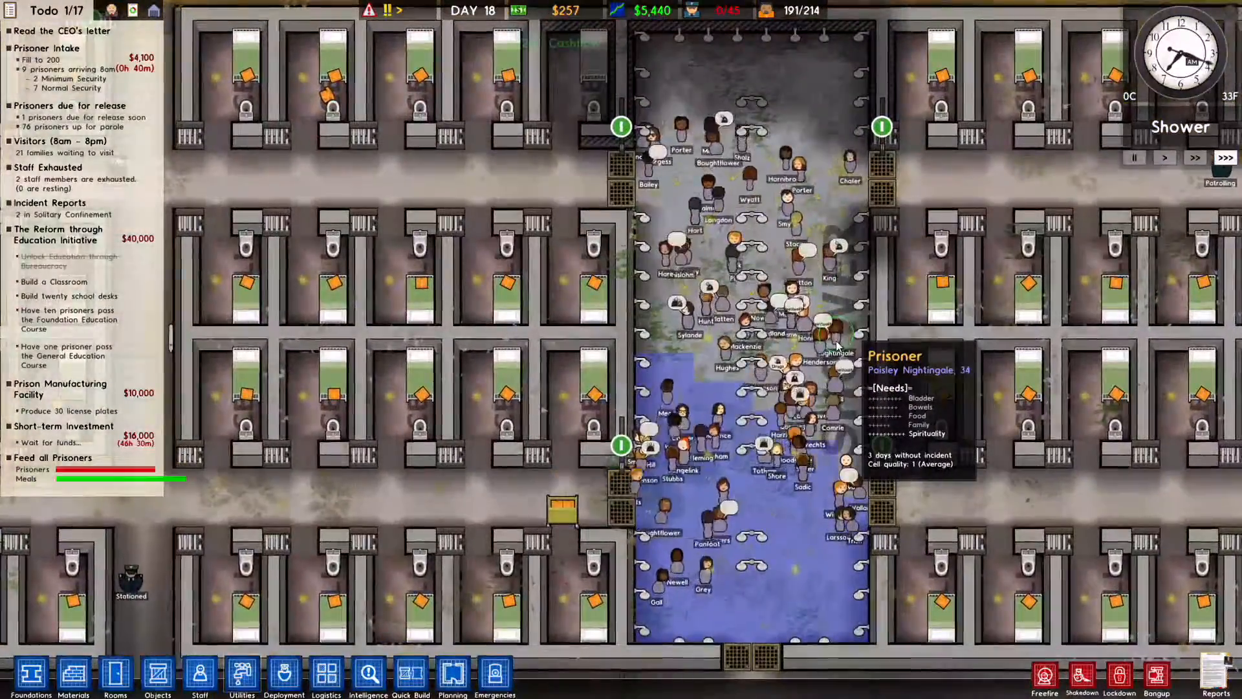
pyautogui.scroll(-3)
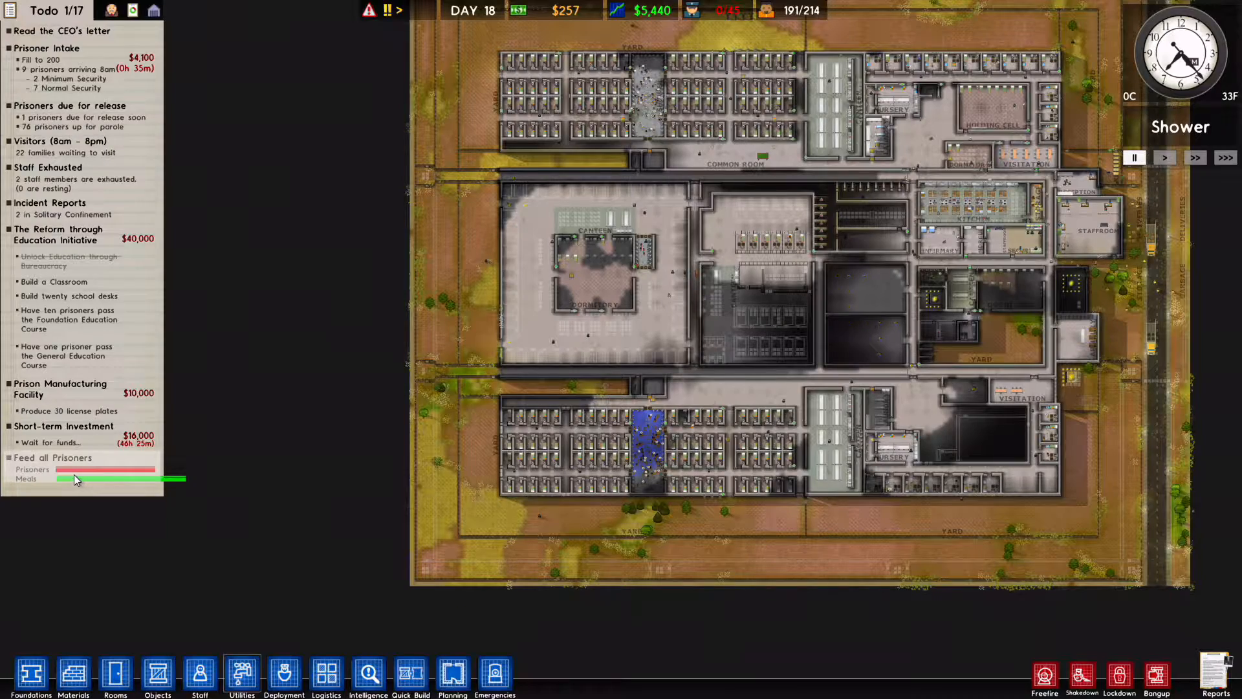
pyautogui.click(283, 677)
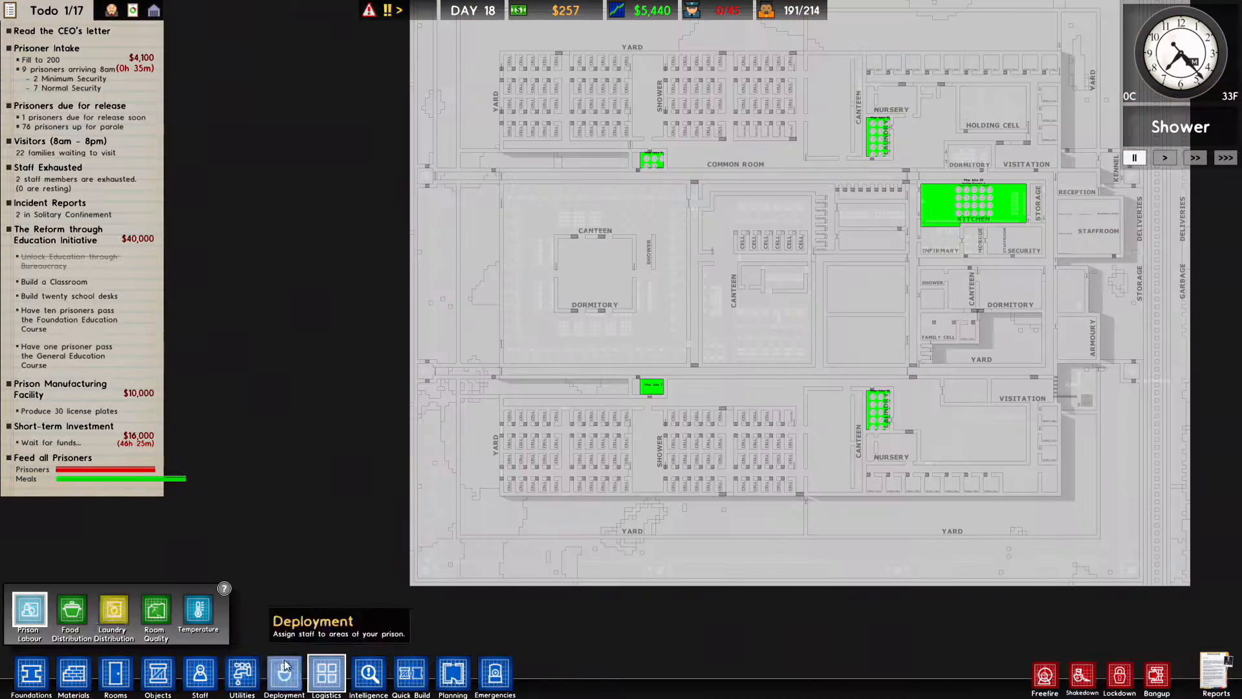
pyautogui.click(325, 674)
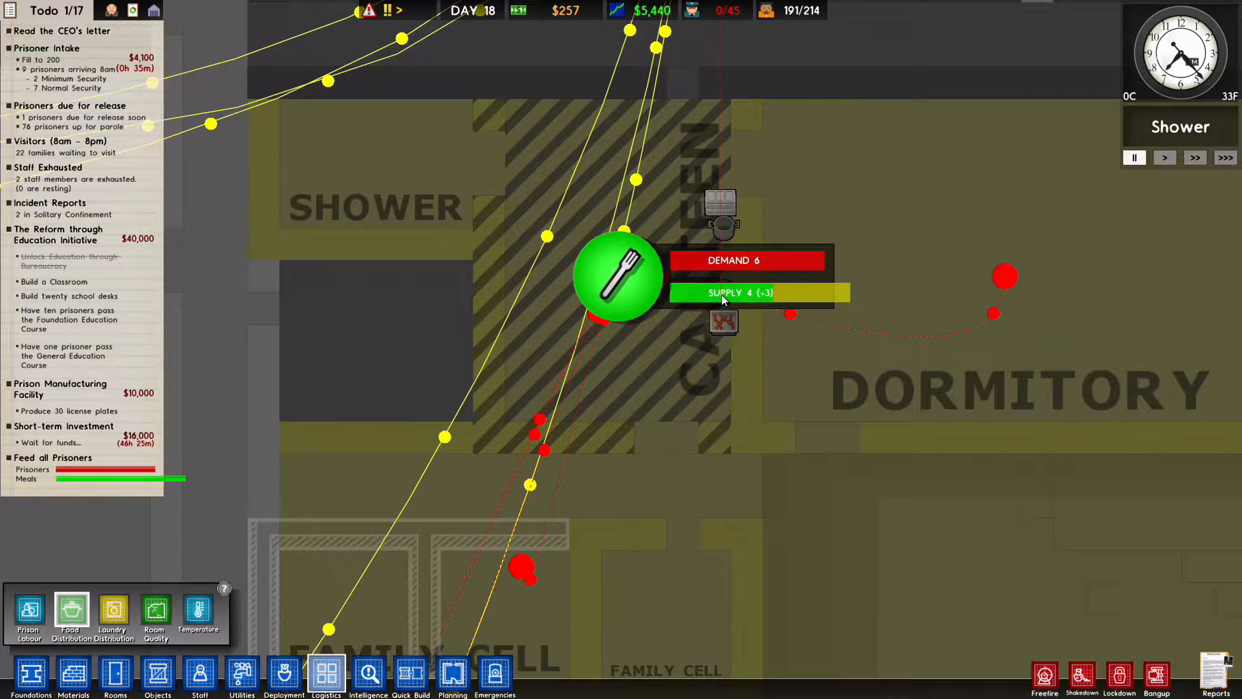
pyautogui.moveTo(614, 285)
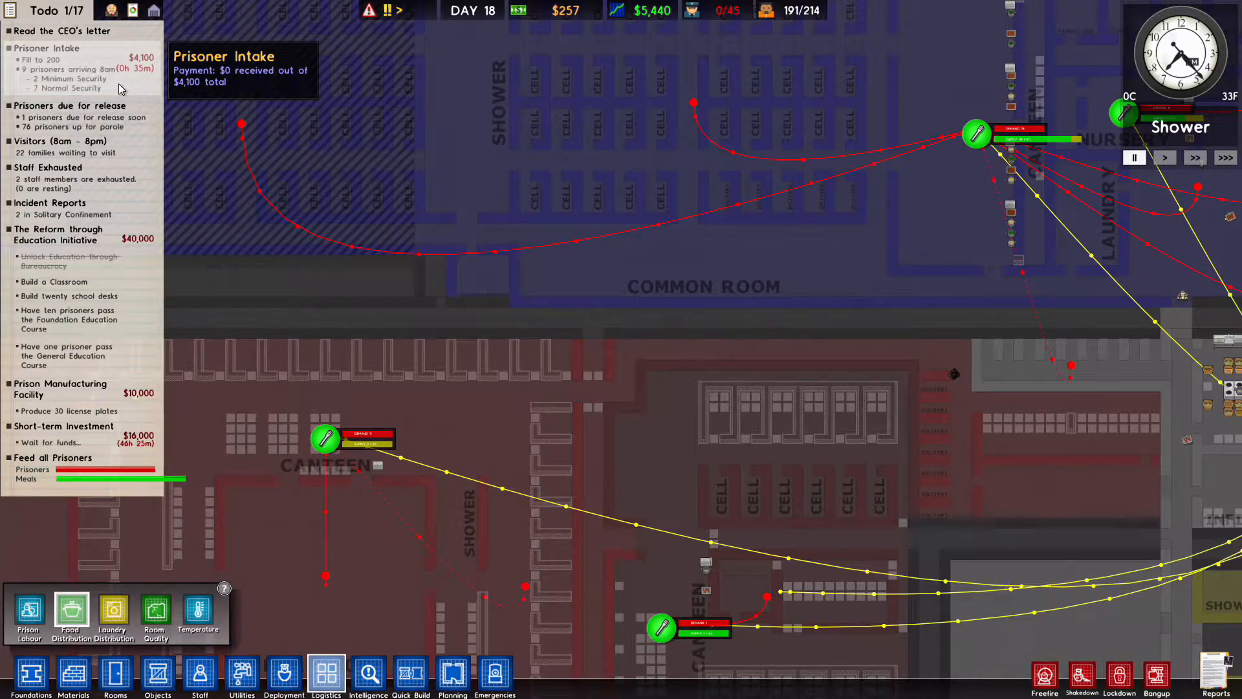
pyautogui.moveTo(202, 233)
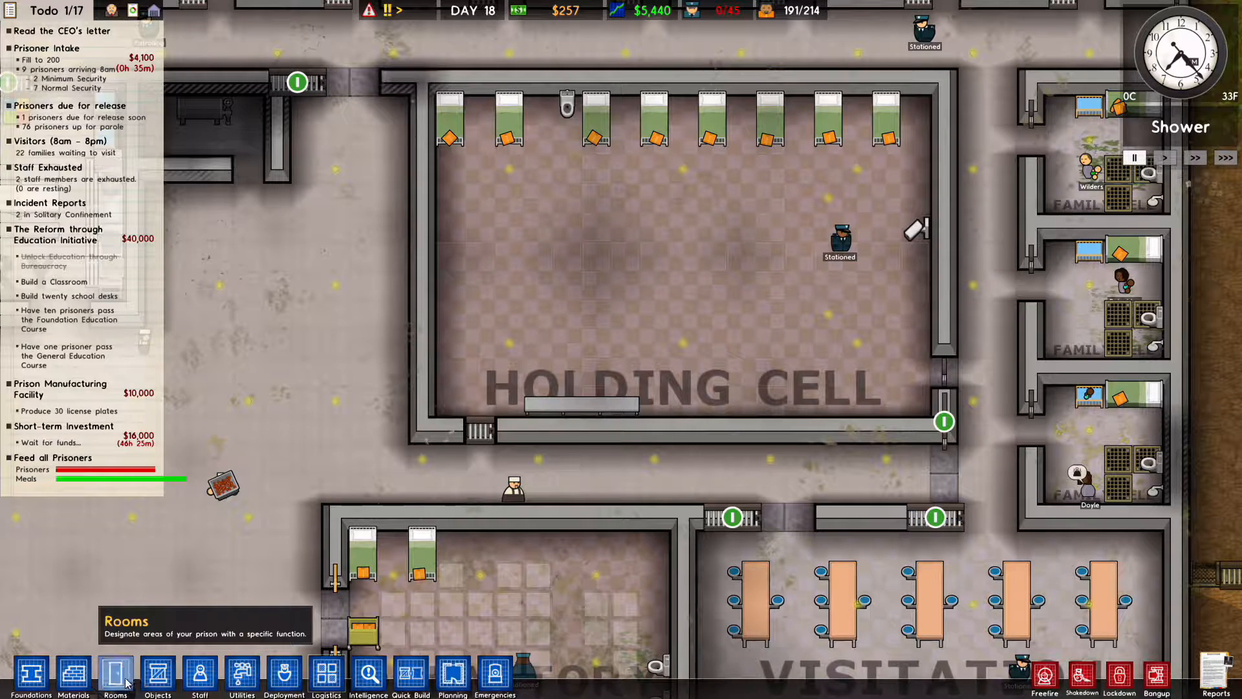
# Step: Queue the holding-cell bench for dismantling and bring up the room types list
pyautogui.click(156, 673)
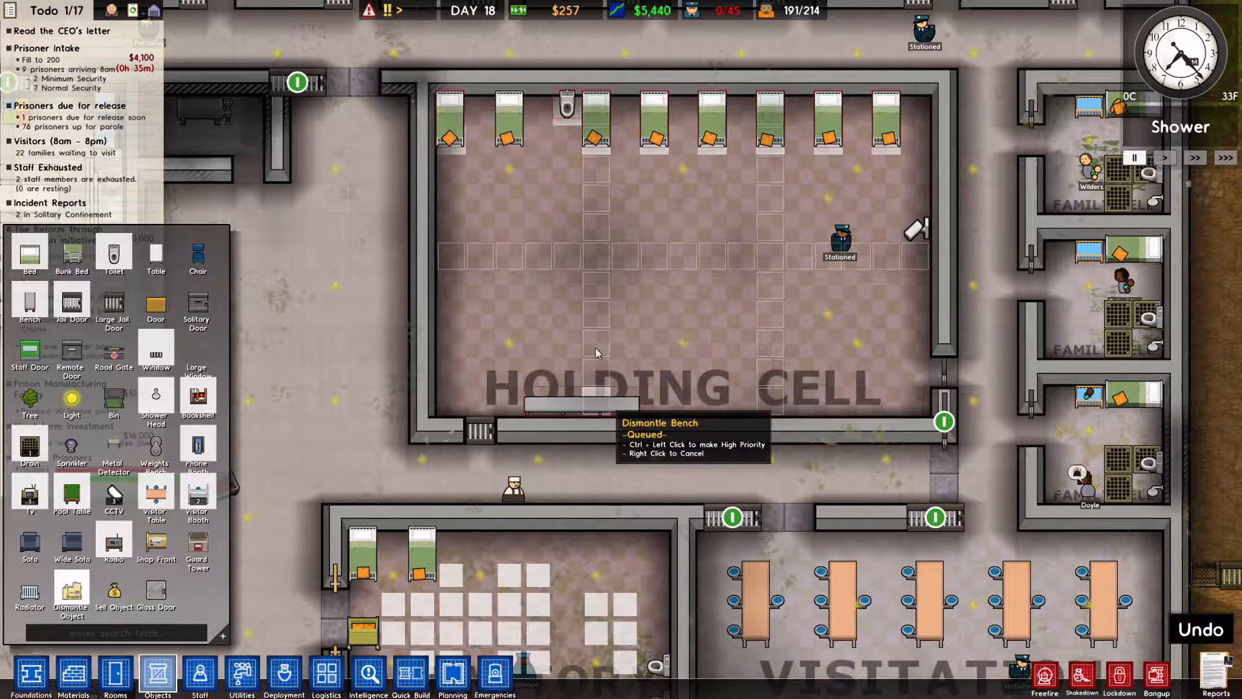
pyautogui.moveTo(73, 674)
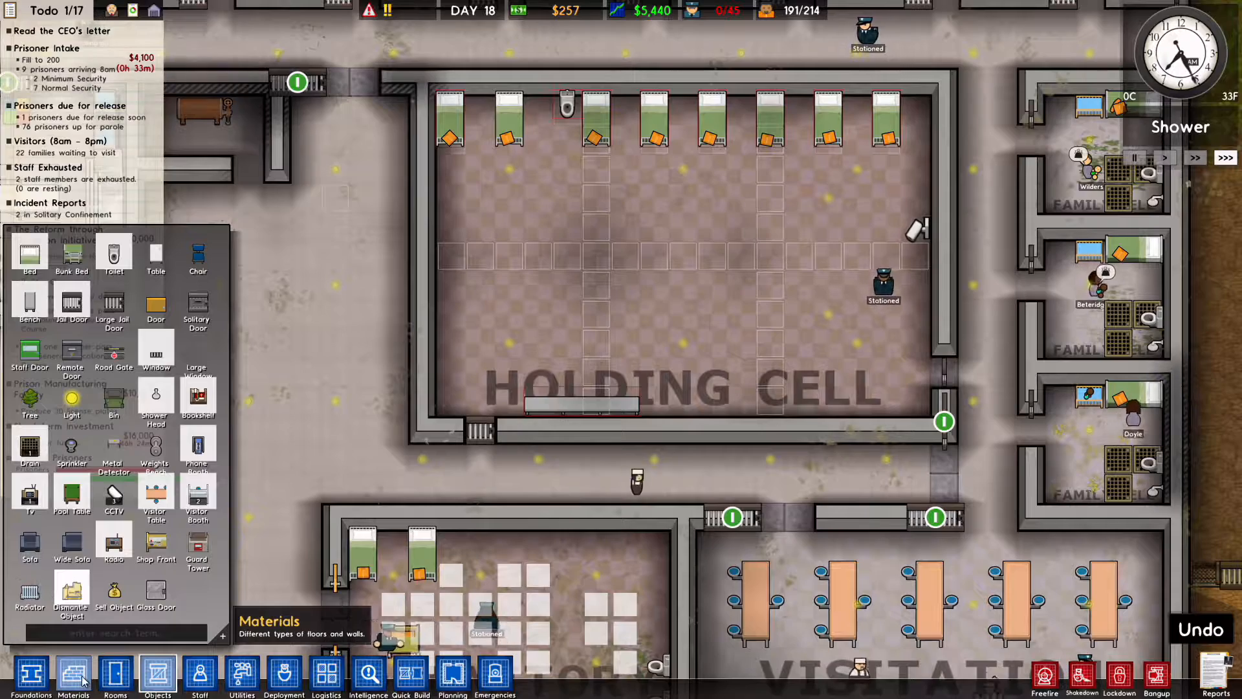
pyautogui.click(115, 674)
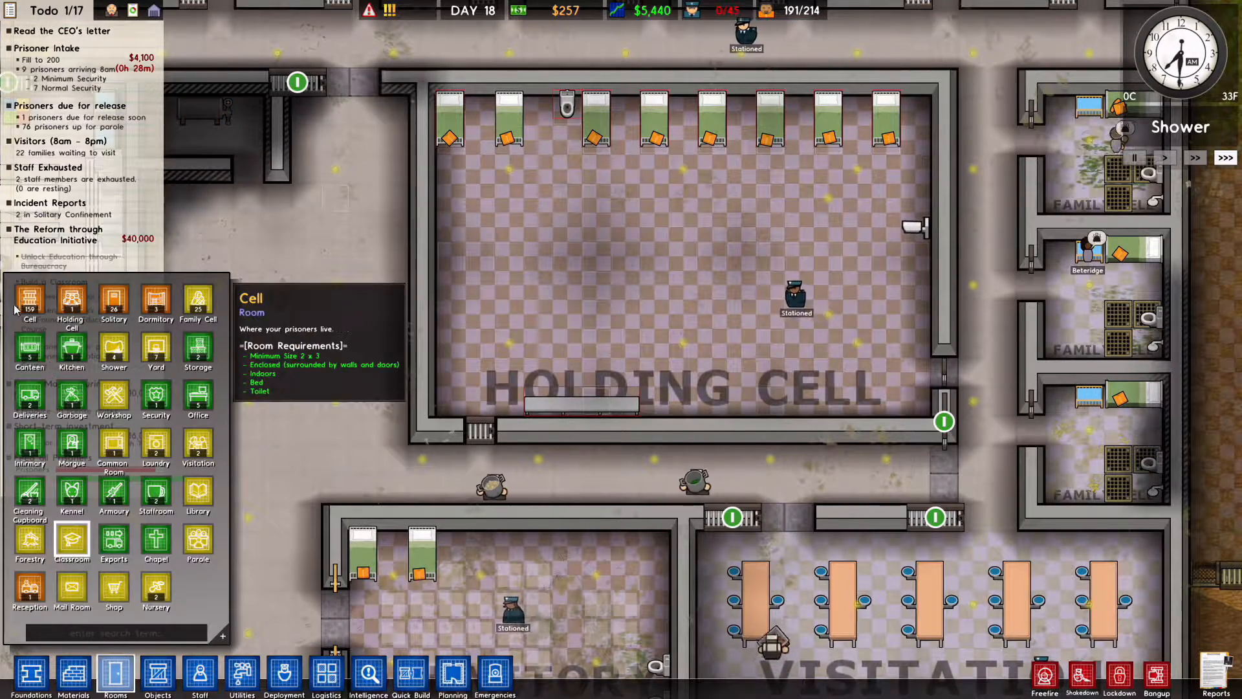
pyautogui.moveTo(113, 353)
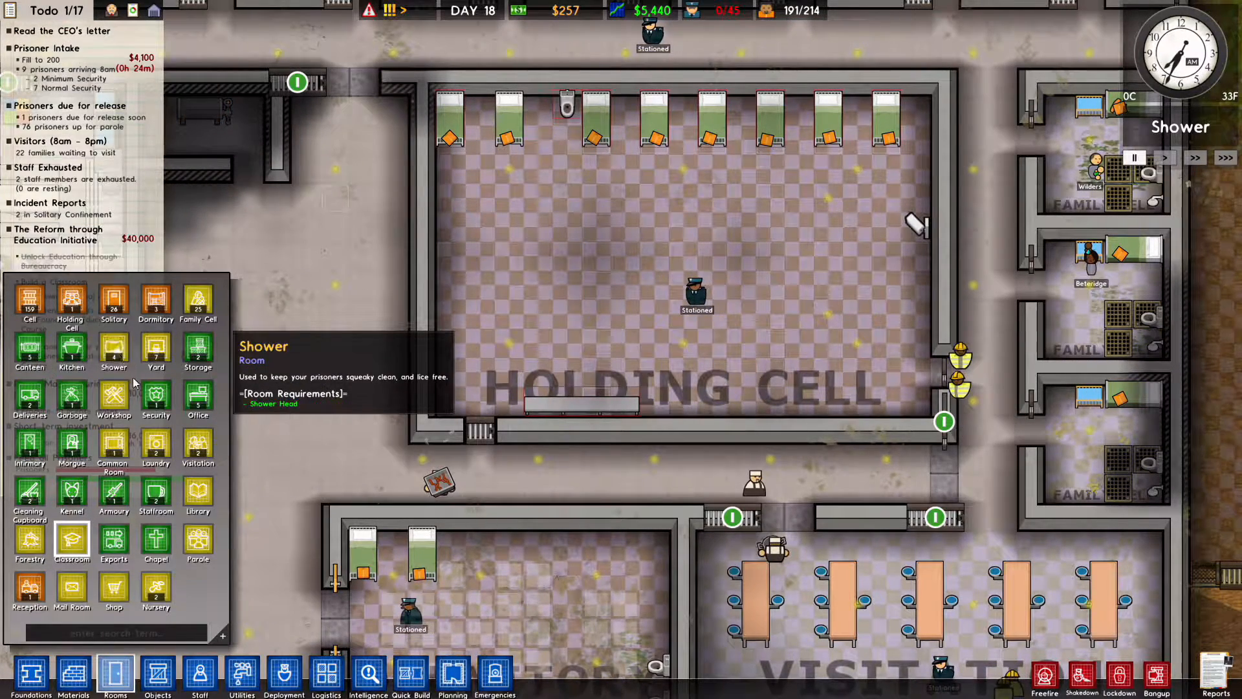
pyautogui.moveTo(156, 543)
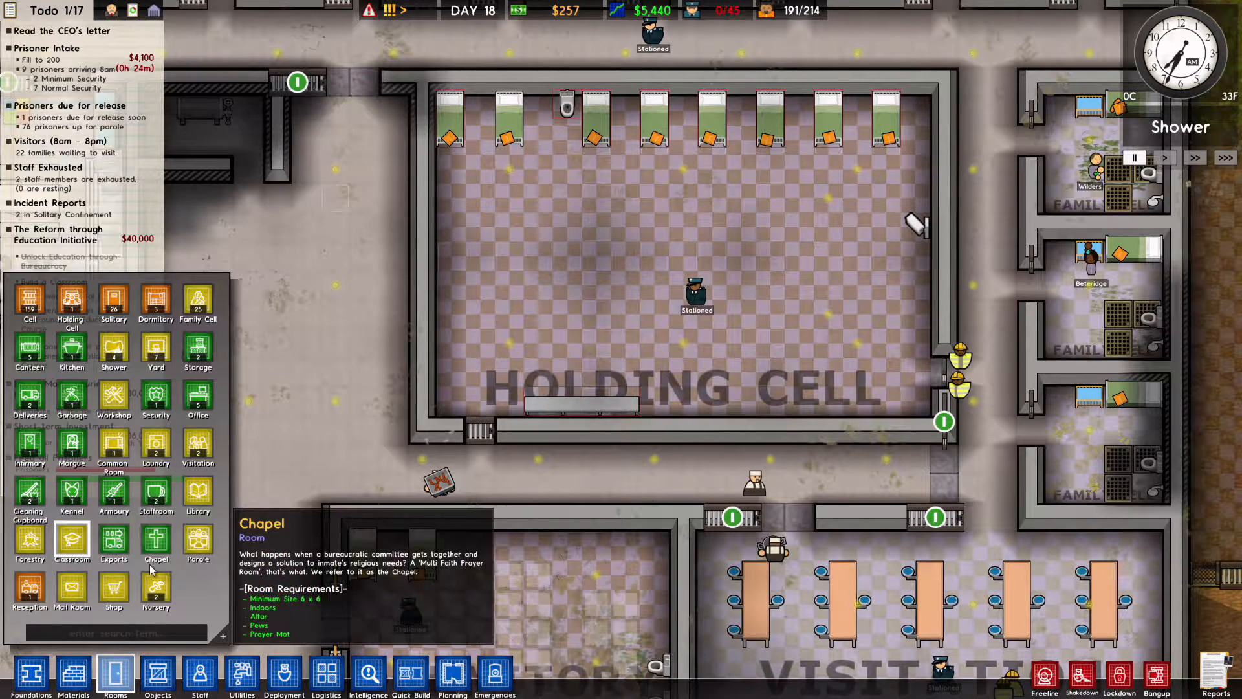
pyautogui.moveTo(197, 543)
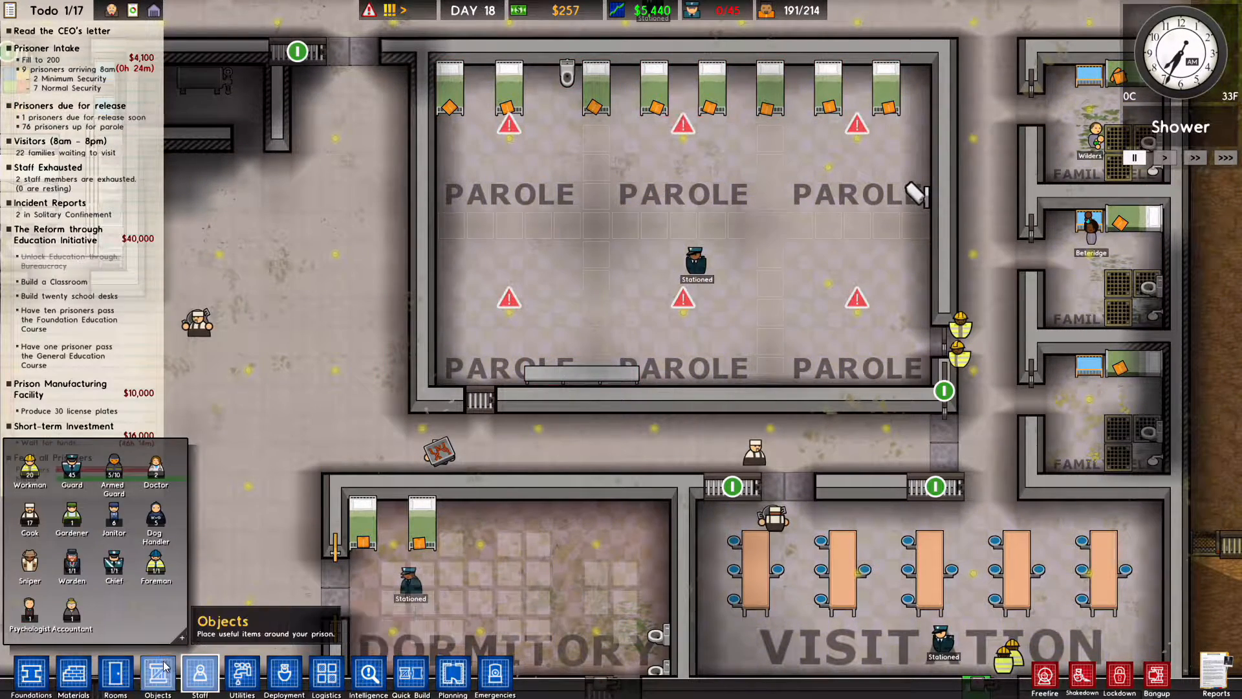
# Step: Place a visitor table in the parole room and two in the dark room below Visitation
pyautogui.click(157, 673)
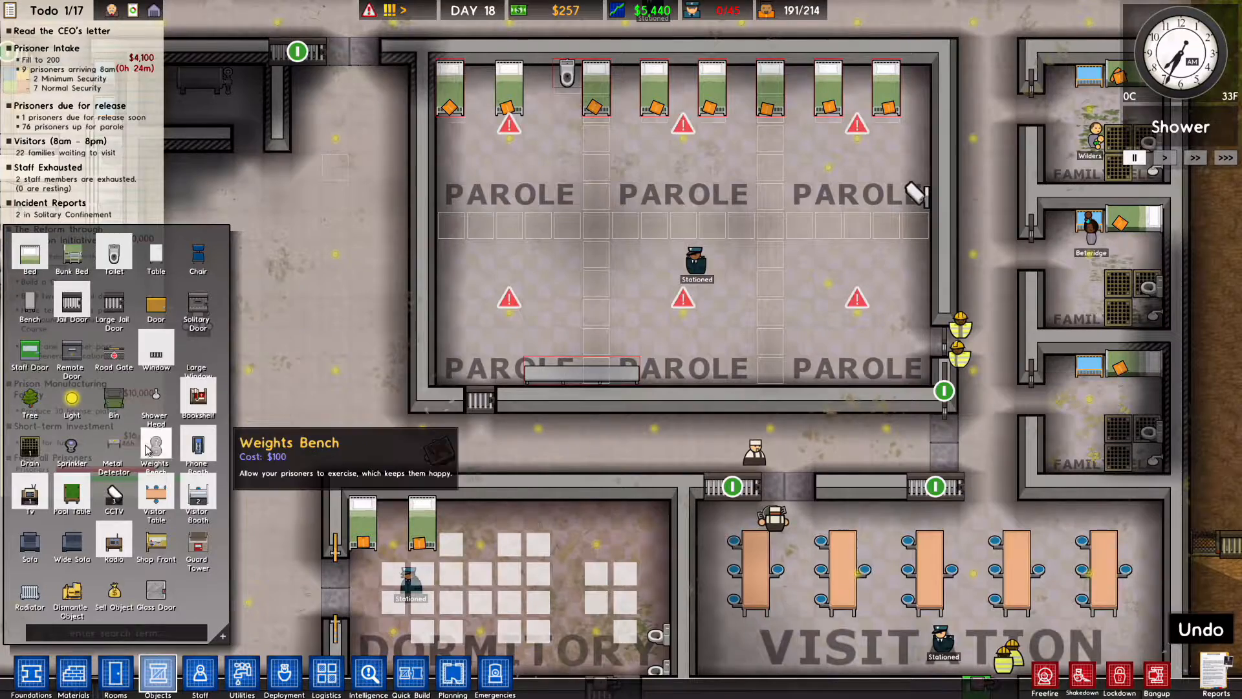
pyautogui.moveTo(198, 448)
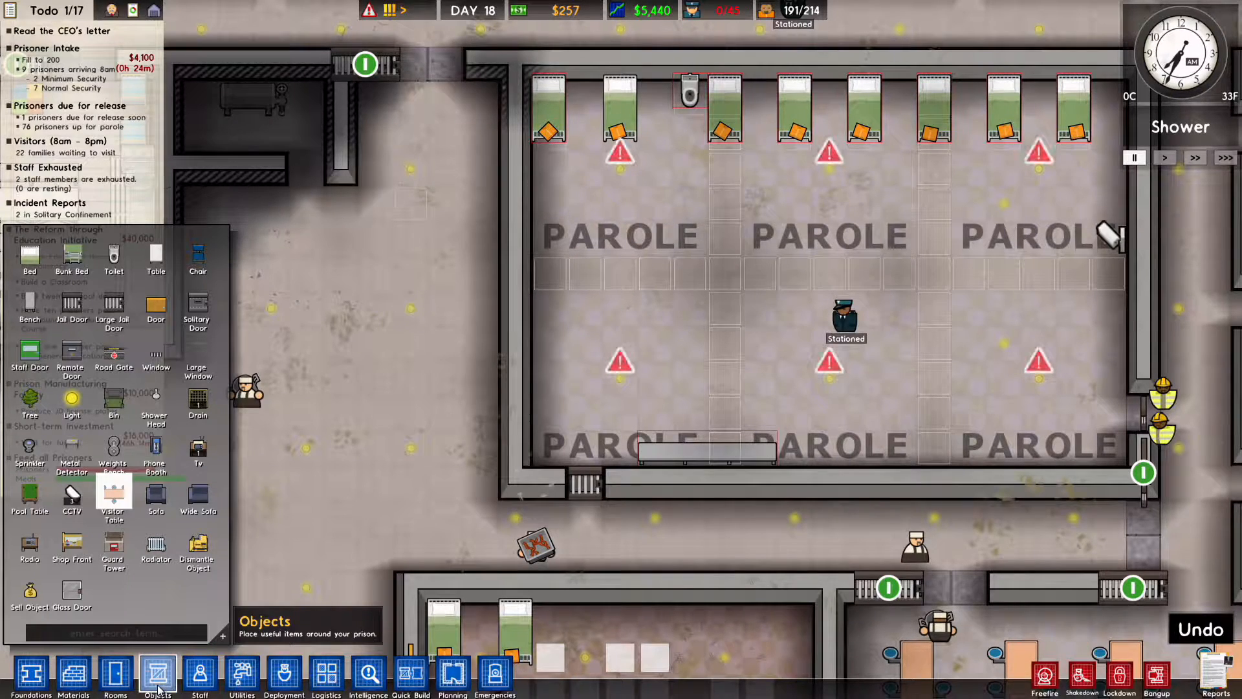
pyautogui.moveTo(792, 10)
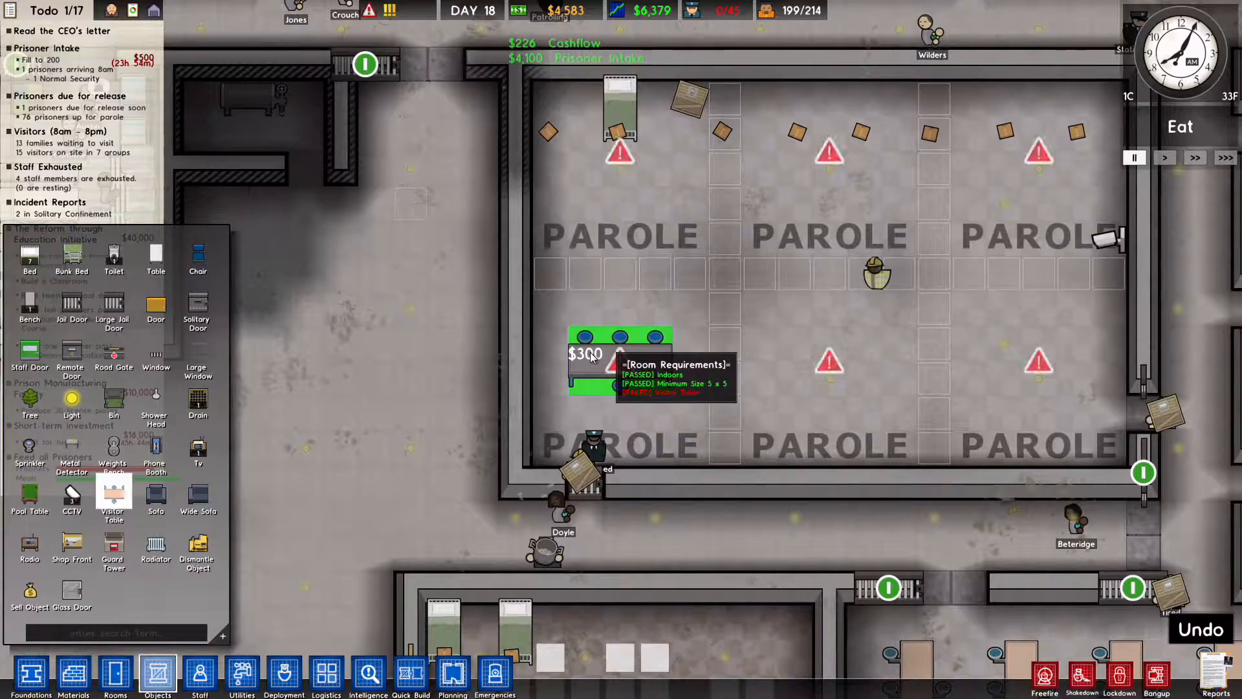
pyautogui.click(896, 356)
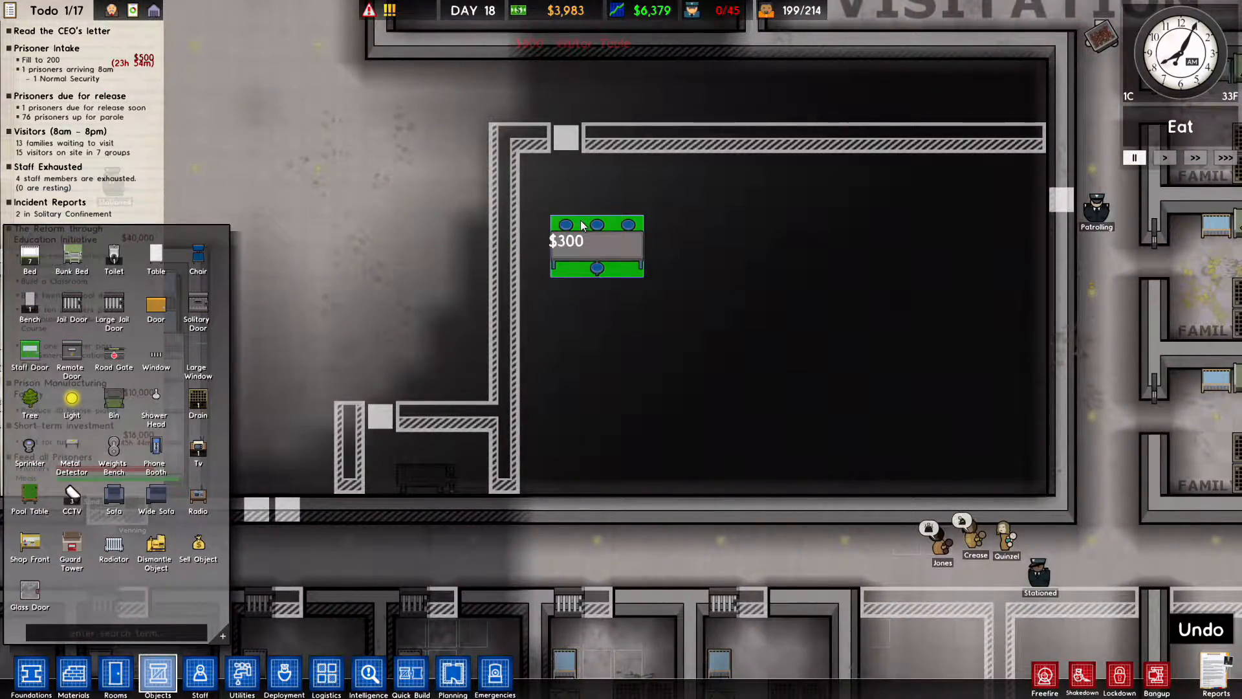
pyautogui.click(597, 250)
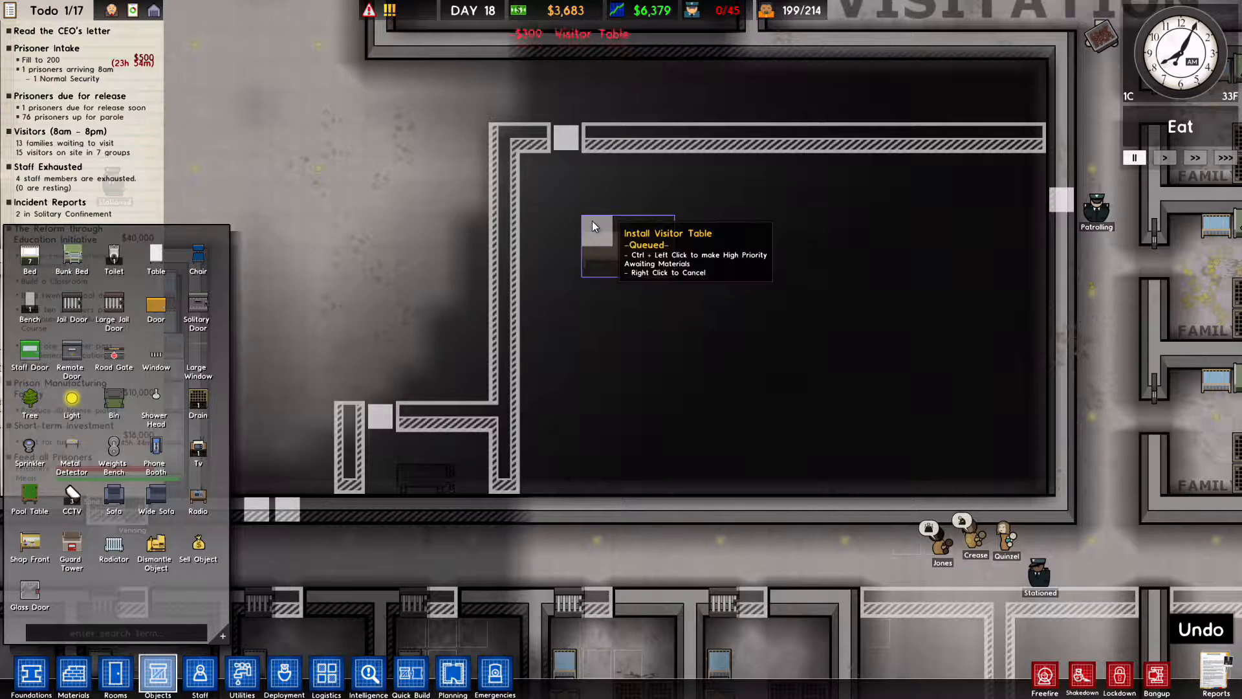
pyautogui.click(622, 427)
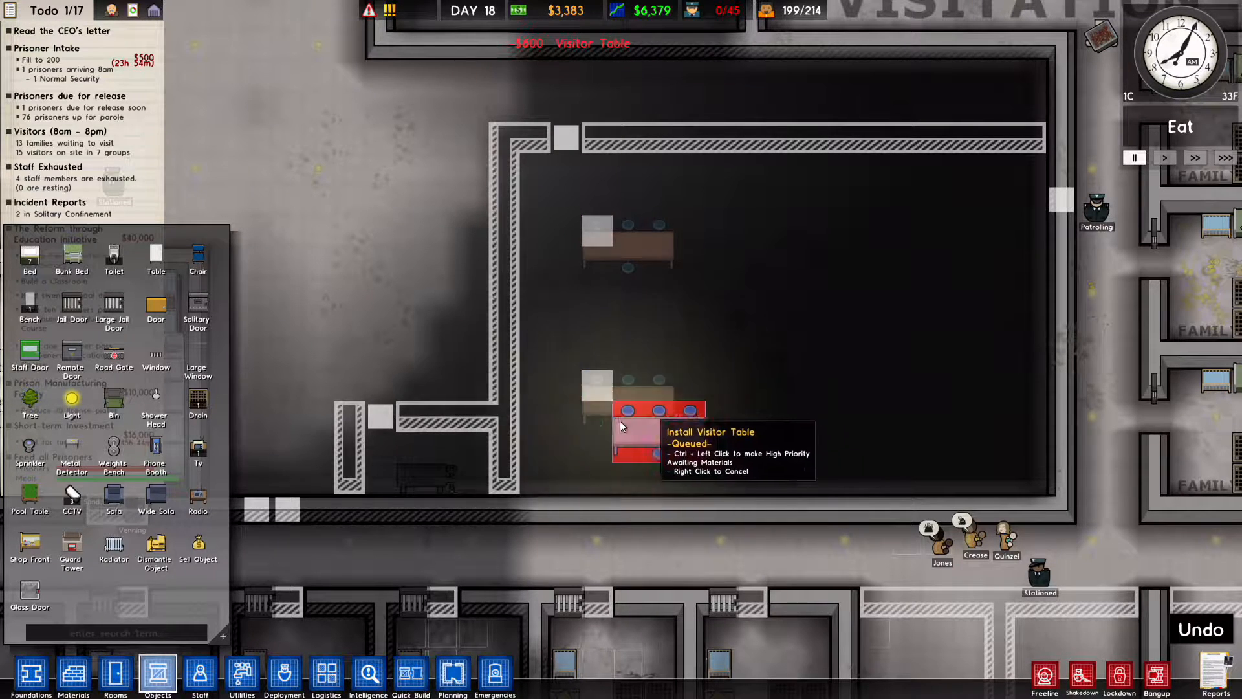
pyautogui.click(115, 674)
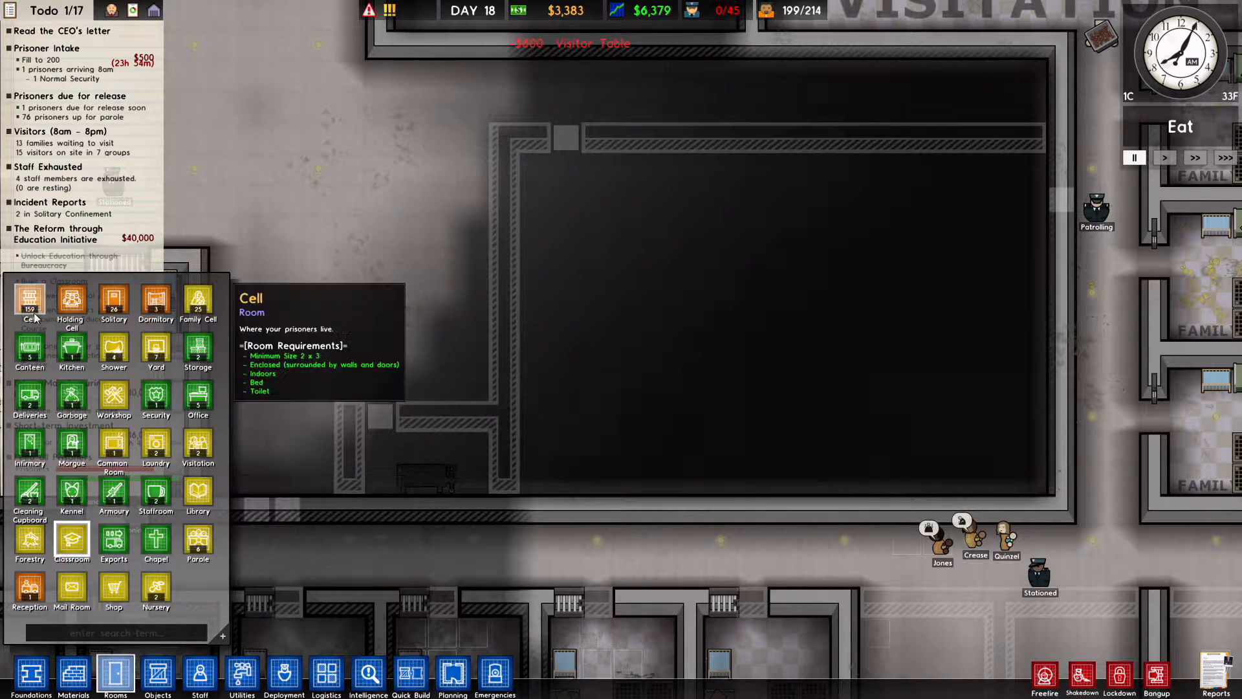
pyautogui.moveTo(197, 539)
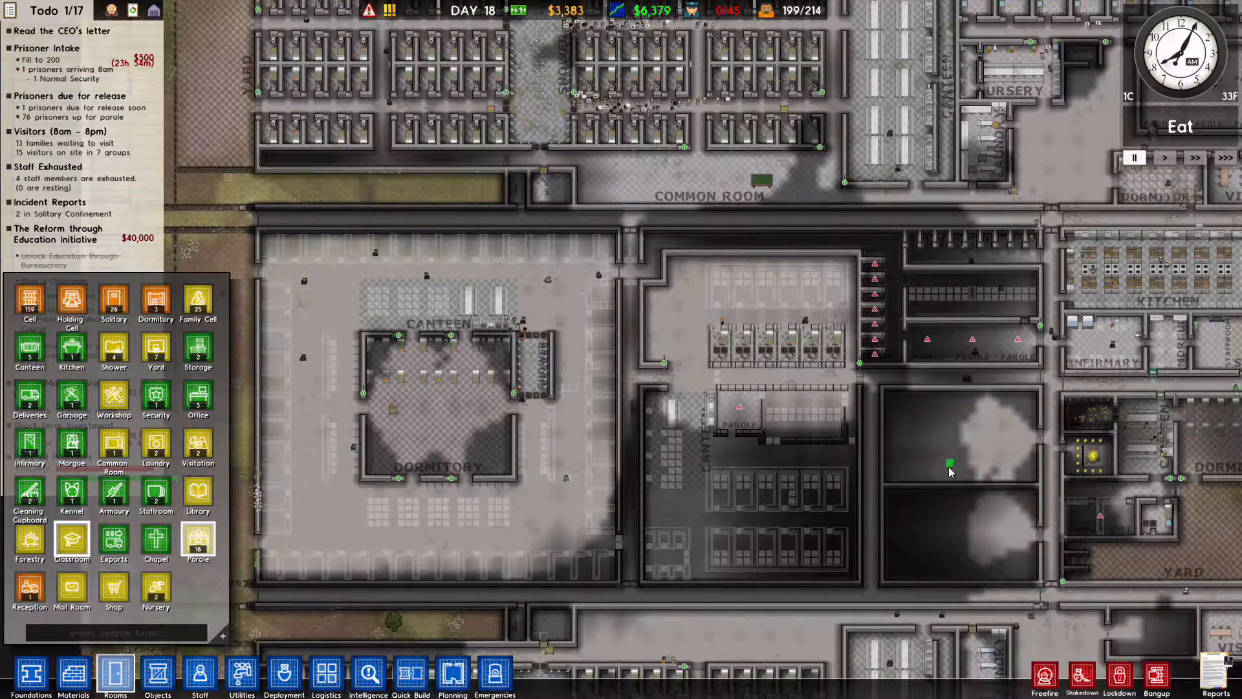
# Step: Zone the dark room below Visitation as parole rooms around the visitor tables
pyautogui.click(156, 674)
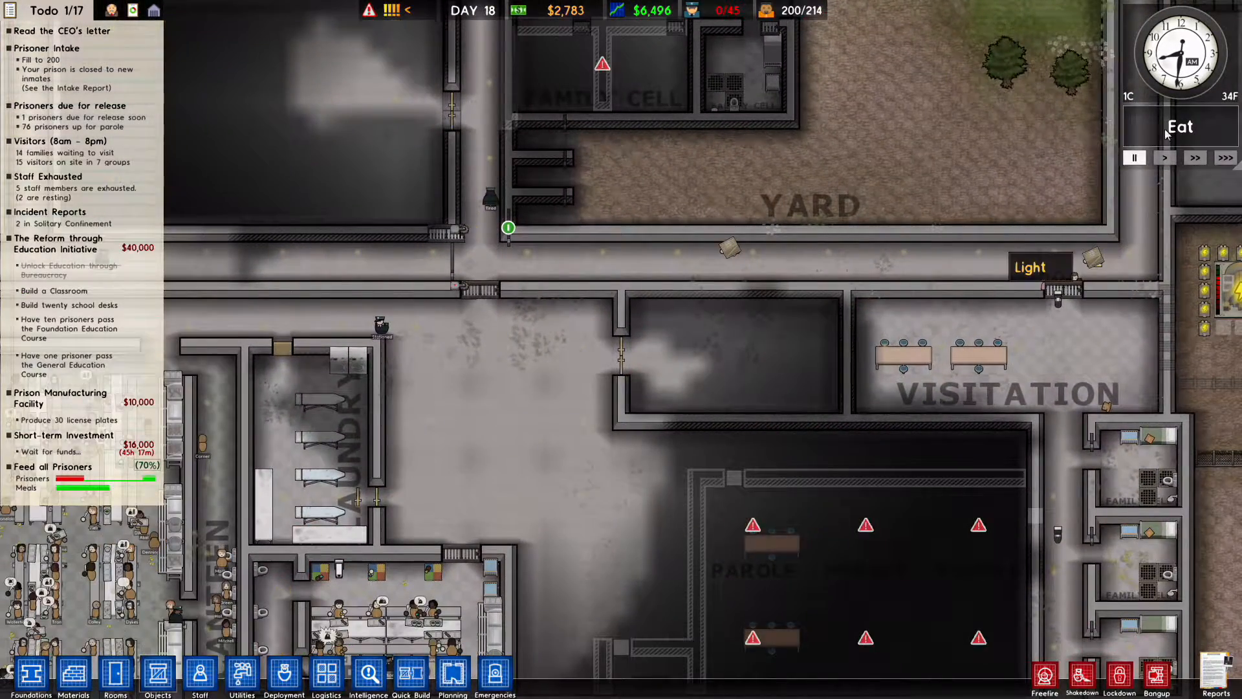
pyautogui.click(796, 260)
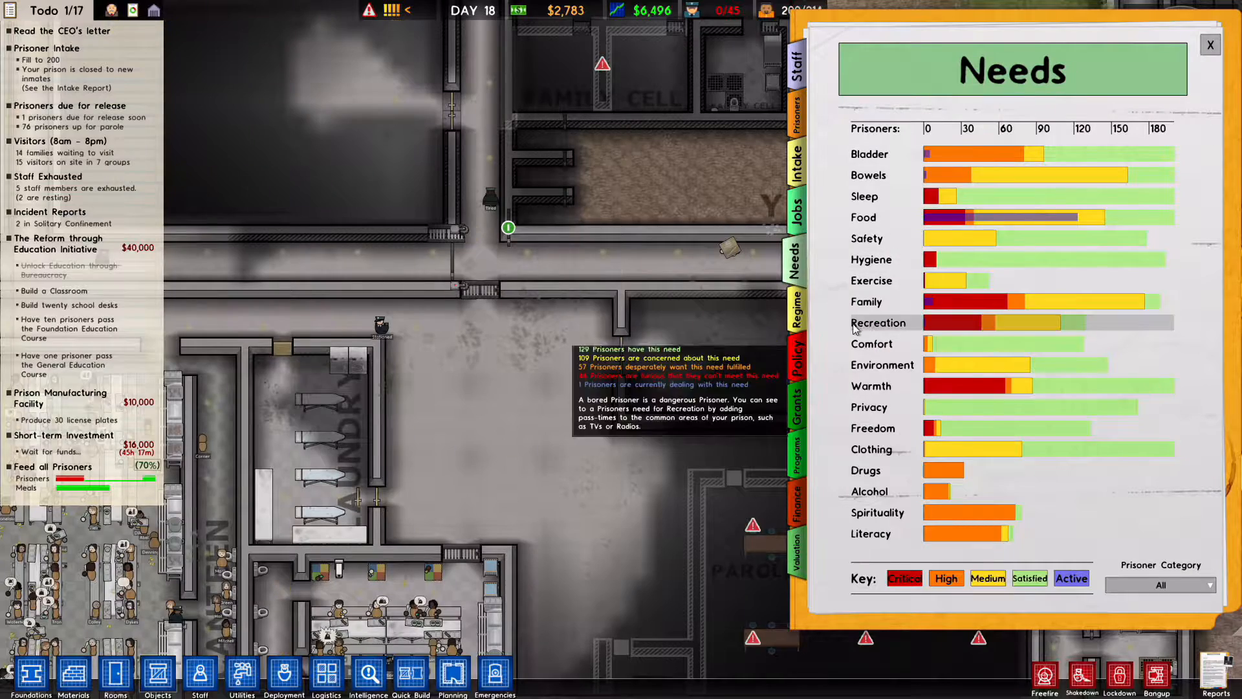
pyautogui.moveTo(911, 385)
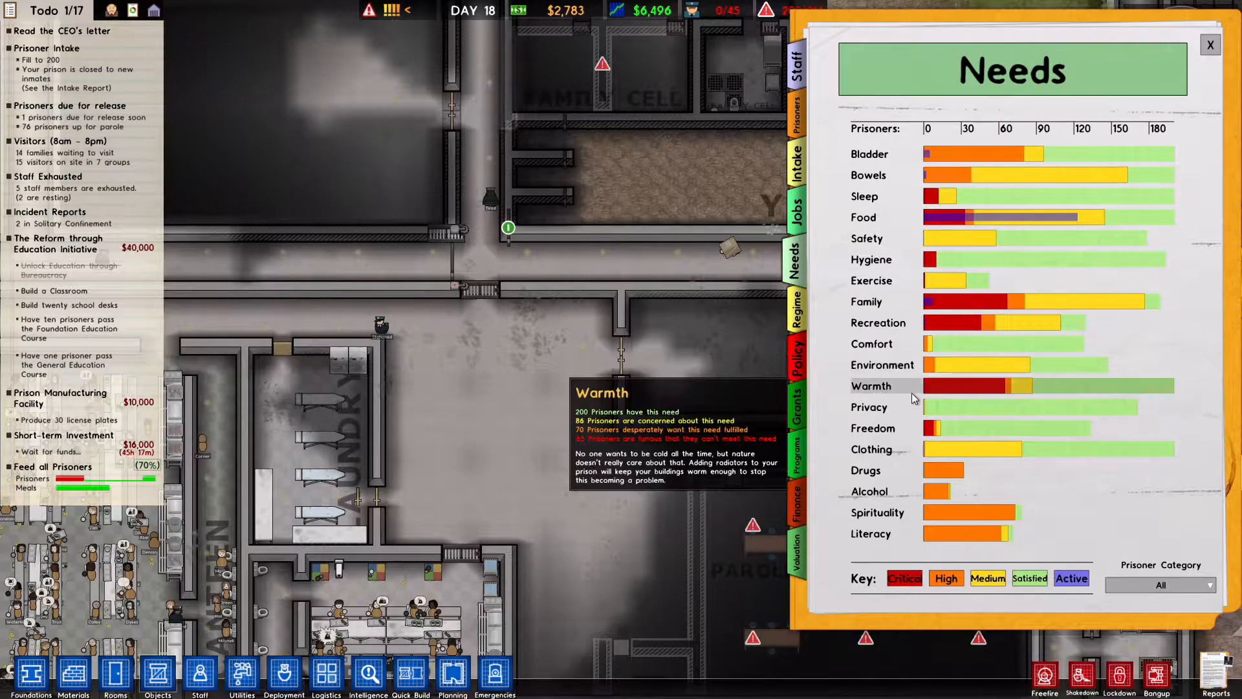
pyautogui.moveTo(891, 451)
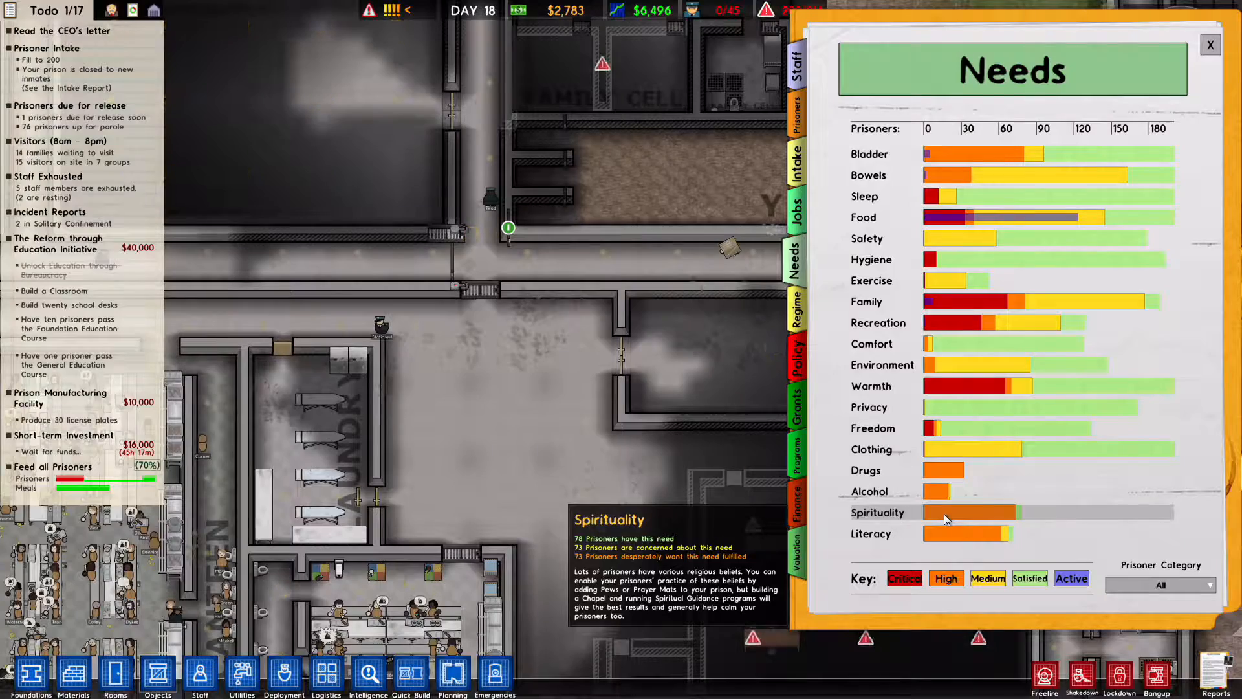
pyautogui.click(1209, 45)
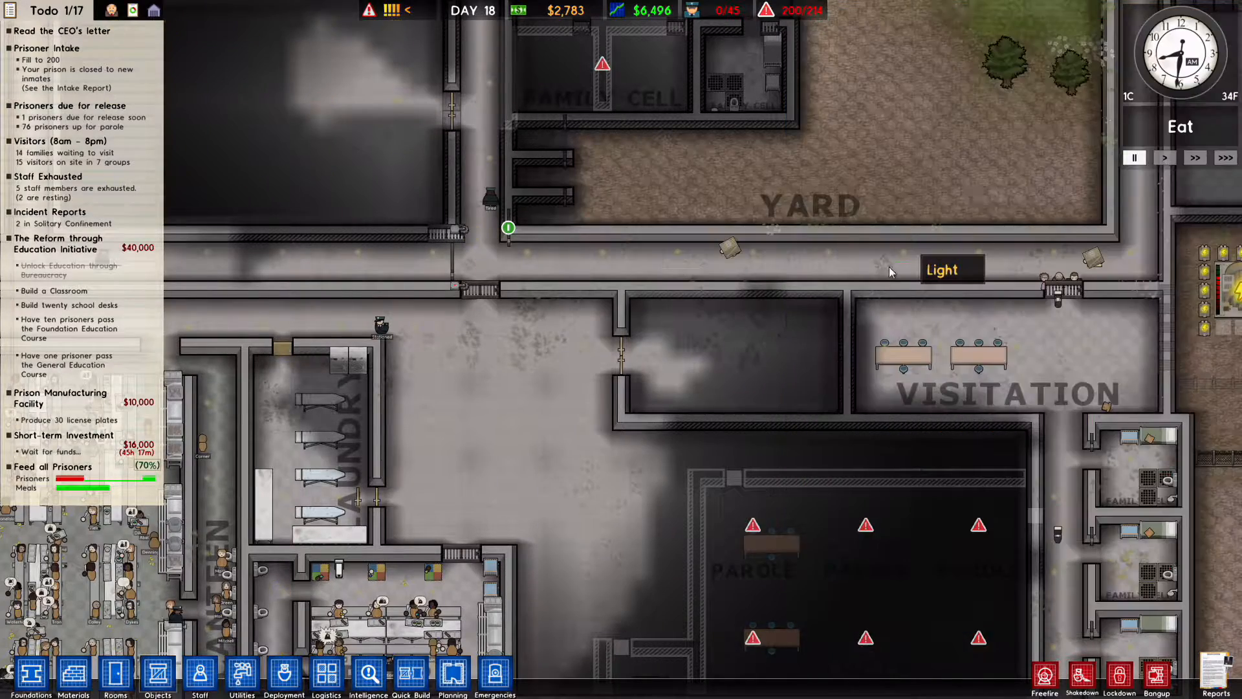
# Step: Zone the 11-by-6 area as a chapel and place prayer mats in the dormitory room
pyautogui.click(114, 673)
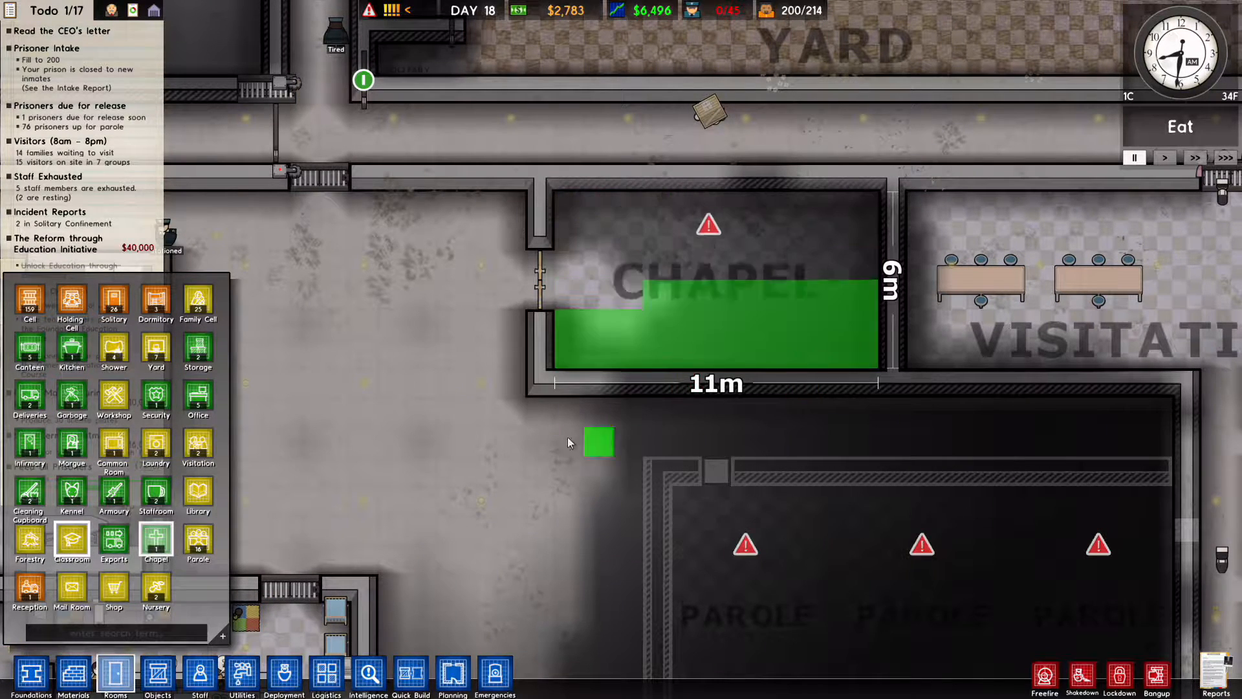
pyautogui.click(157, 674)
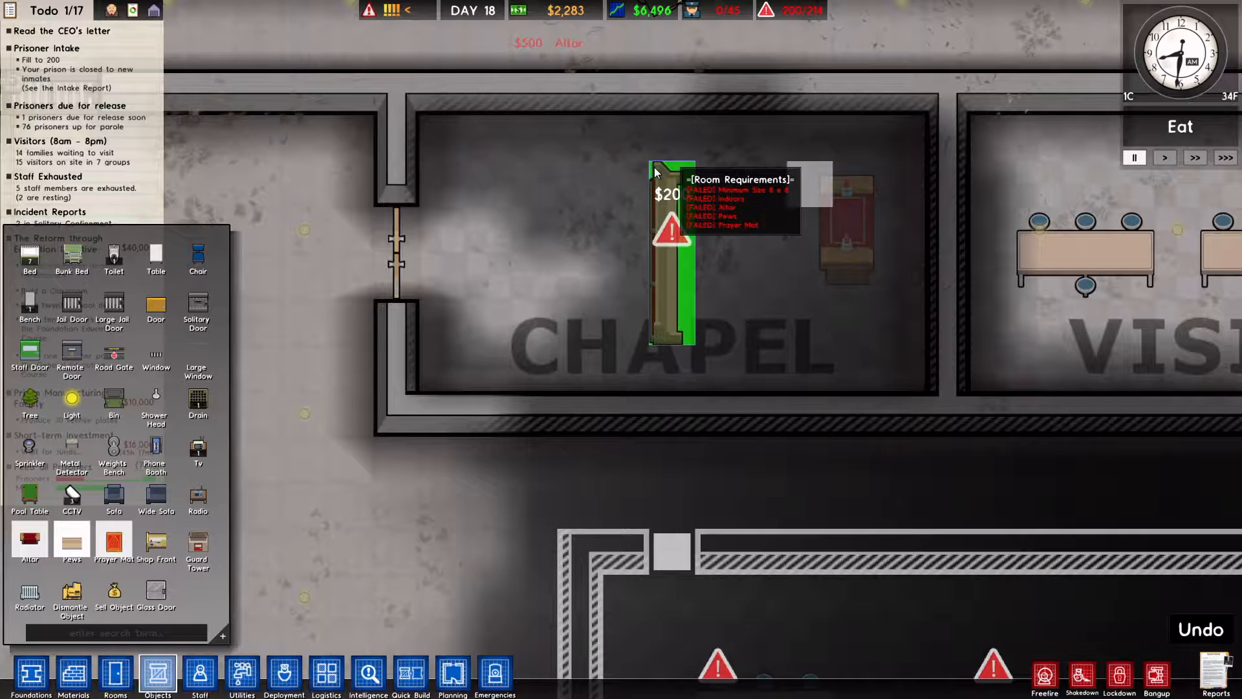
pyautogui.moveTo(477, 169)
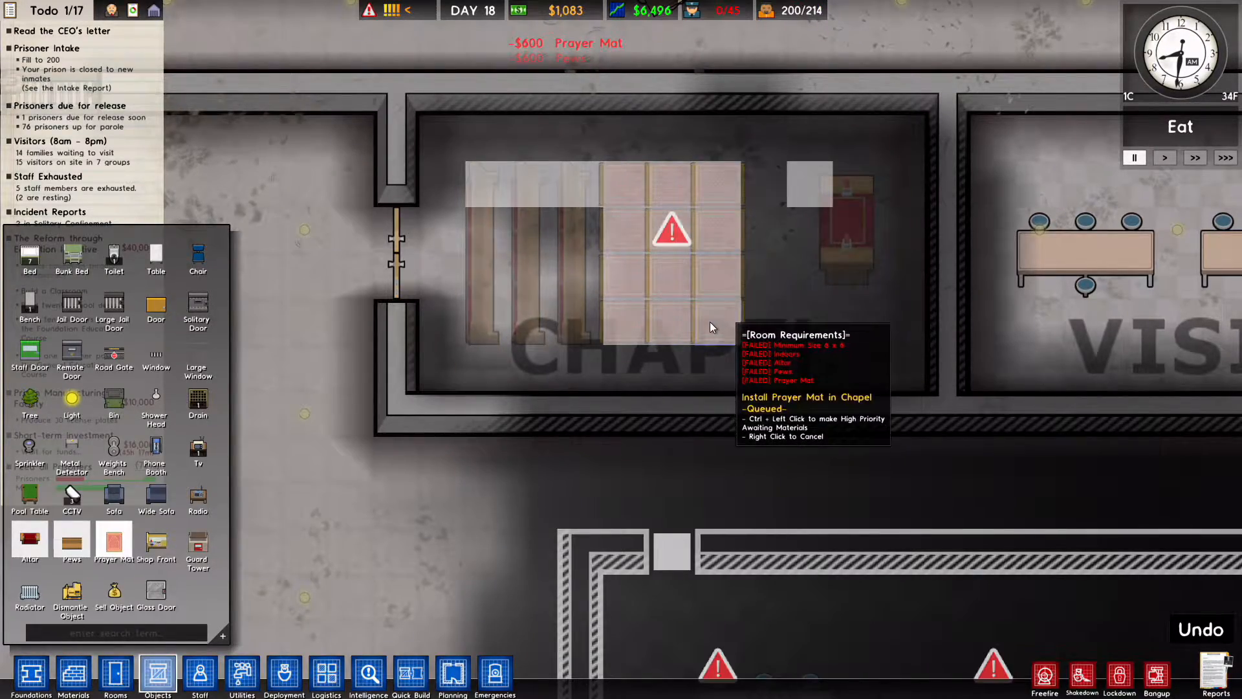
pyautogui.scroll(-3)
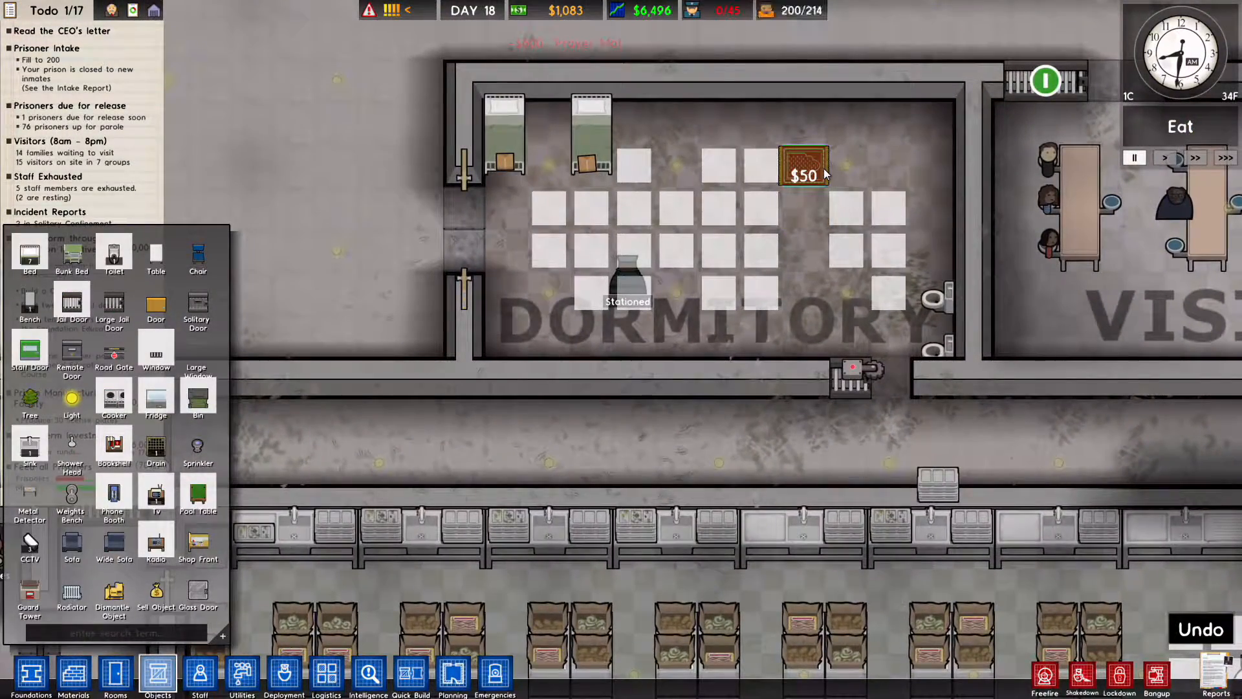
pyautogui.click(804, 173)
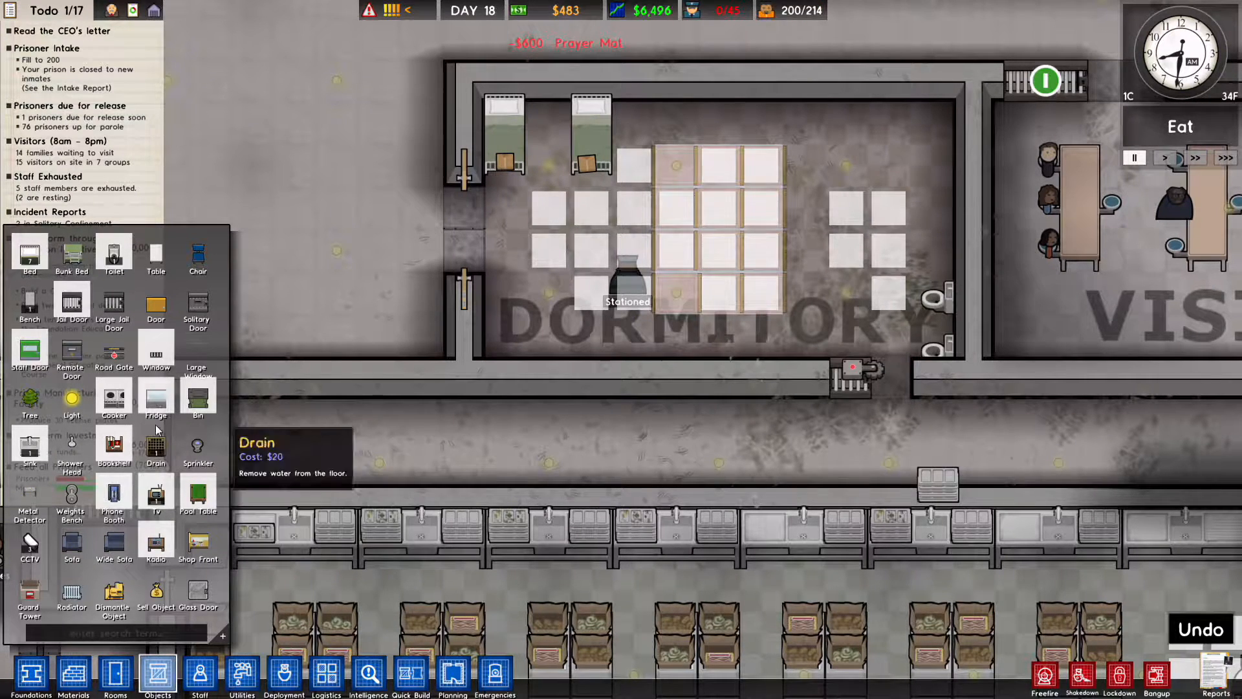
pyautogui.moveTo(112, 539)
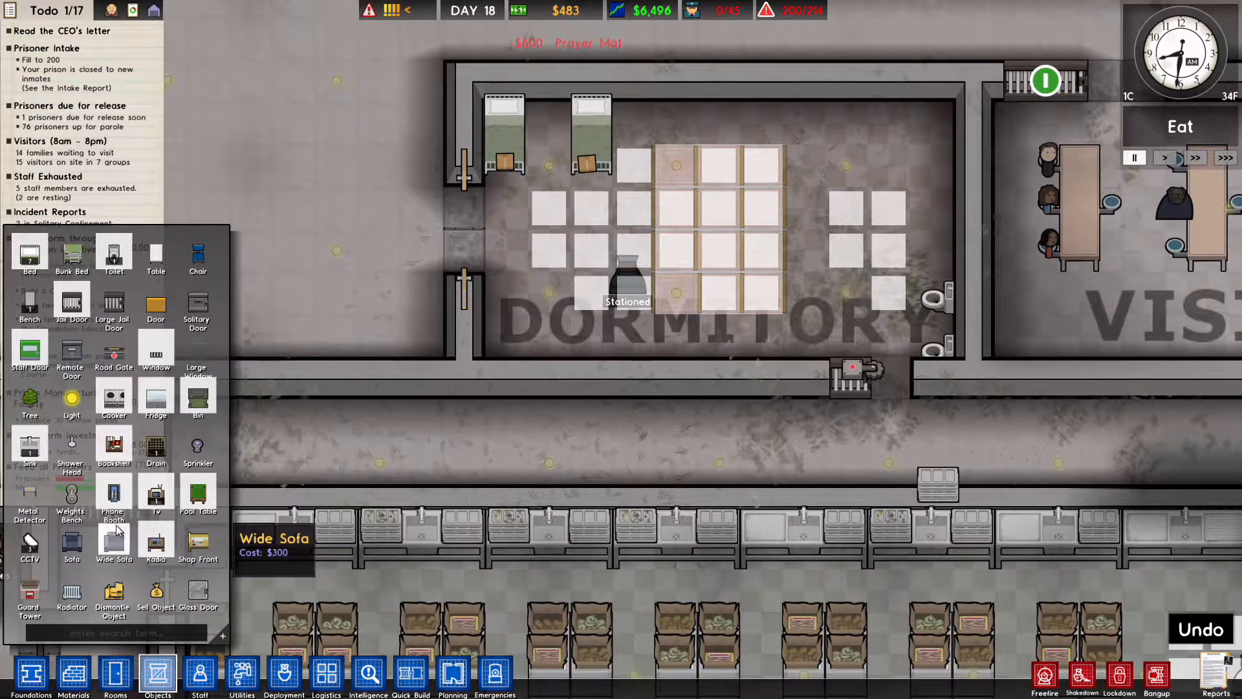
pyautogui.click(115, 674)
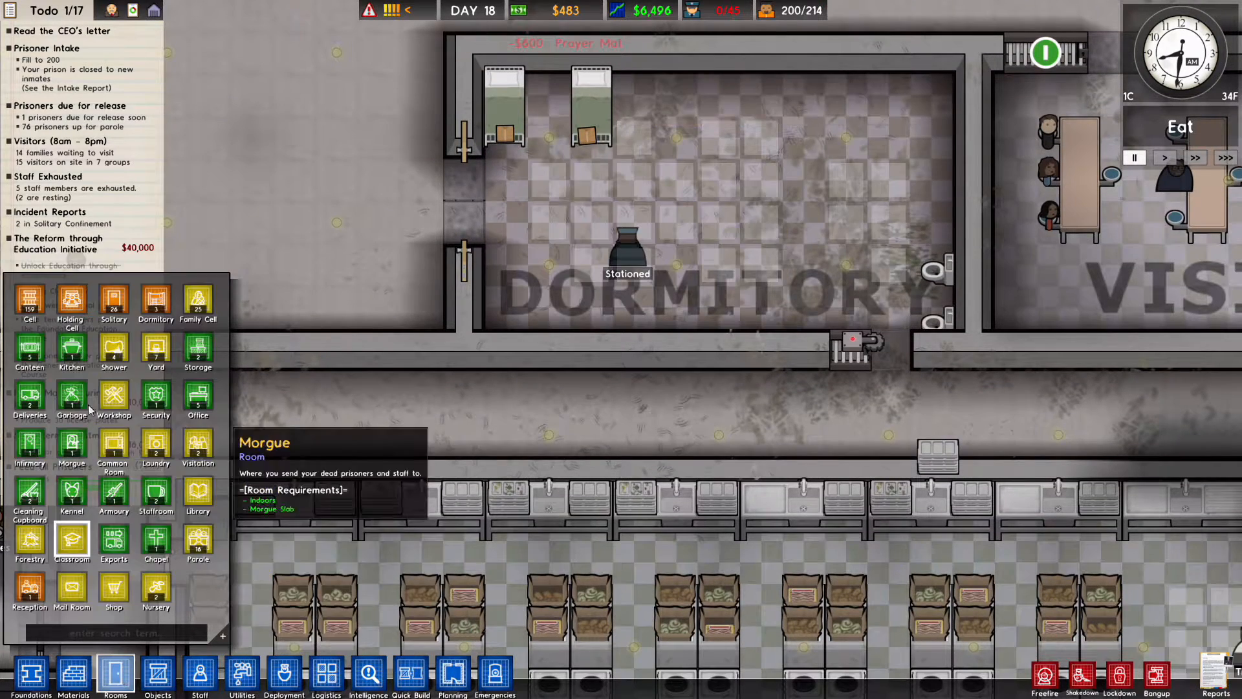
pyautogui.moveTo(71, 539)
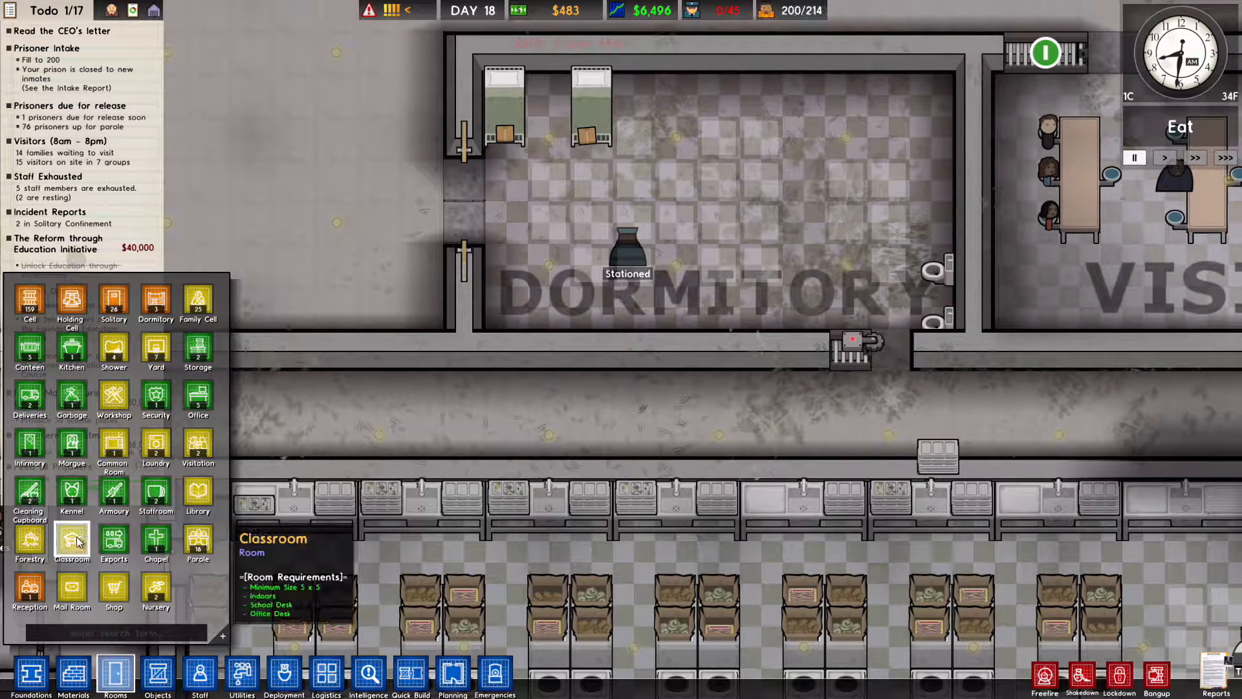
pyautogui.moveTo(198, 544)
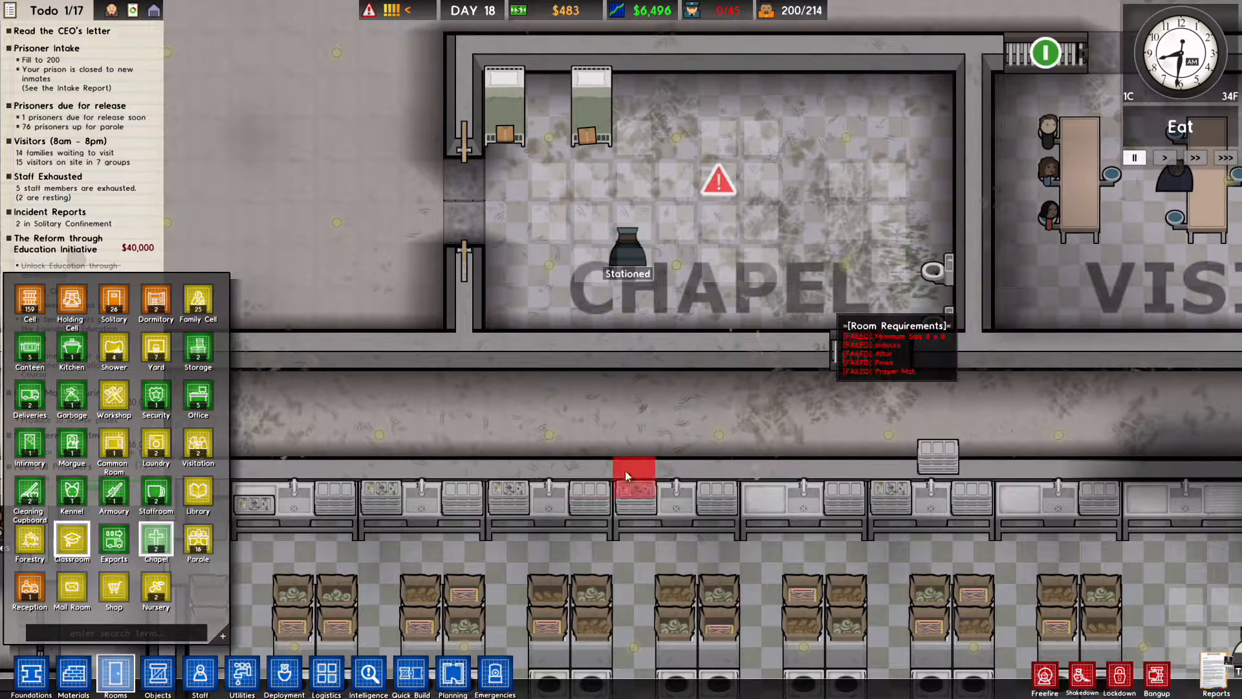
# Step: Bring up the Objects list to equip the chapel with altar, pews and prayer mats
pyautogui.click(157, 673)
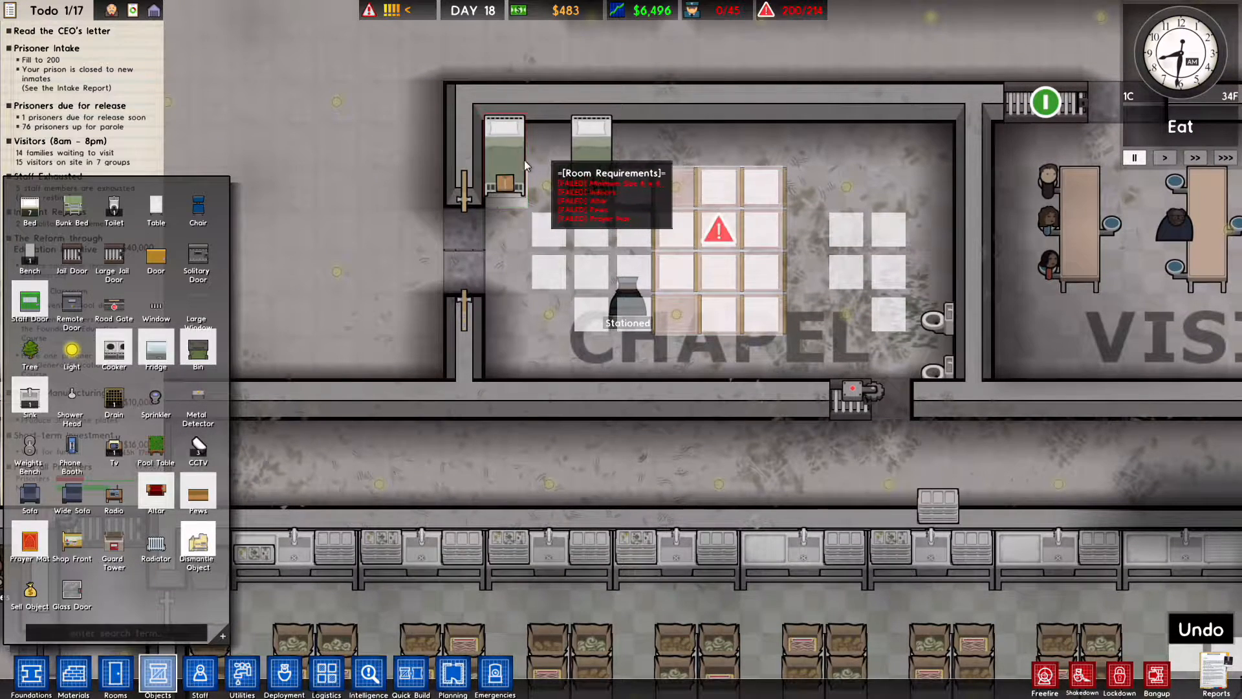
pyautogui.moveTo(943, 408)
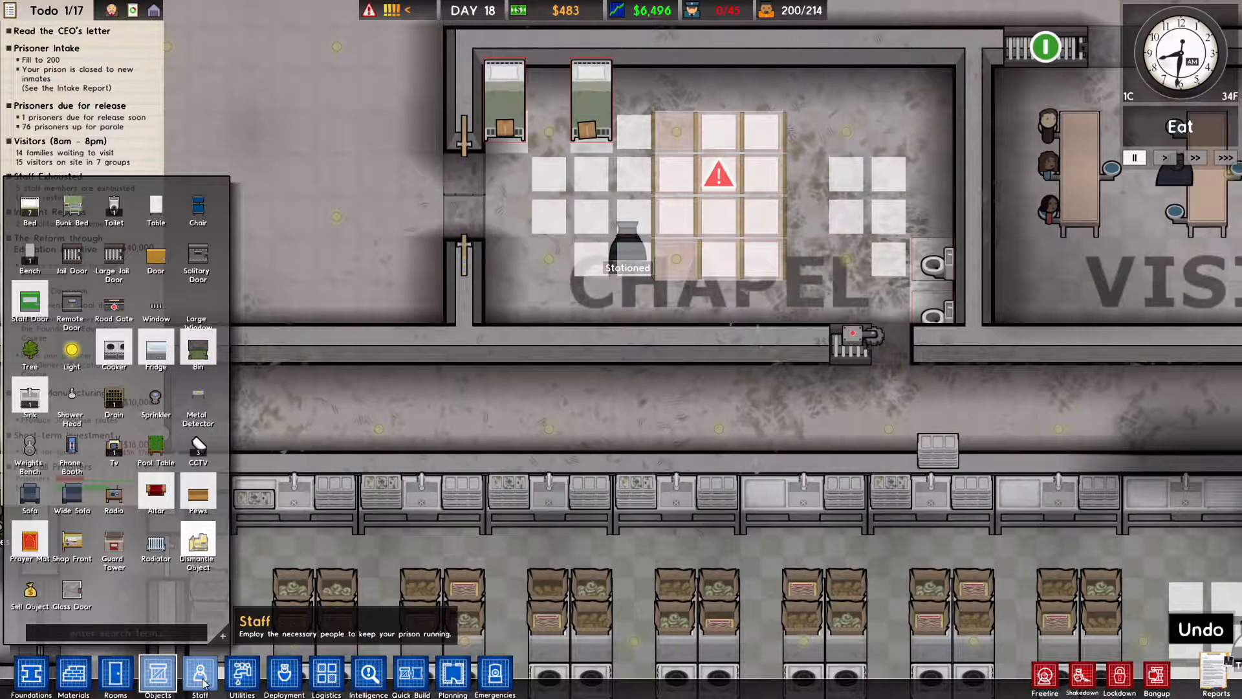
pyautogui.moveTo(156, 451)
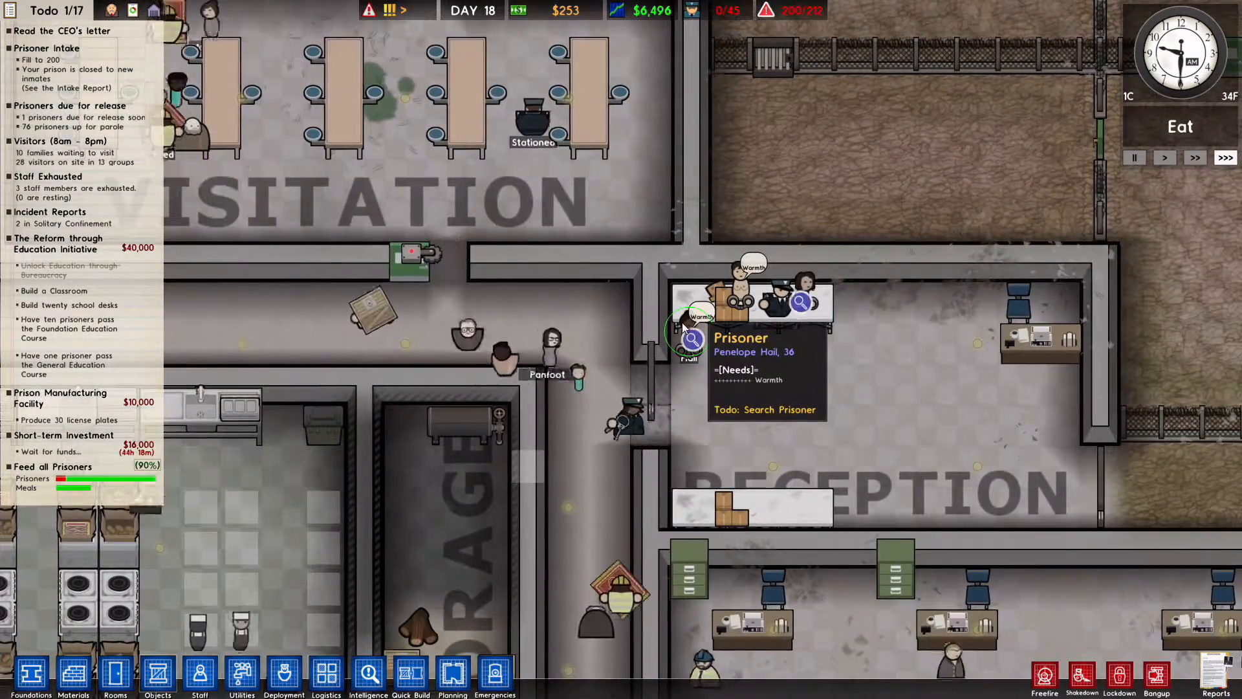
pyautogui.click(807, 292)
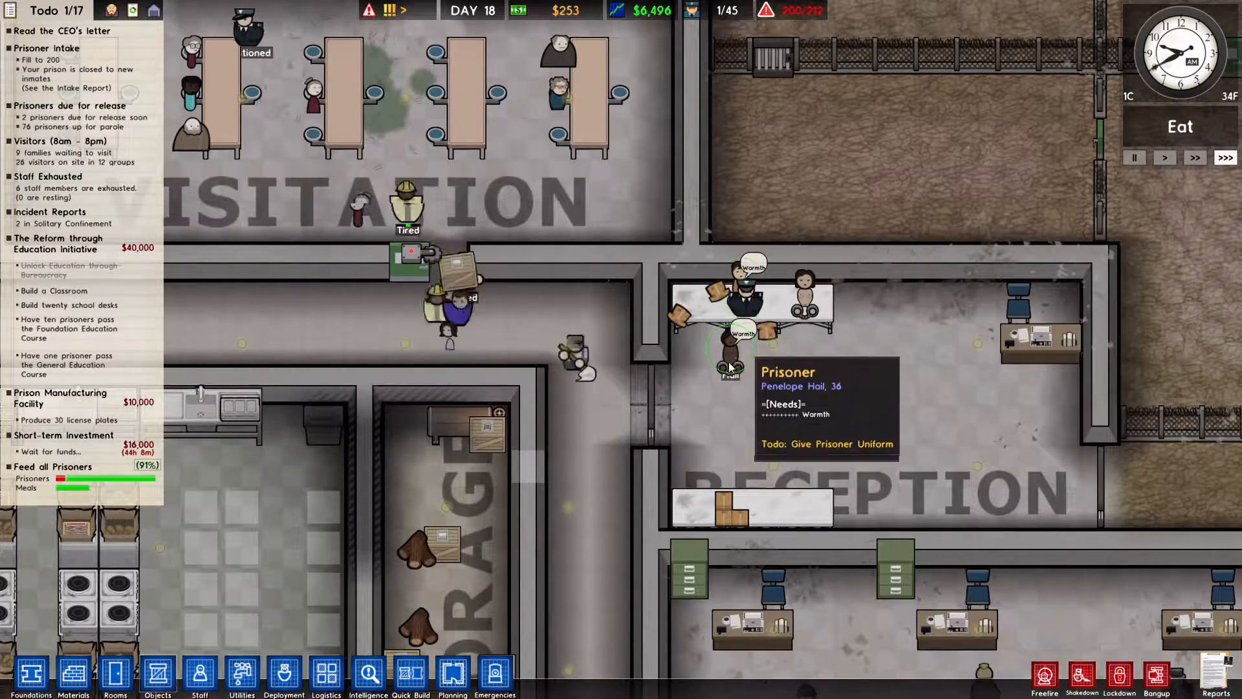
pyautogui.click(741, 273)
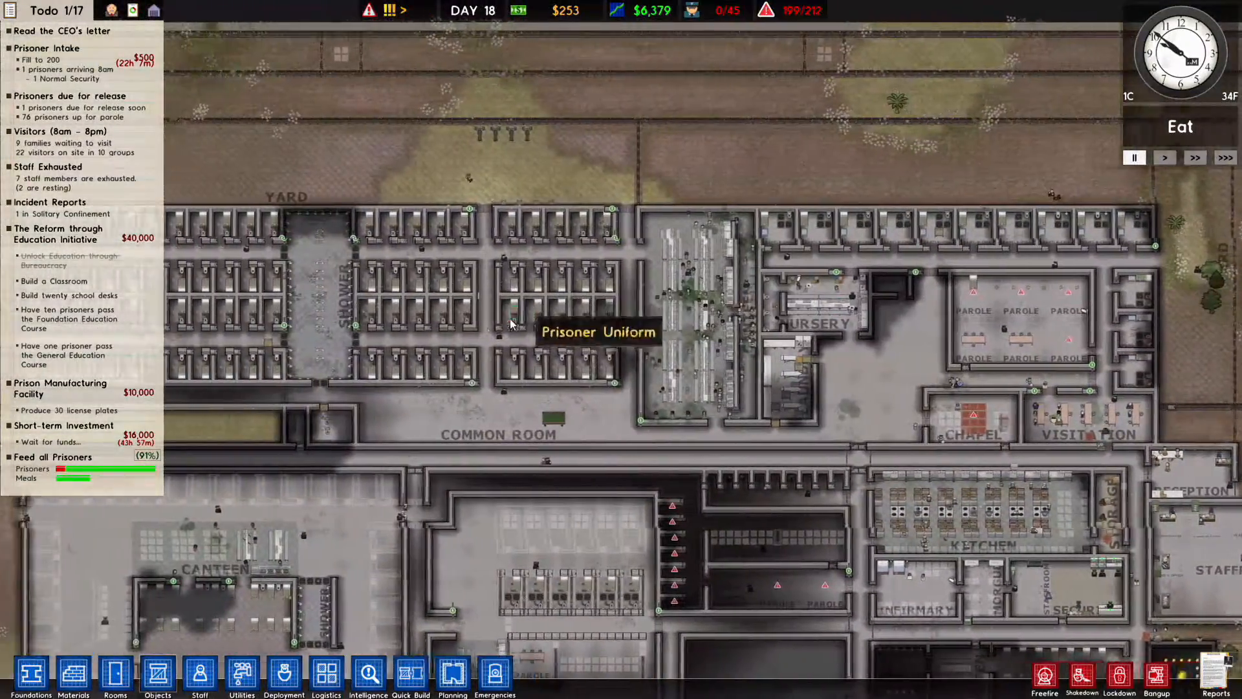
pyautogui.scroll(3)
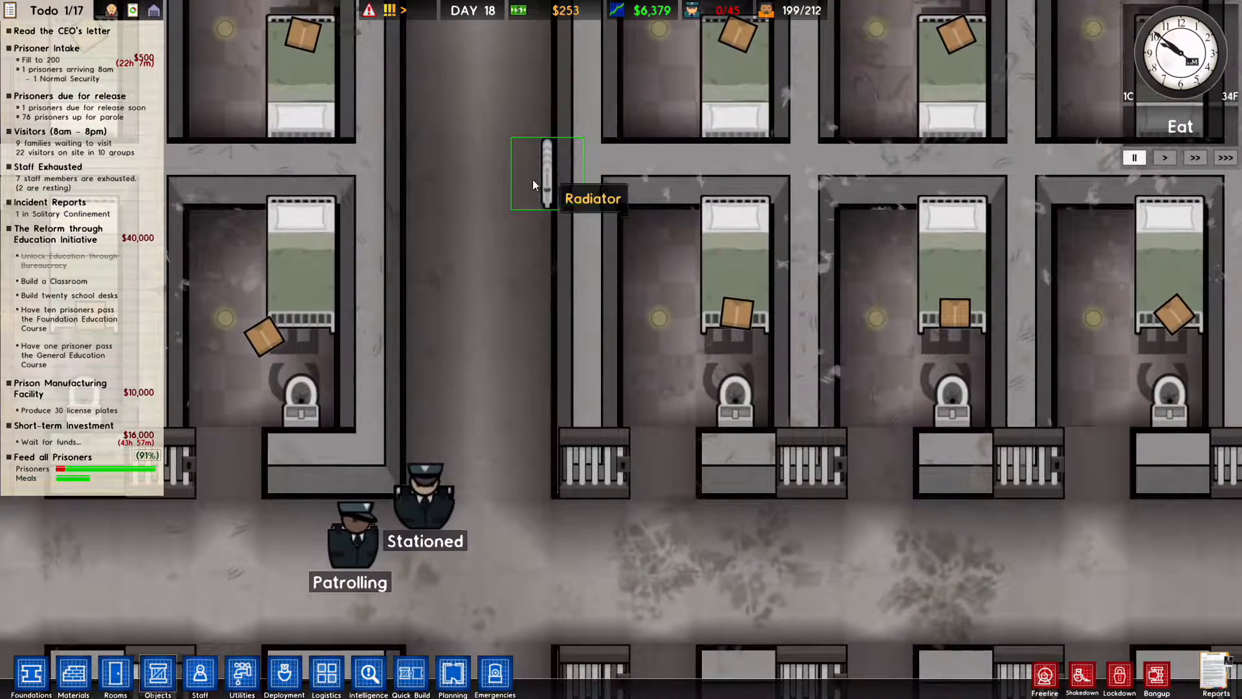
pyautogui.scroll(-3)
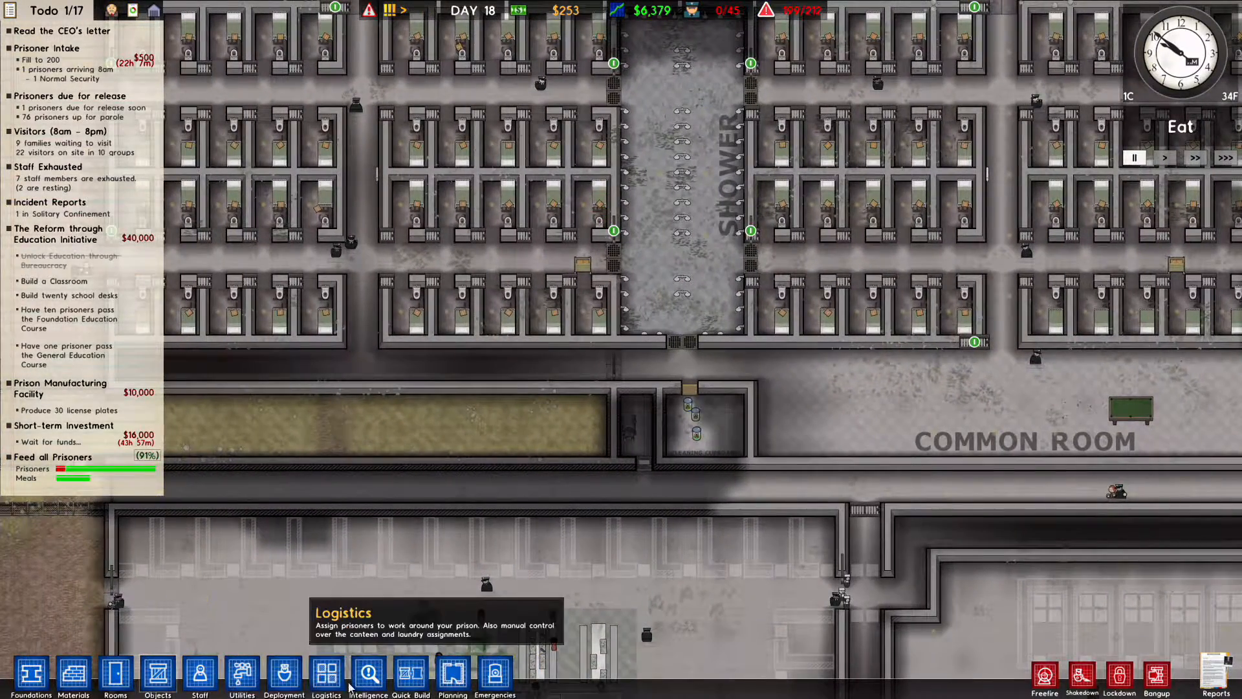
# Step: Show the Logistics temperature overlay and scroll around to check warm and cold areas
pyautogui.click(325, 674)
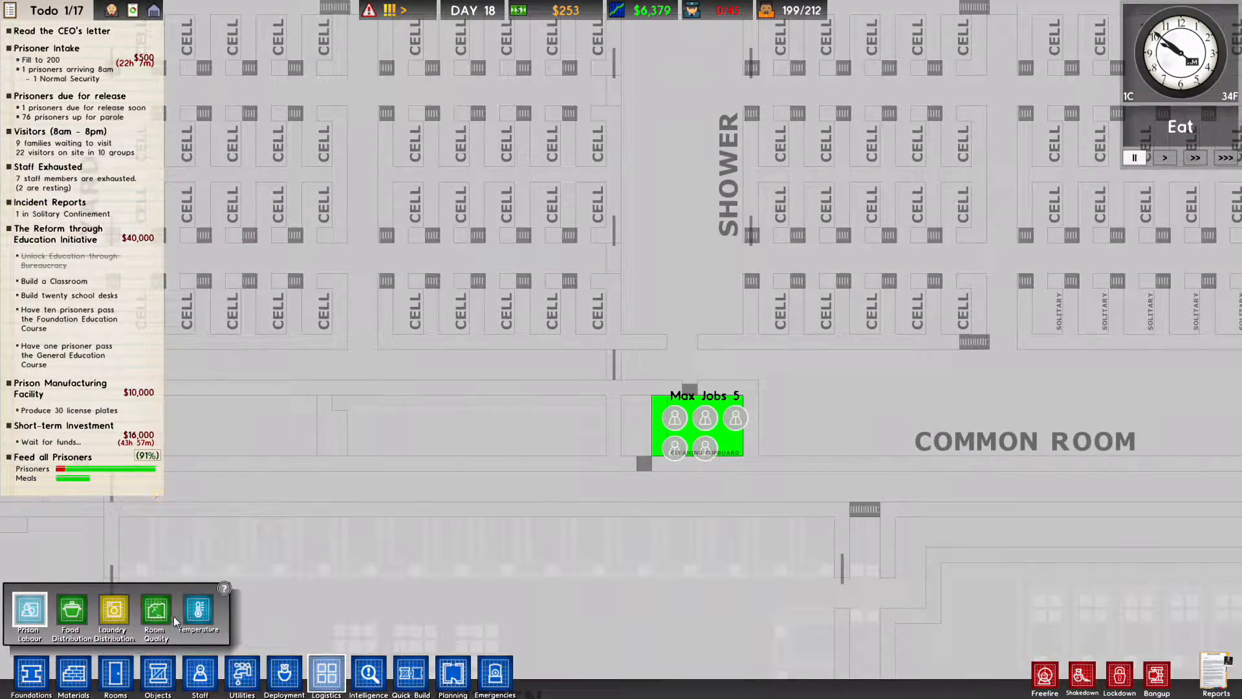
pyautogui.click(198, 610)
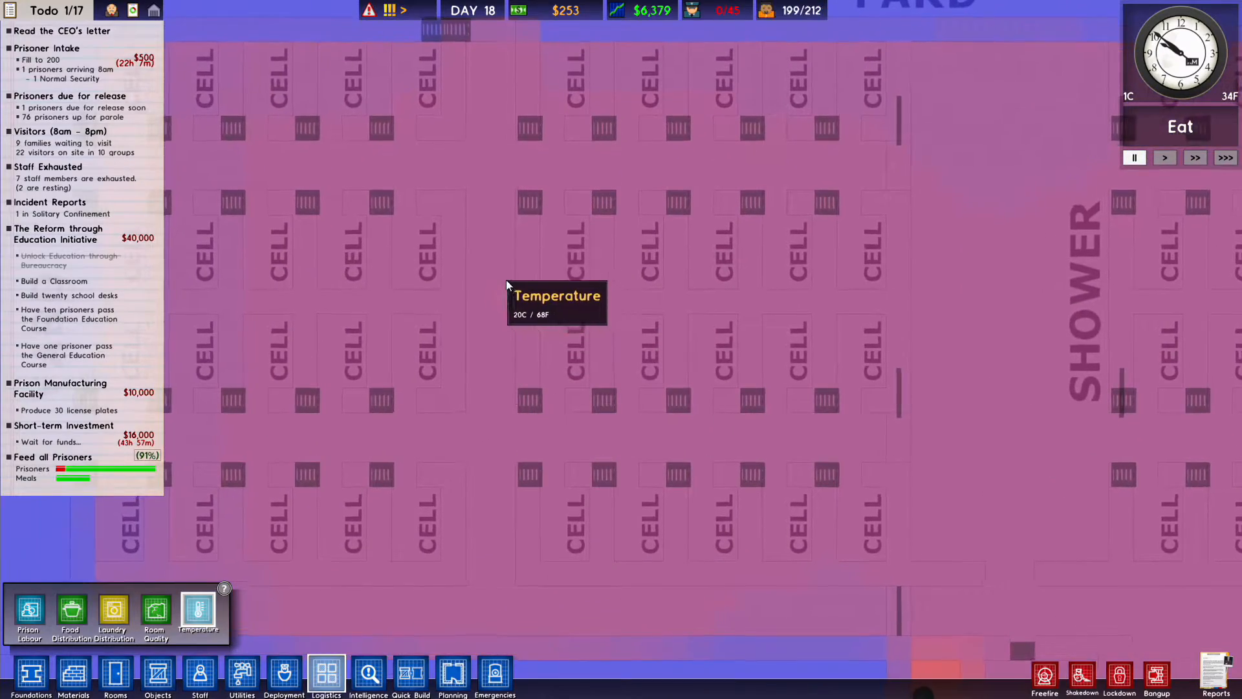
pyautogui.scroll(-3)
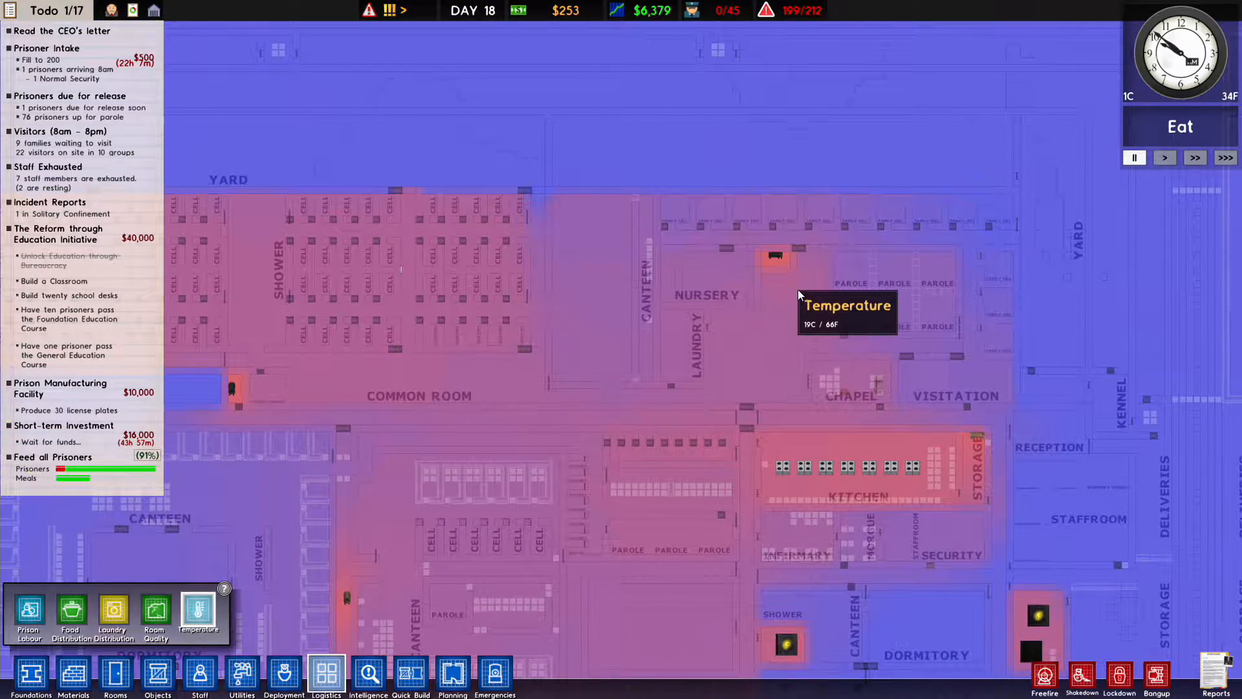
pyautogui.moveTo(745, 216)
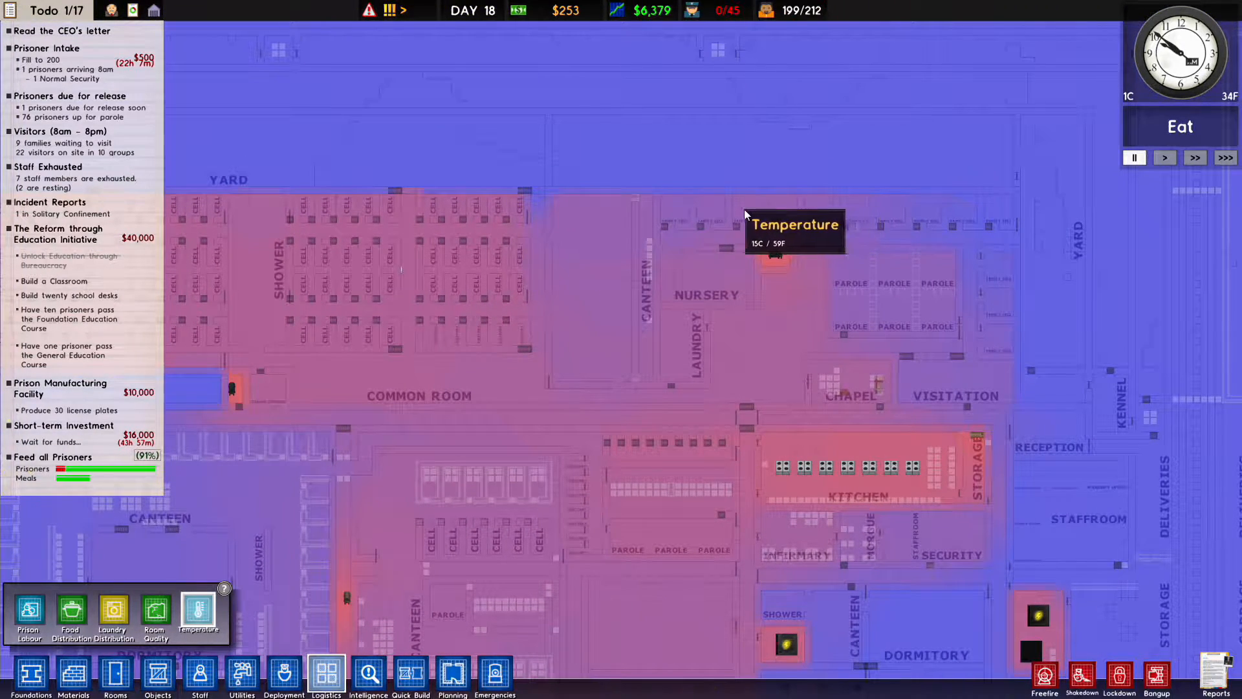
pyautogui.scroll(-3)
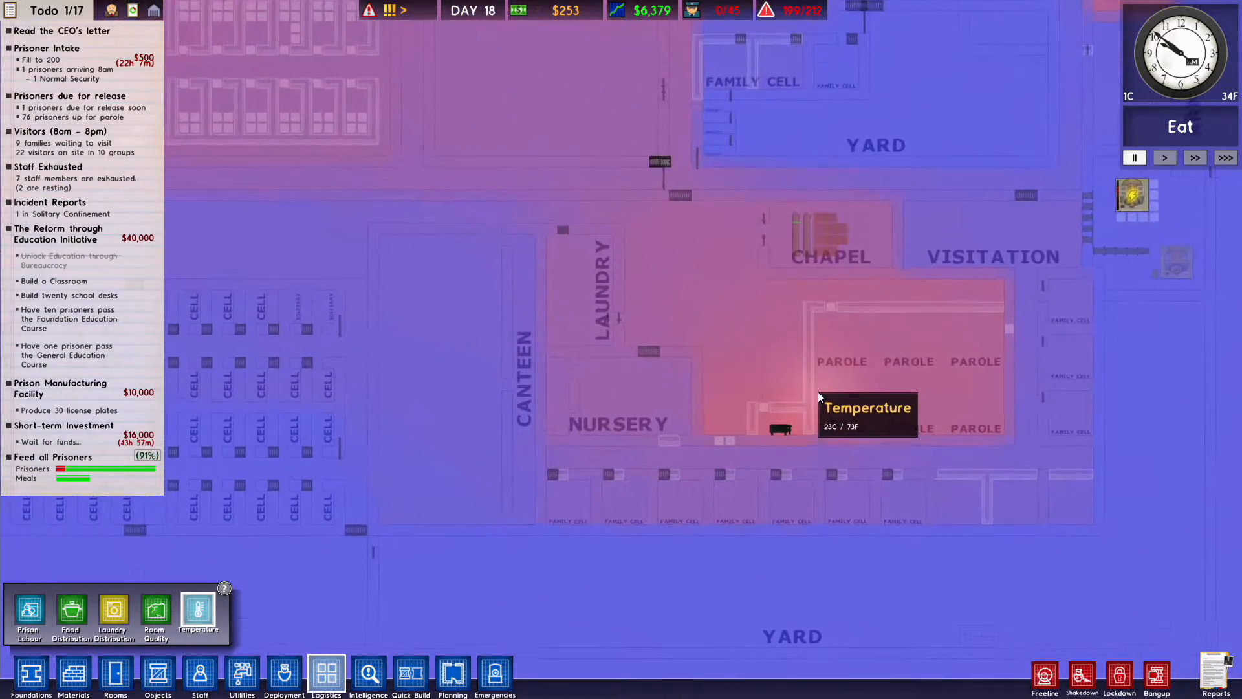
pyautogui.moveTo(871, 373)
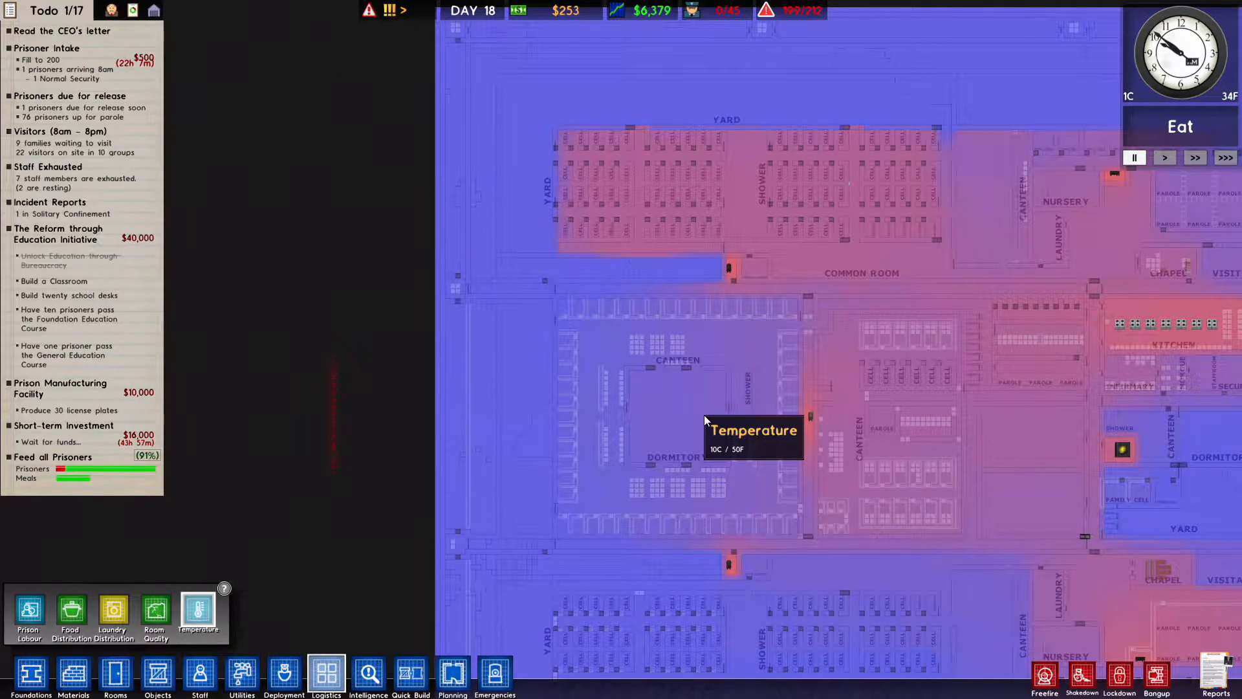
pyautogui.moveTo(410, 675)
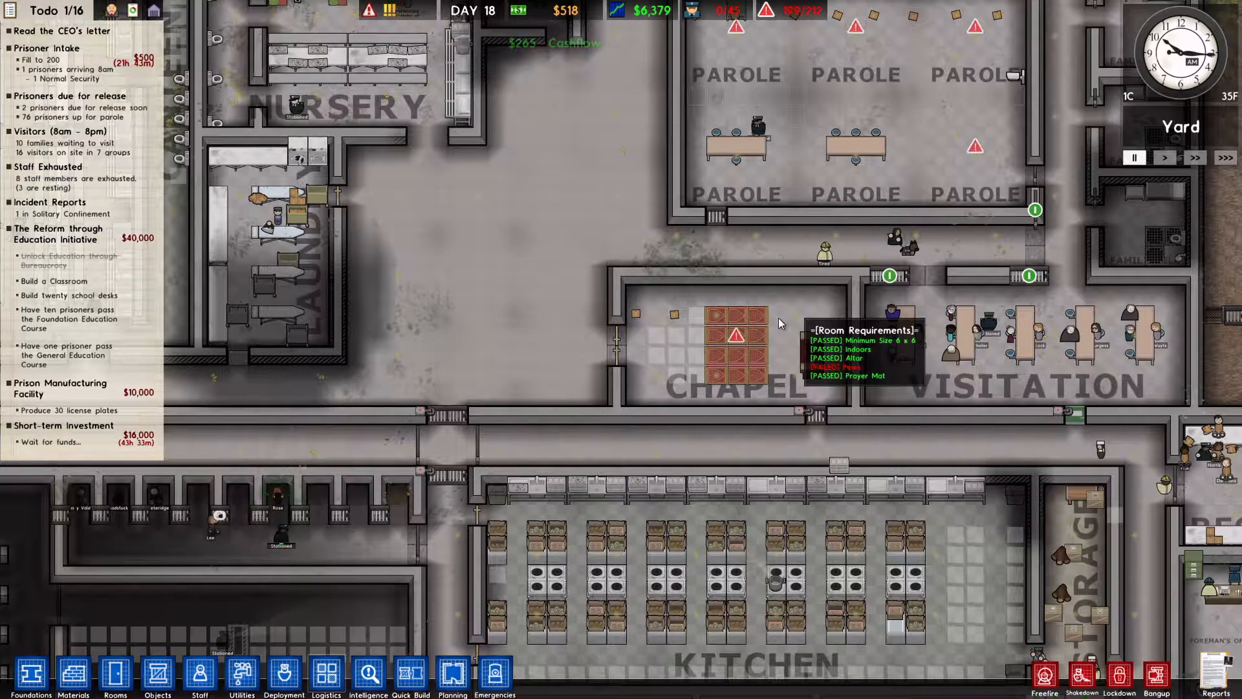
pyautogui.moveTo(283, 674)
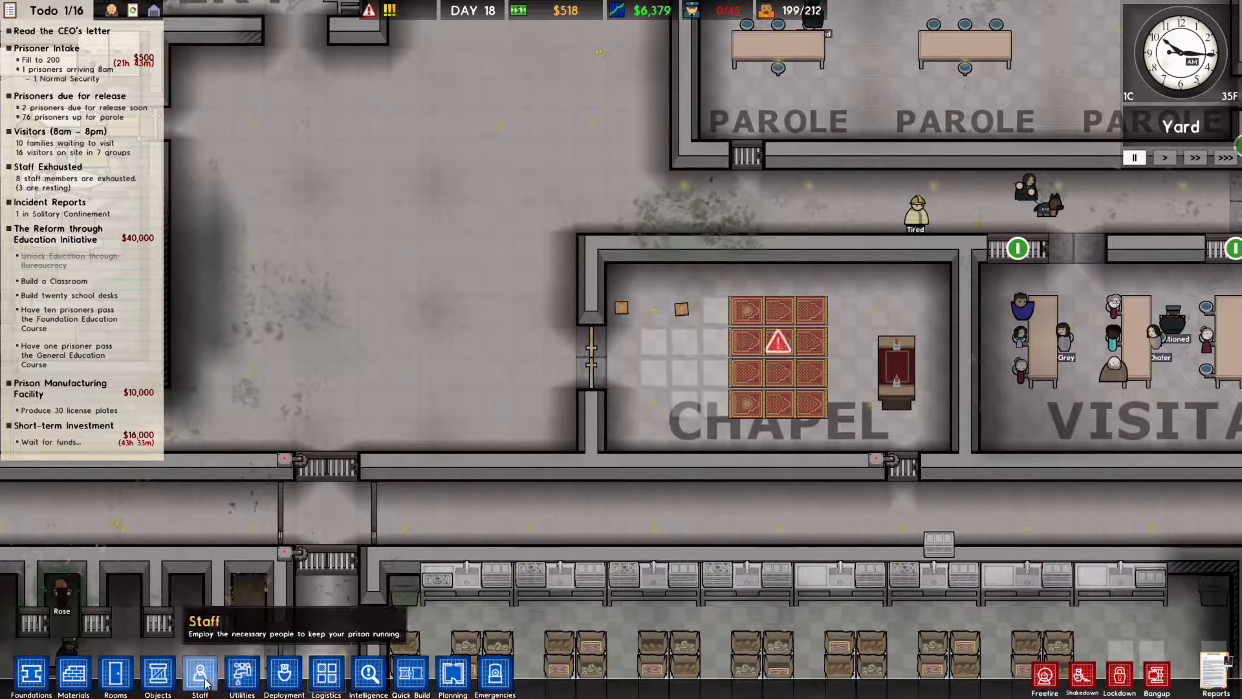
pyautogui.click(156, 674)
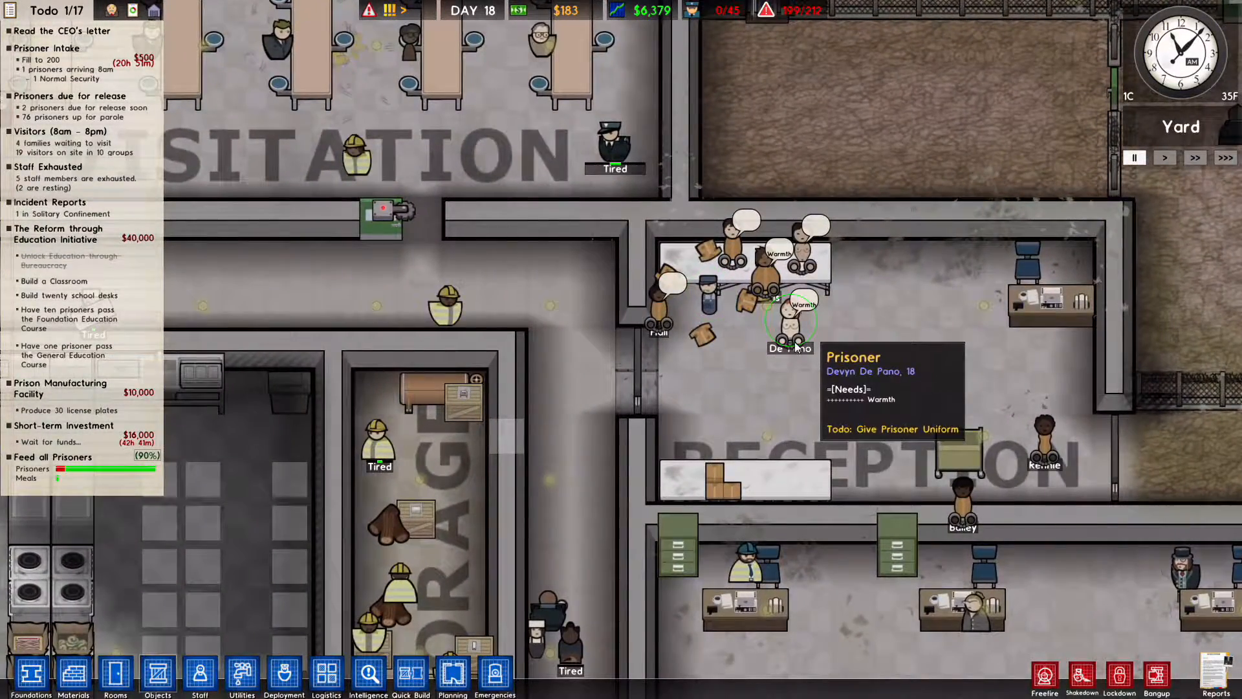
pyautogui.click(768, 285)
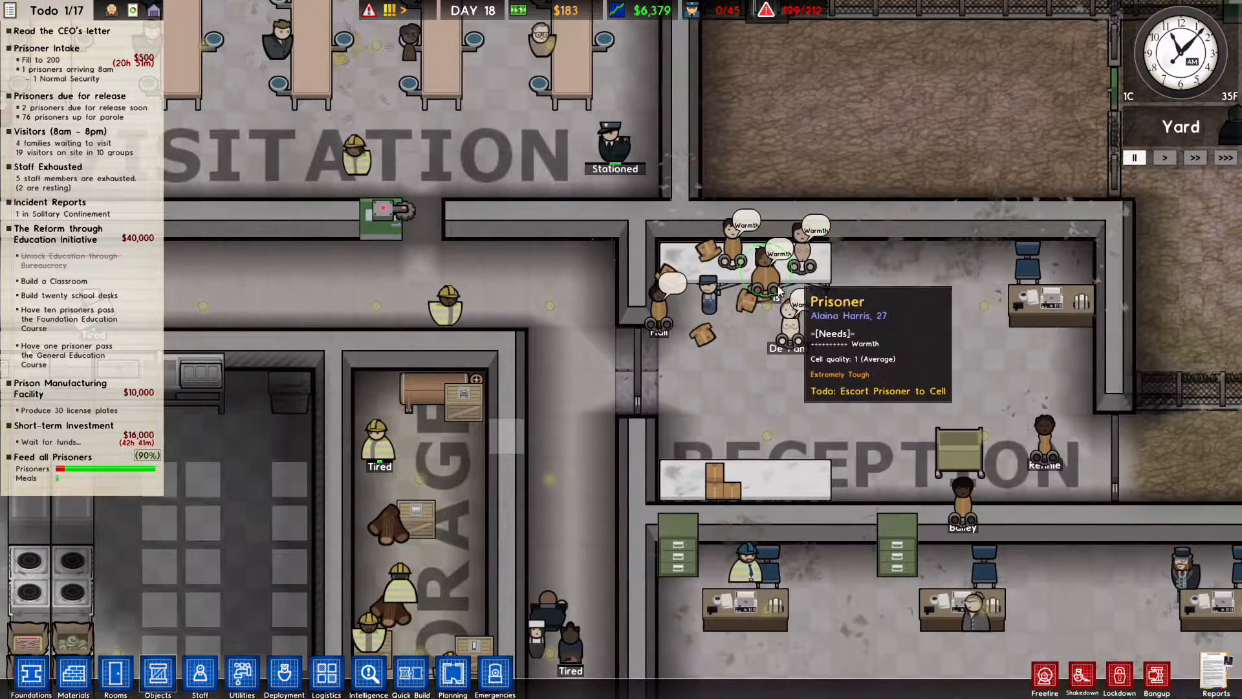
pyautogui.moveTo(735, 230)
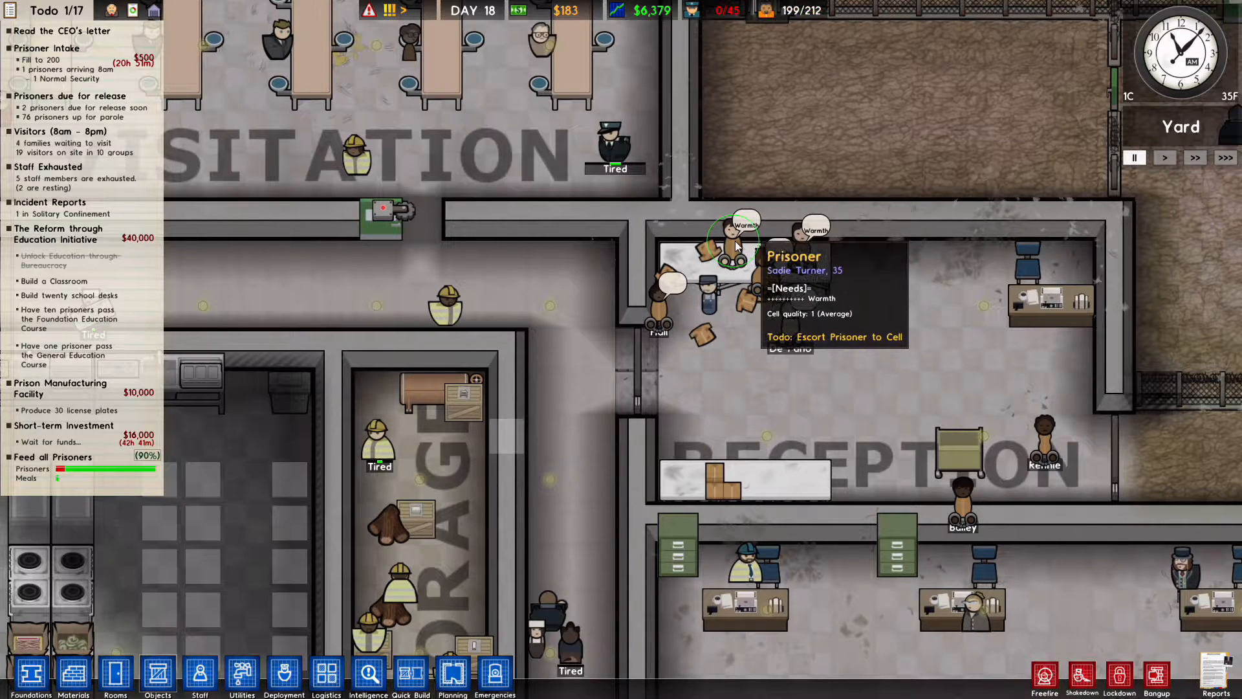
pyautogui.click(366, 674)
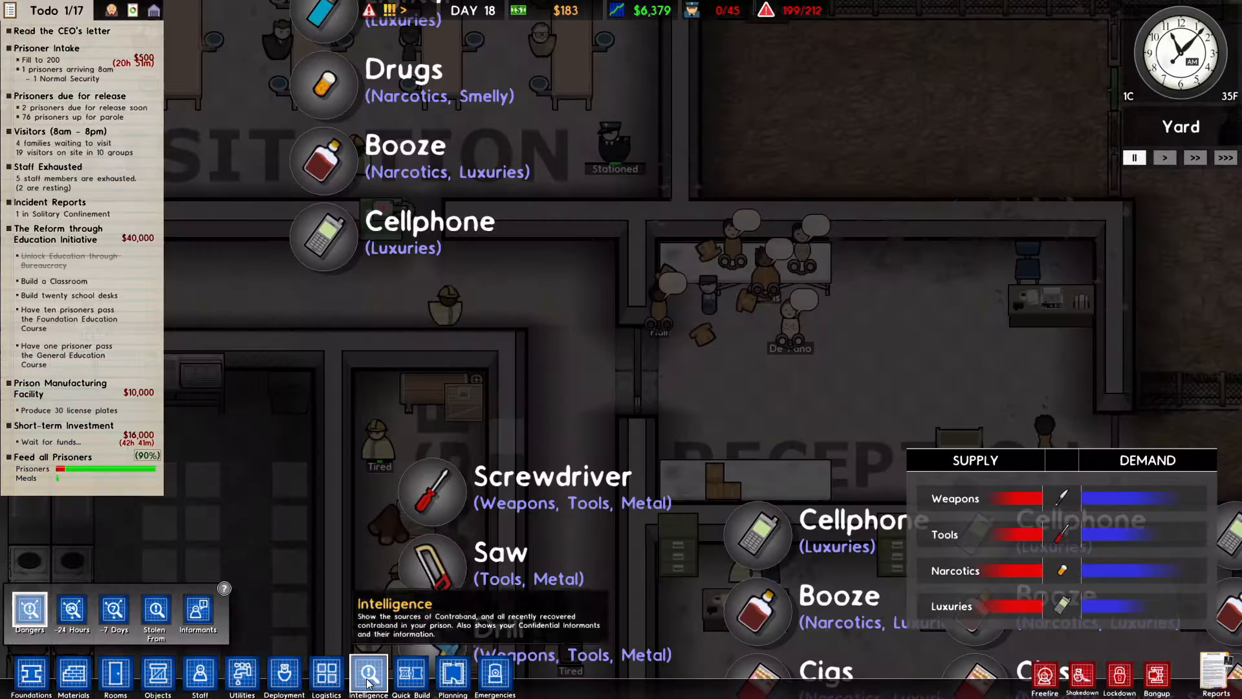
pyautogui.click(198, 614)
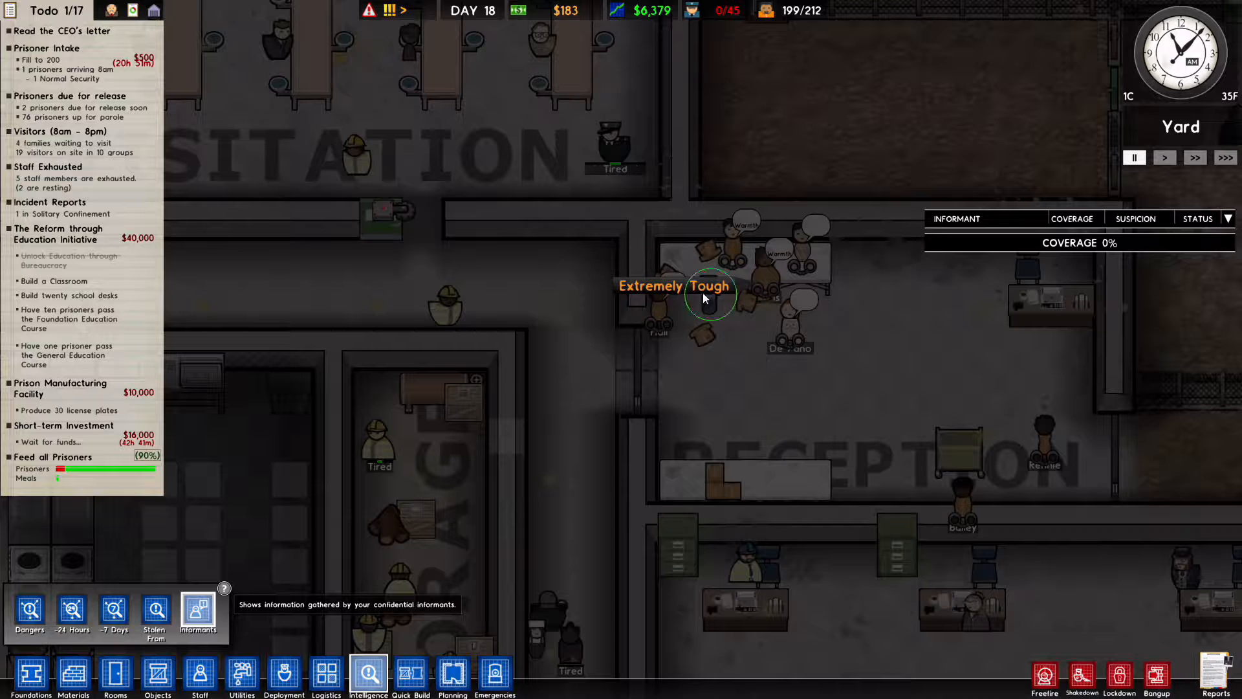
pyautogui.moveTo(401, 642)
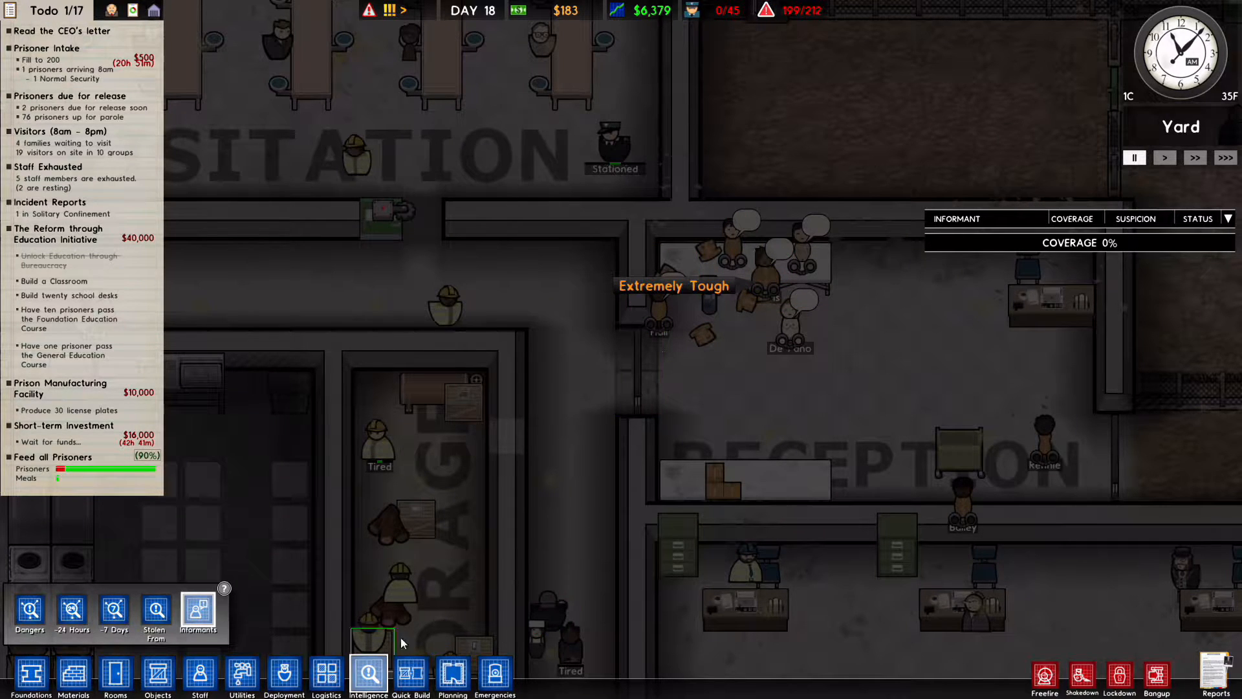
pyautogui.click(661, 303)
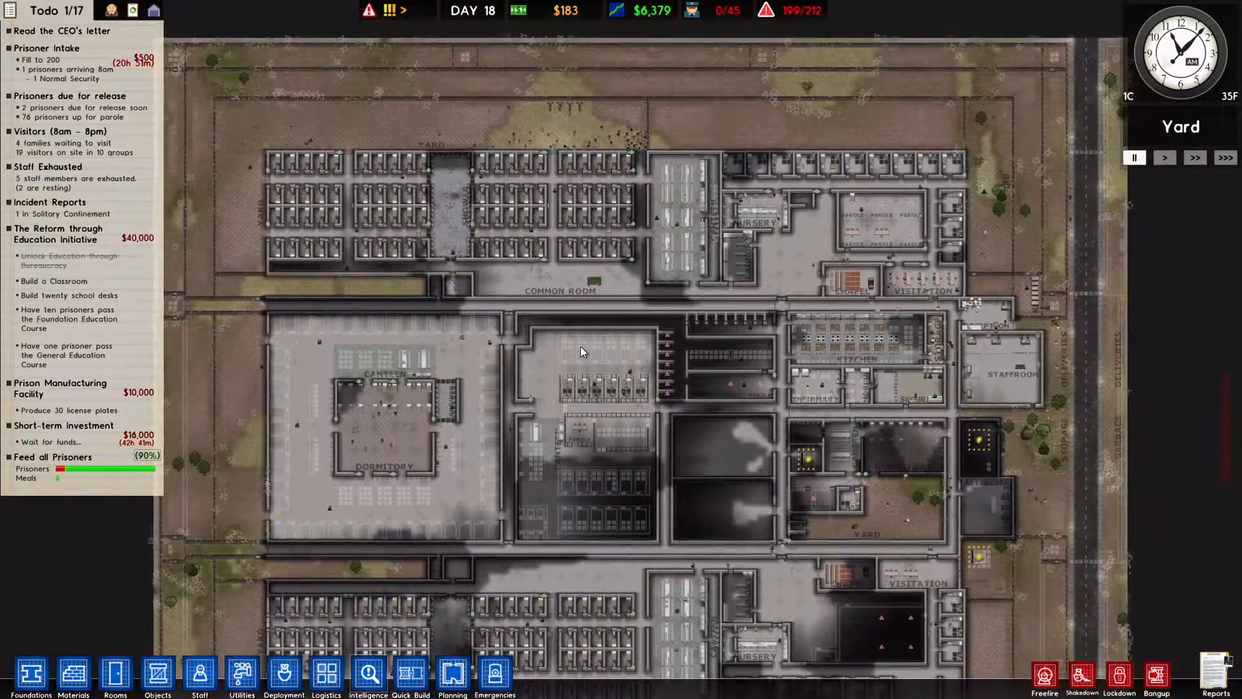
pyautogui.scroll(-3)
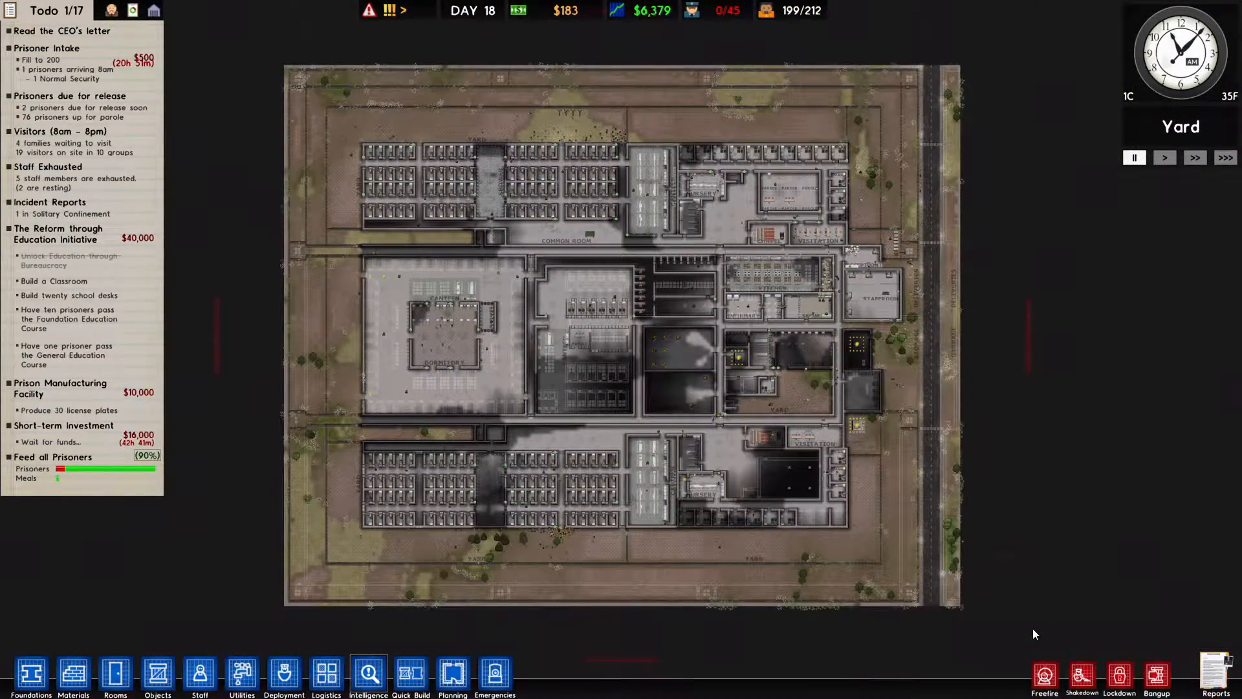